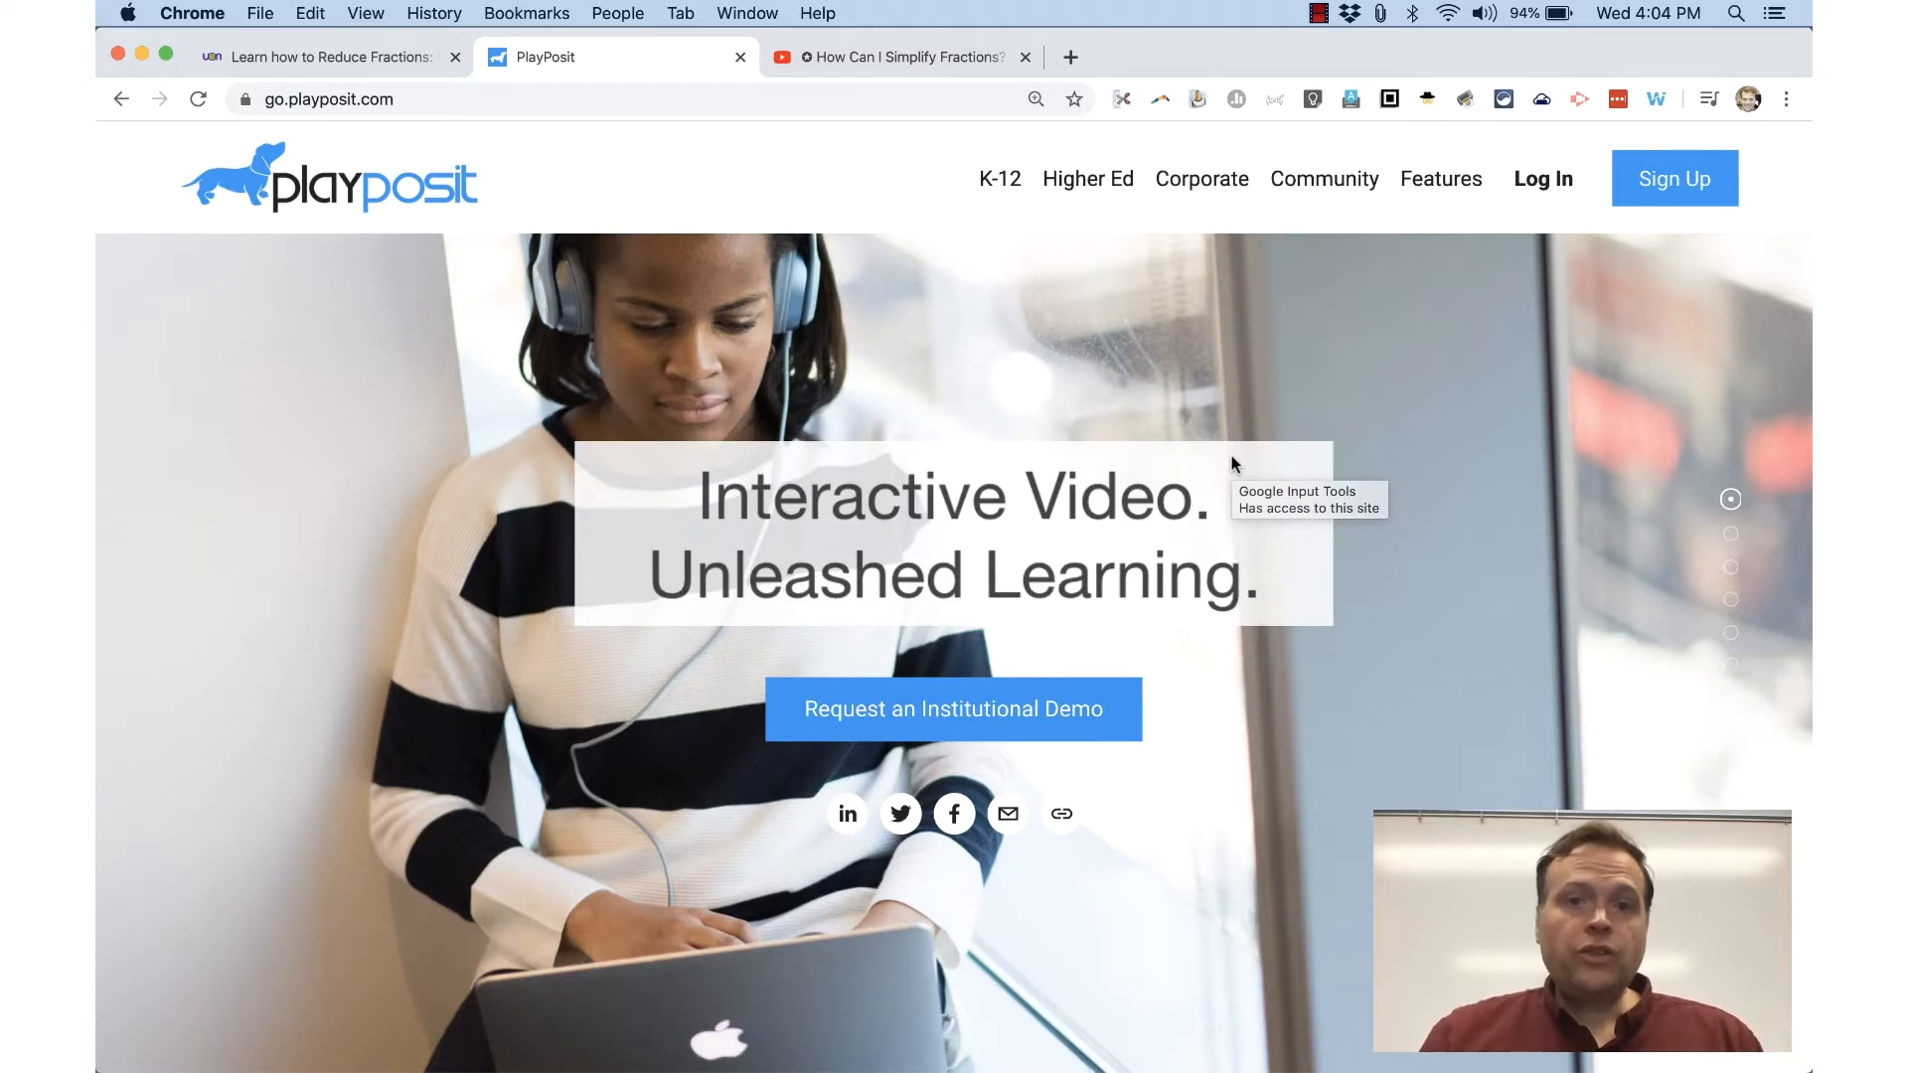
pyautogui.moveTo(986, 71)
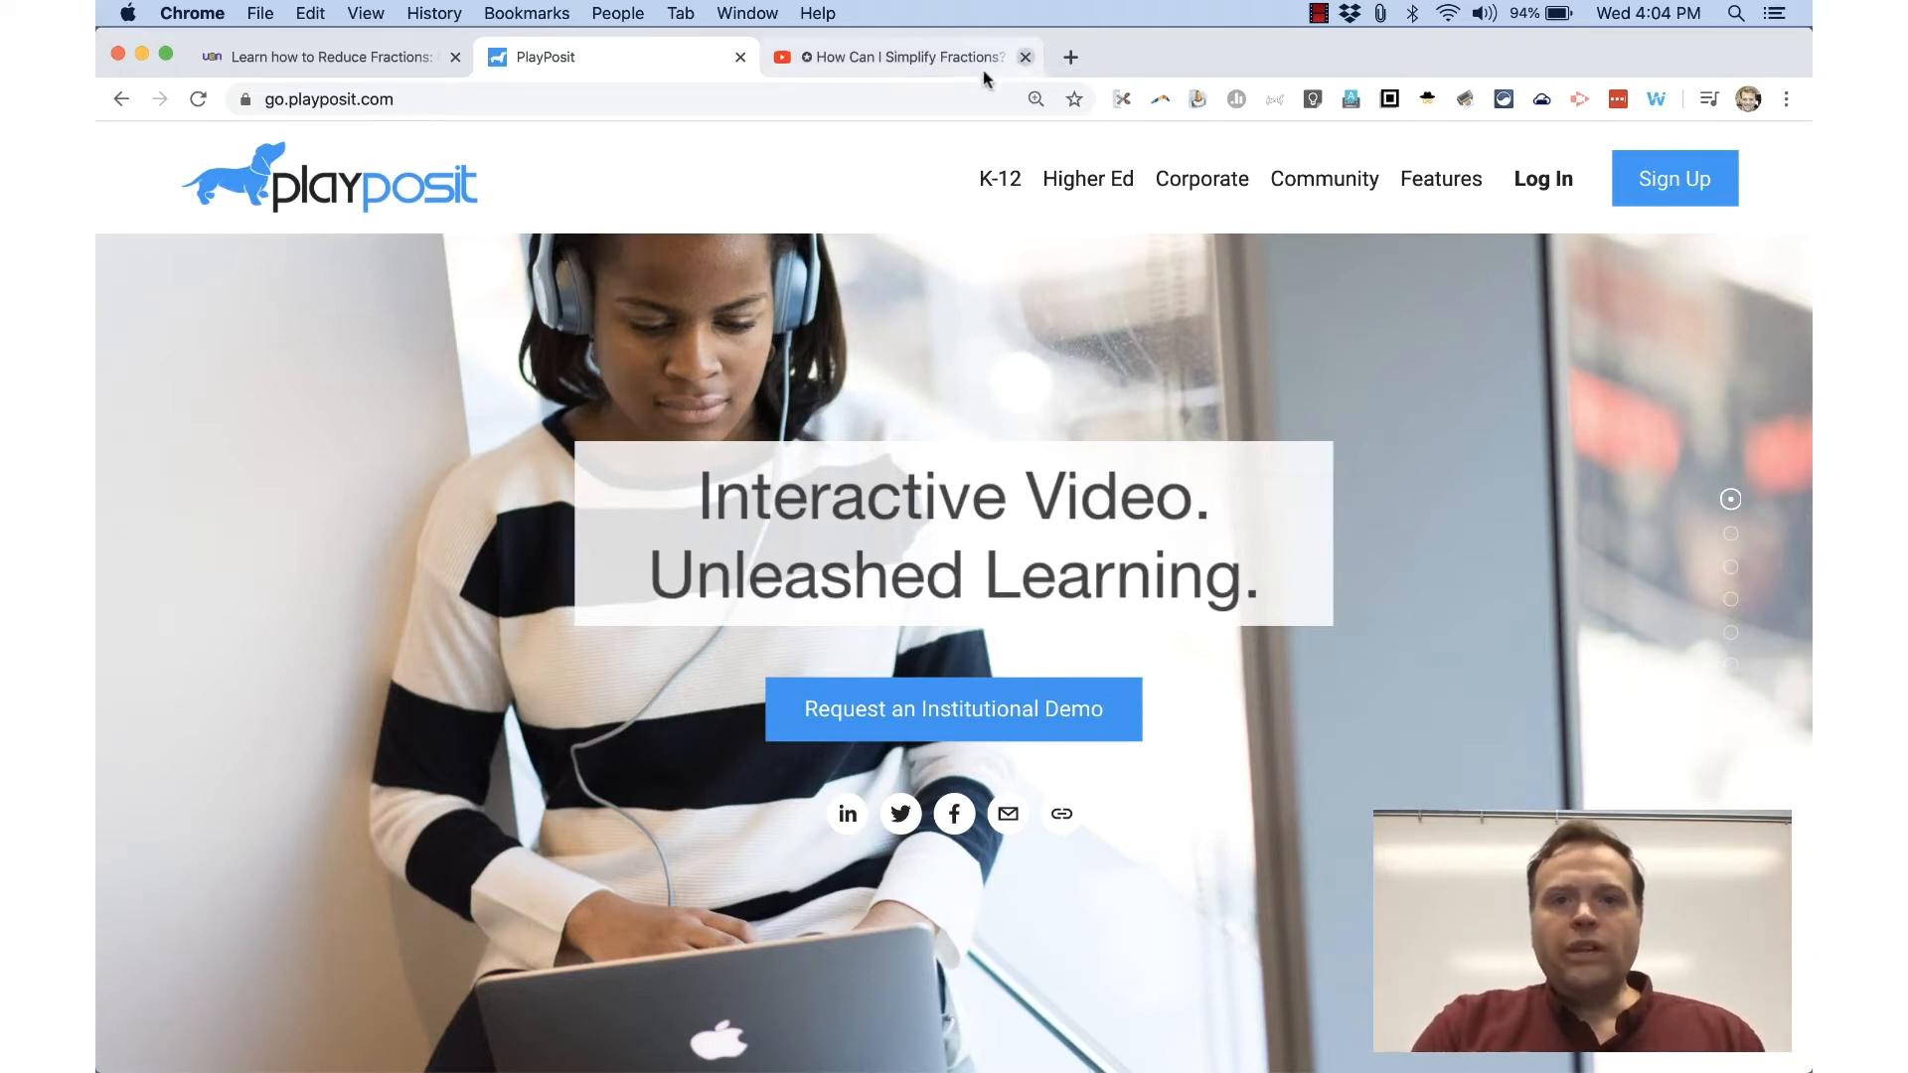
# Switch tabs to bring up the 'How Can I Simplify Fractions?' YouTube video.
pyautogui.click(895, 56)
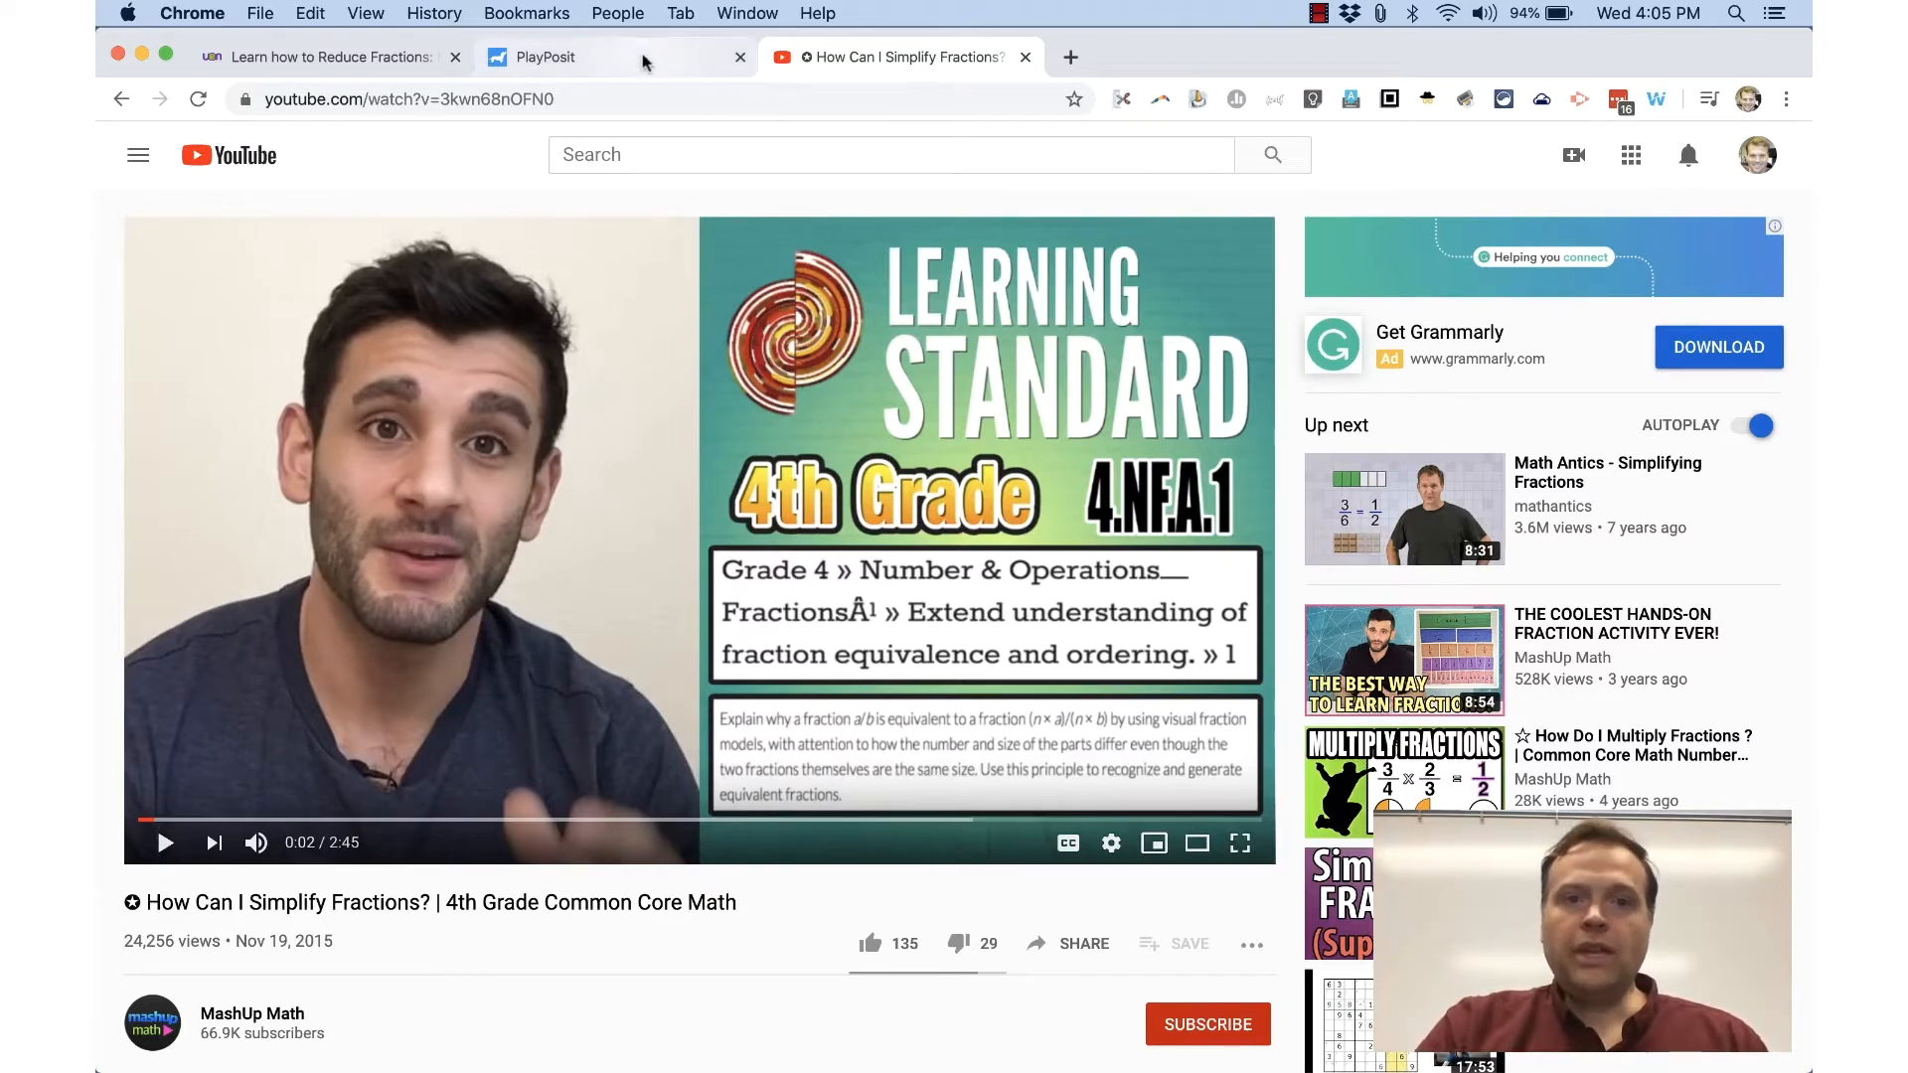
pyautogui.click(539, 56)
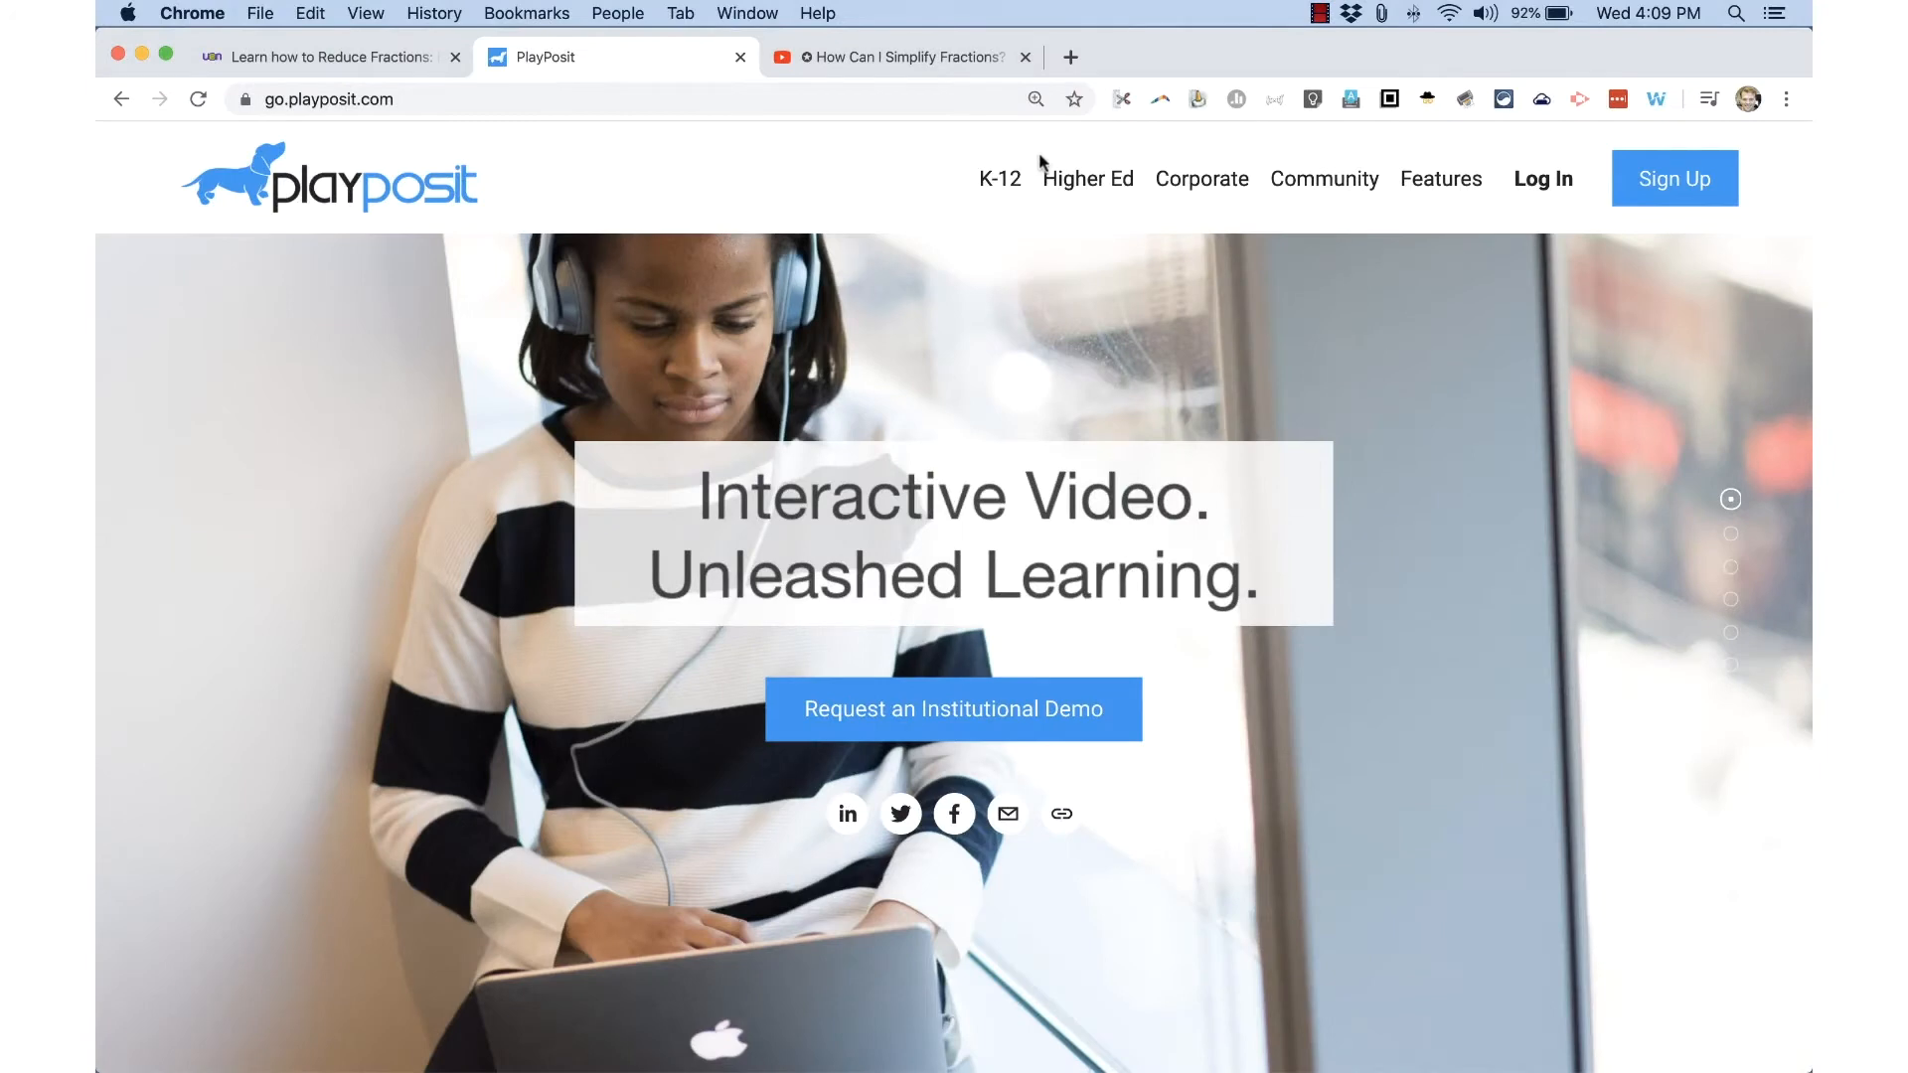
pyautogui.moveTo(900, 56)
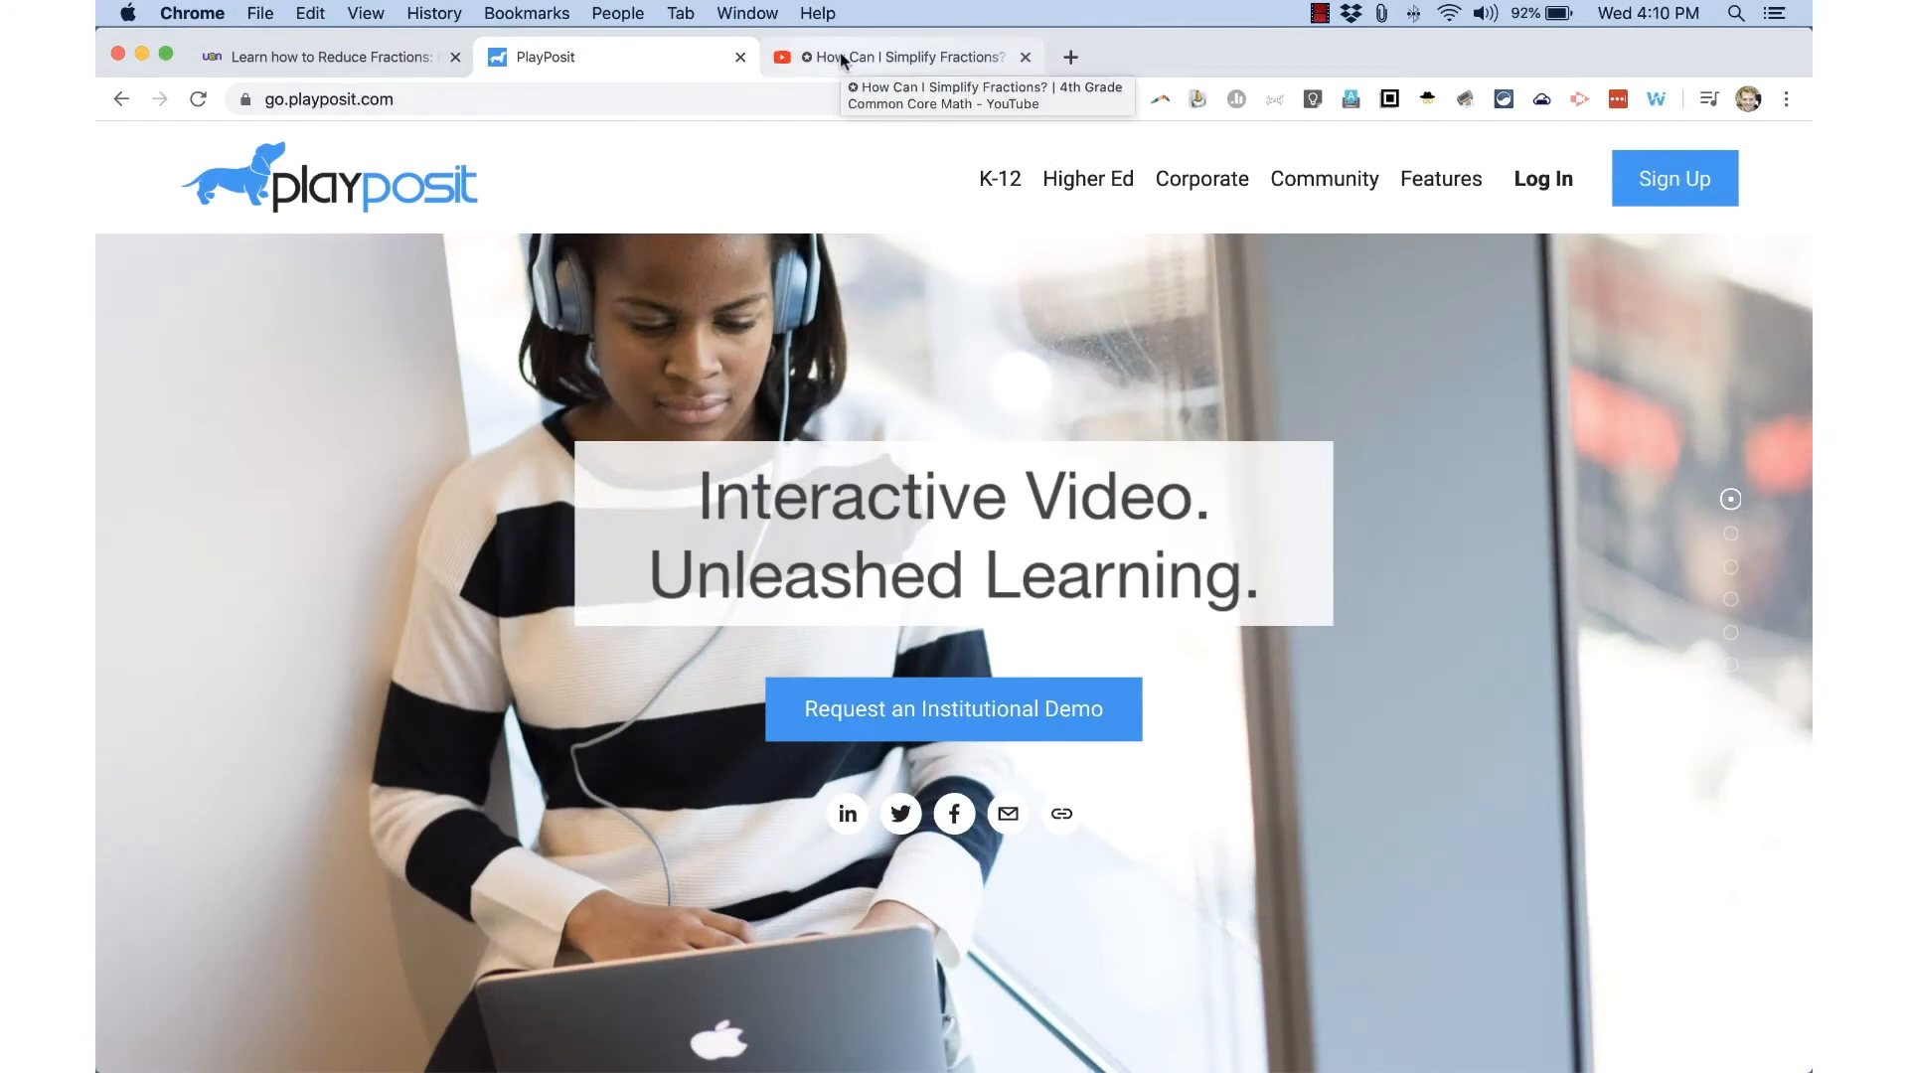
pyautogui.click(906, 56)
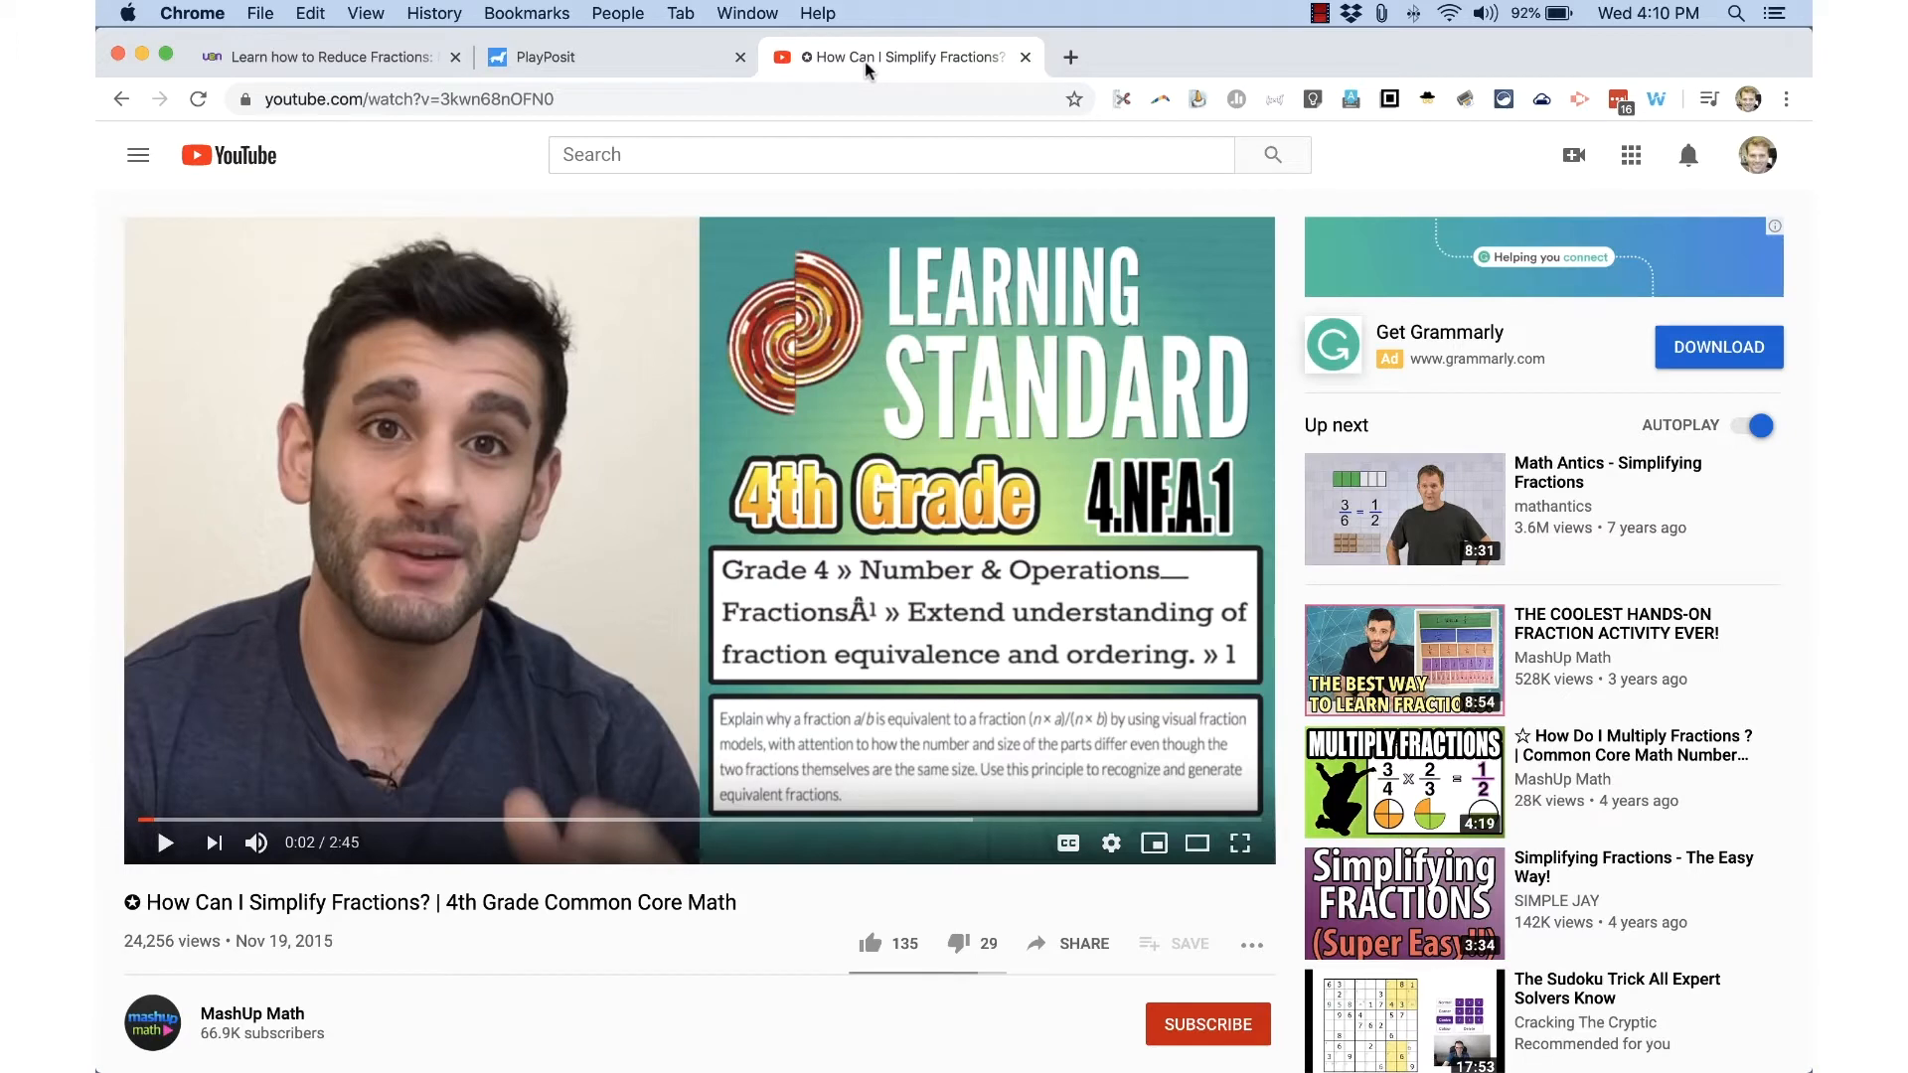
pyautogui.moveTo(384, 884)
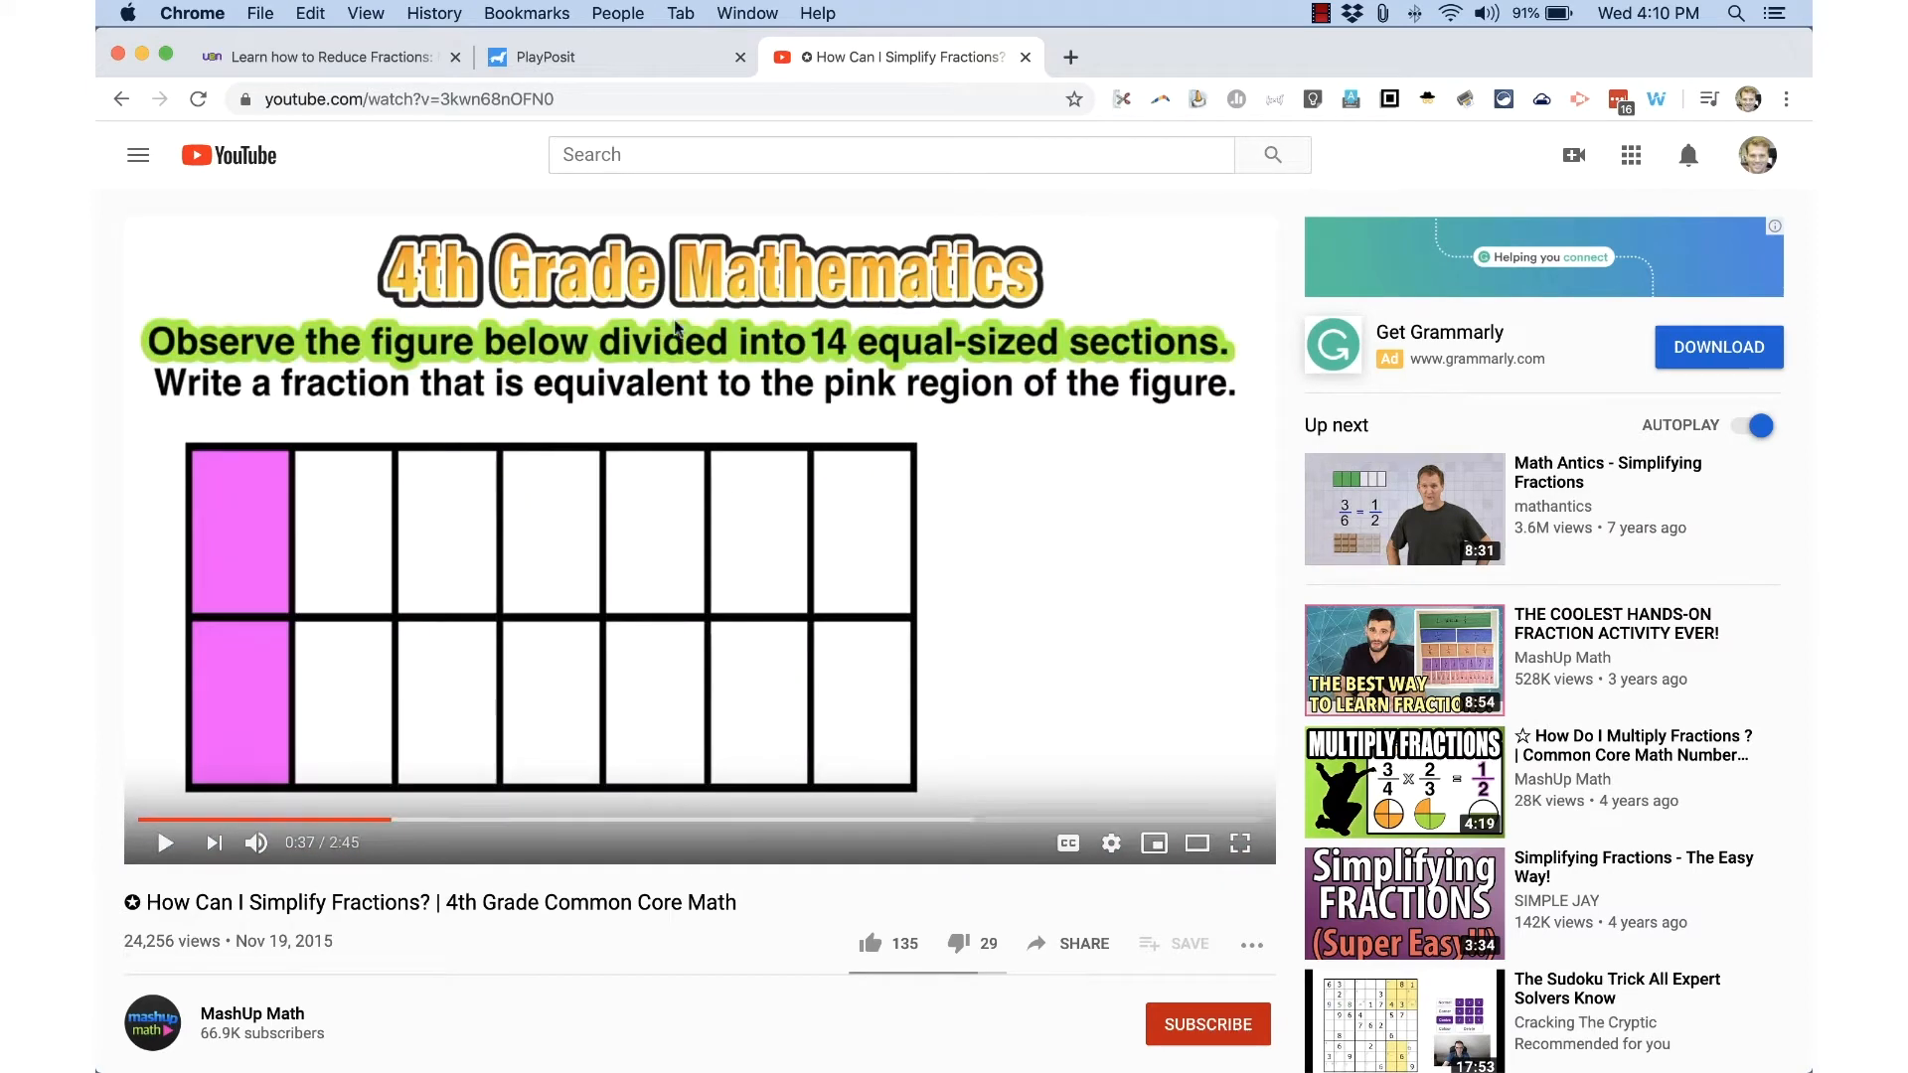
pyautogui.moveTo(679, 329)
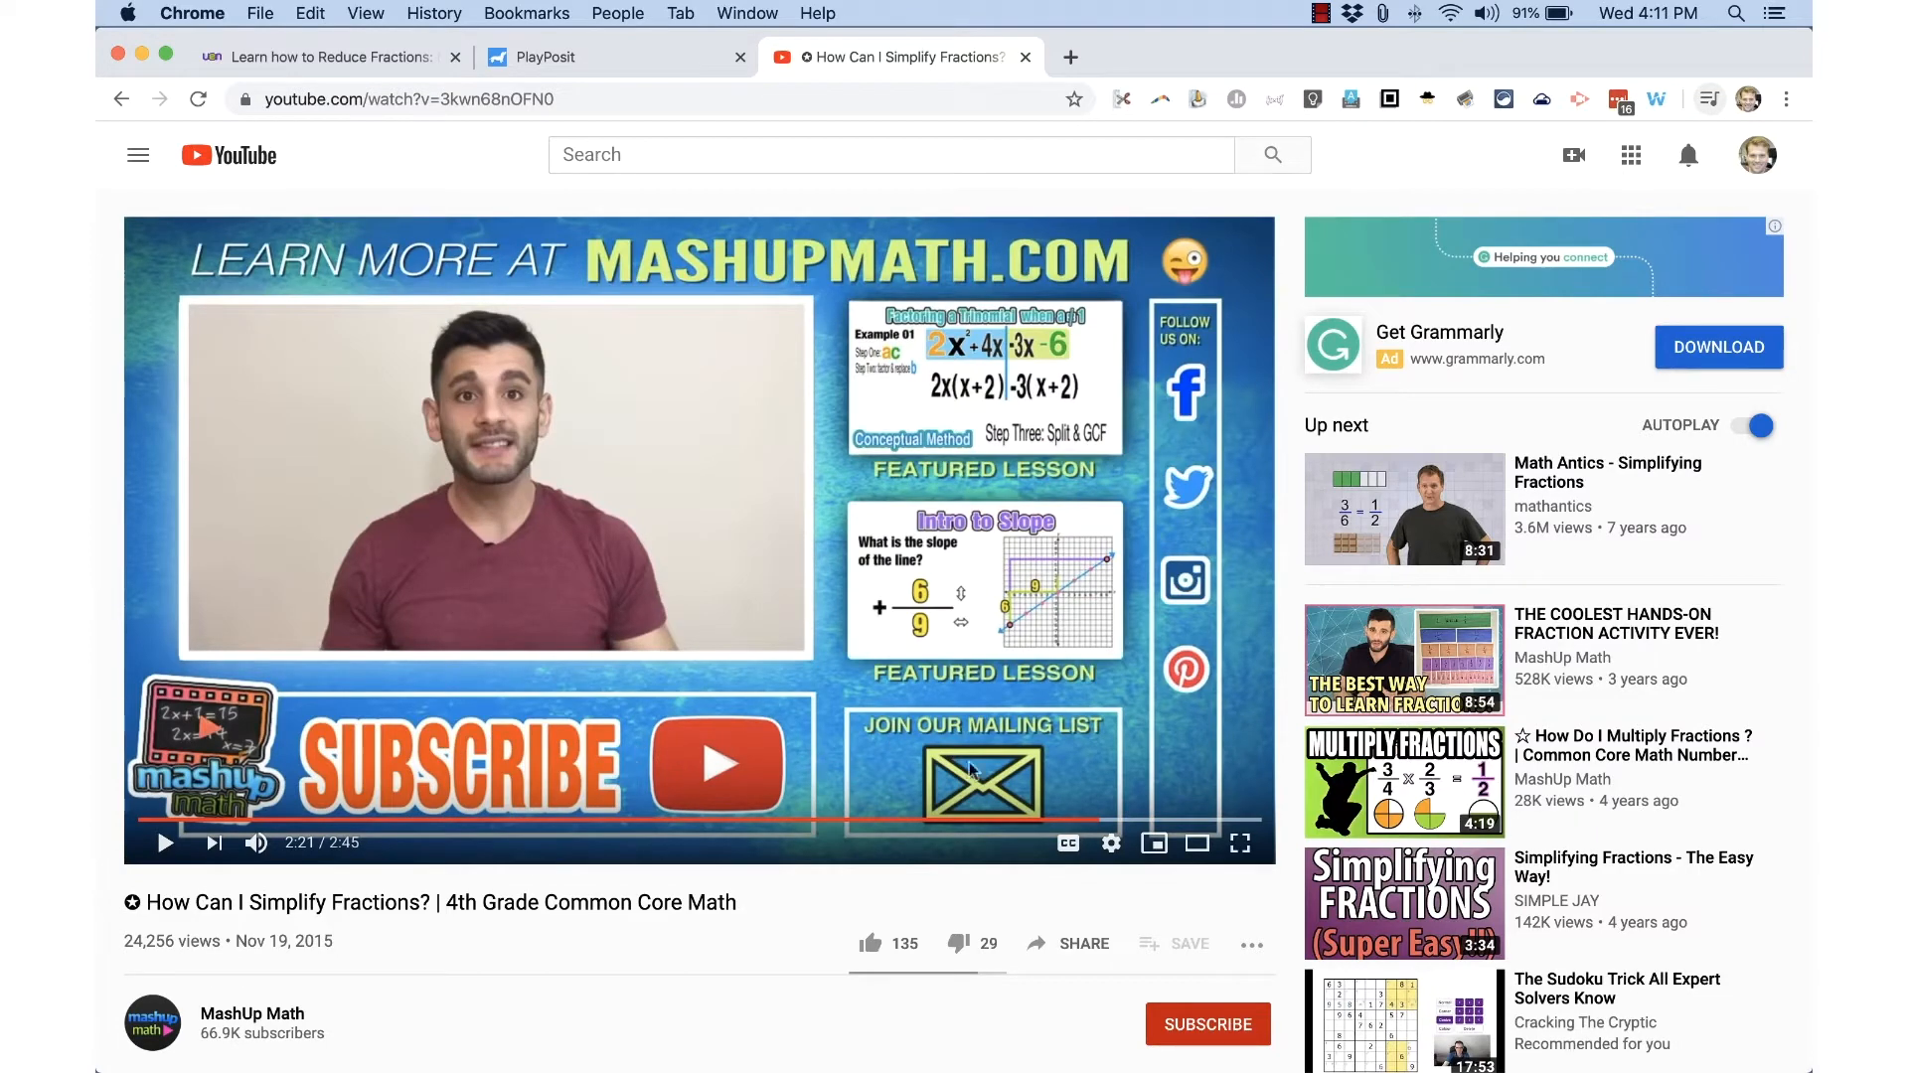
pyautogui.moveTo(1162, 538)
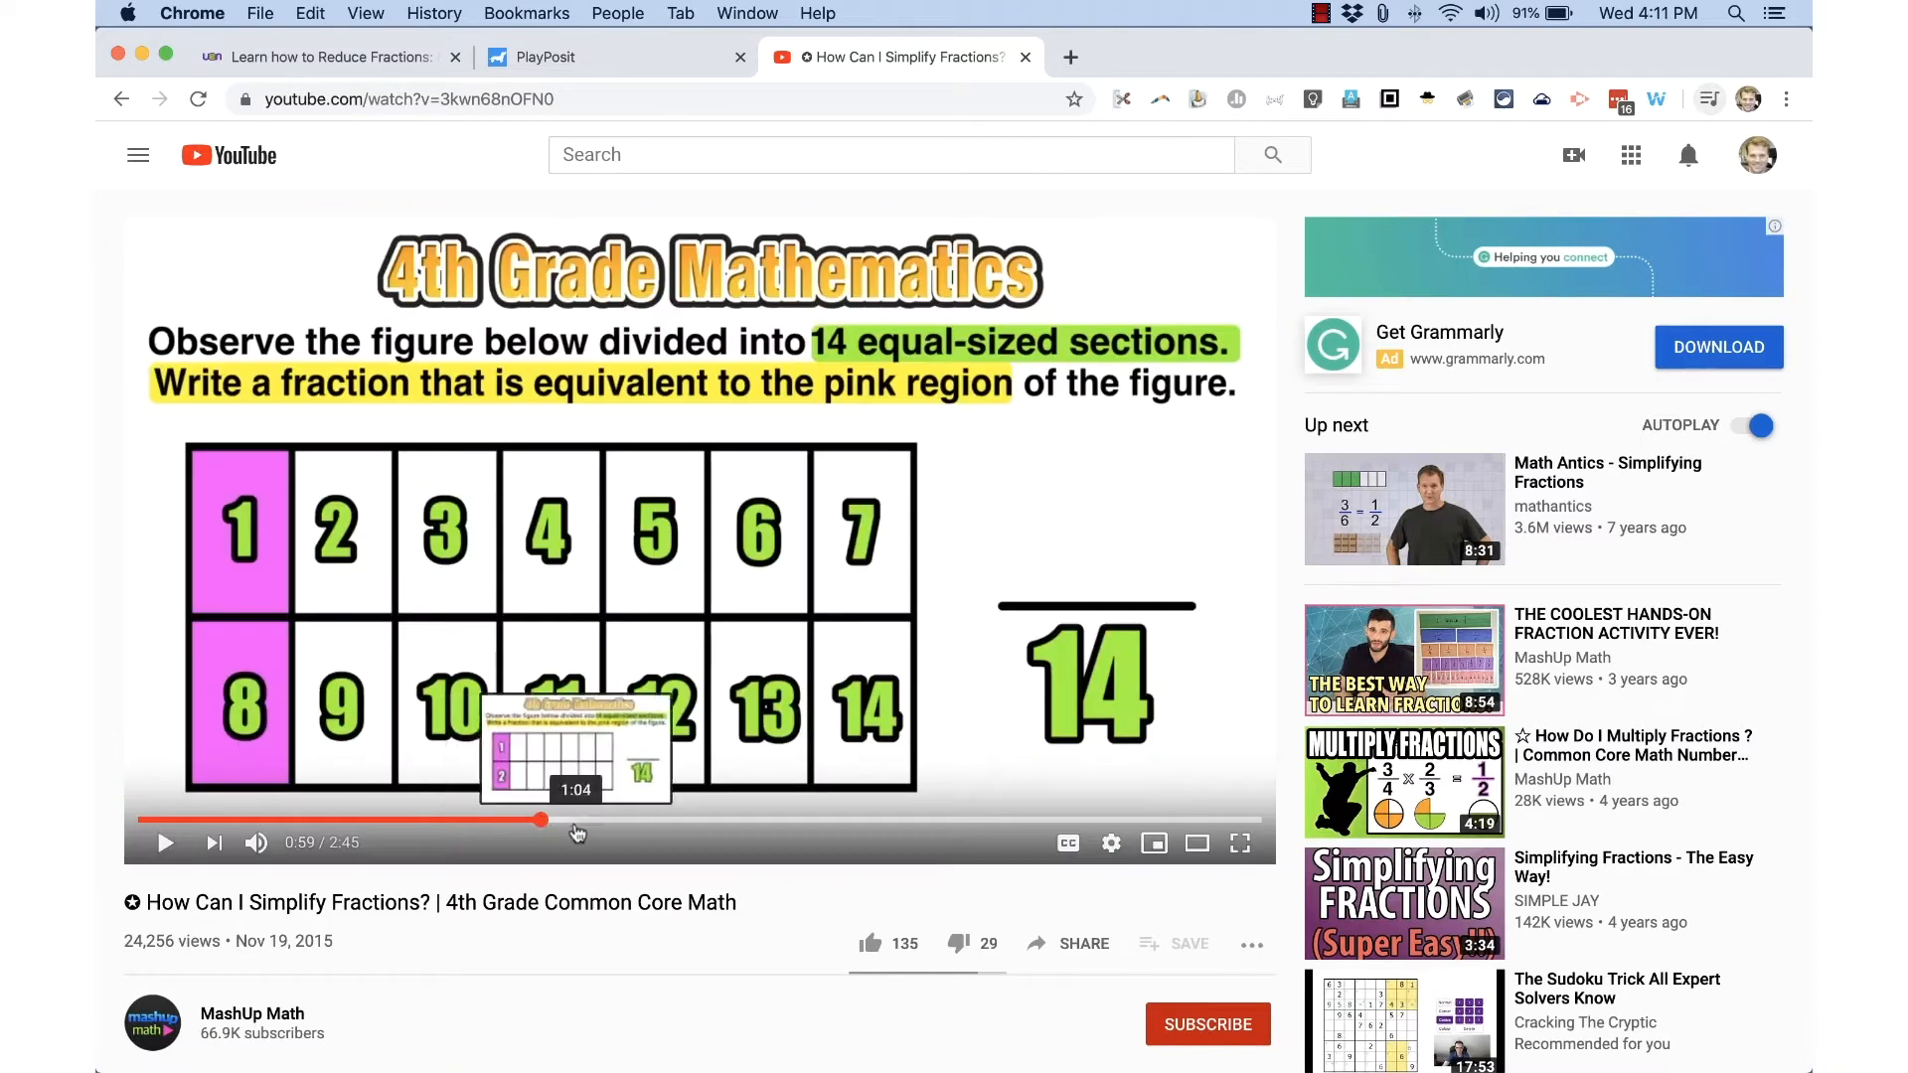
pyautogui.moveTo(573, 835)
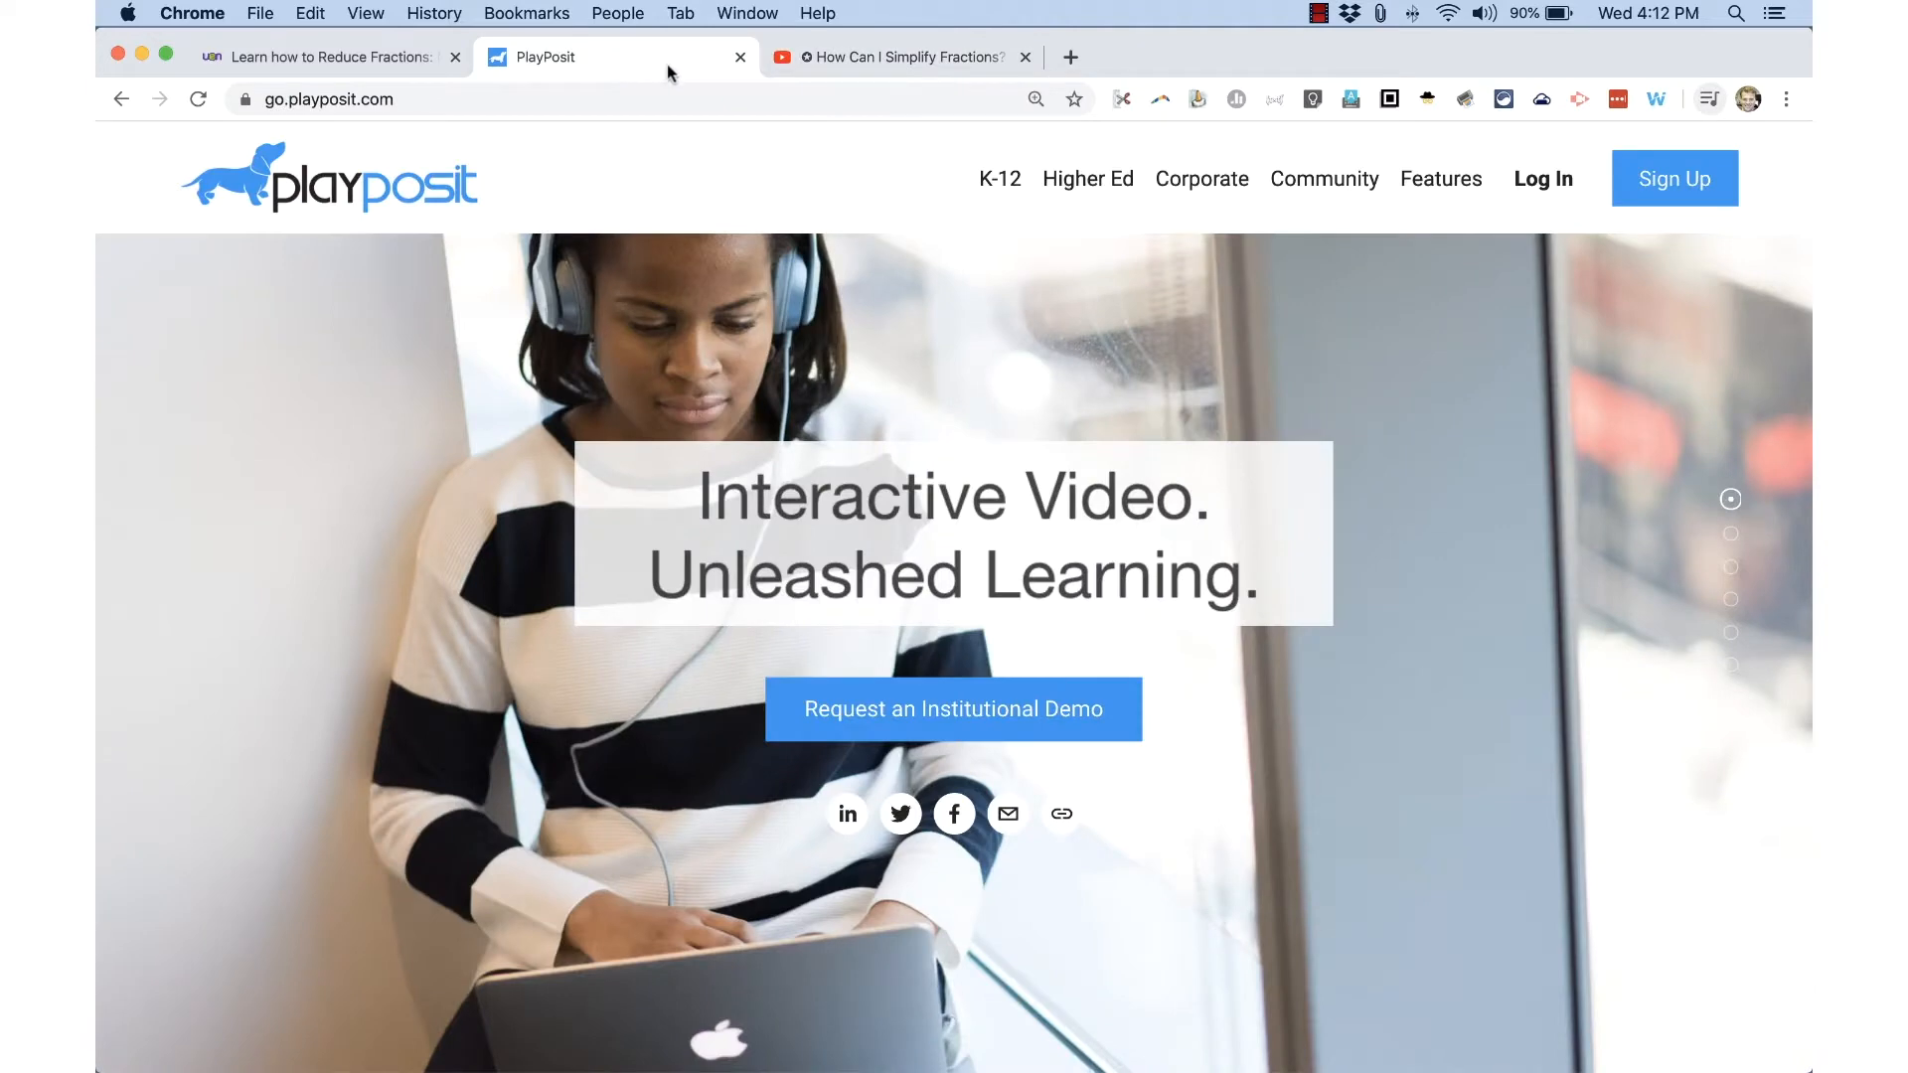
pyautogui.moveTo(853, 226)
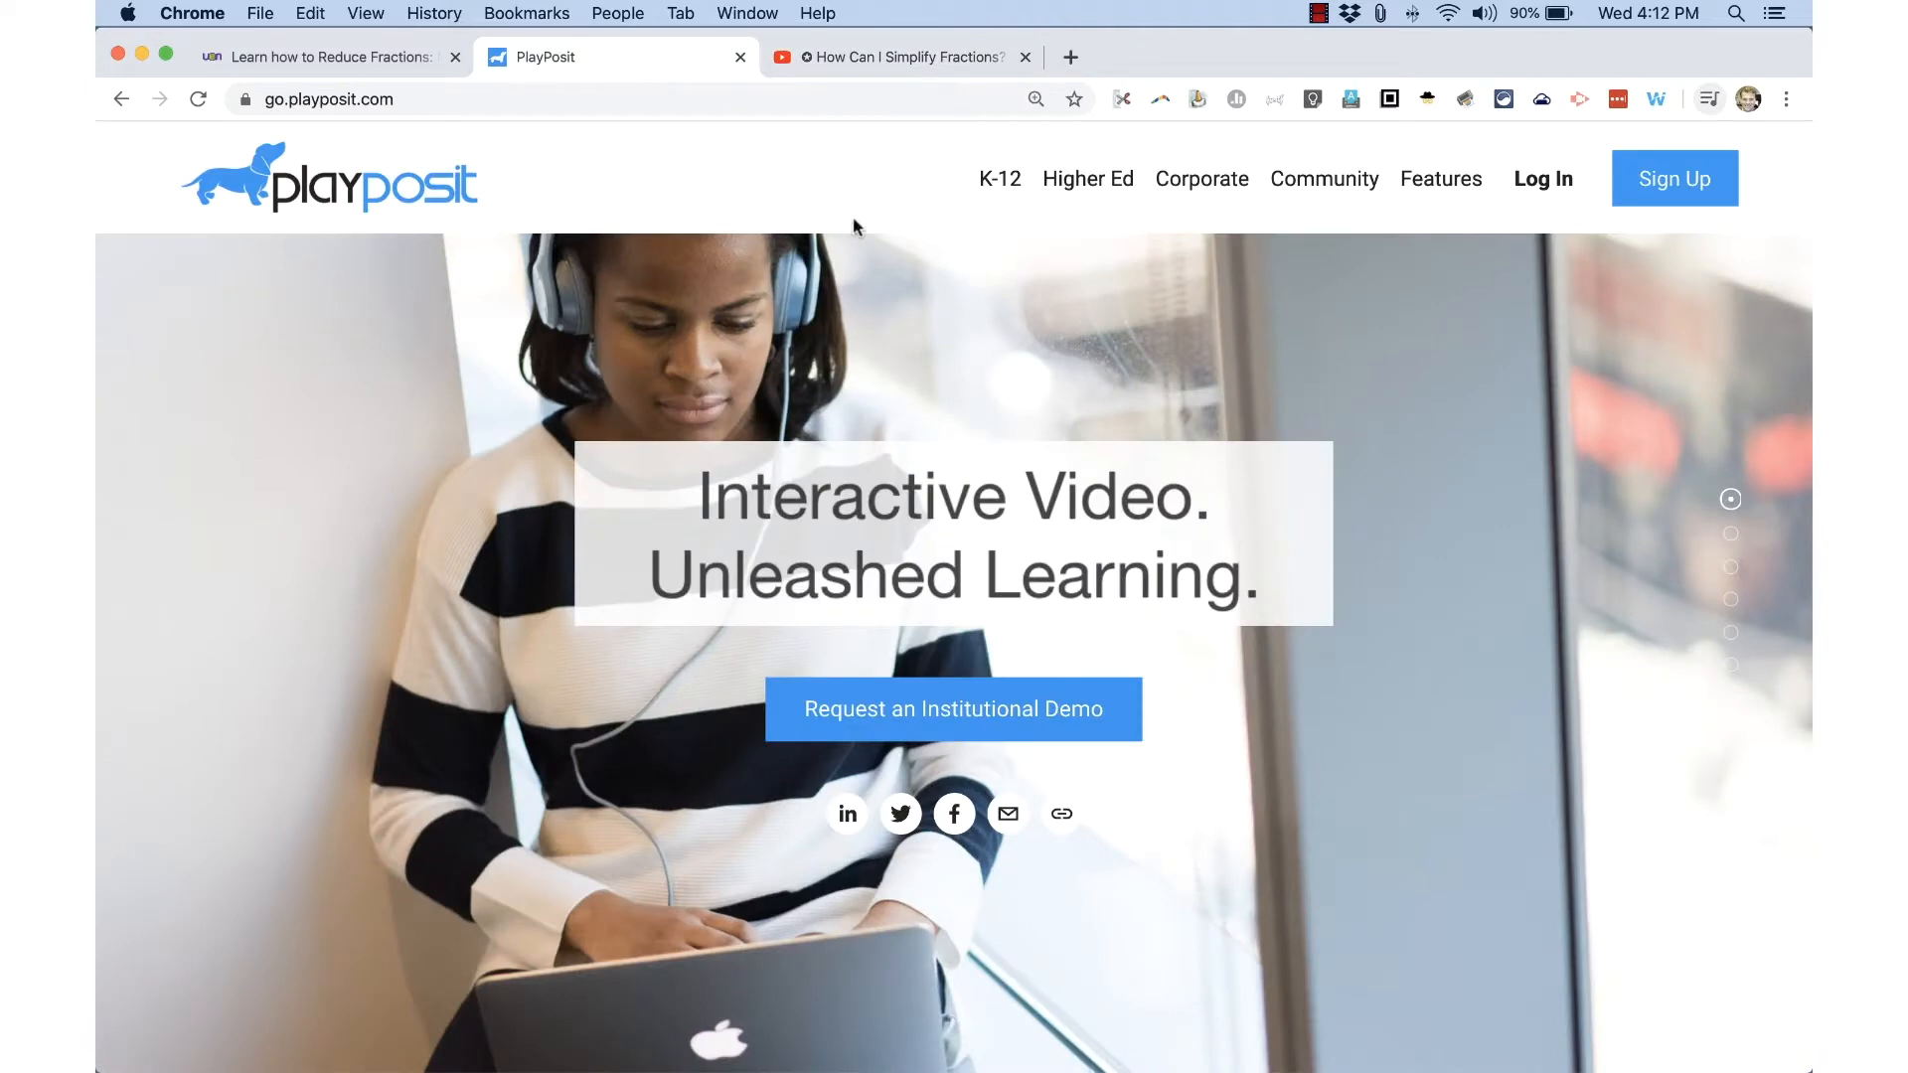
# Go from PlayPosit Log In to the Signup form and start Google sign-in.
pyautogui.click(1542, 179)
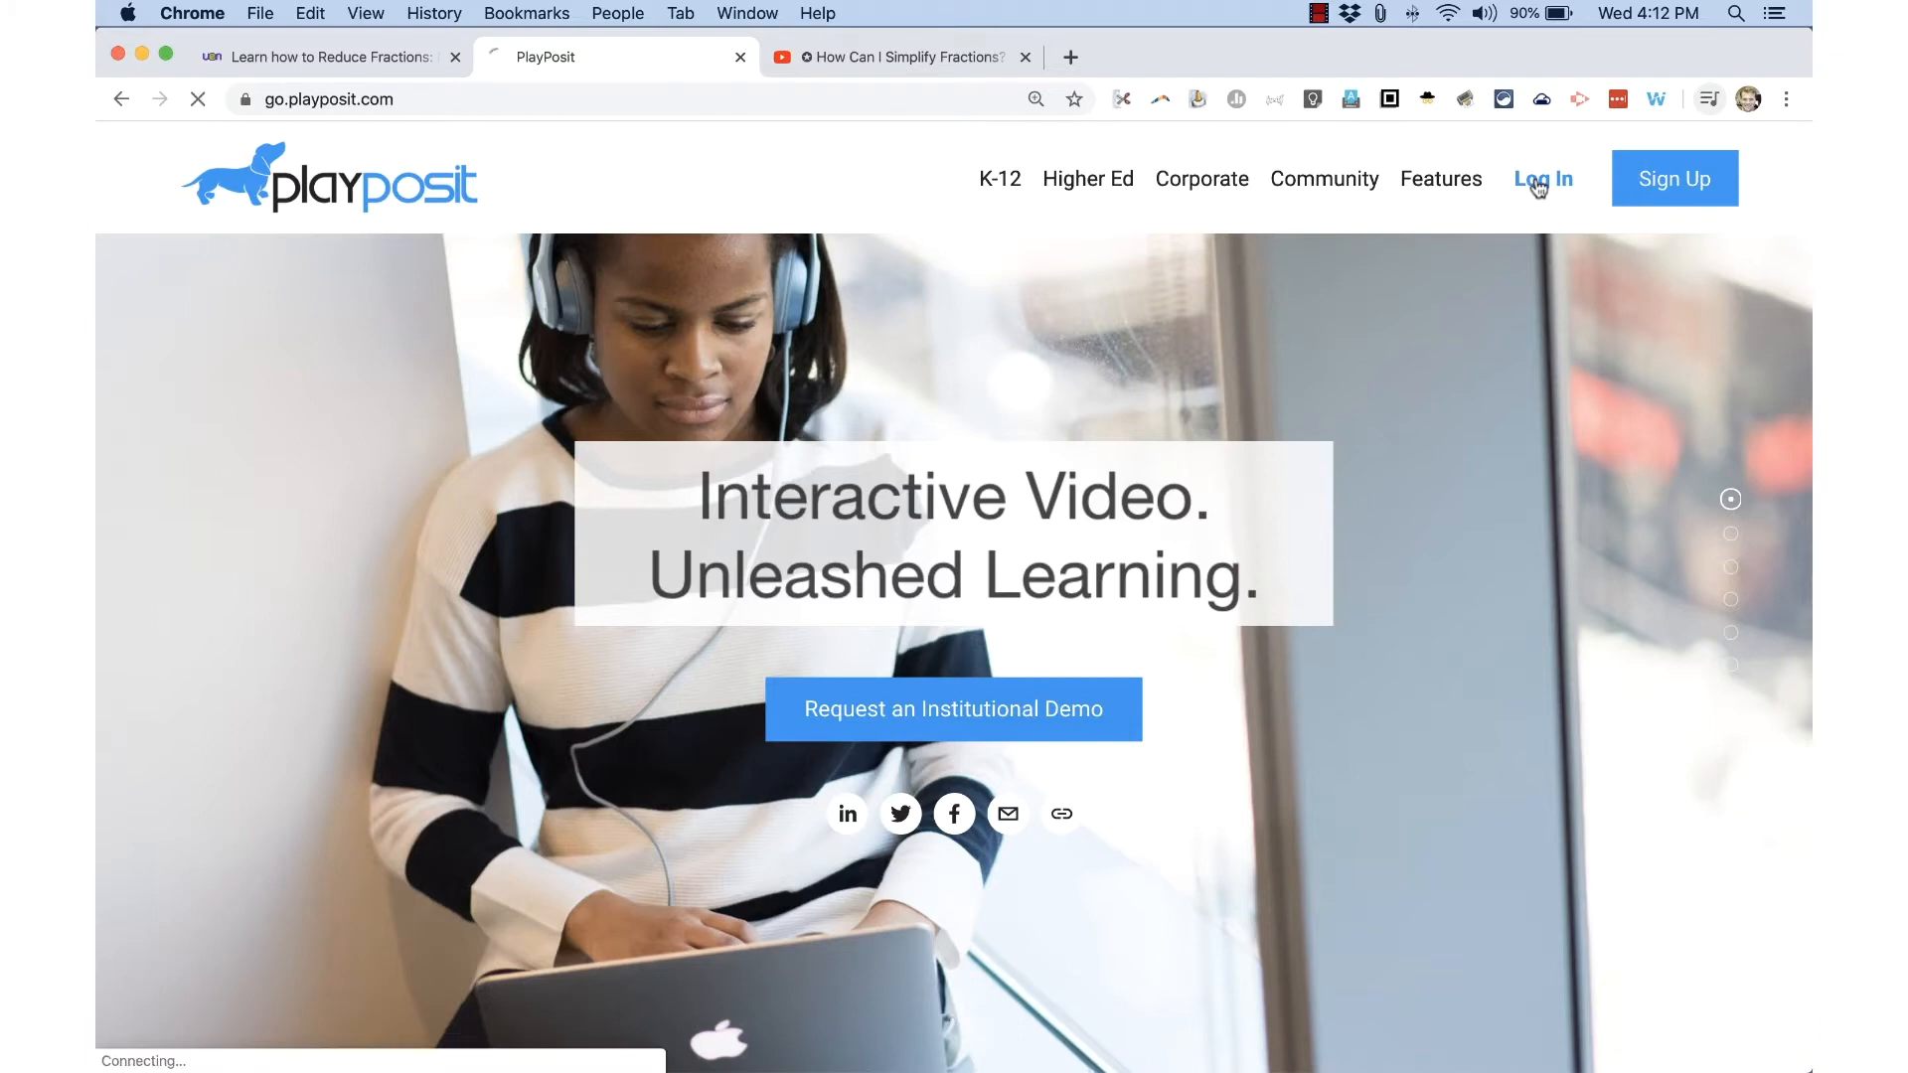
pyautogui.click(1542, 179)
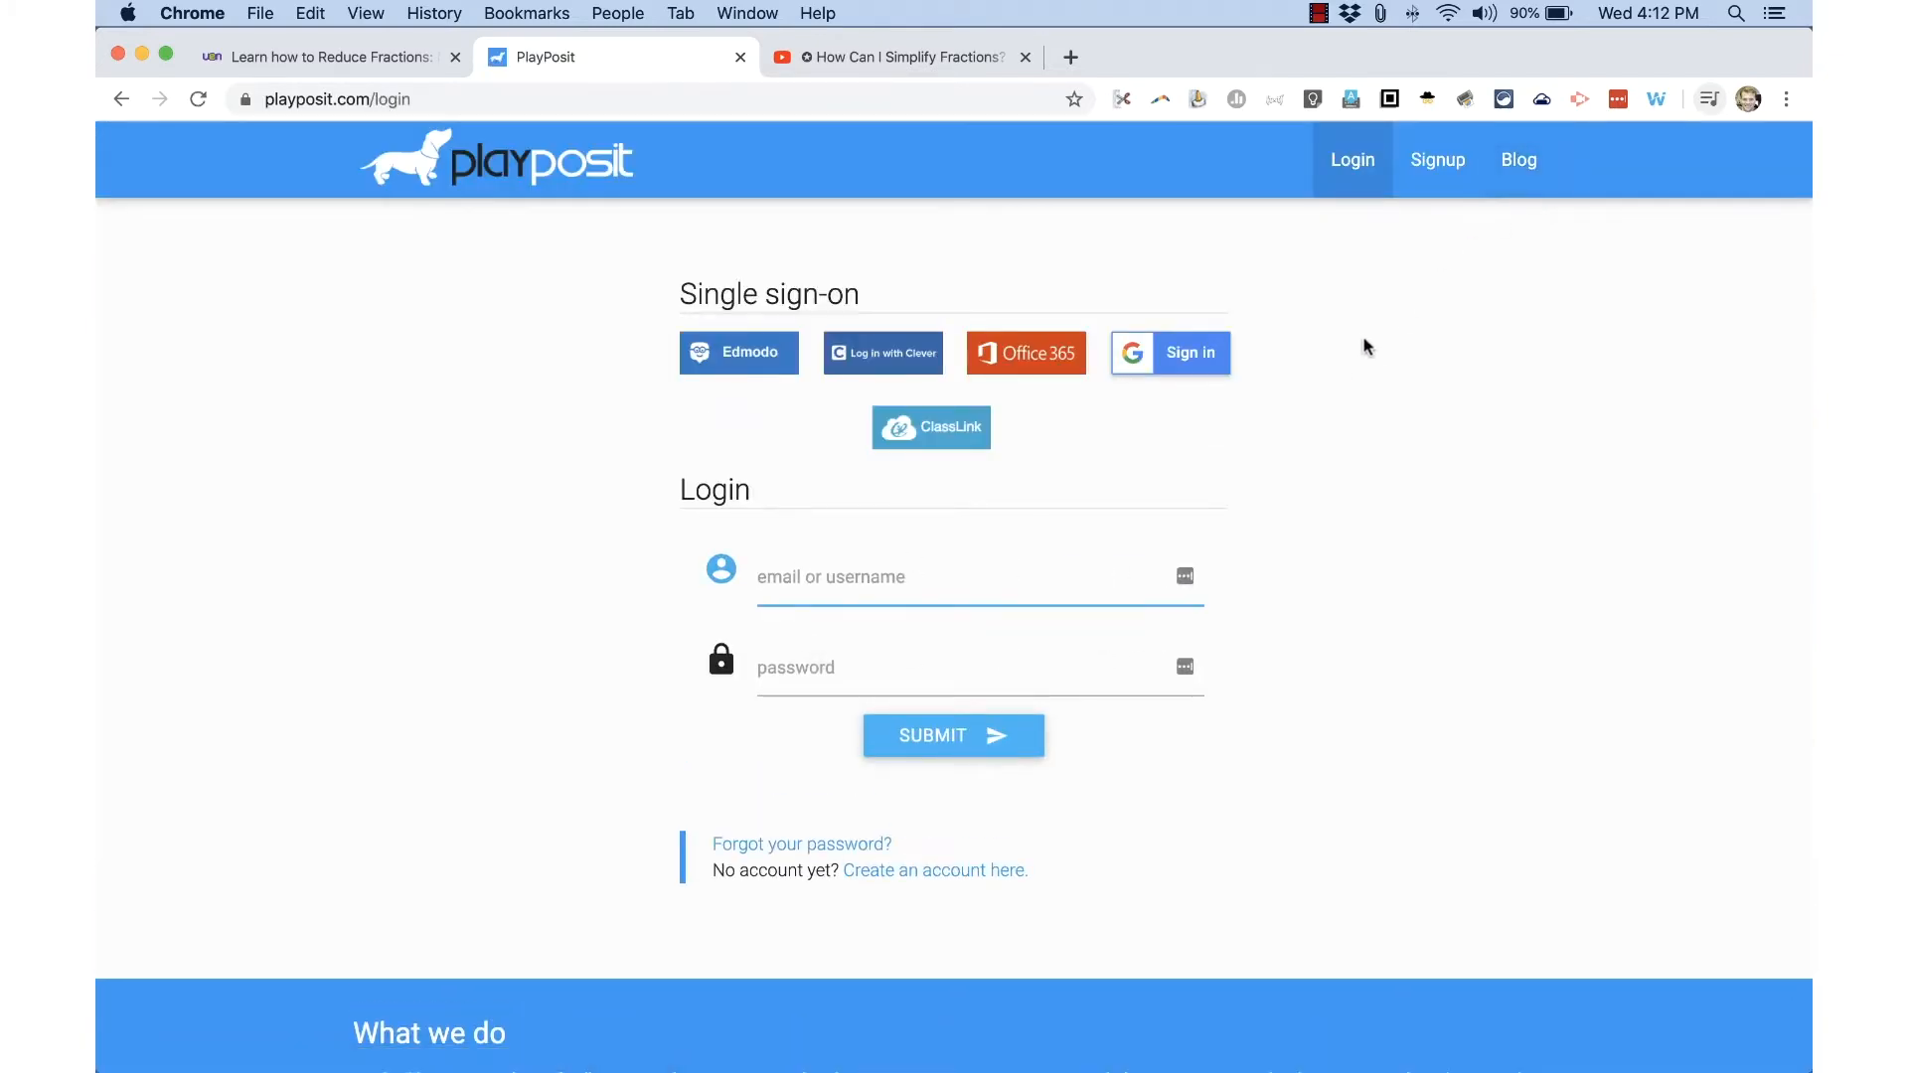
pyautogui.click(1436, 159)
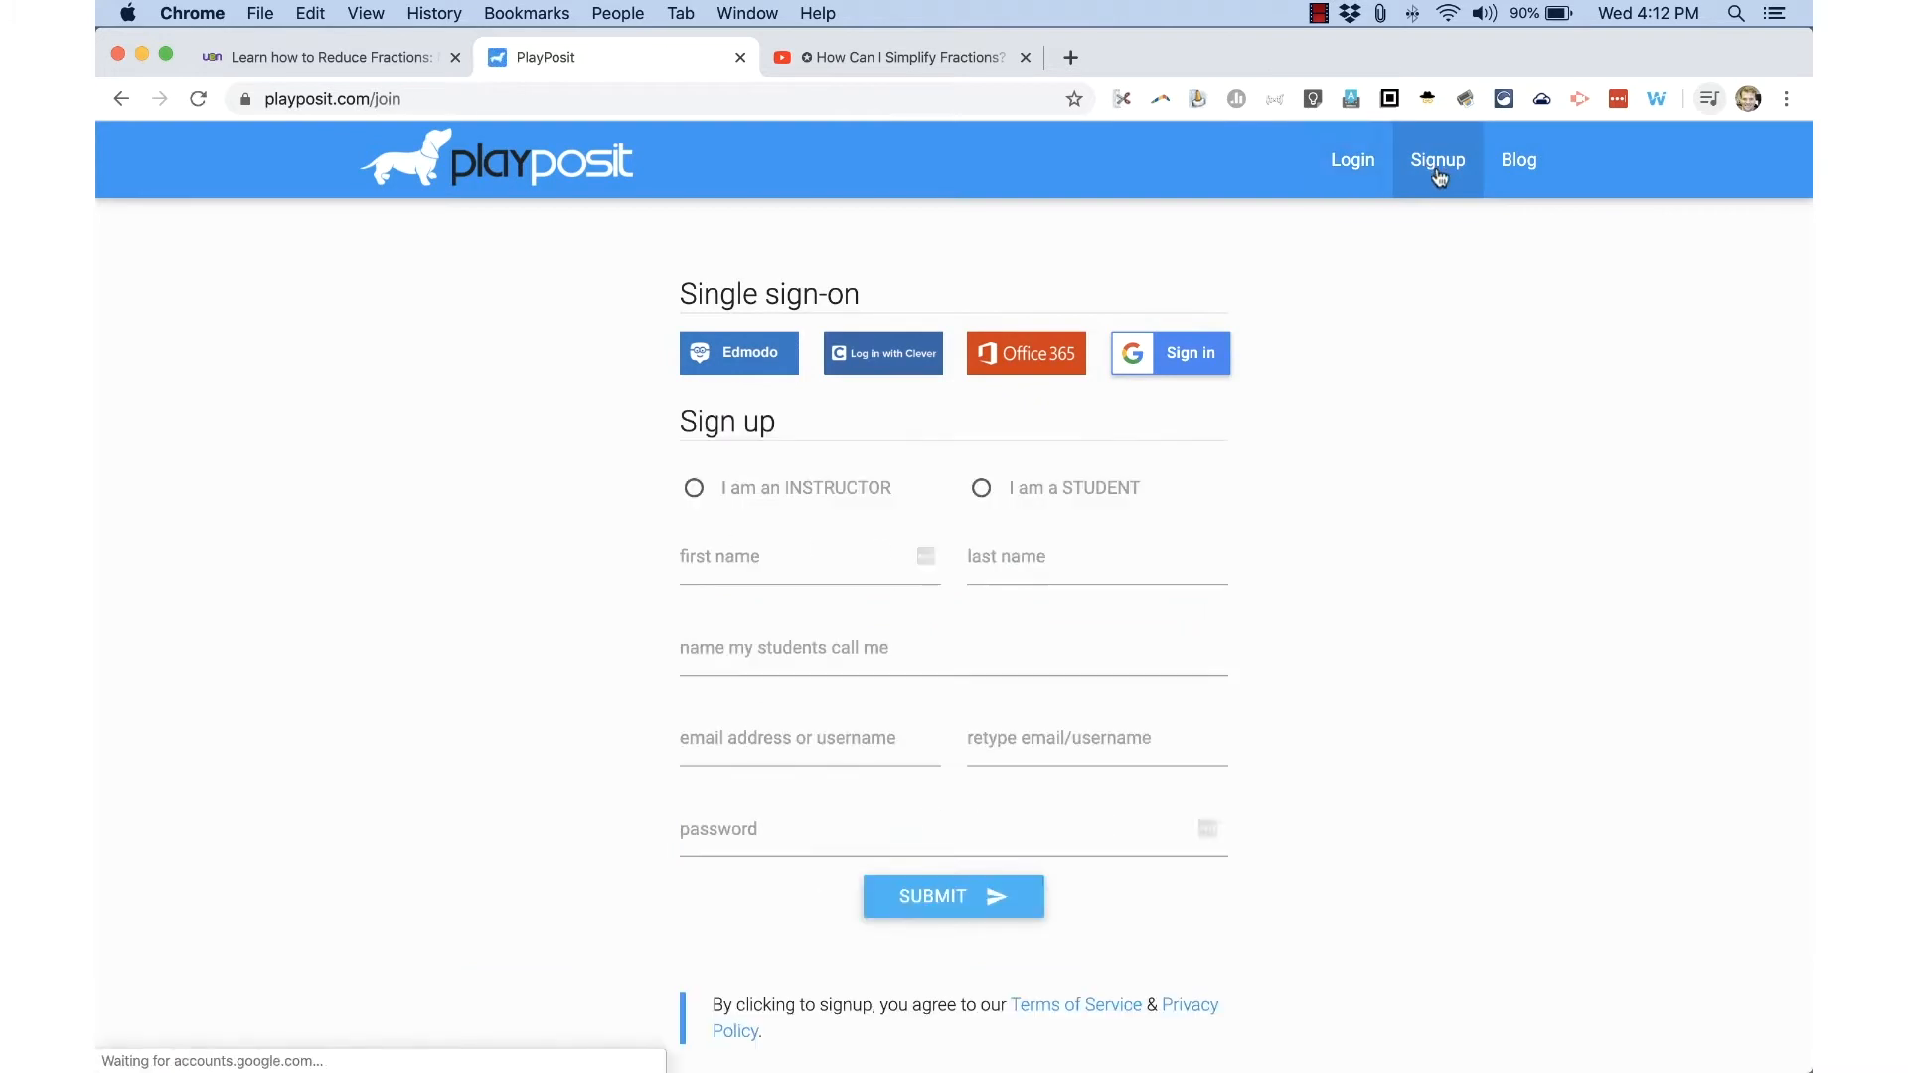
pyautogui.click(1166, 352)
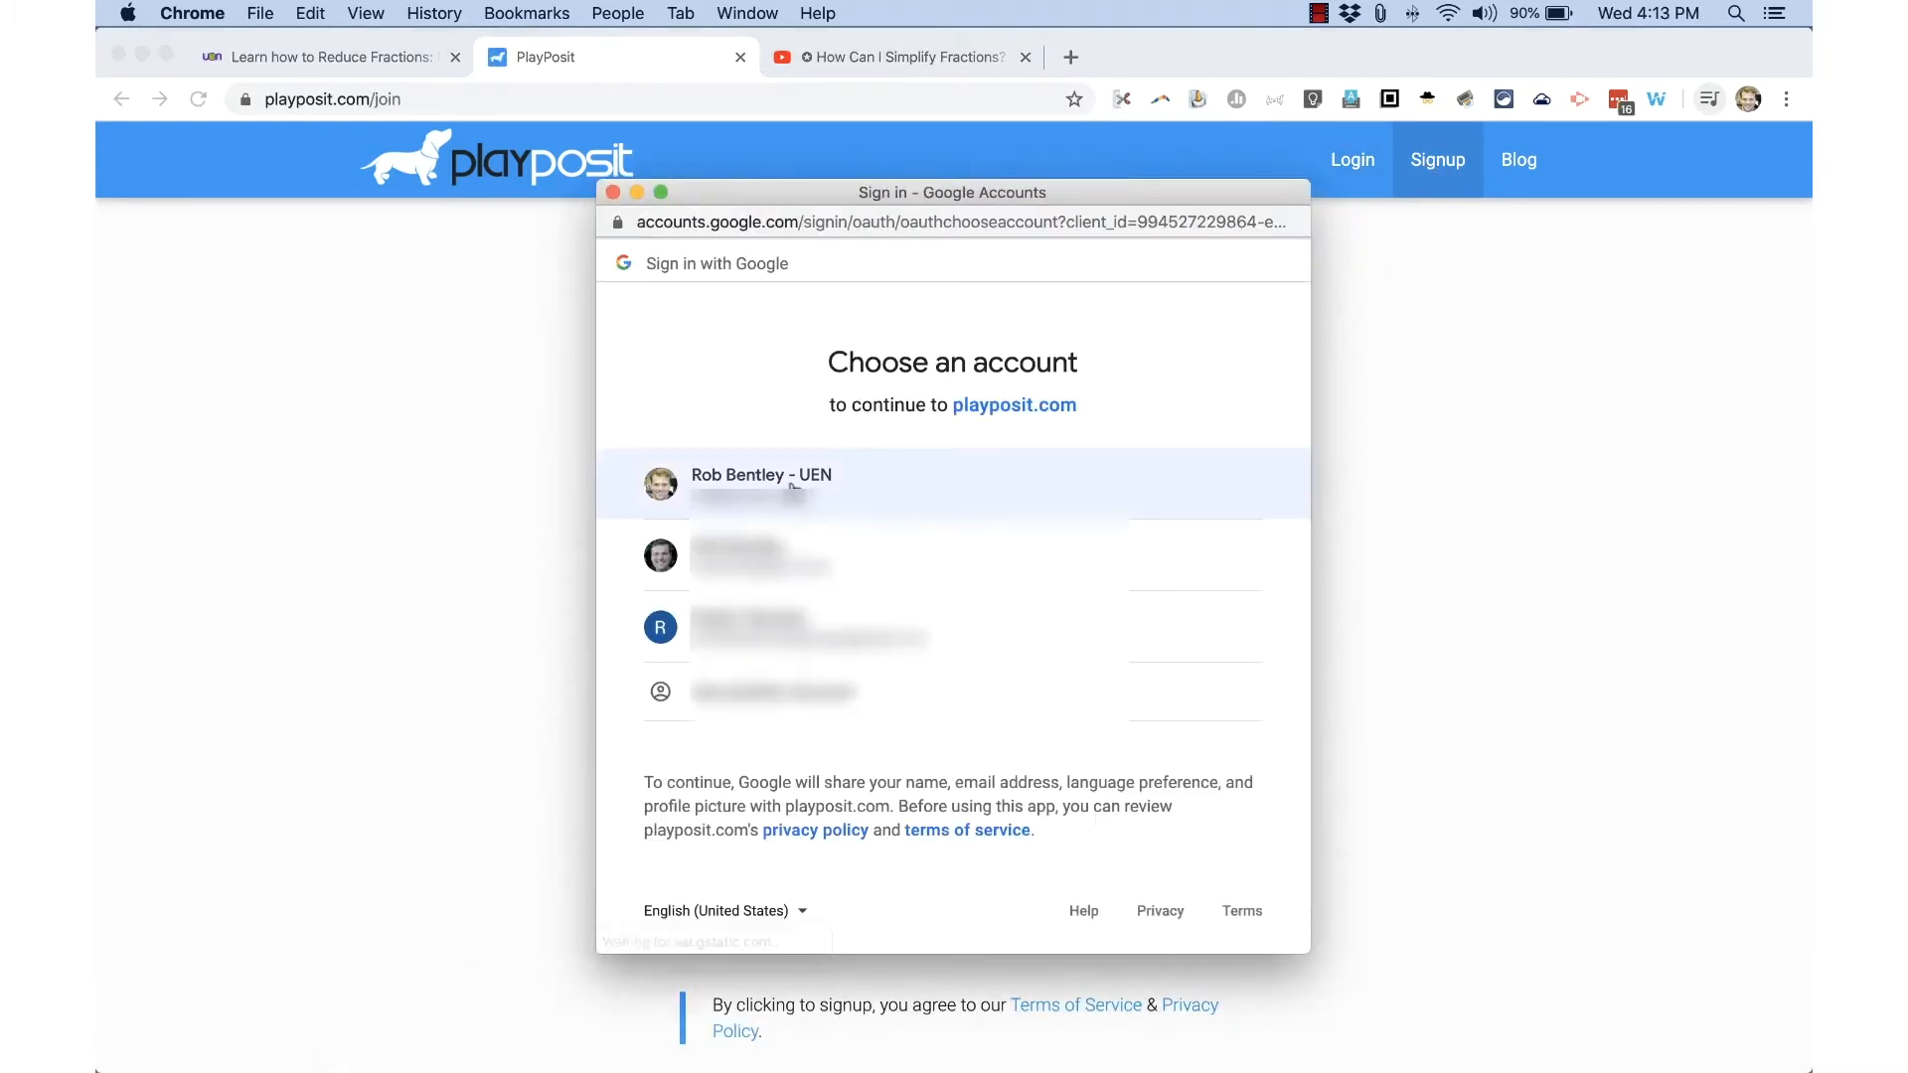
# Continue with the first listed Google account to reach the My Bulbs dashboard.
pyautogui.click(761, 483)
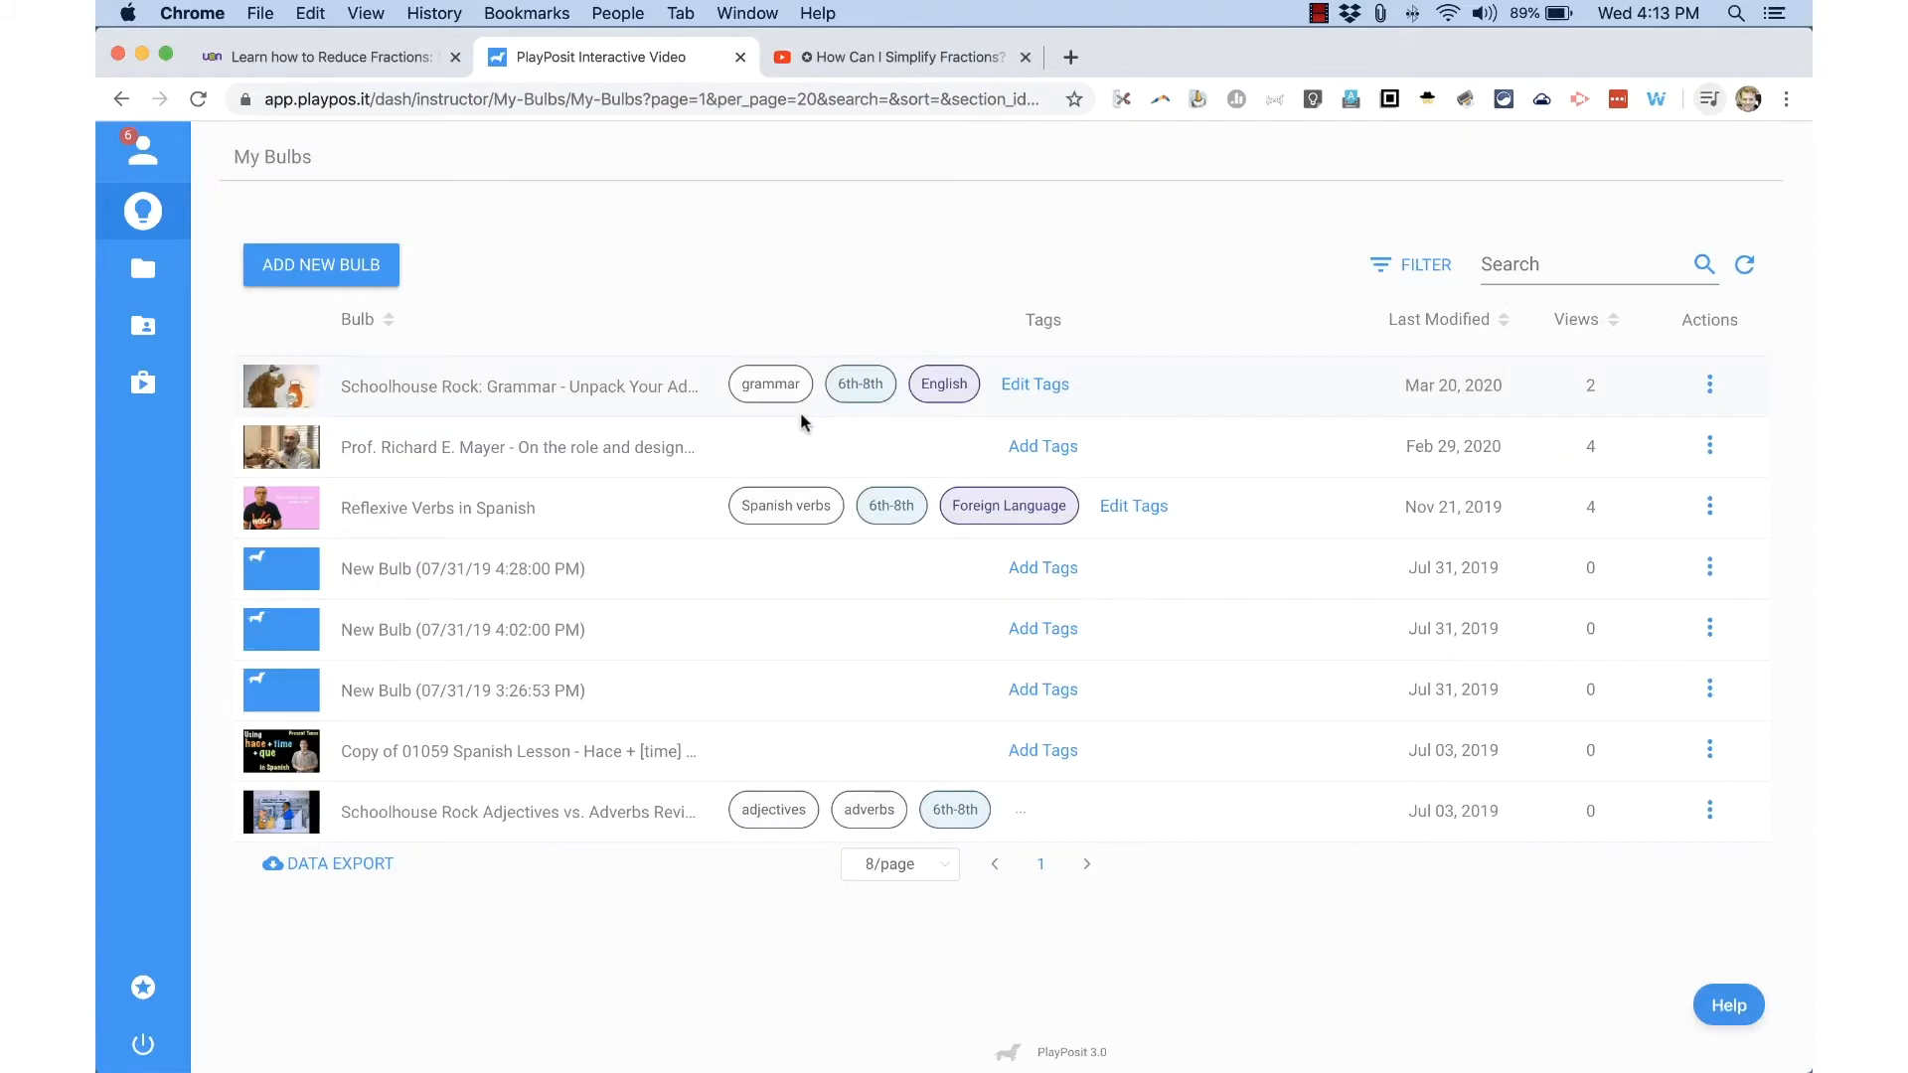
pyautogui.moveTo(634, 286)
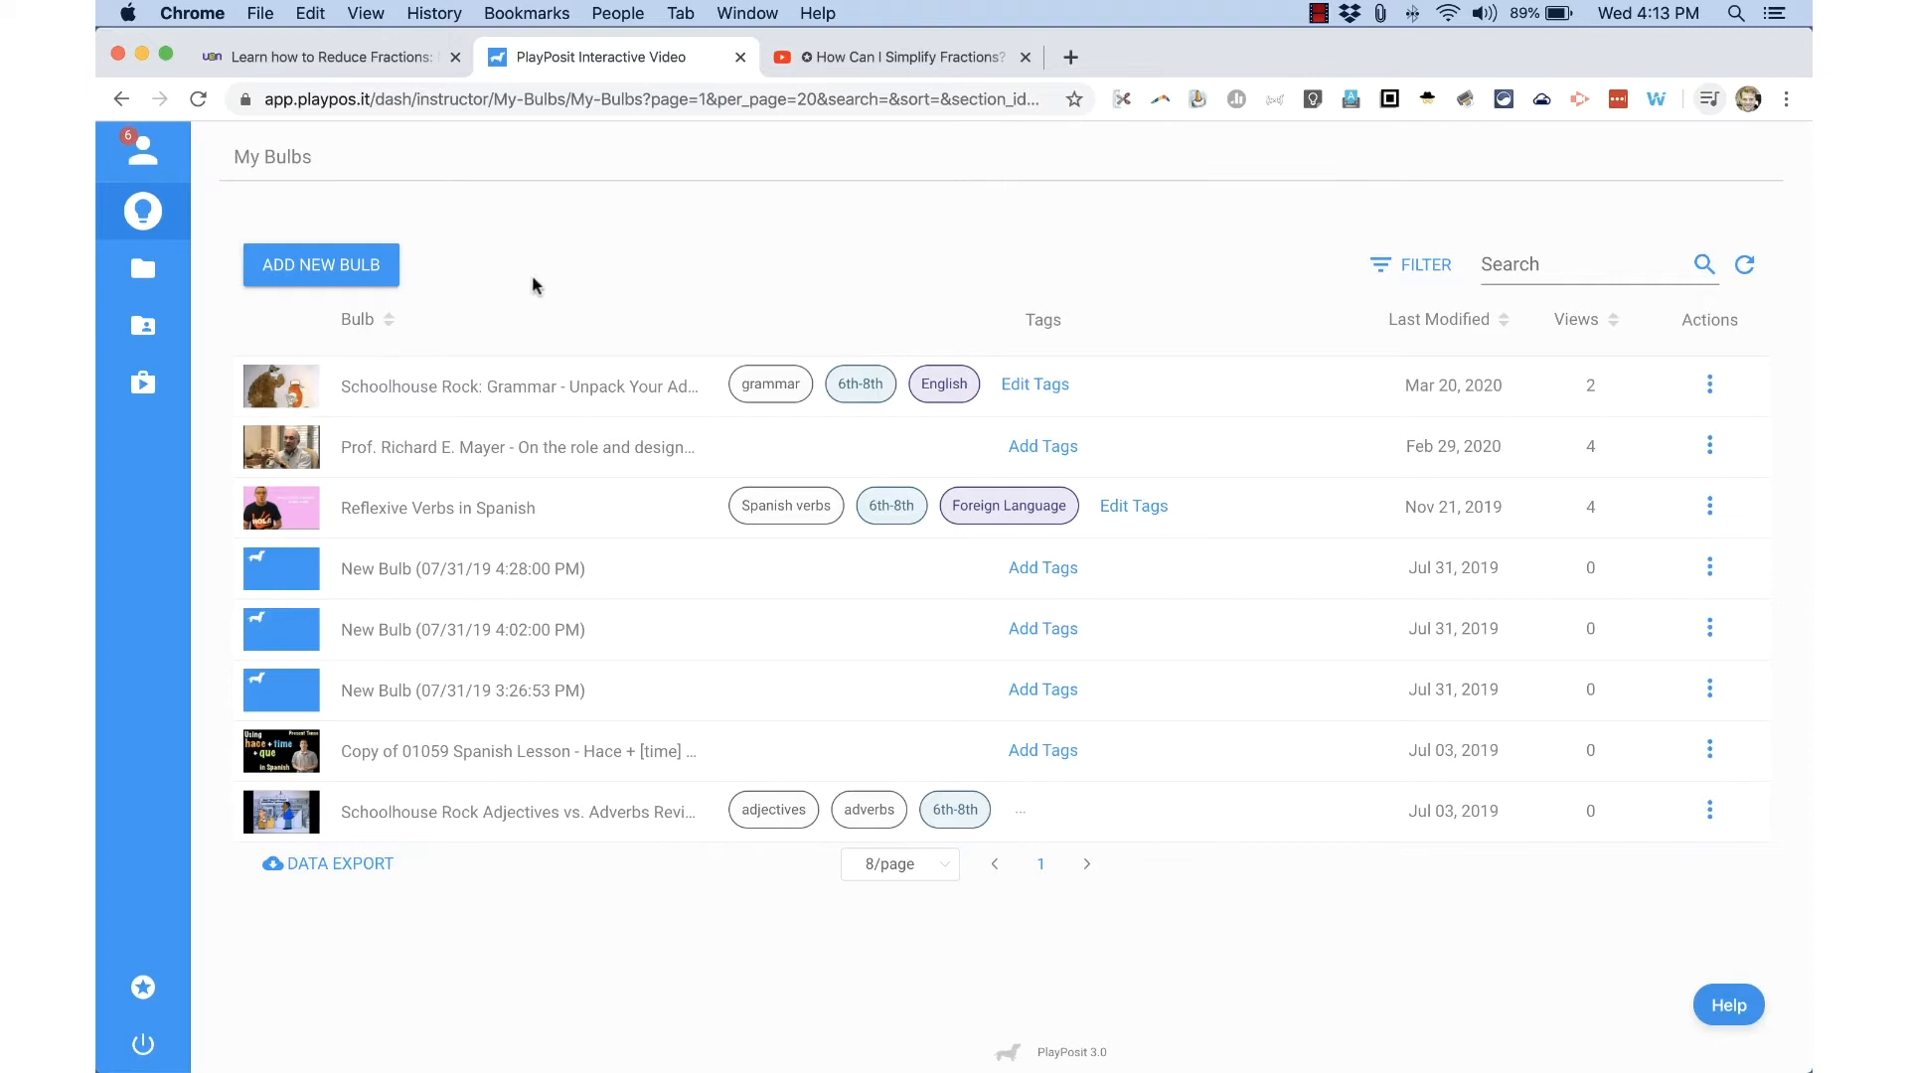
pyautogui.moveTo(379, 313)
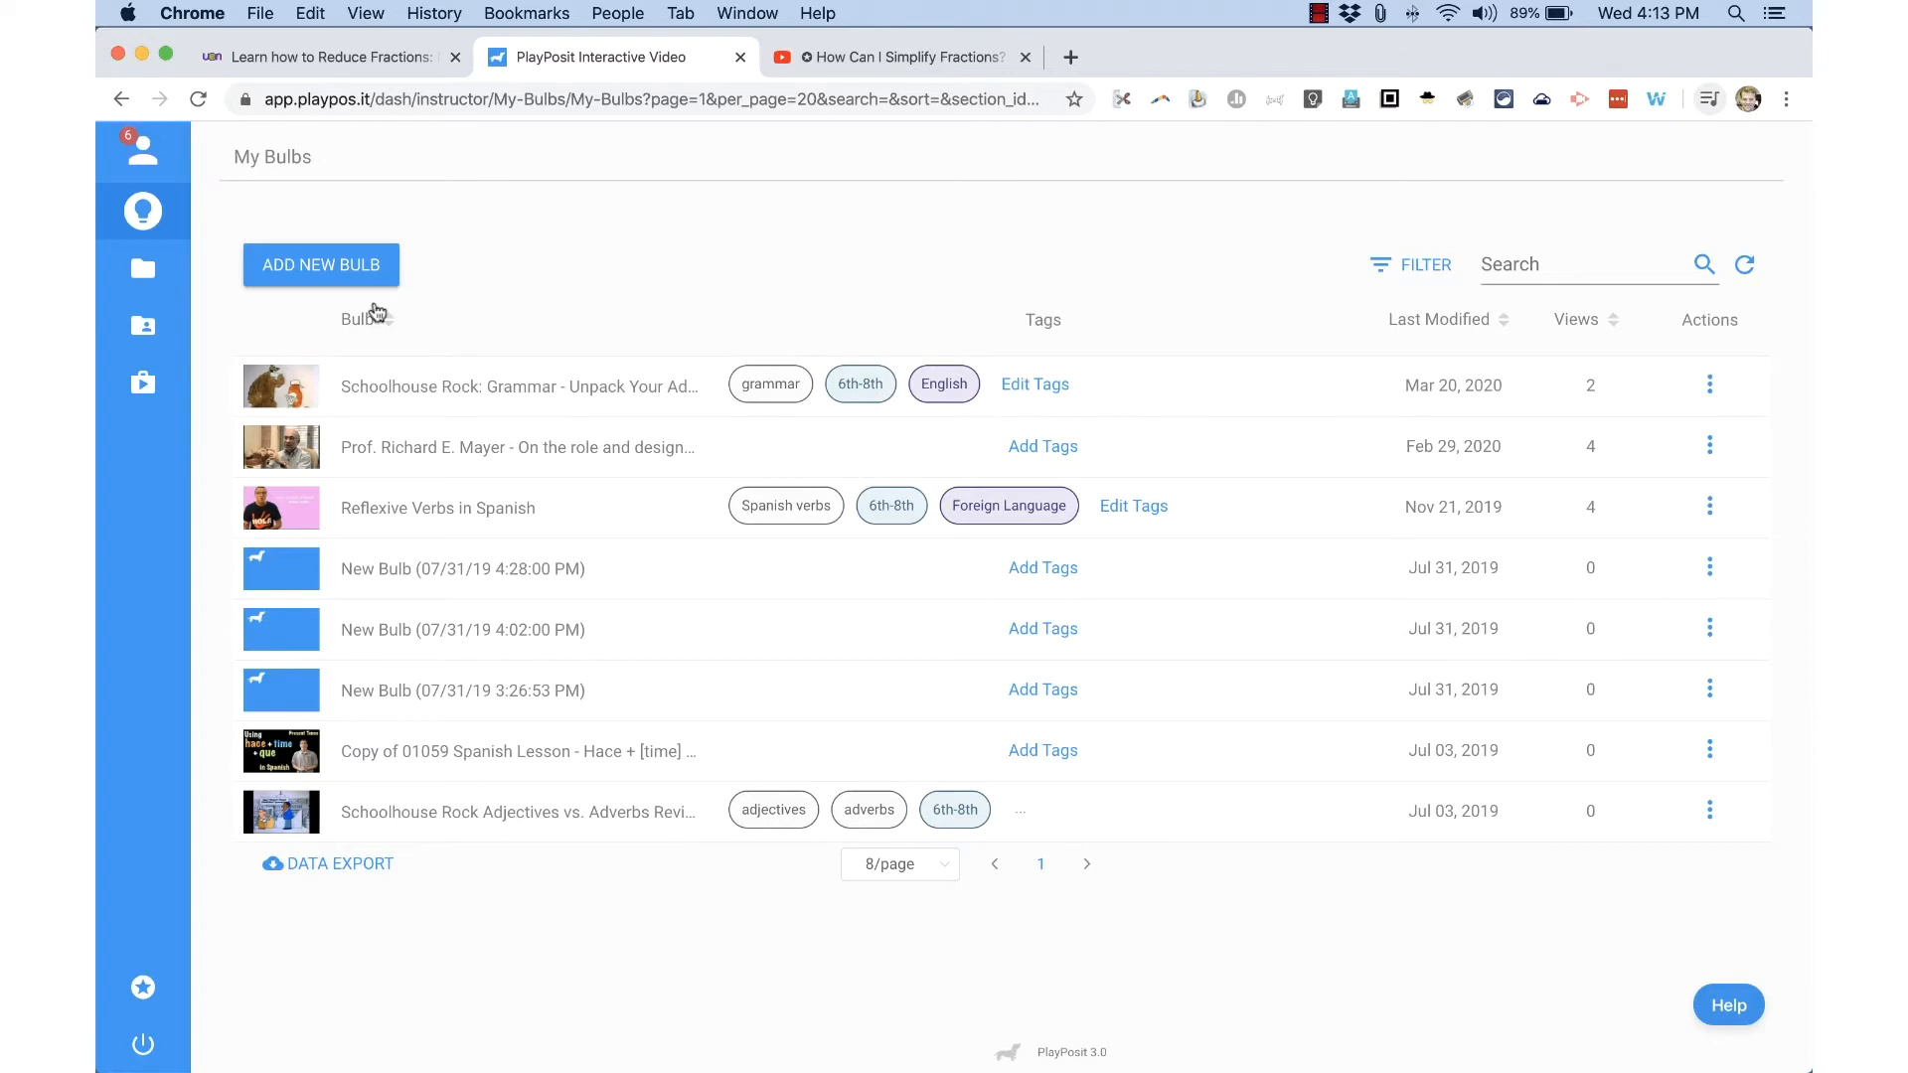
pyautogui.moveTo(356, 281)
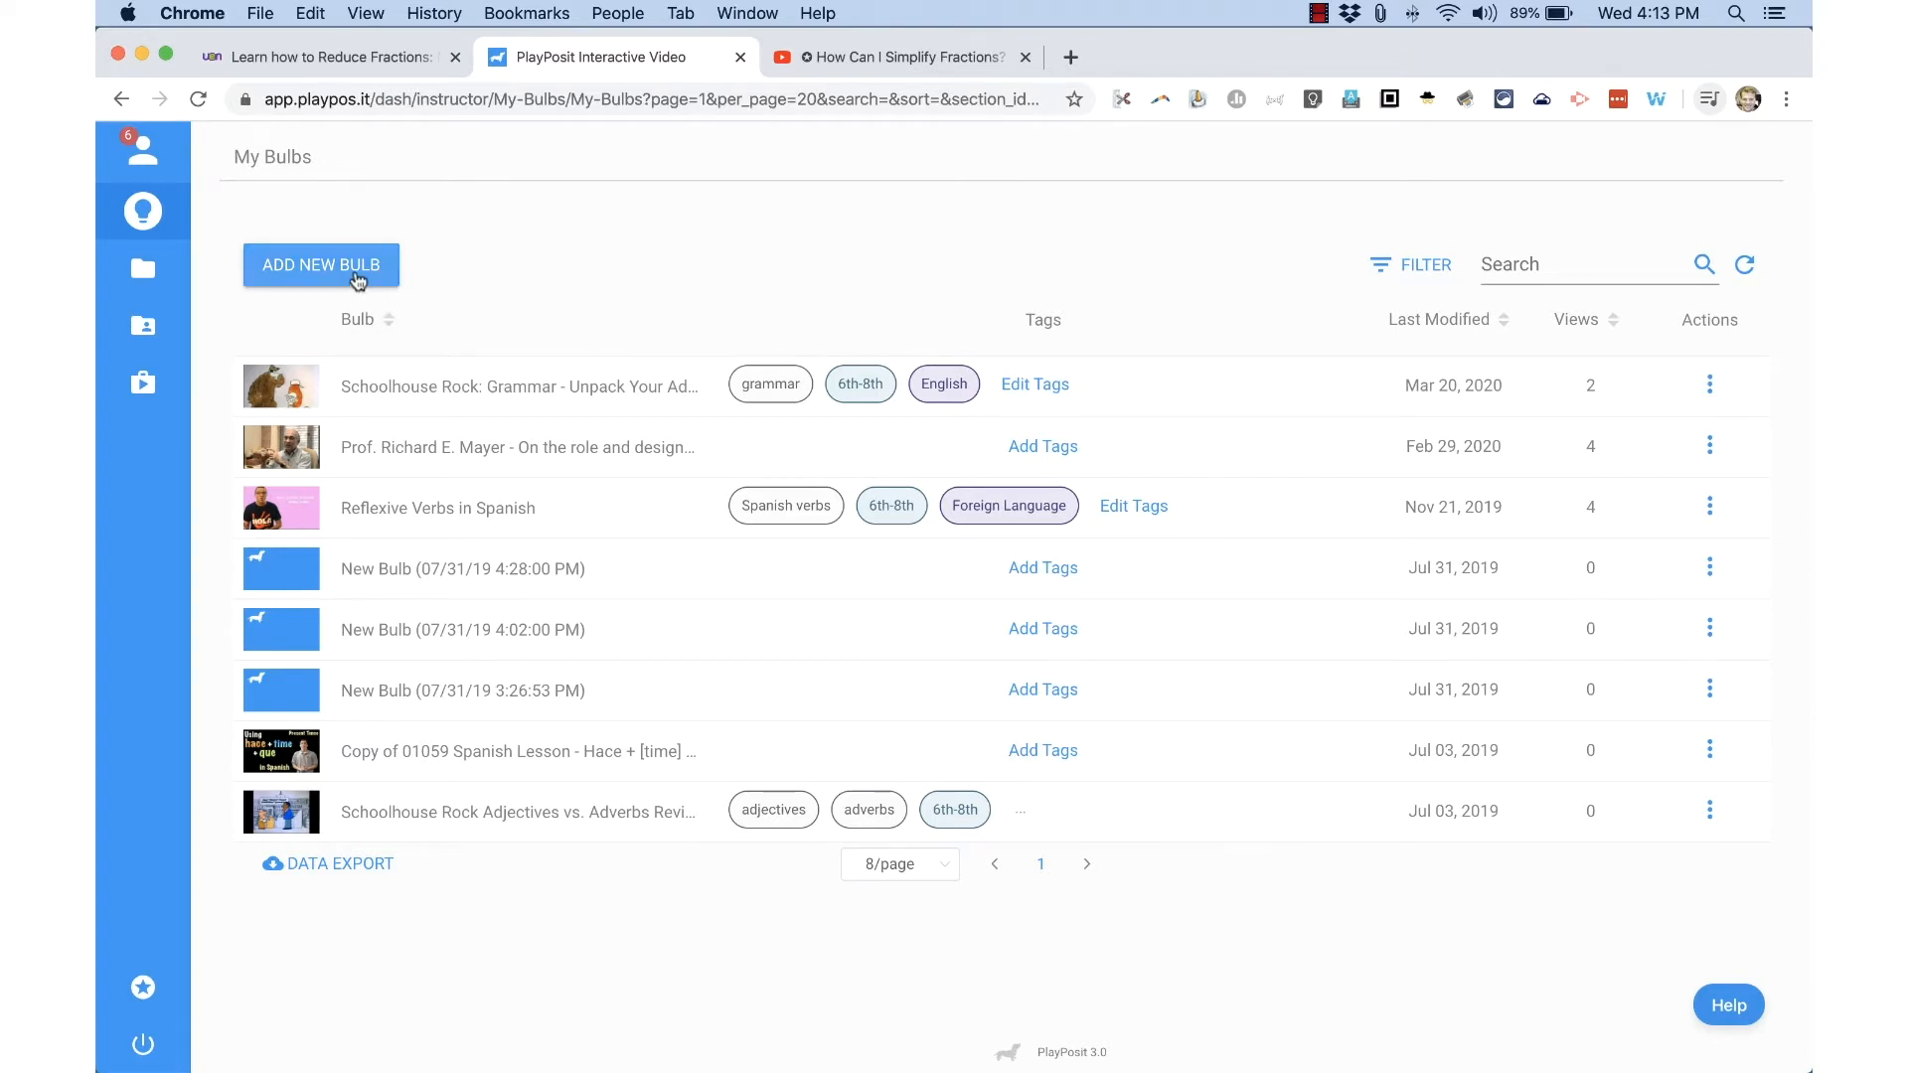
# Add a new bulb and enter its designer at the Video Source step.
pyautogui.click(320, 266)
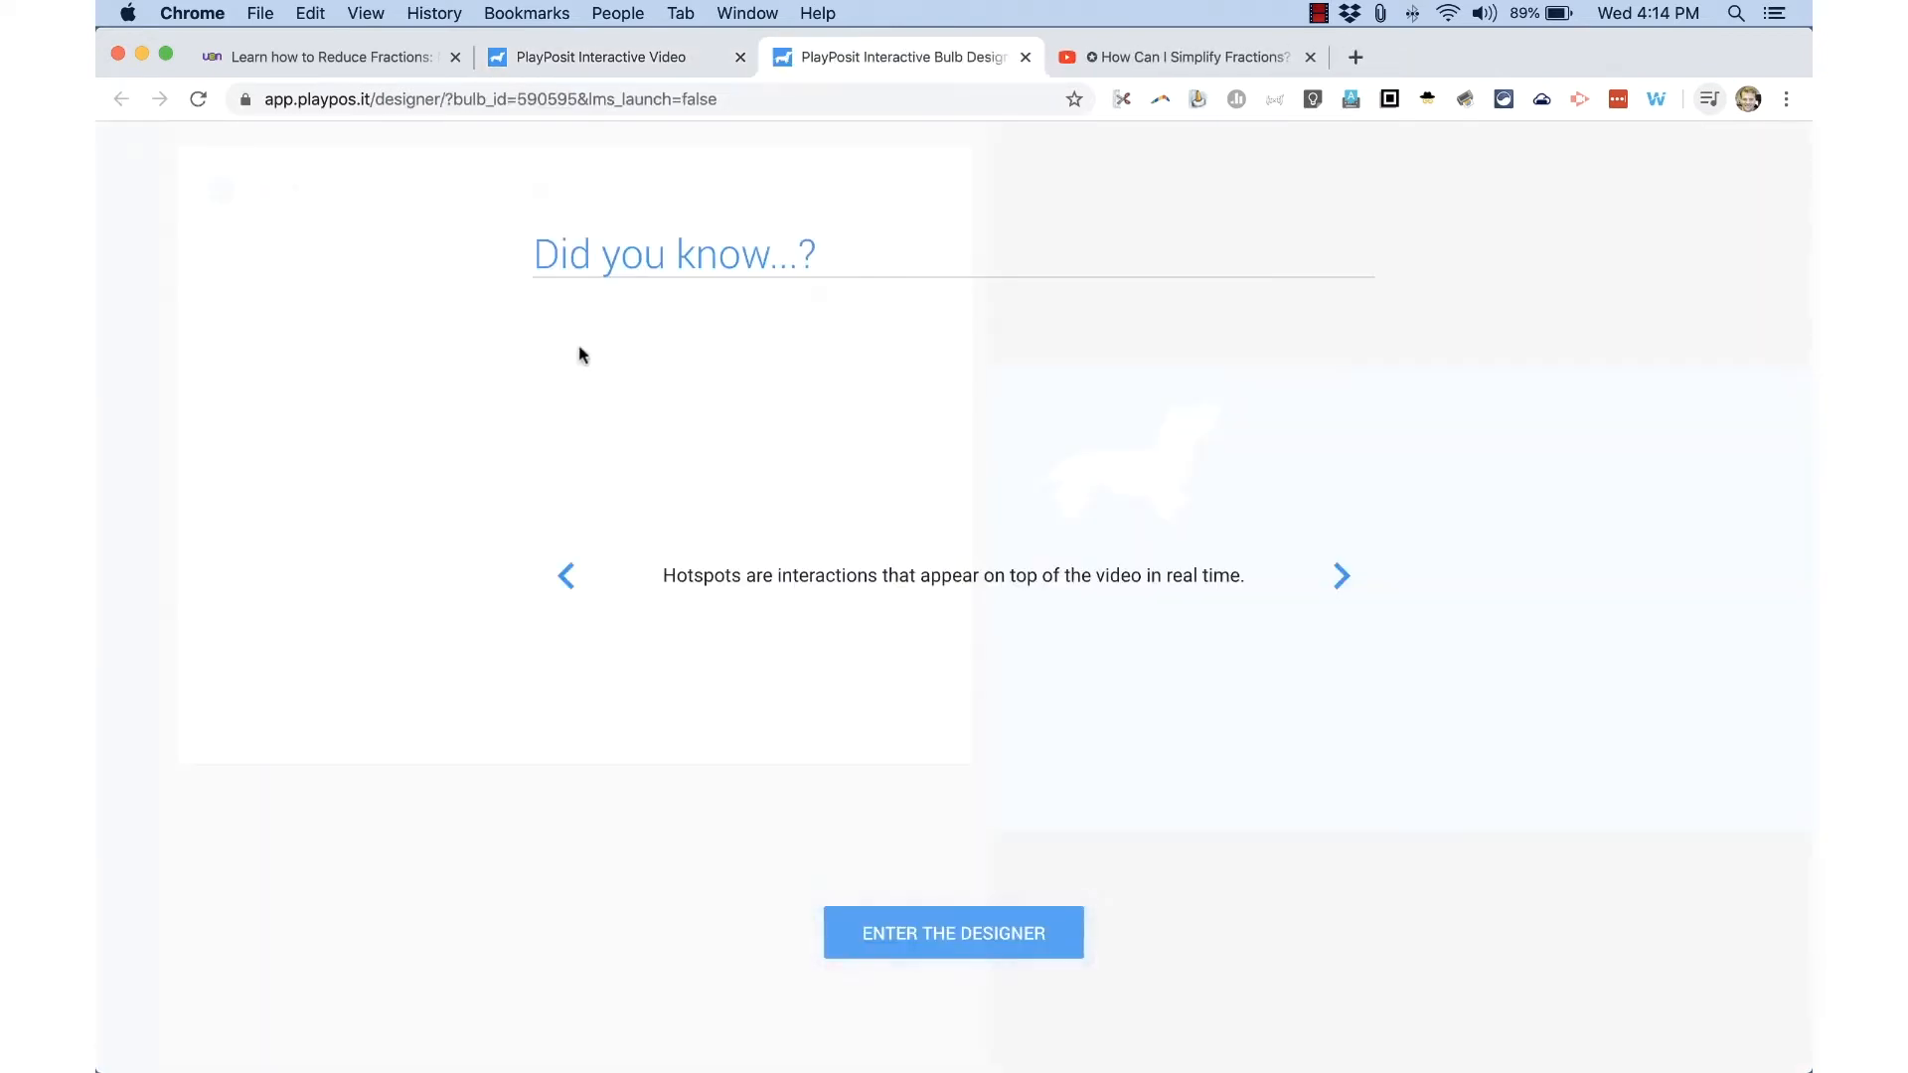
pyautogui.moveTo(885, 508)
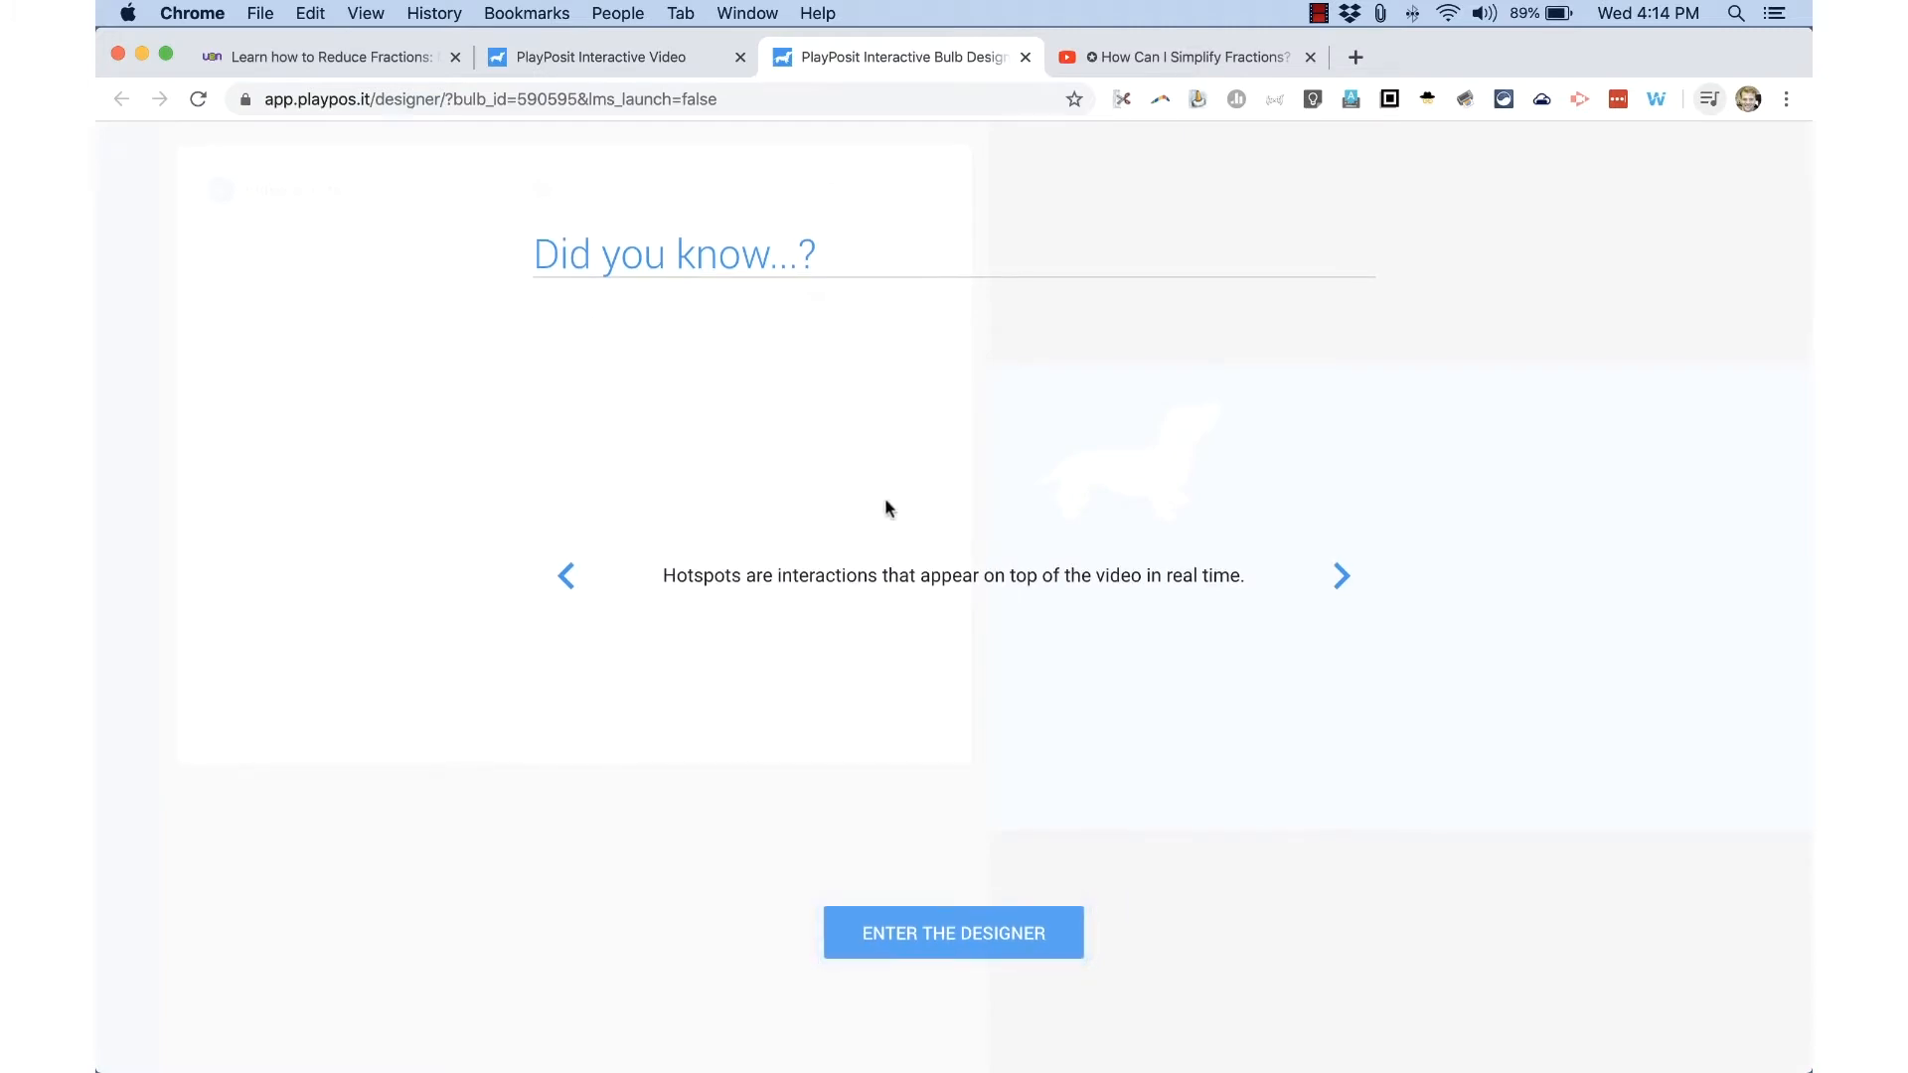
pyautogui.moveTo(1072, 844)
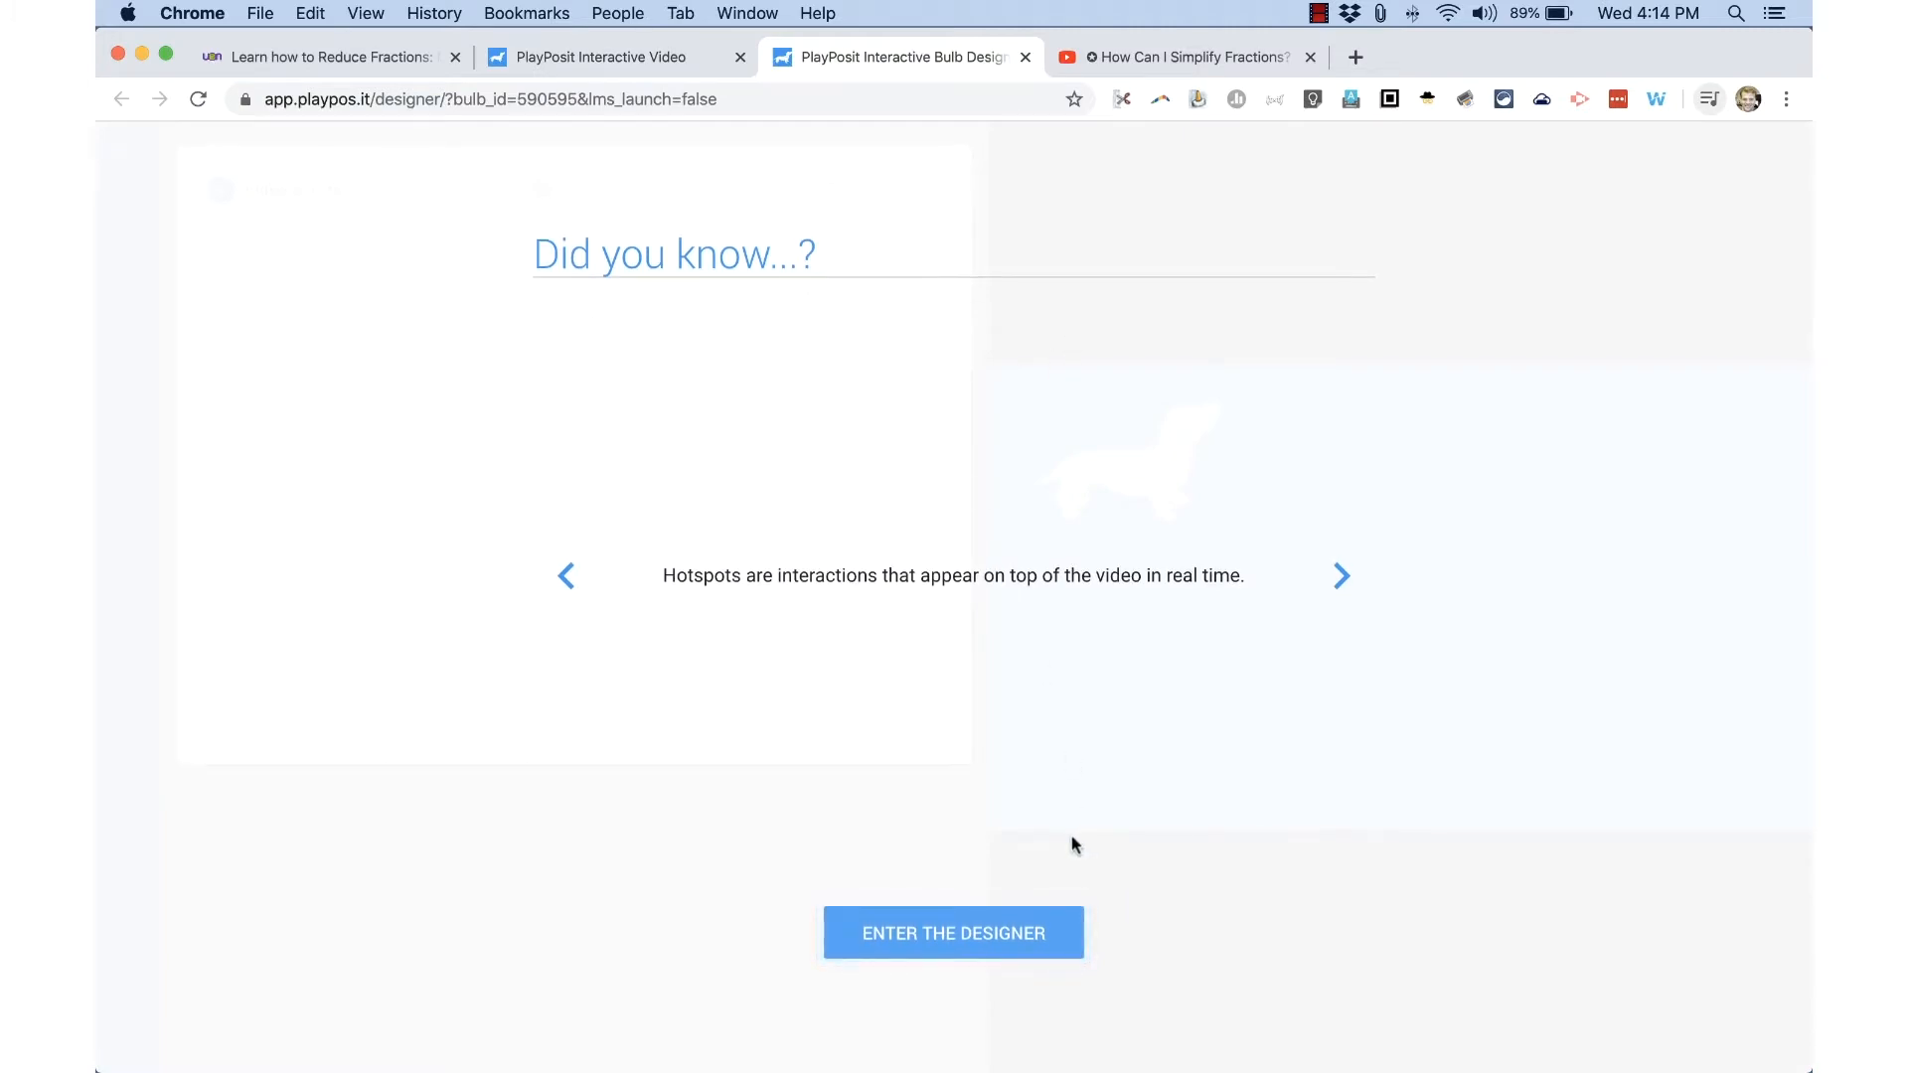
pyautogui.click(953, 933)
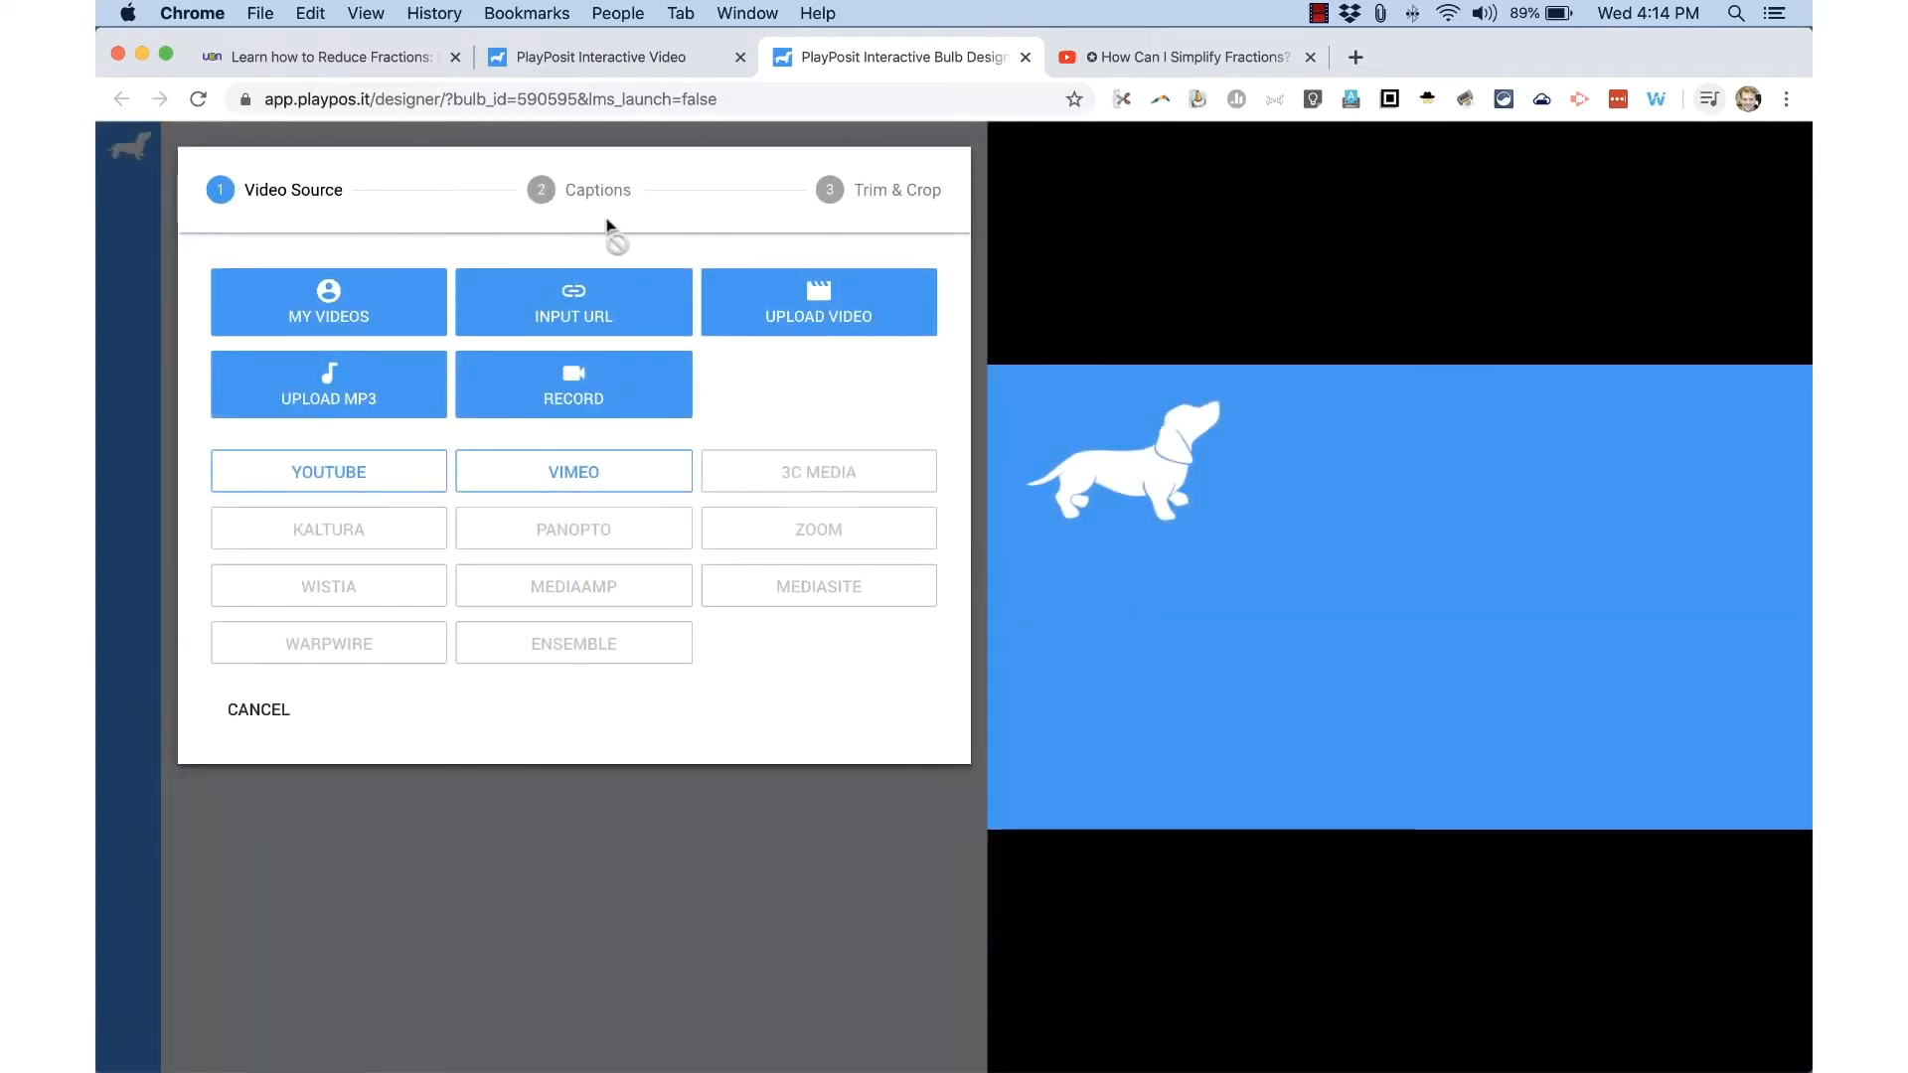
pyautogui.moveTo(1089, 70)
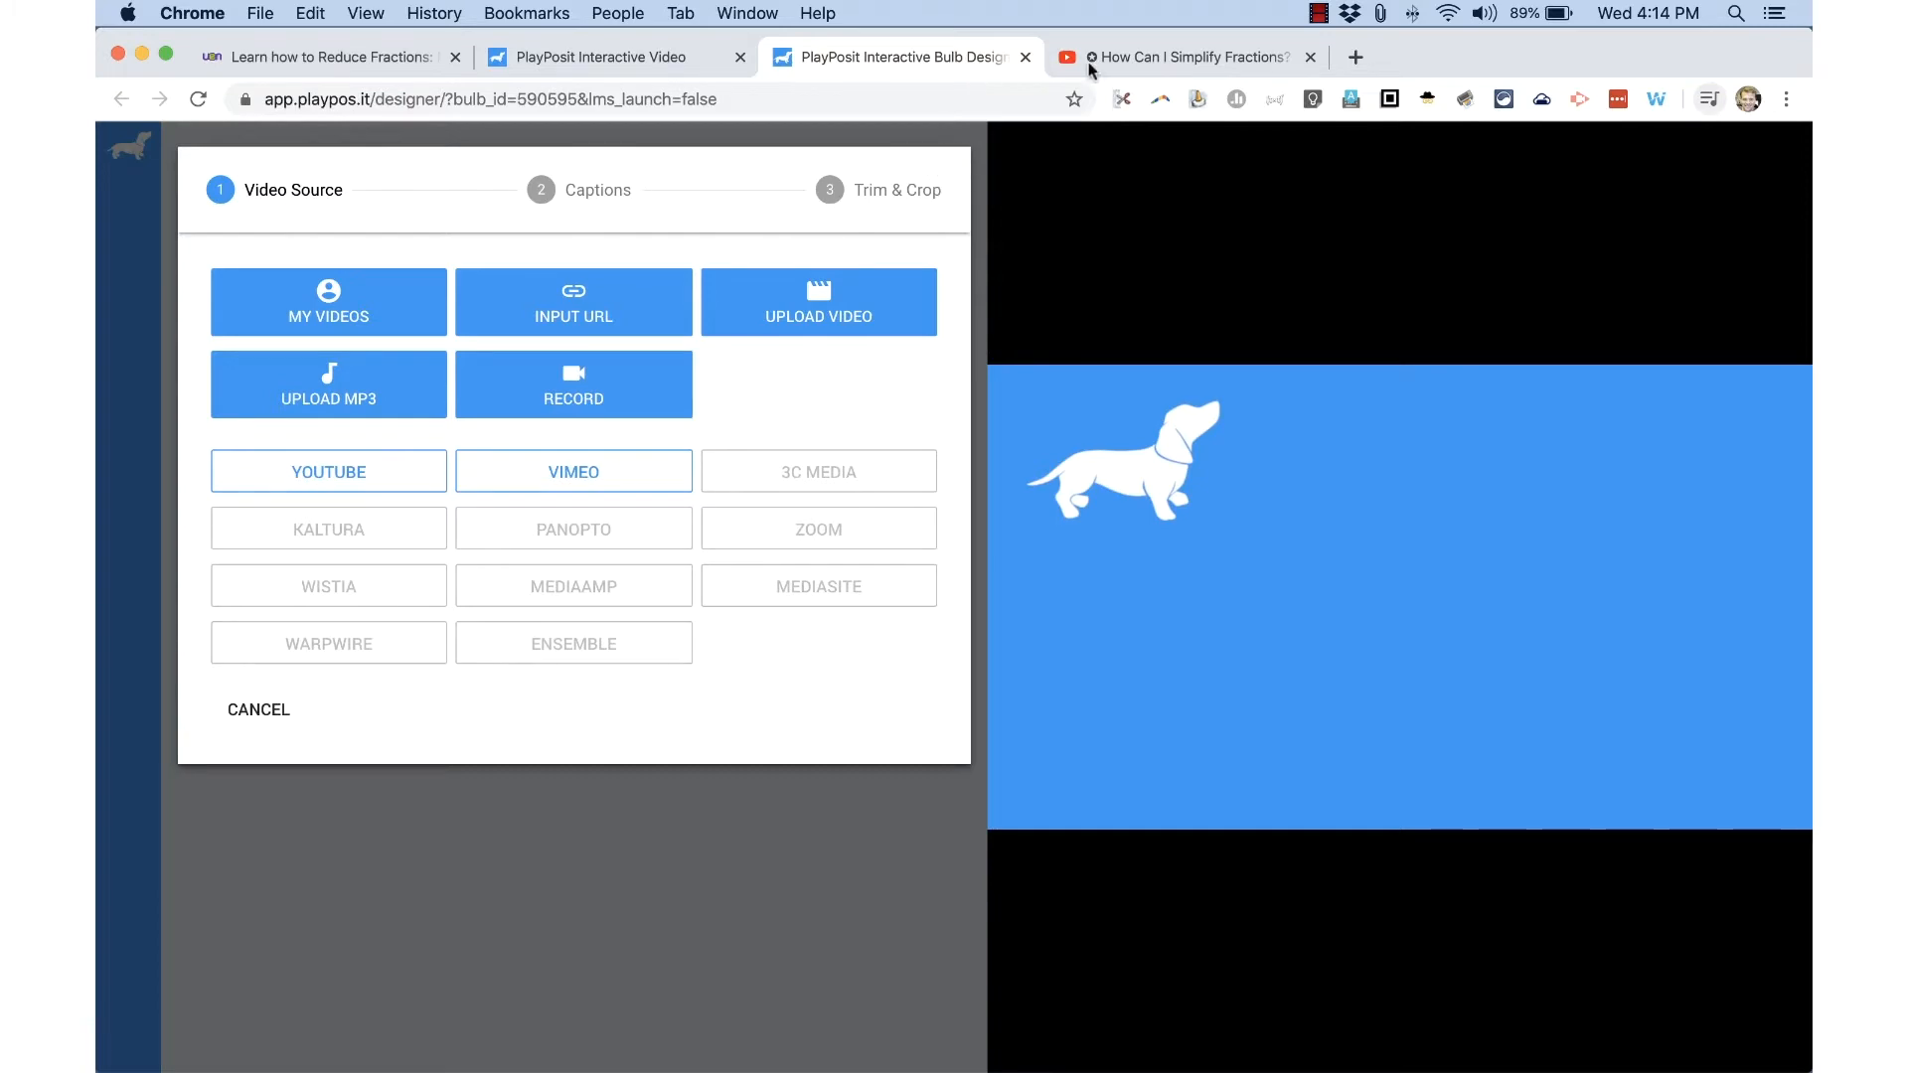
# Set the bulb's video source dropdown to Input URL.
pyautogui.click(1187, 57)
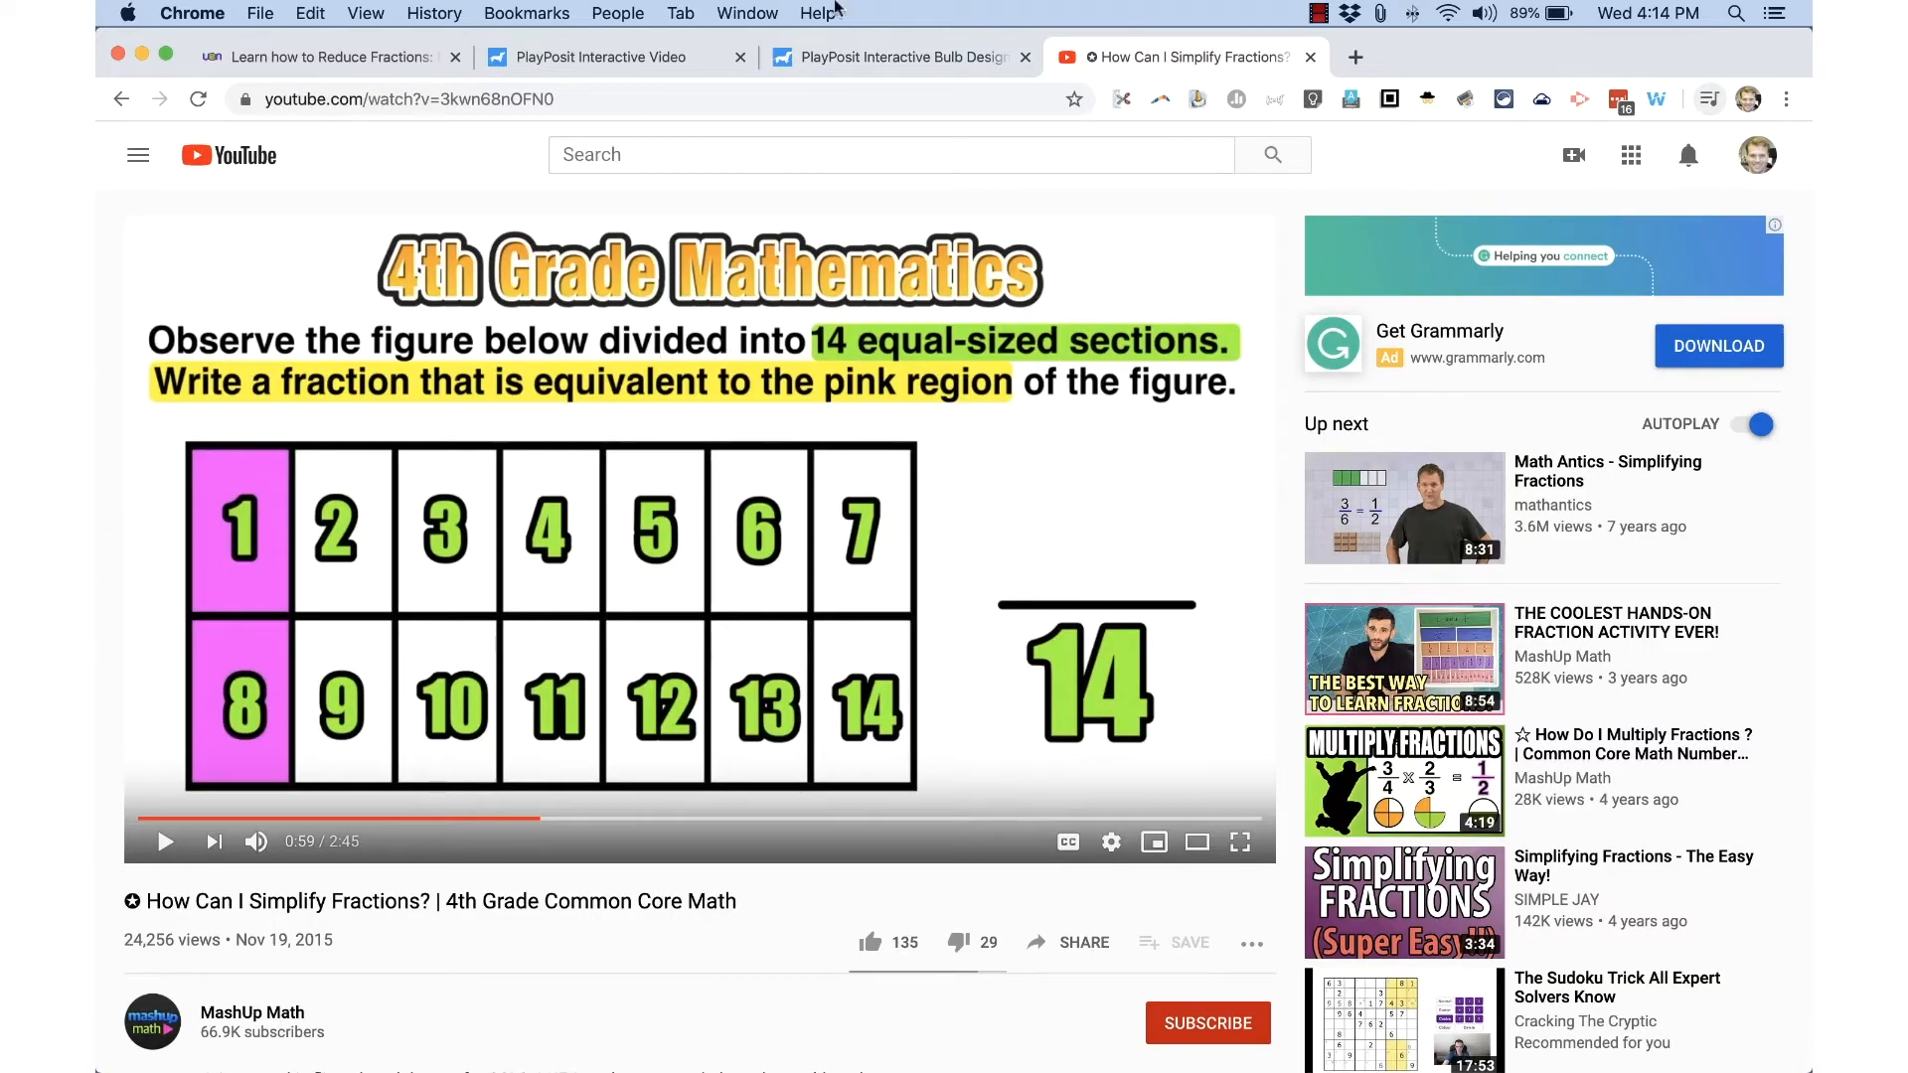
pyautogui.click(898, 57)
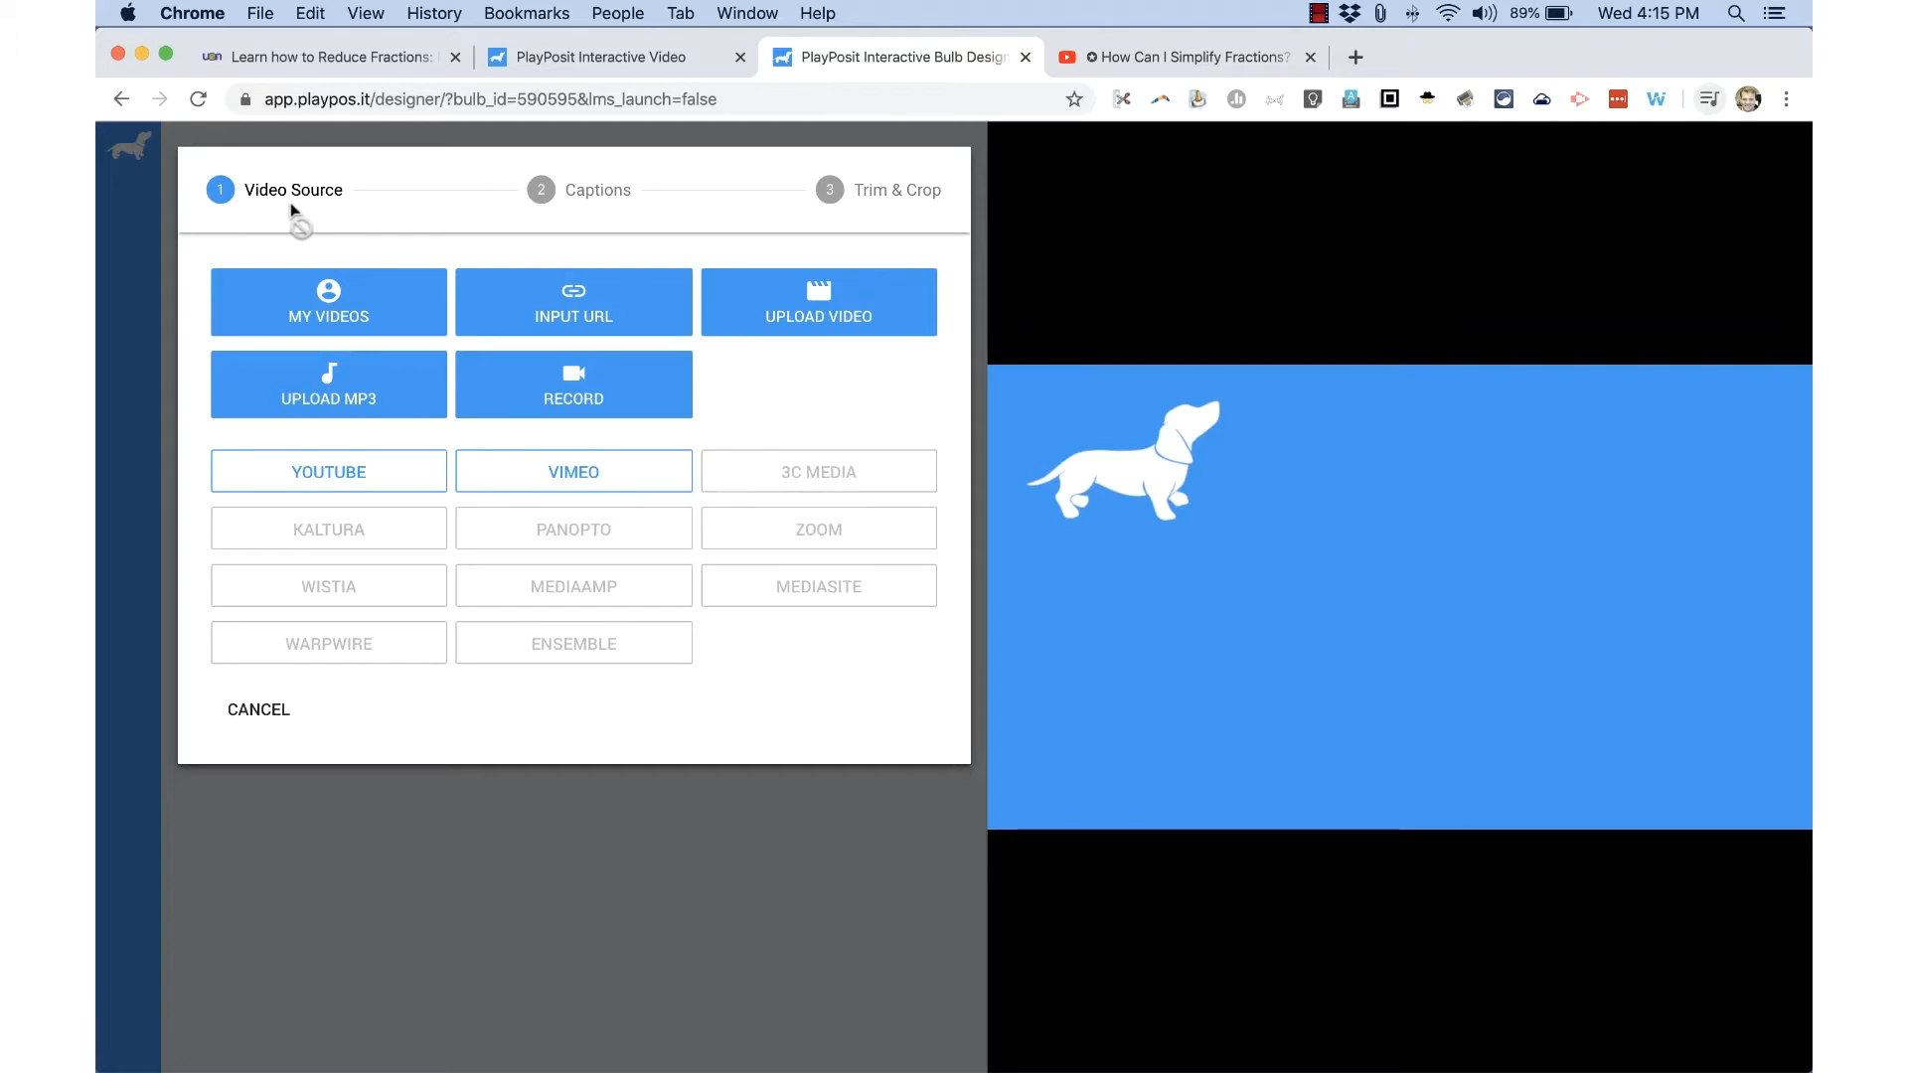
pyautogui.moveTo(363, 219)
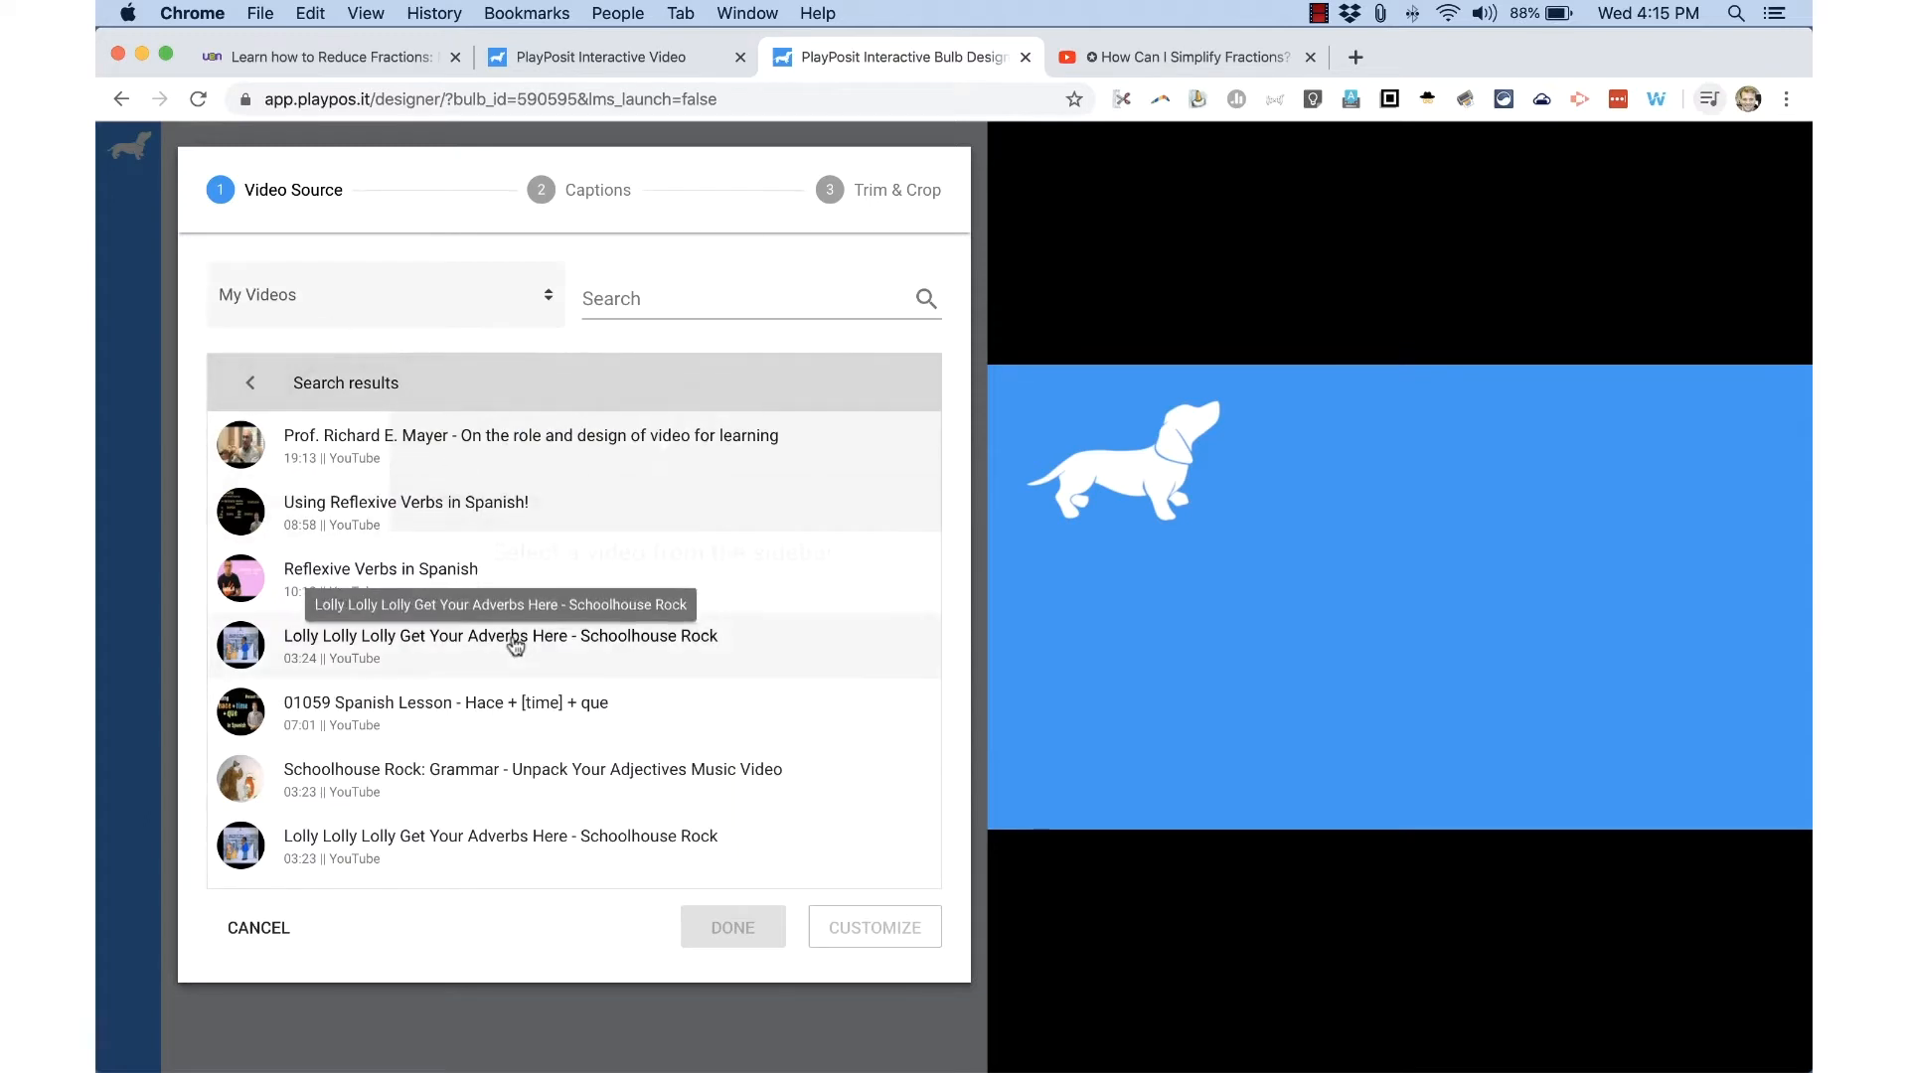
pyautogui.click(385, 294)
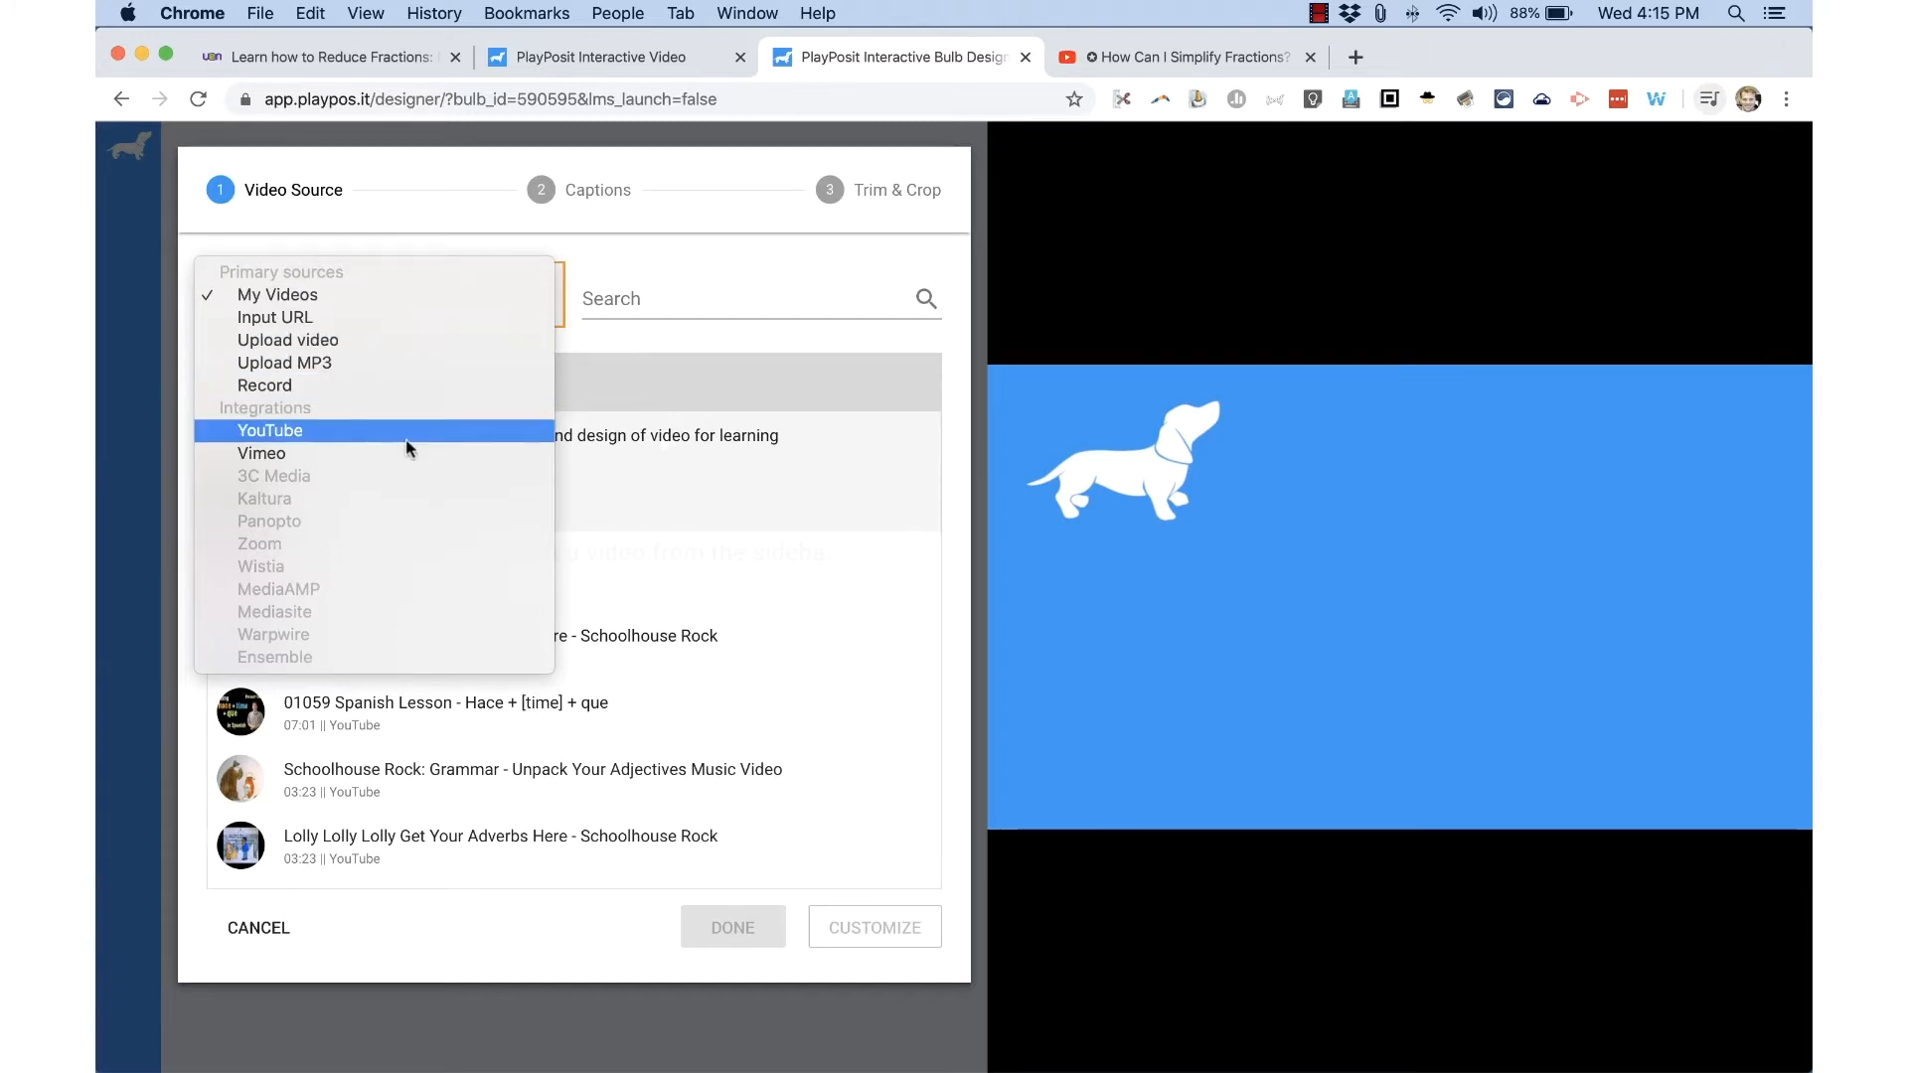
pyautogui.moveTo(341, 363)
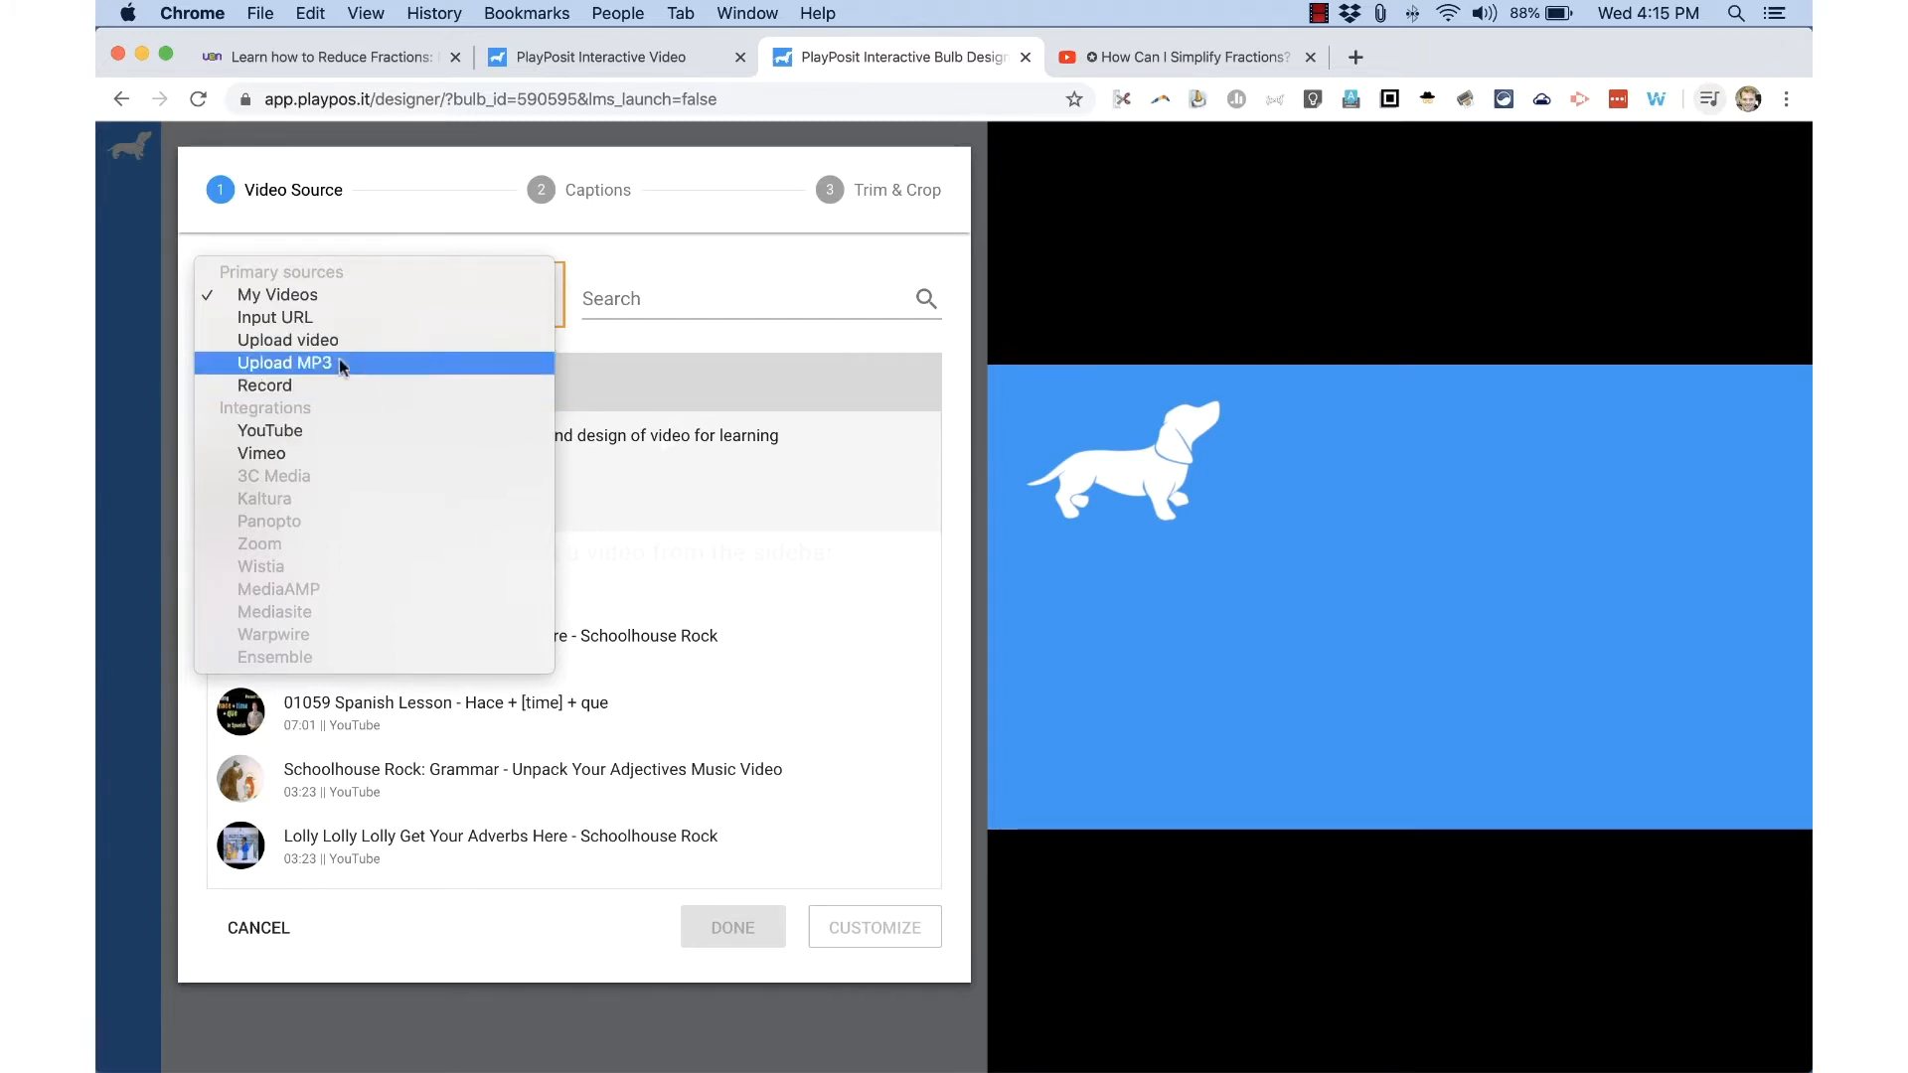
pyautogui.moveTo(345, 345)
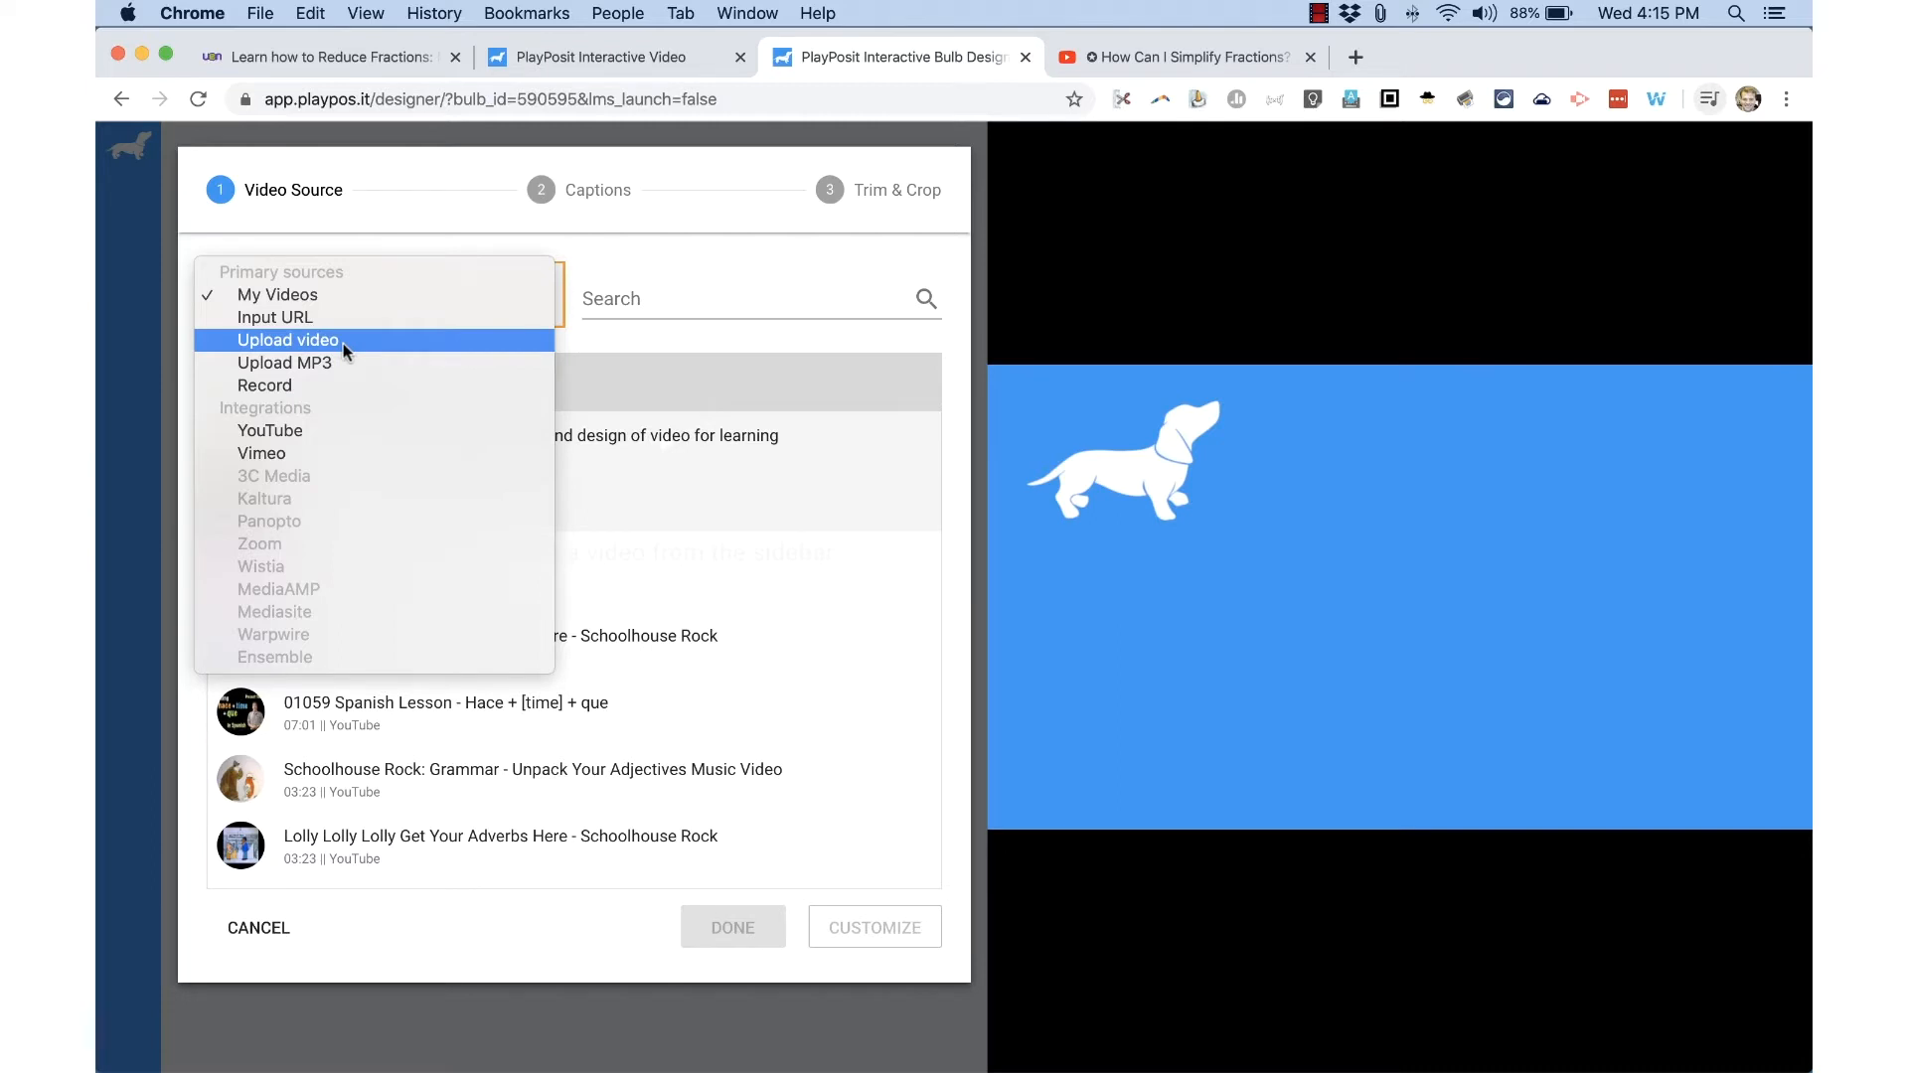
pyautogui.moveTo(274, 318)
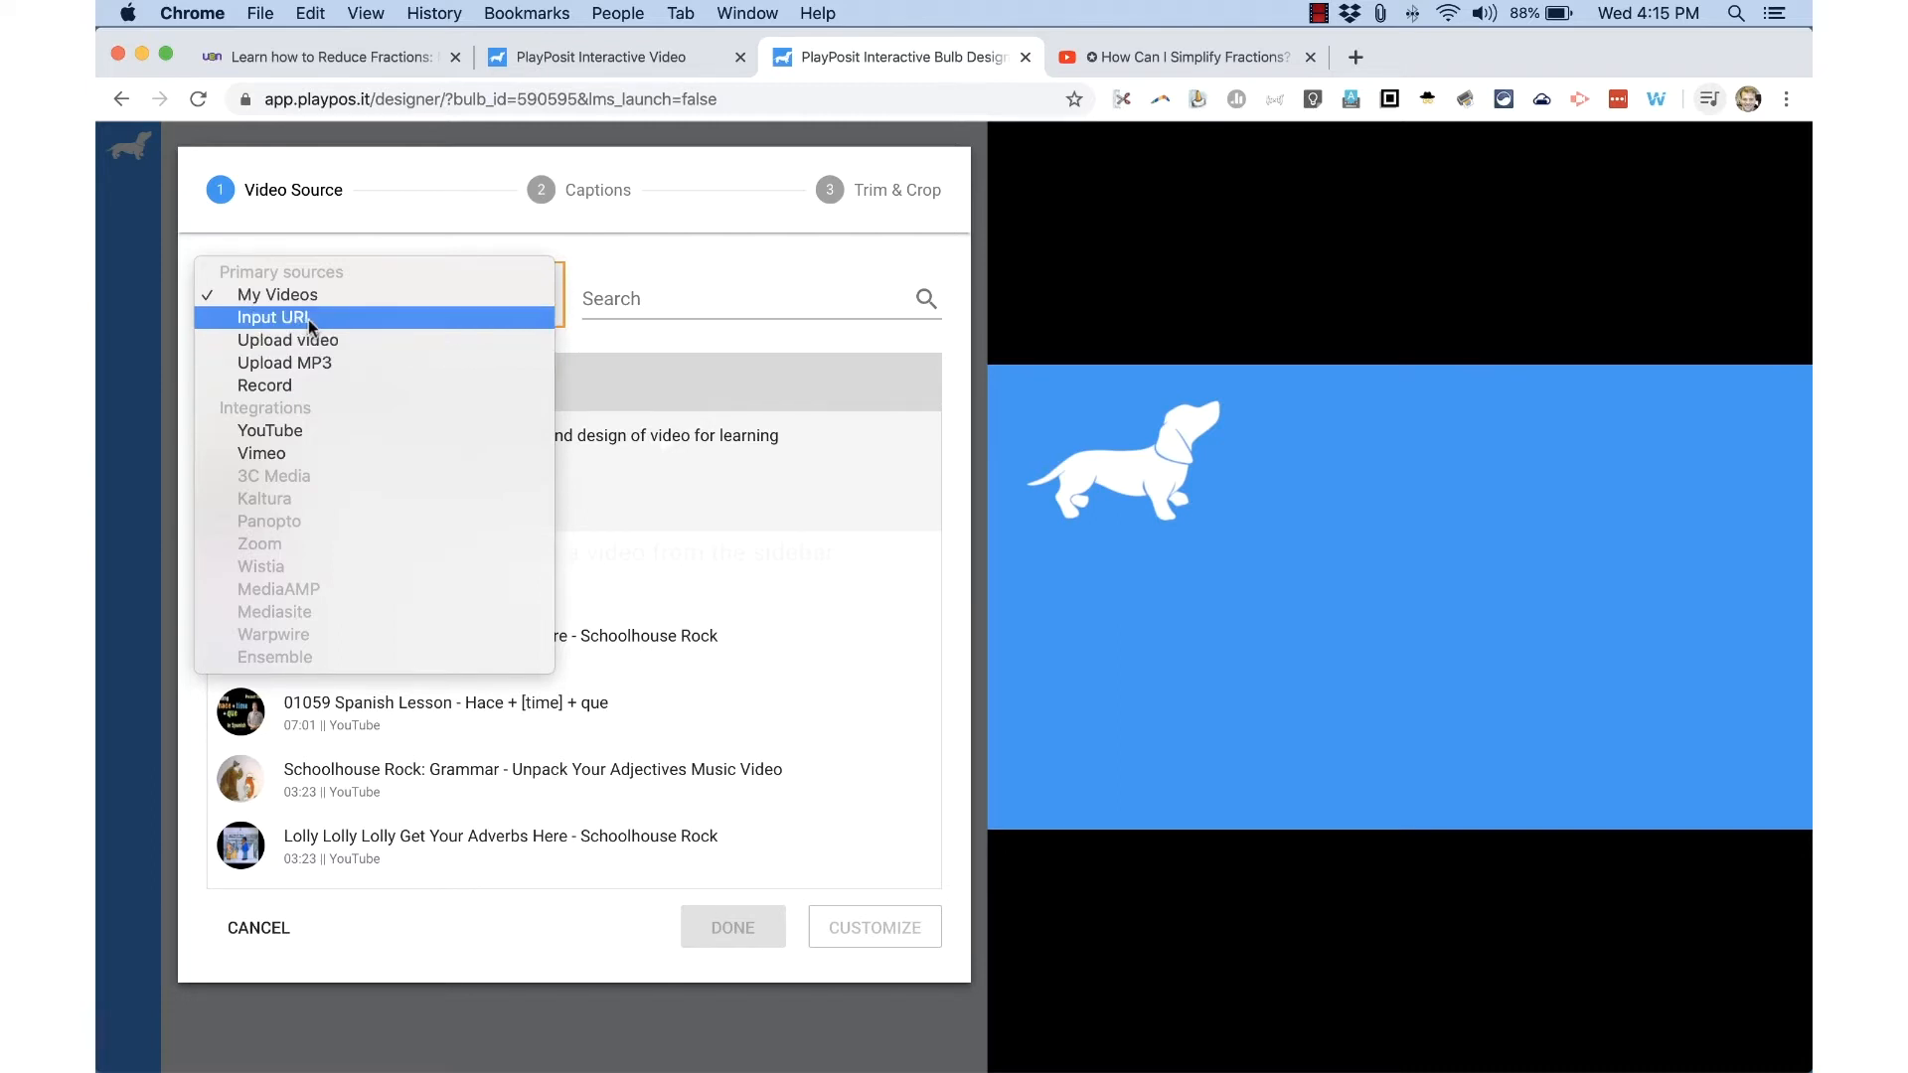
pyautogui.click(272, 318)
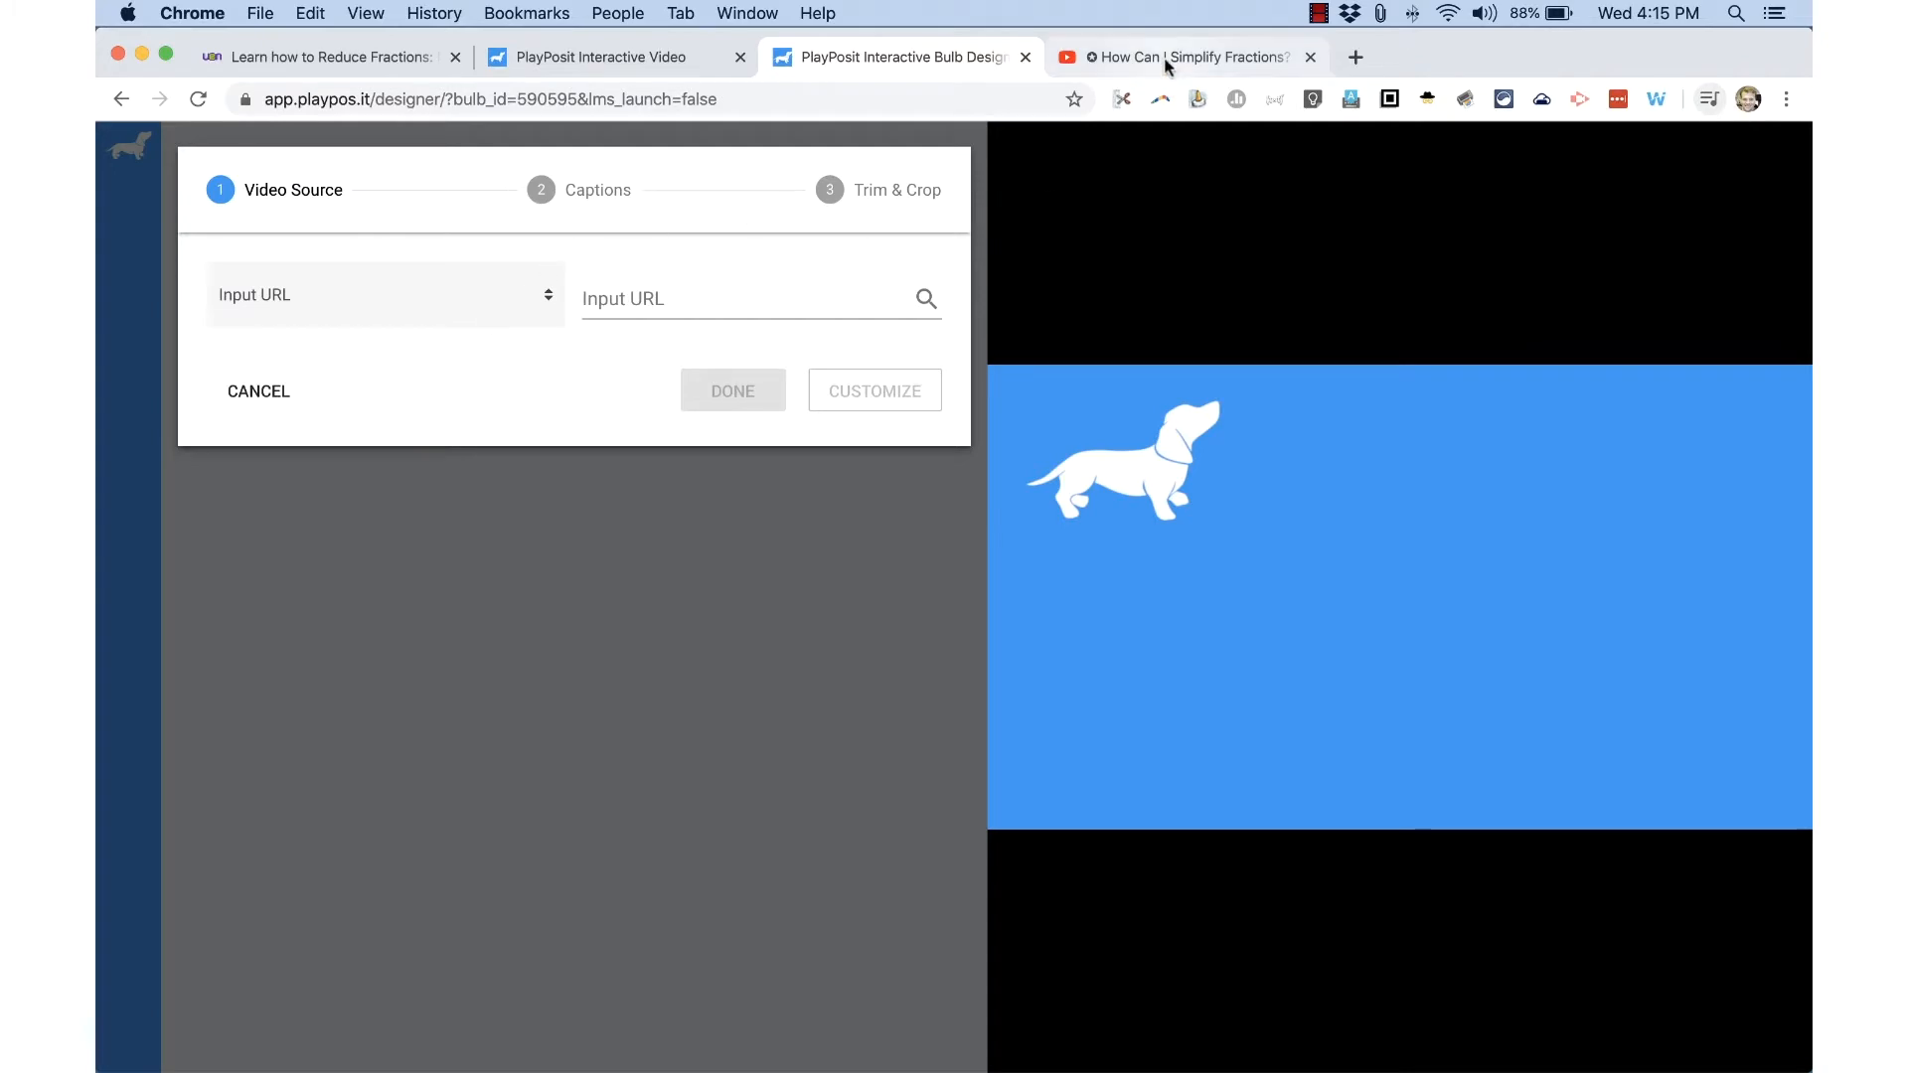
# Switch to the YouTube fractions video tab to copy its web address.
pyautogui.click(1187, 58)
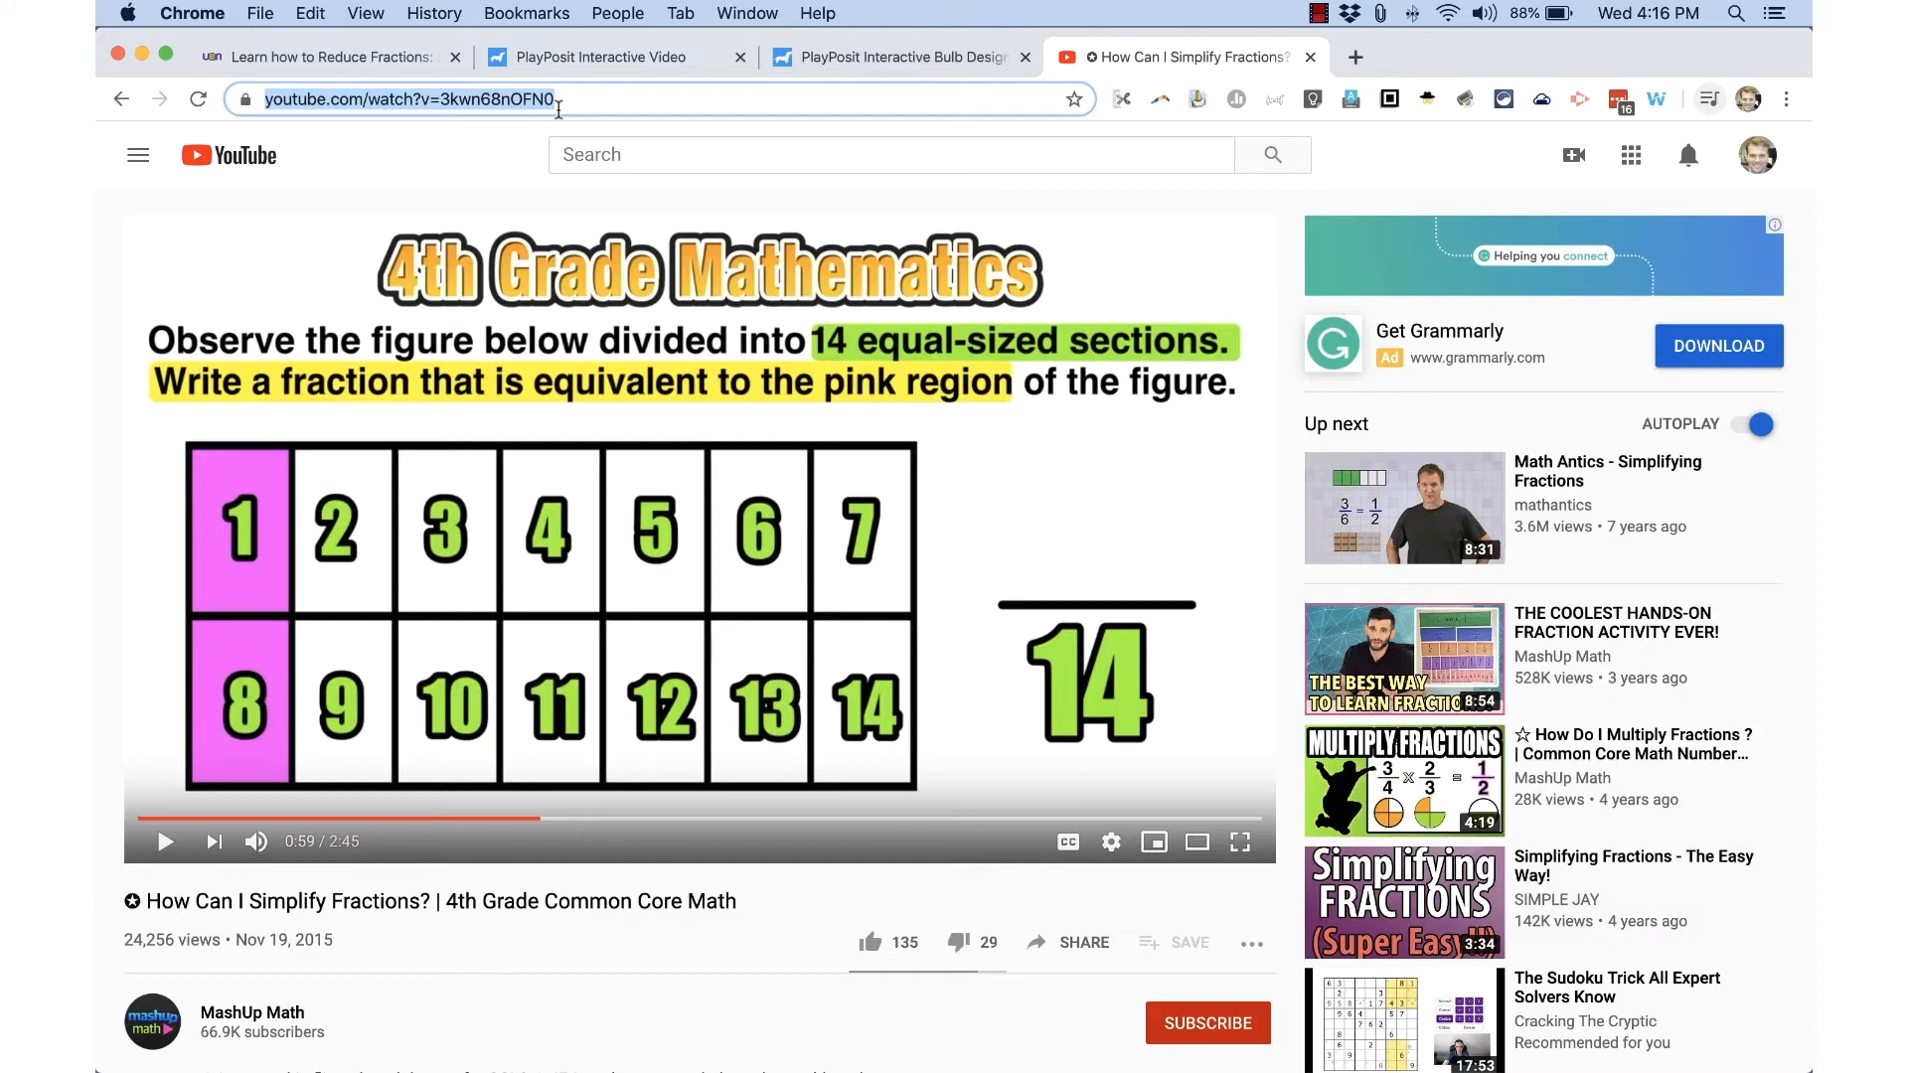
pyautogui.moveTo(868, 82)
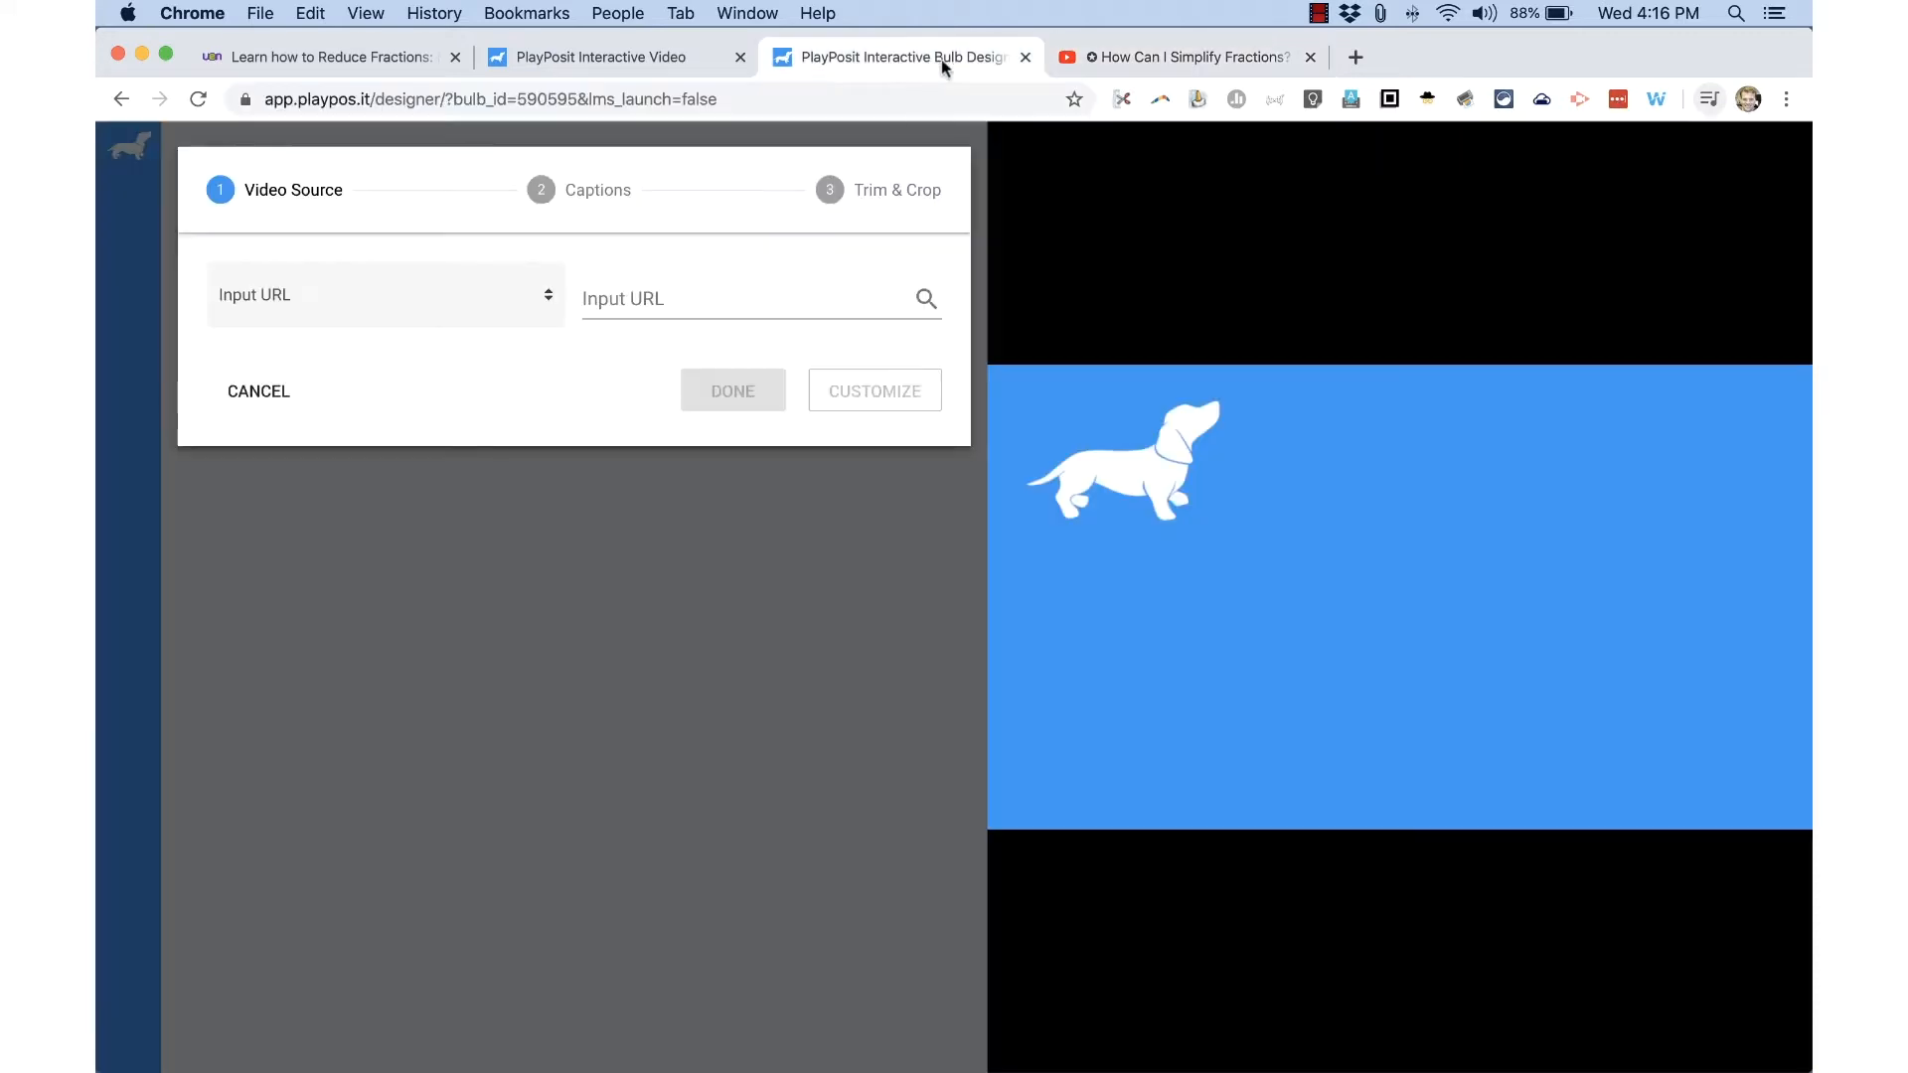
# Paste the YouTube fractions video link into the Input URL field to load its preview.
pyautogui.click(755, 298)
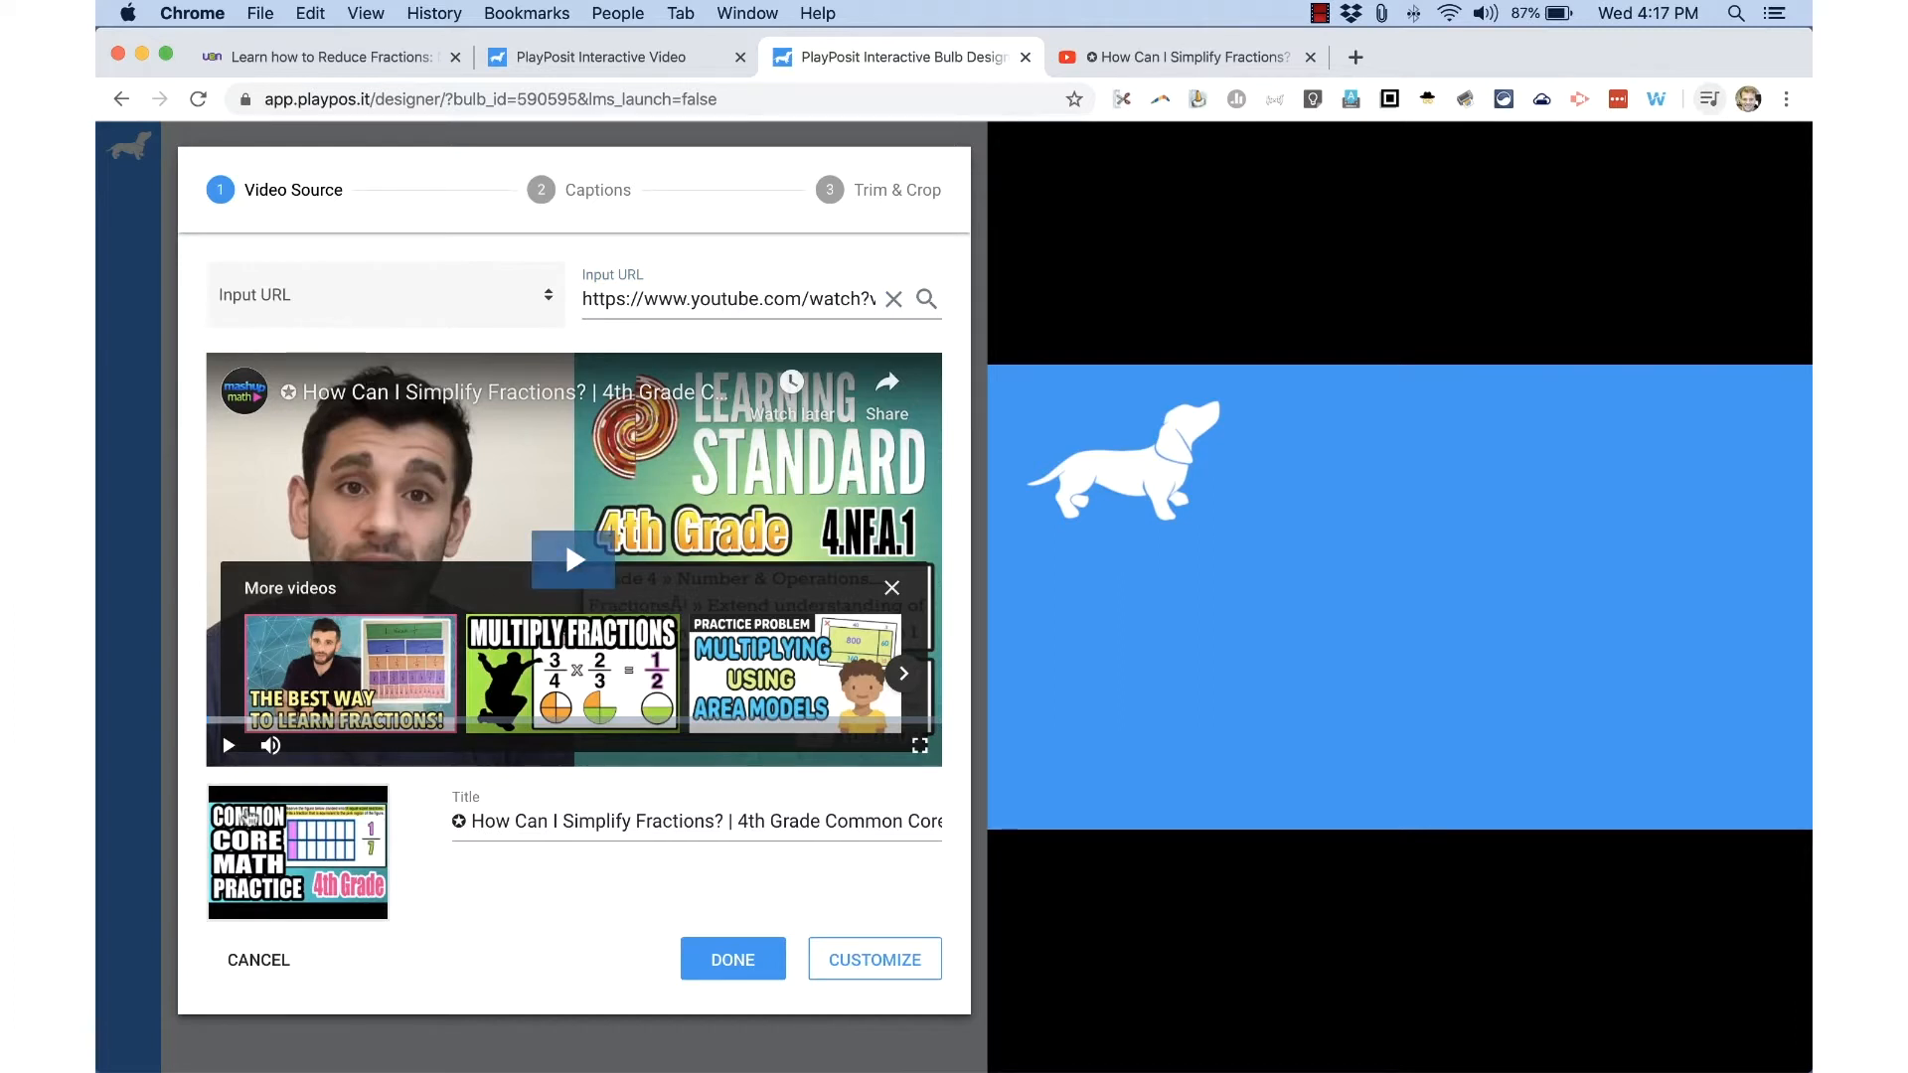
pyautogui.moveTo(316, 857)
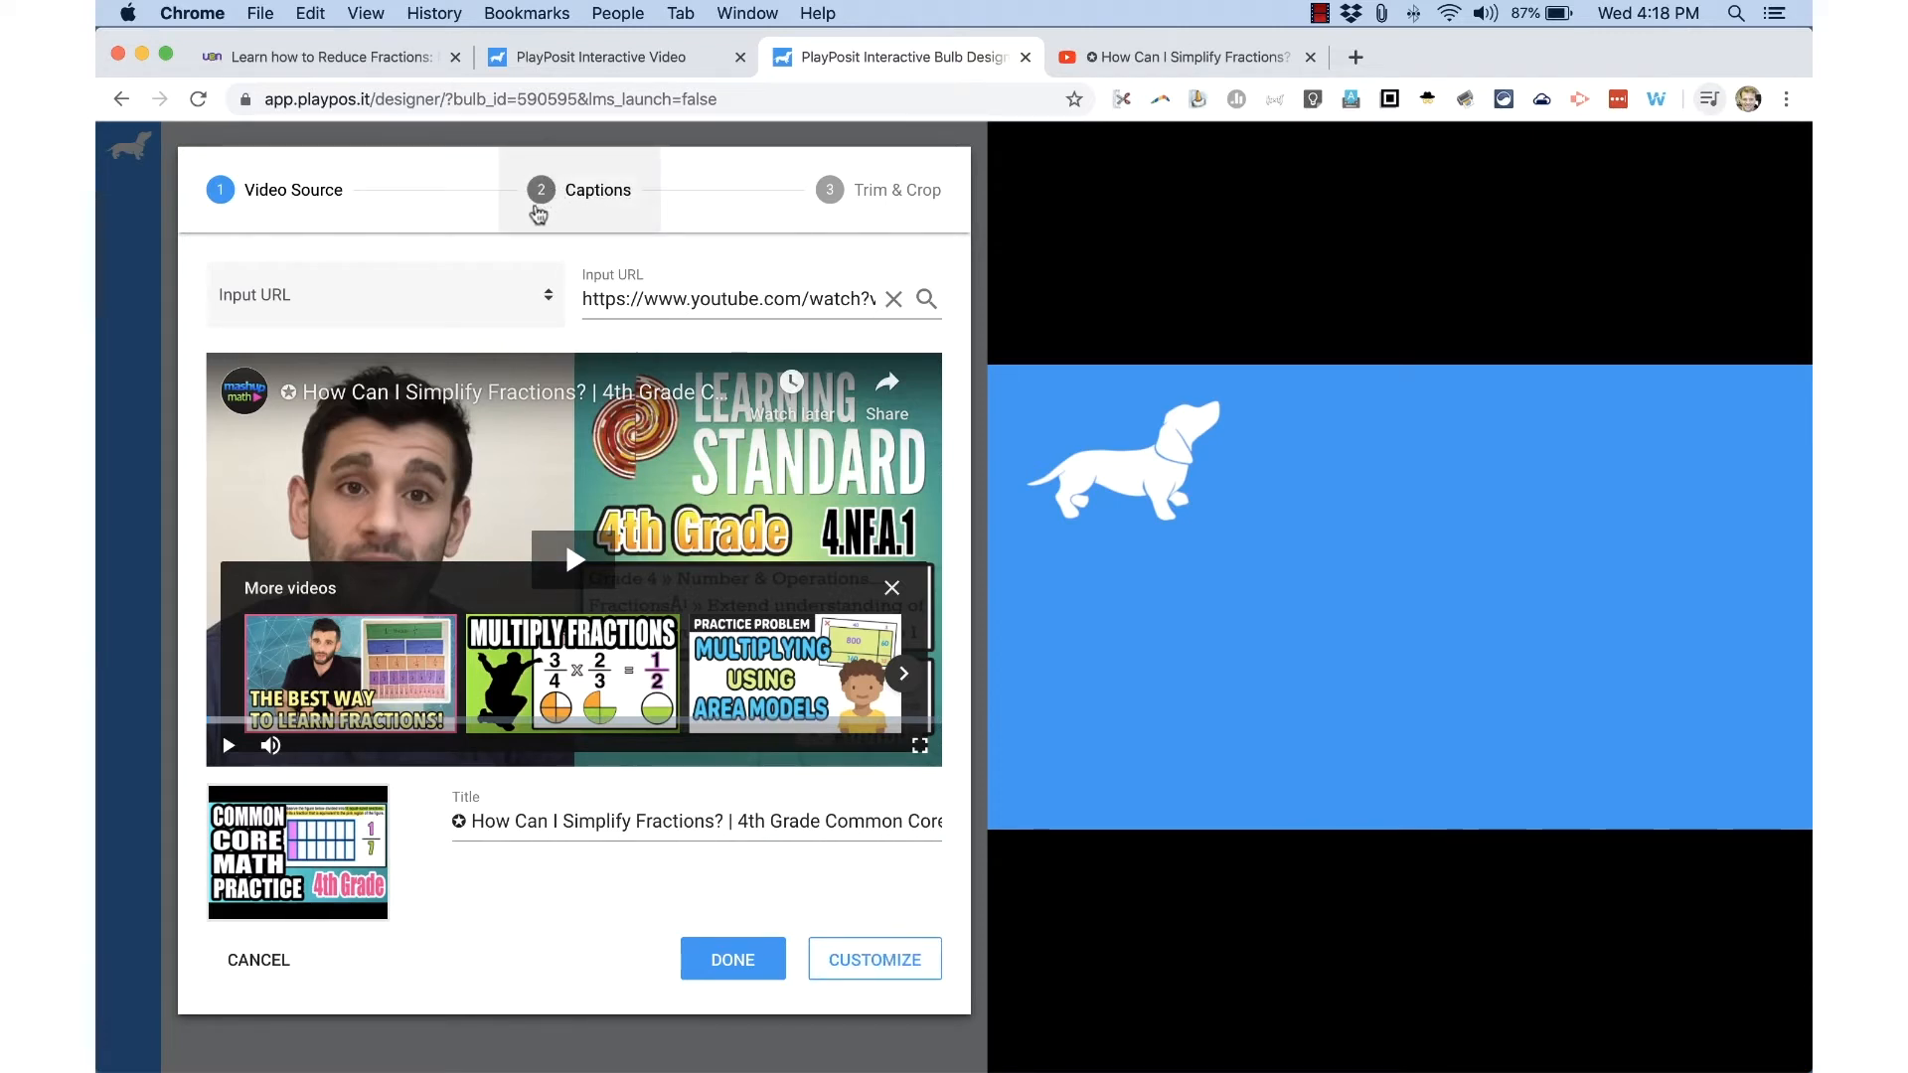
# Leave the Captions step empty and continue to Trim & Crop.
pyautogui.click(580, 190)
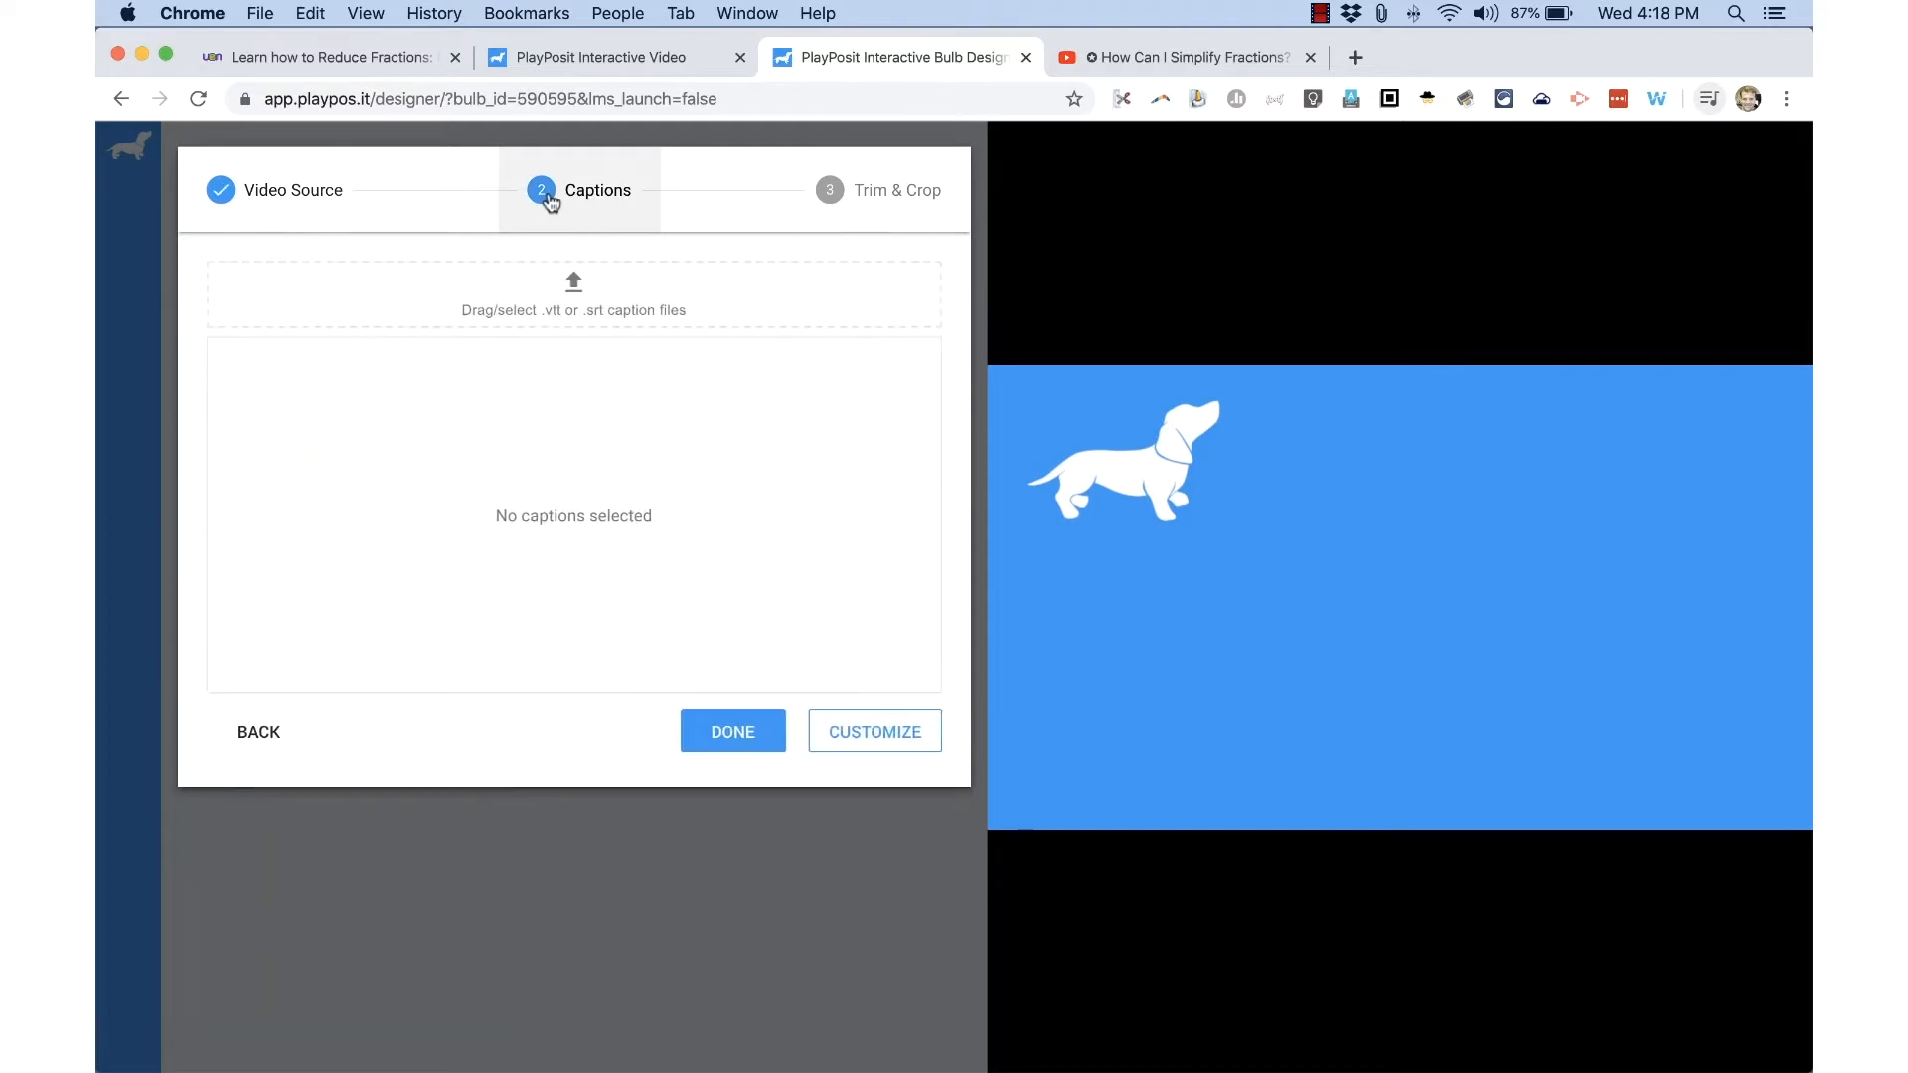
pyautogui.moveTo(611, 218)
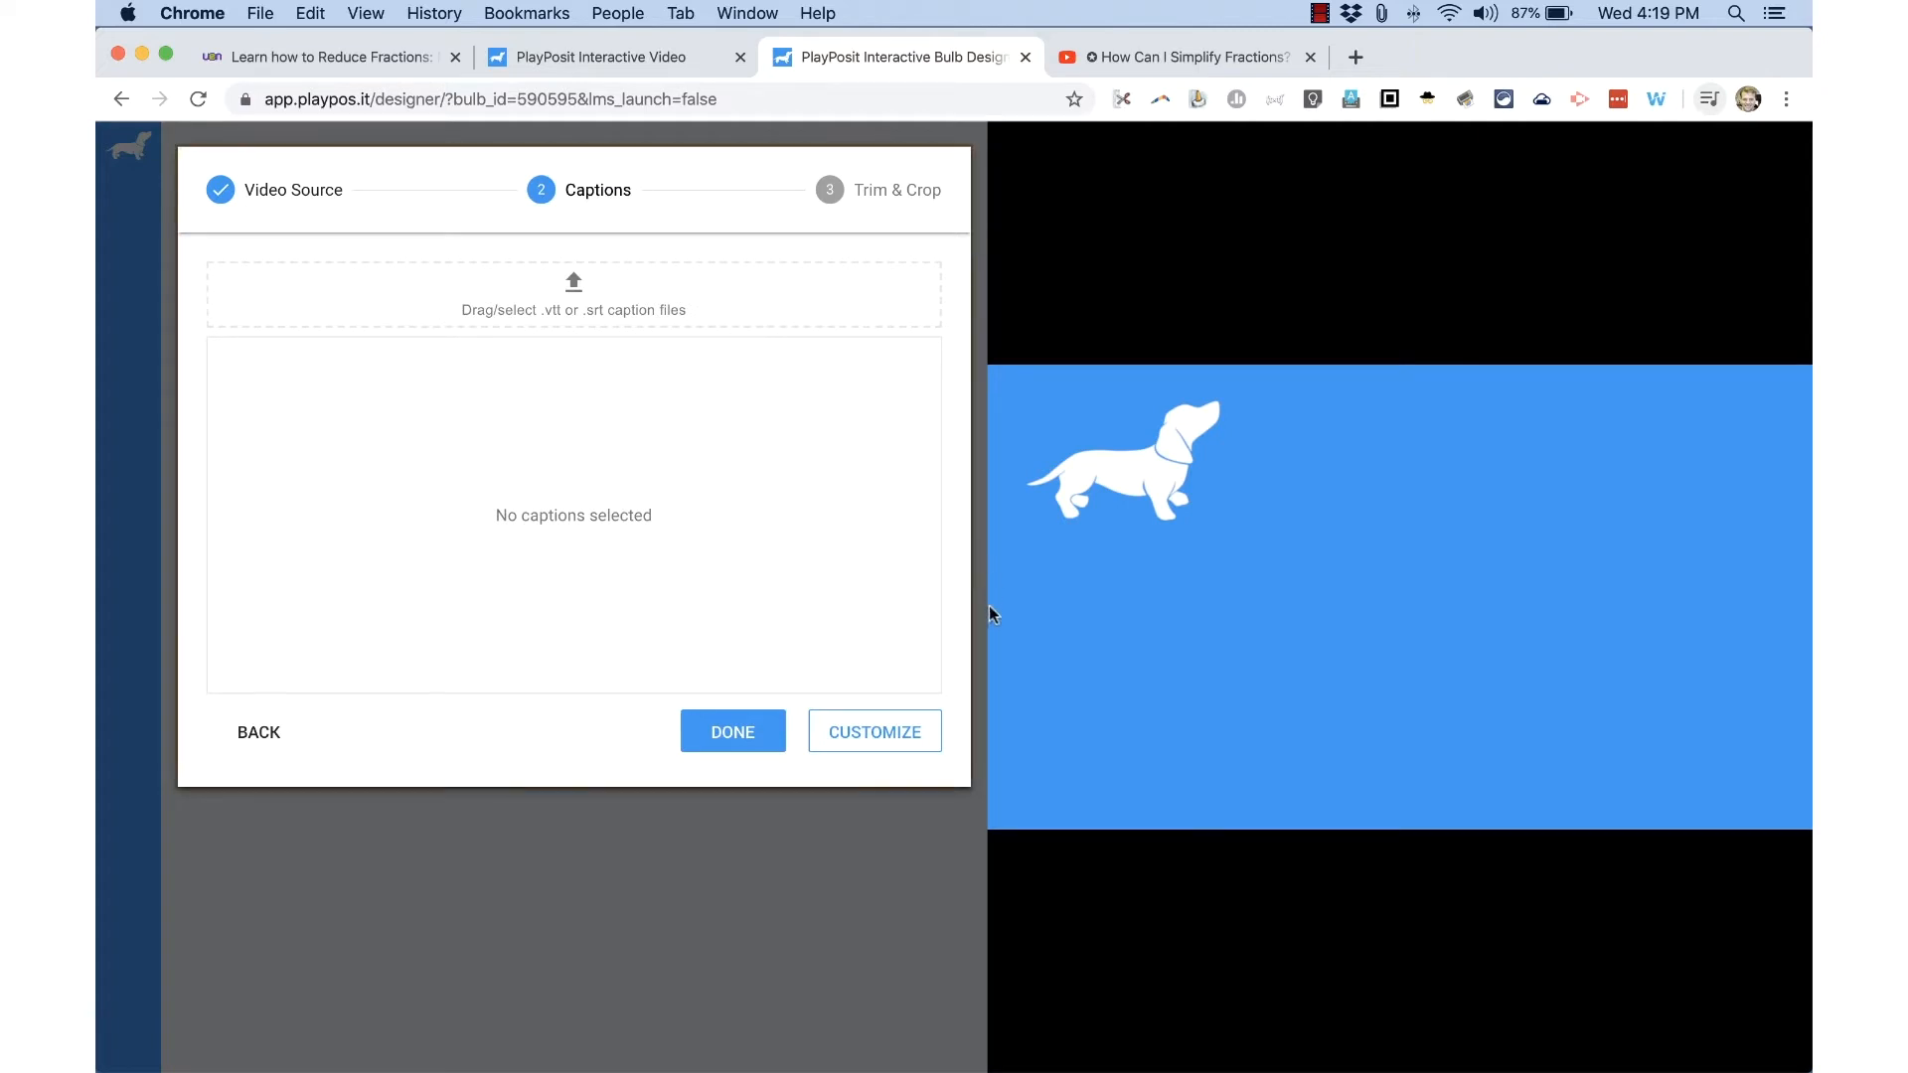
pyautogui.moveTo(728, 346)
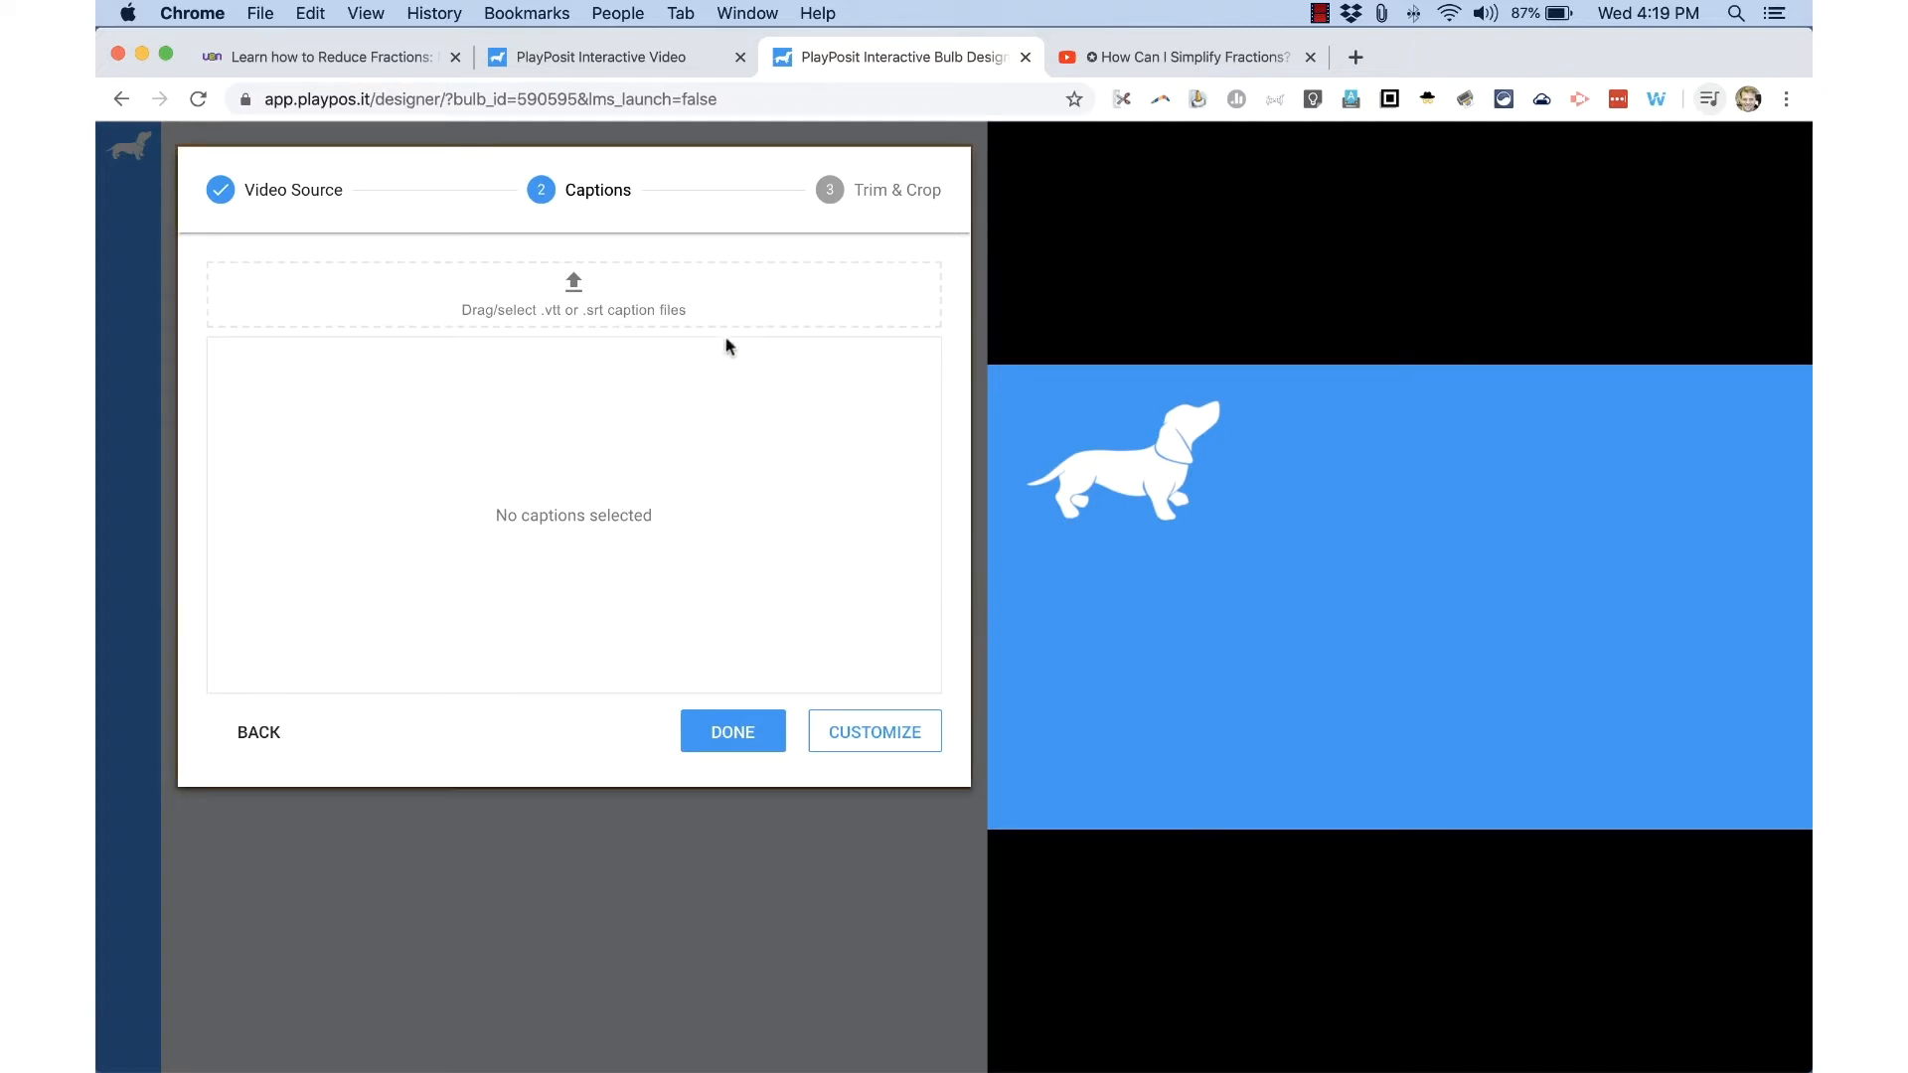
pyautogui.moveTo(643, 321)
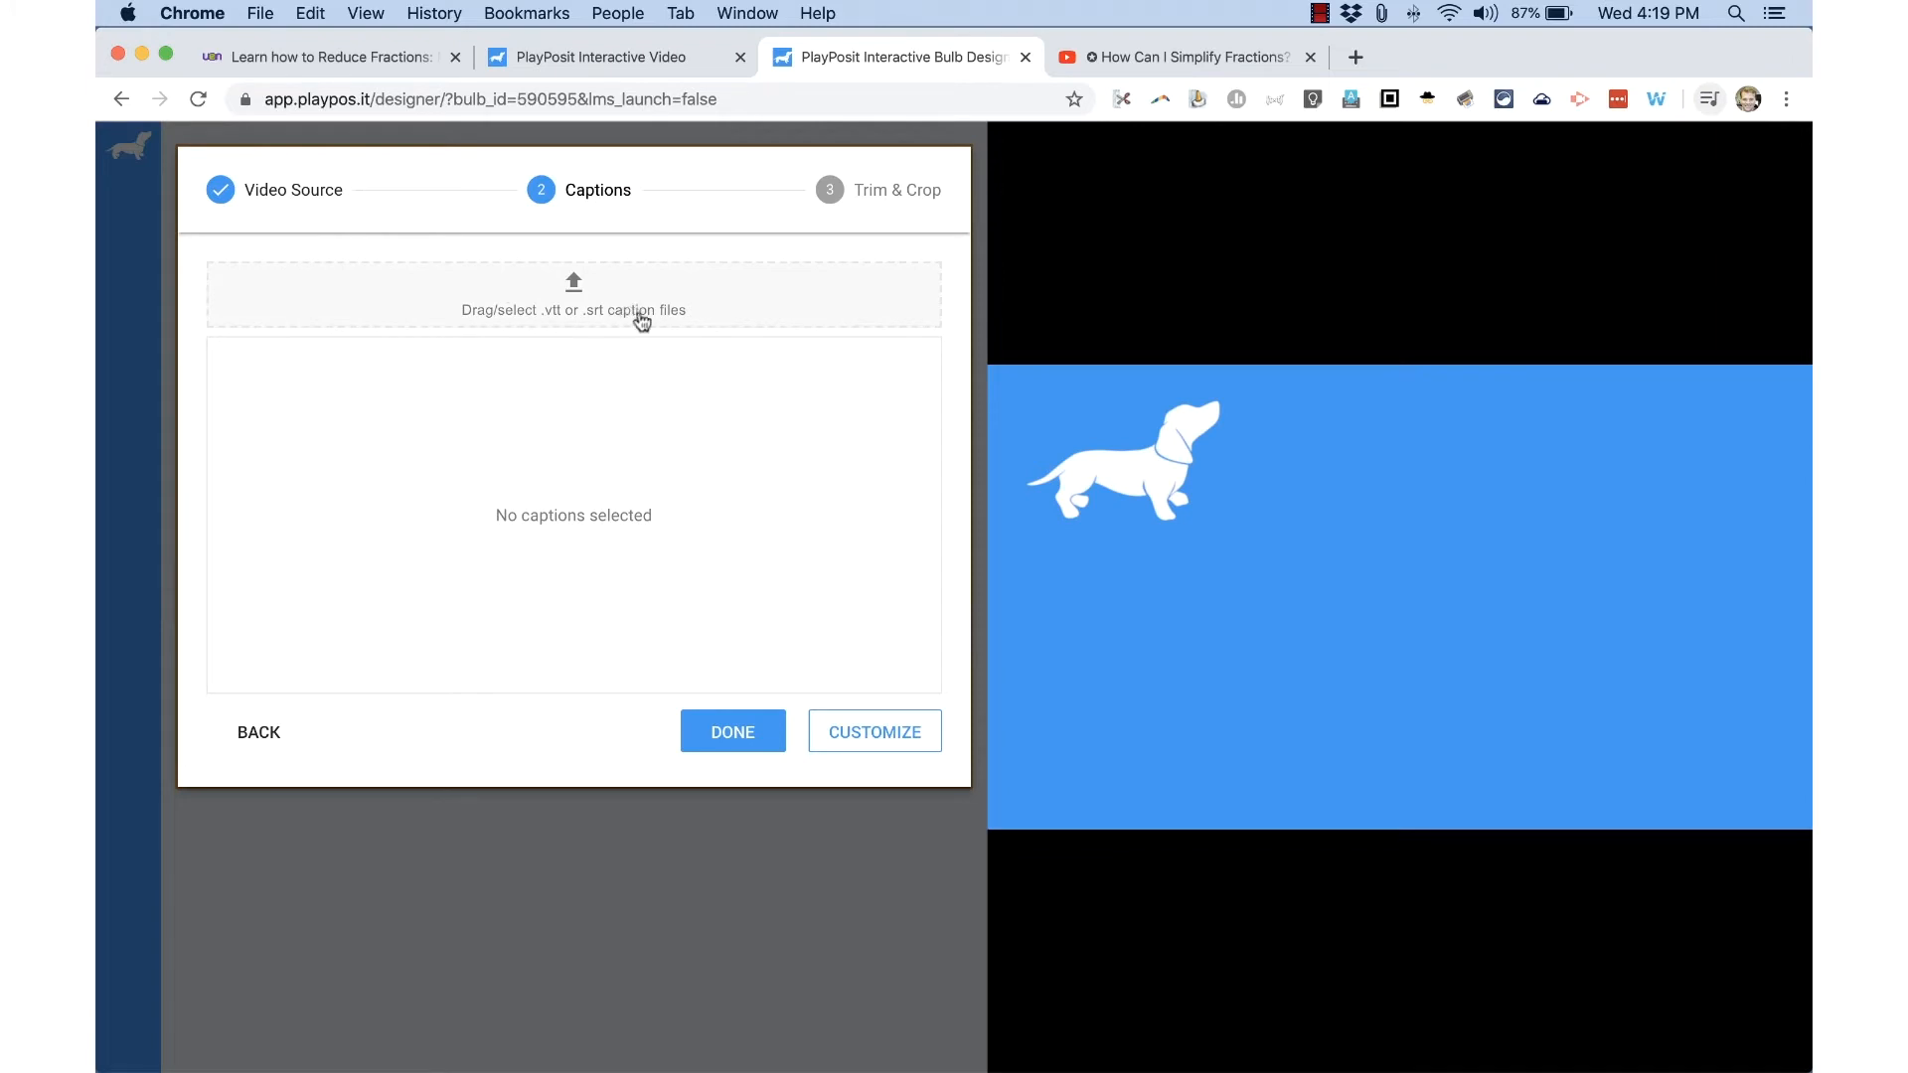
pyautogui.moveTo(929, 351)
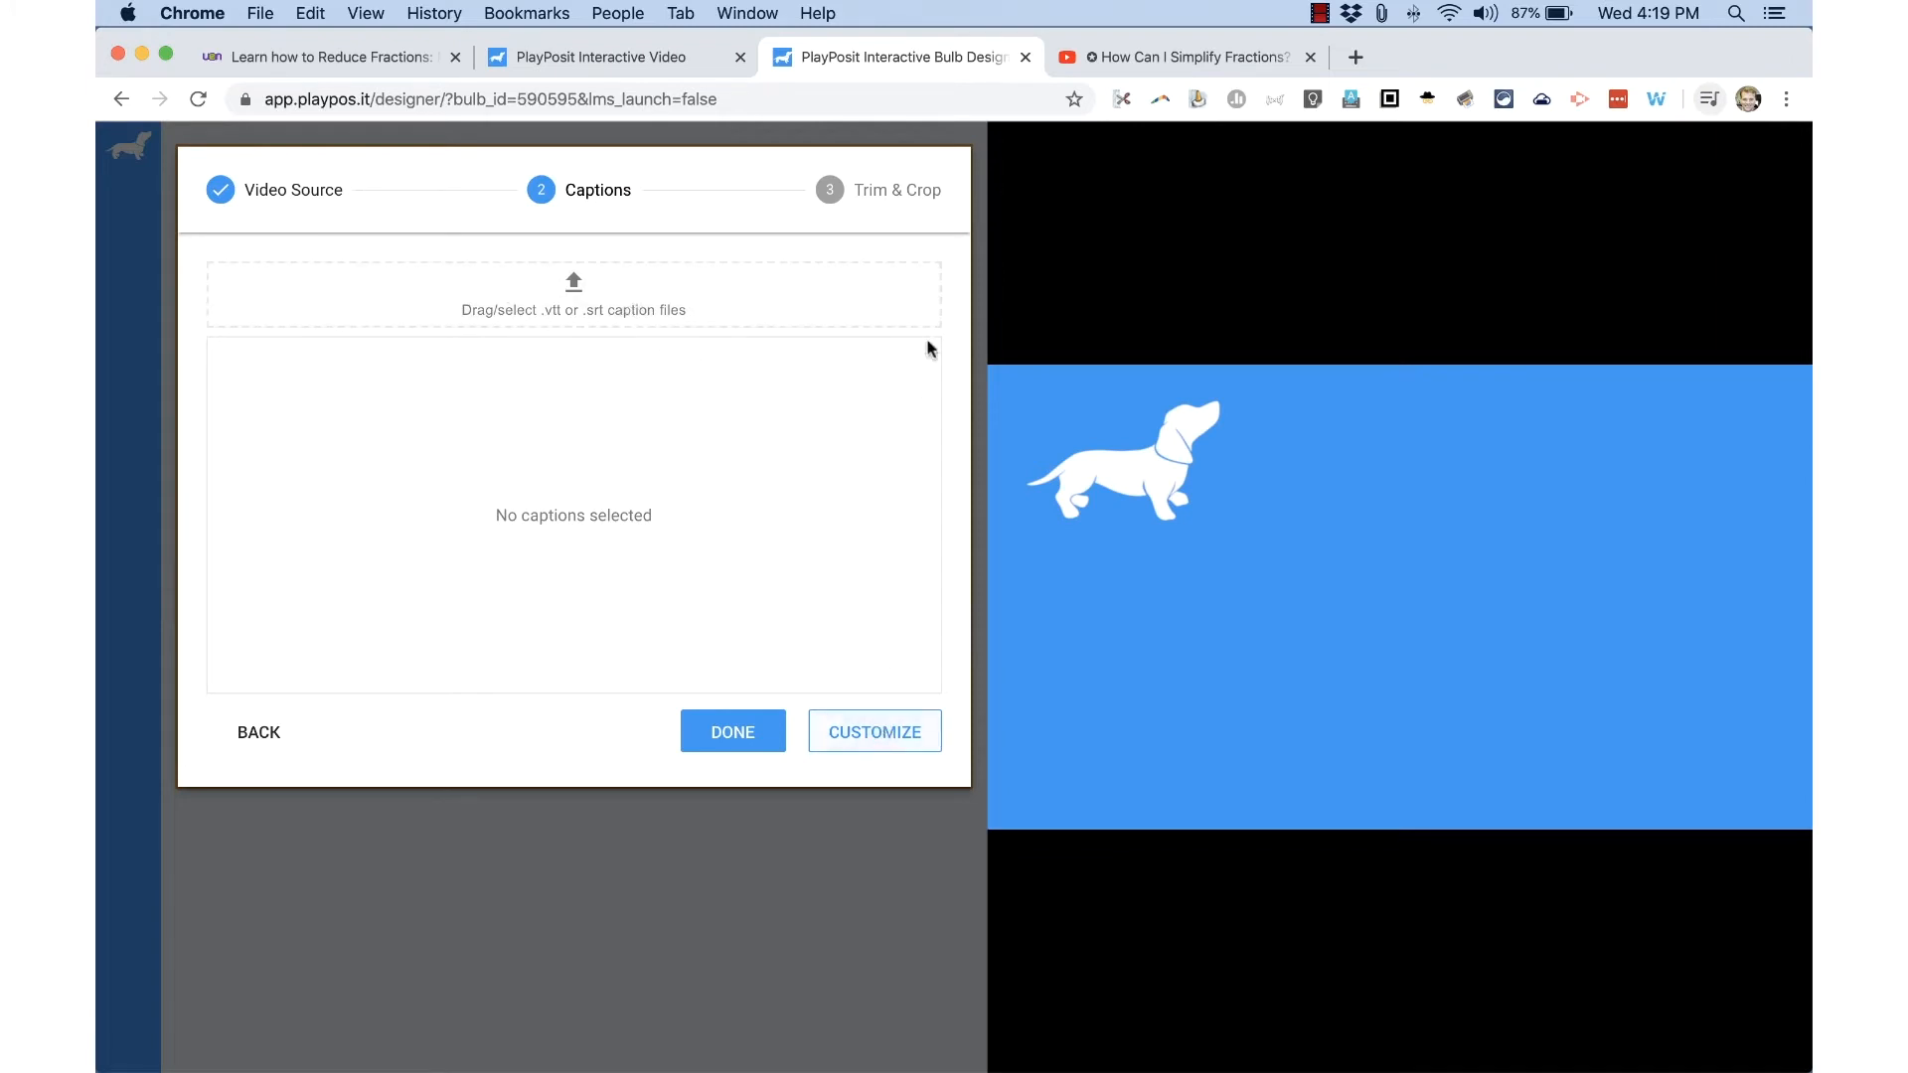
pyautogui.click(731, 731)
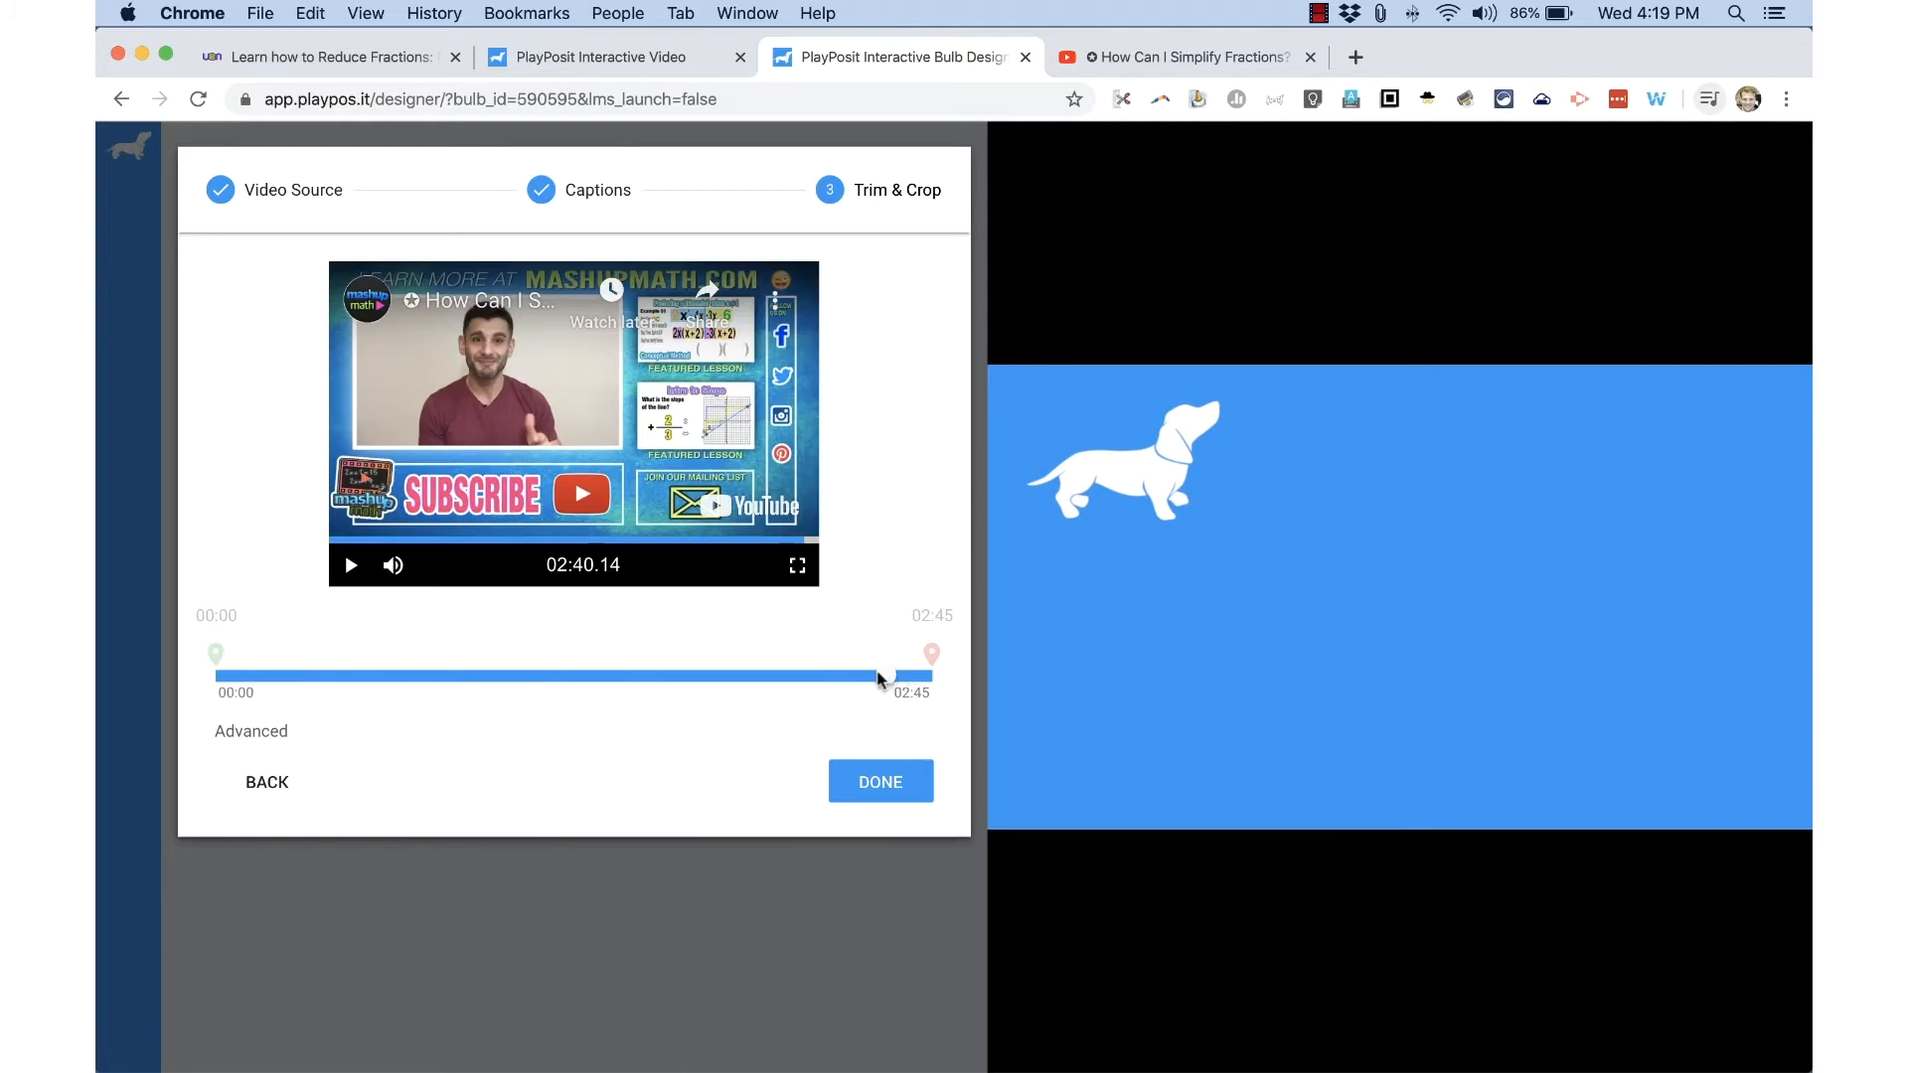
# Trim the video to run 00:00–02:19 and save with Done.
pyautogui.moveTo(883, 677); pyautogui.dragTo(828, 676)
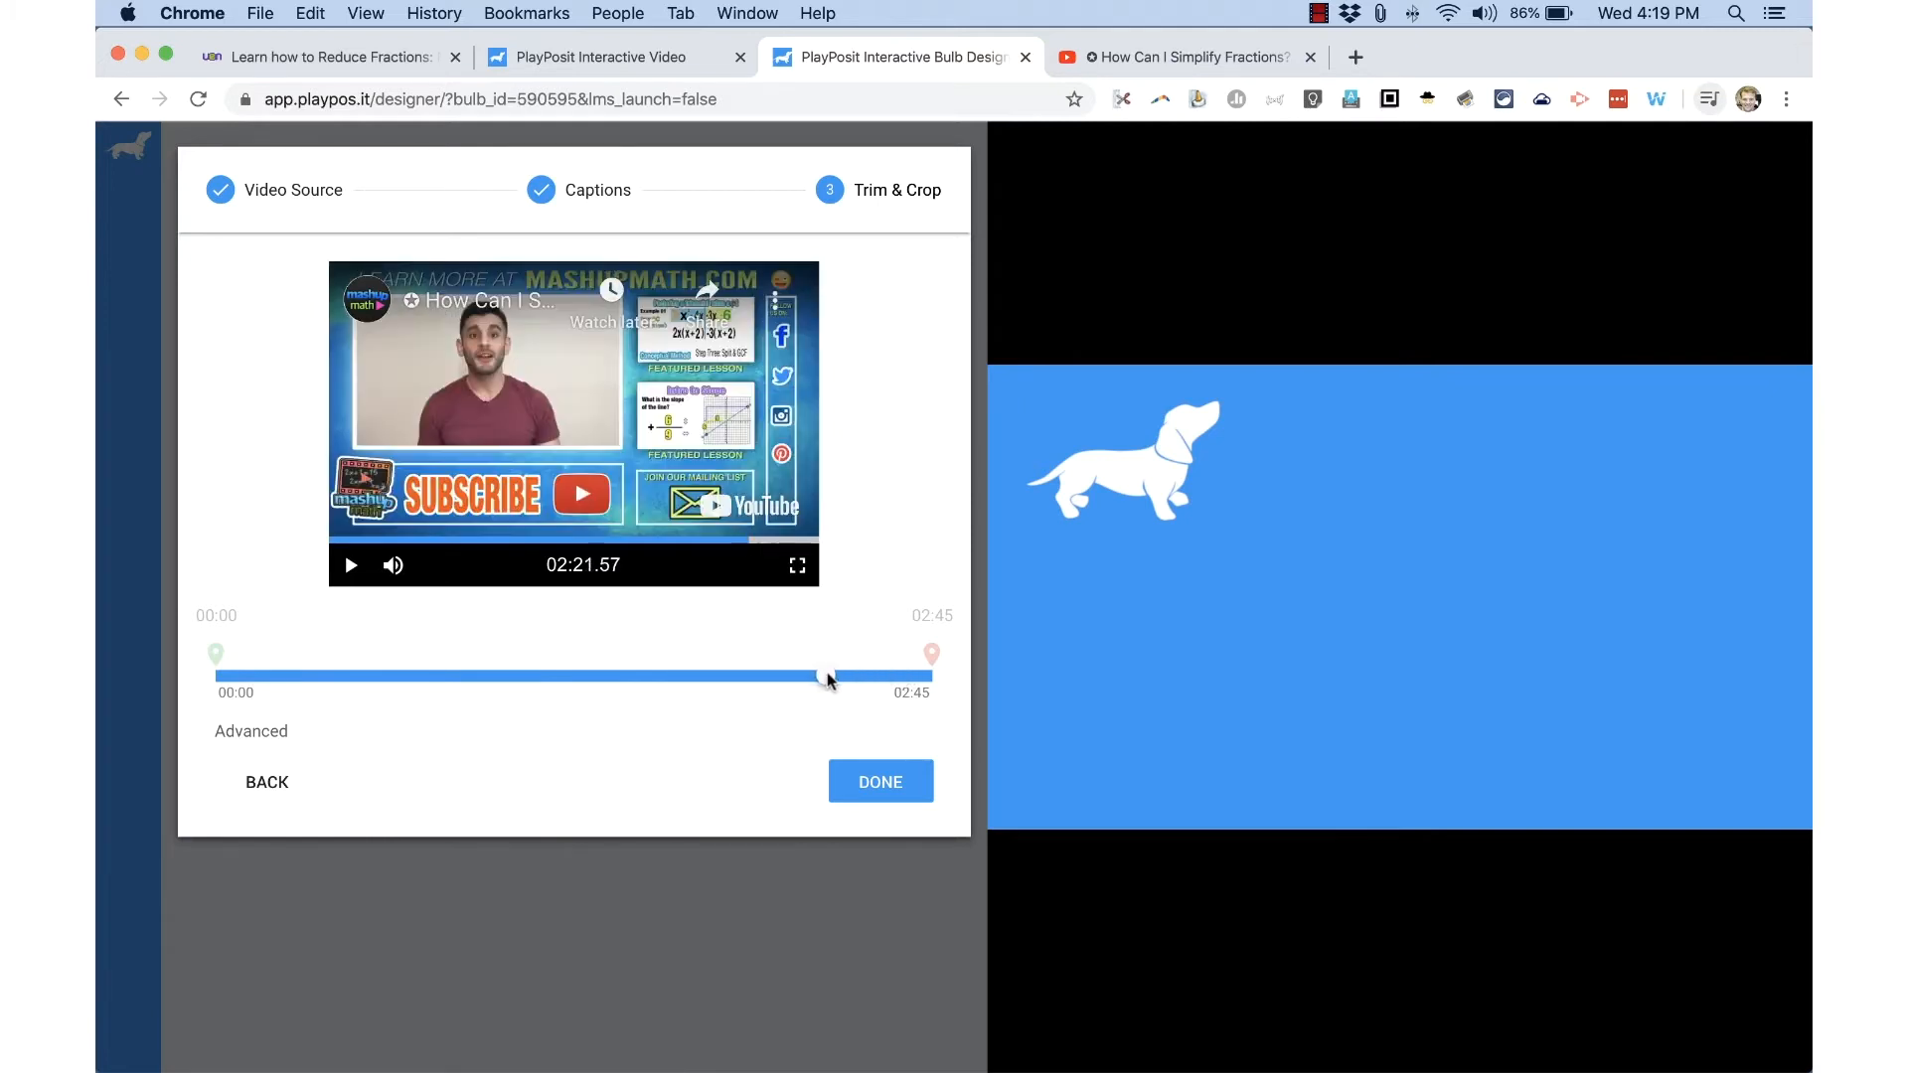
pyautogui.moveTo(828, 677); pyautogui.dragTo(813, 677)
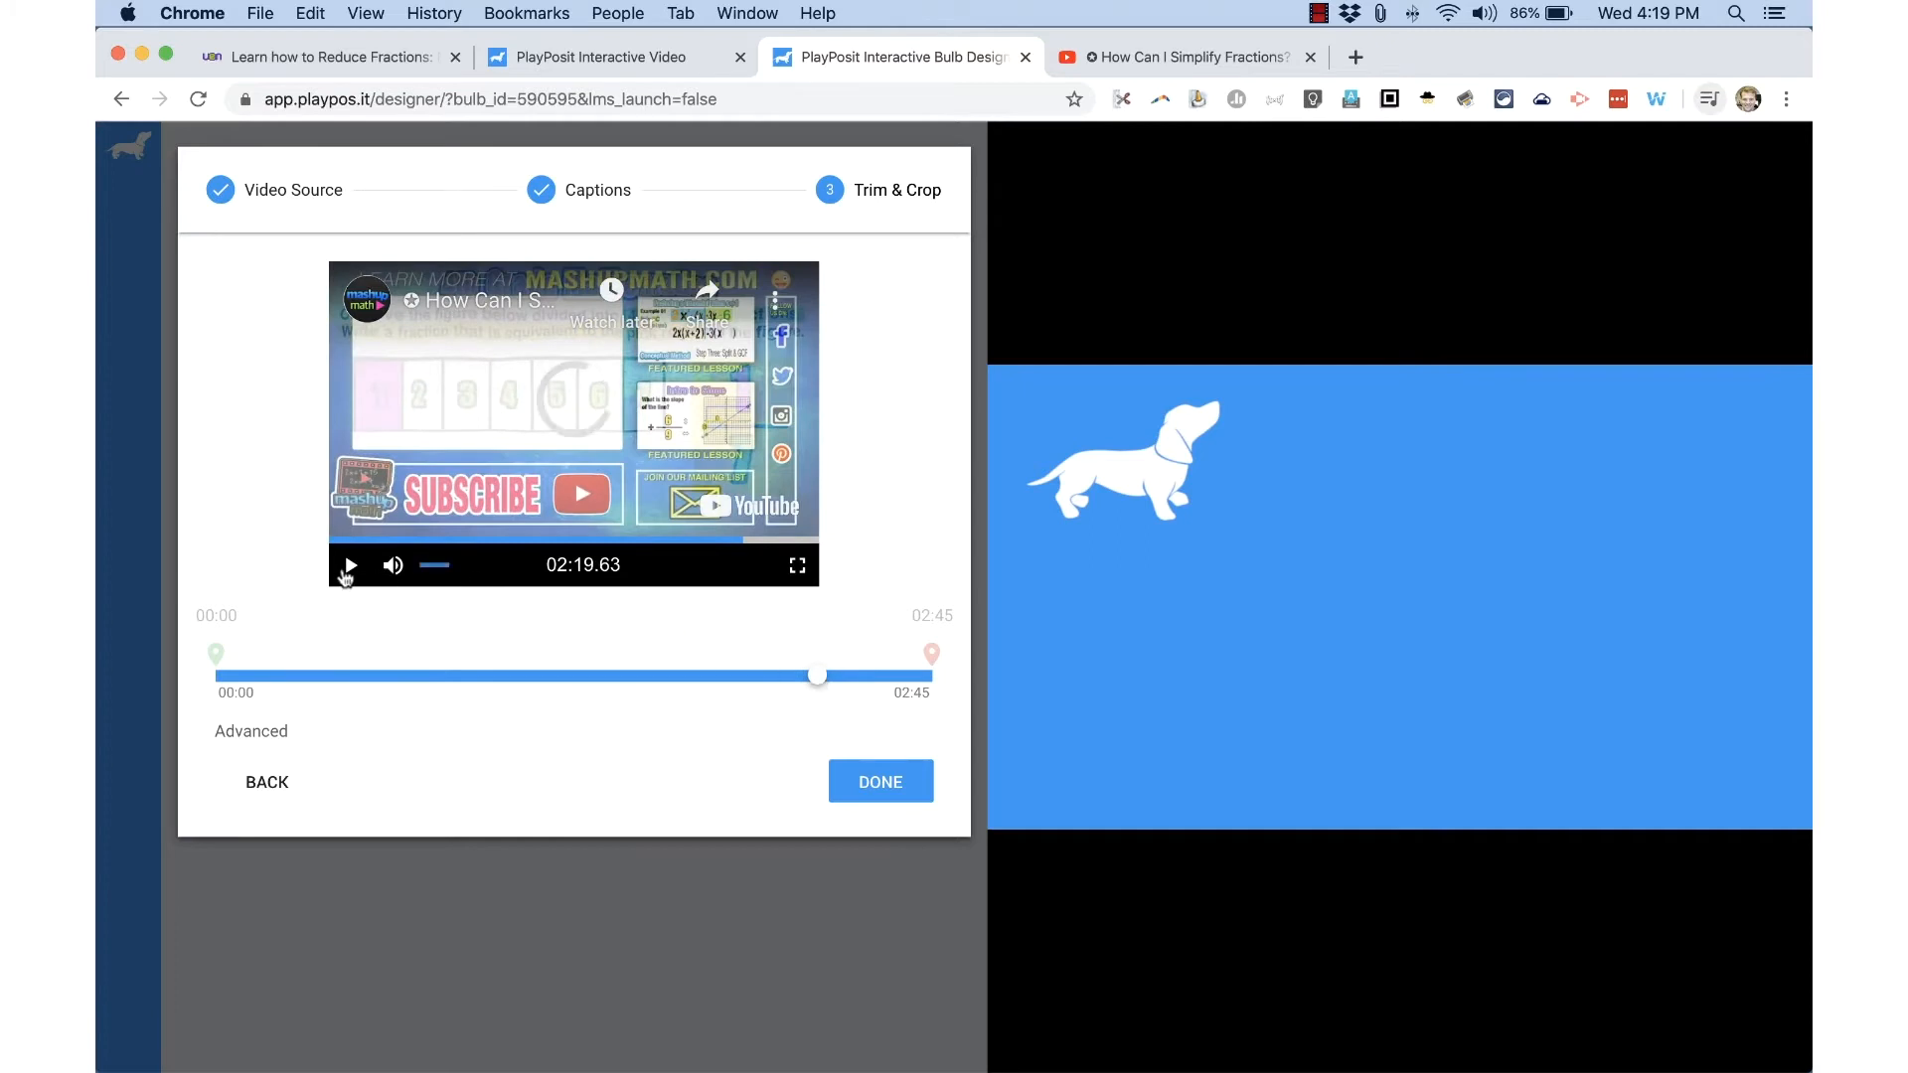
pyautogui.click(348, 564)
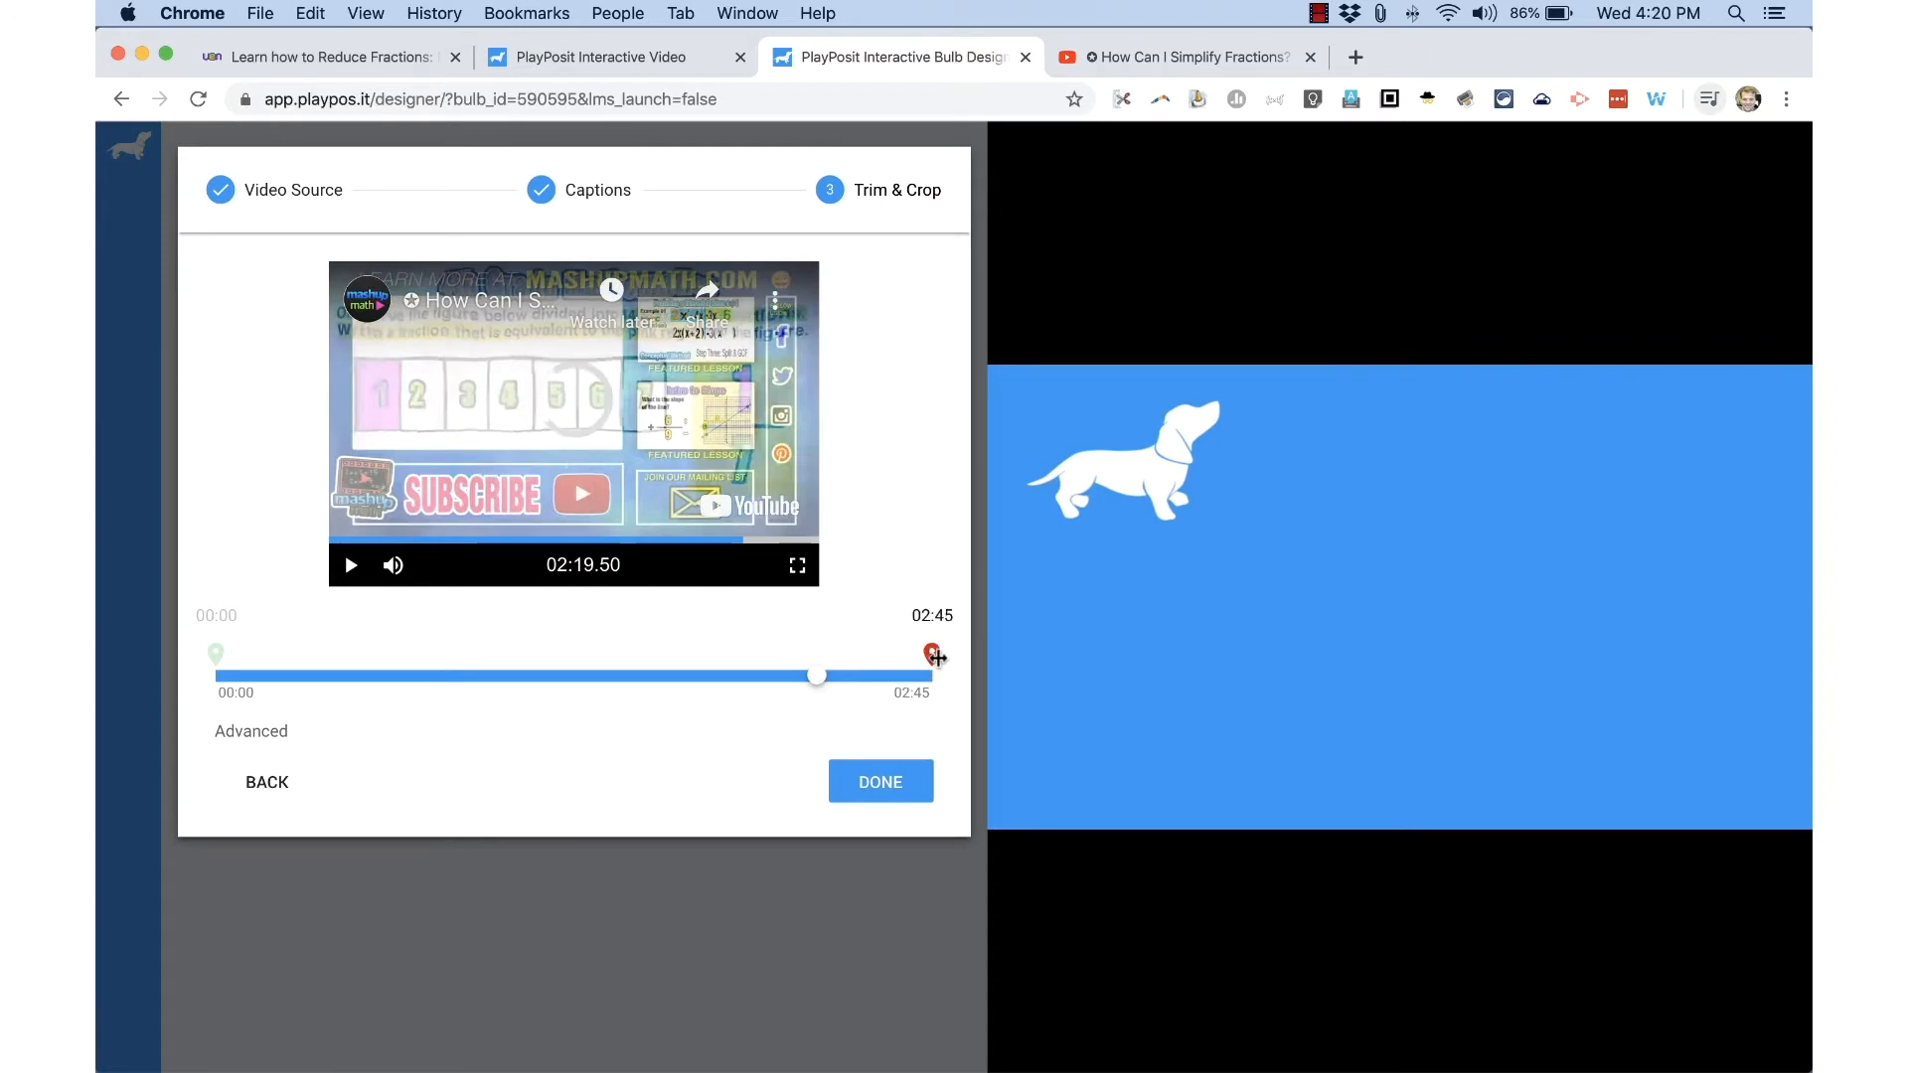
pyautogui.moveTo(933, 654); pyautogui.dragTo(898, 662)
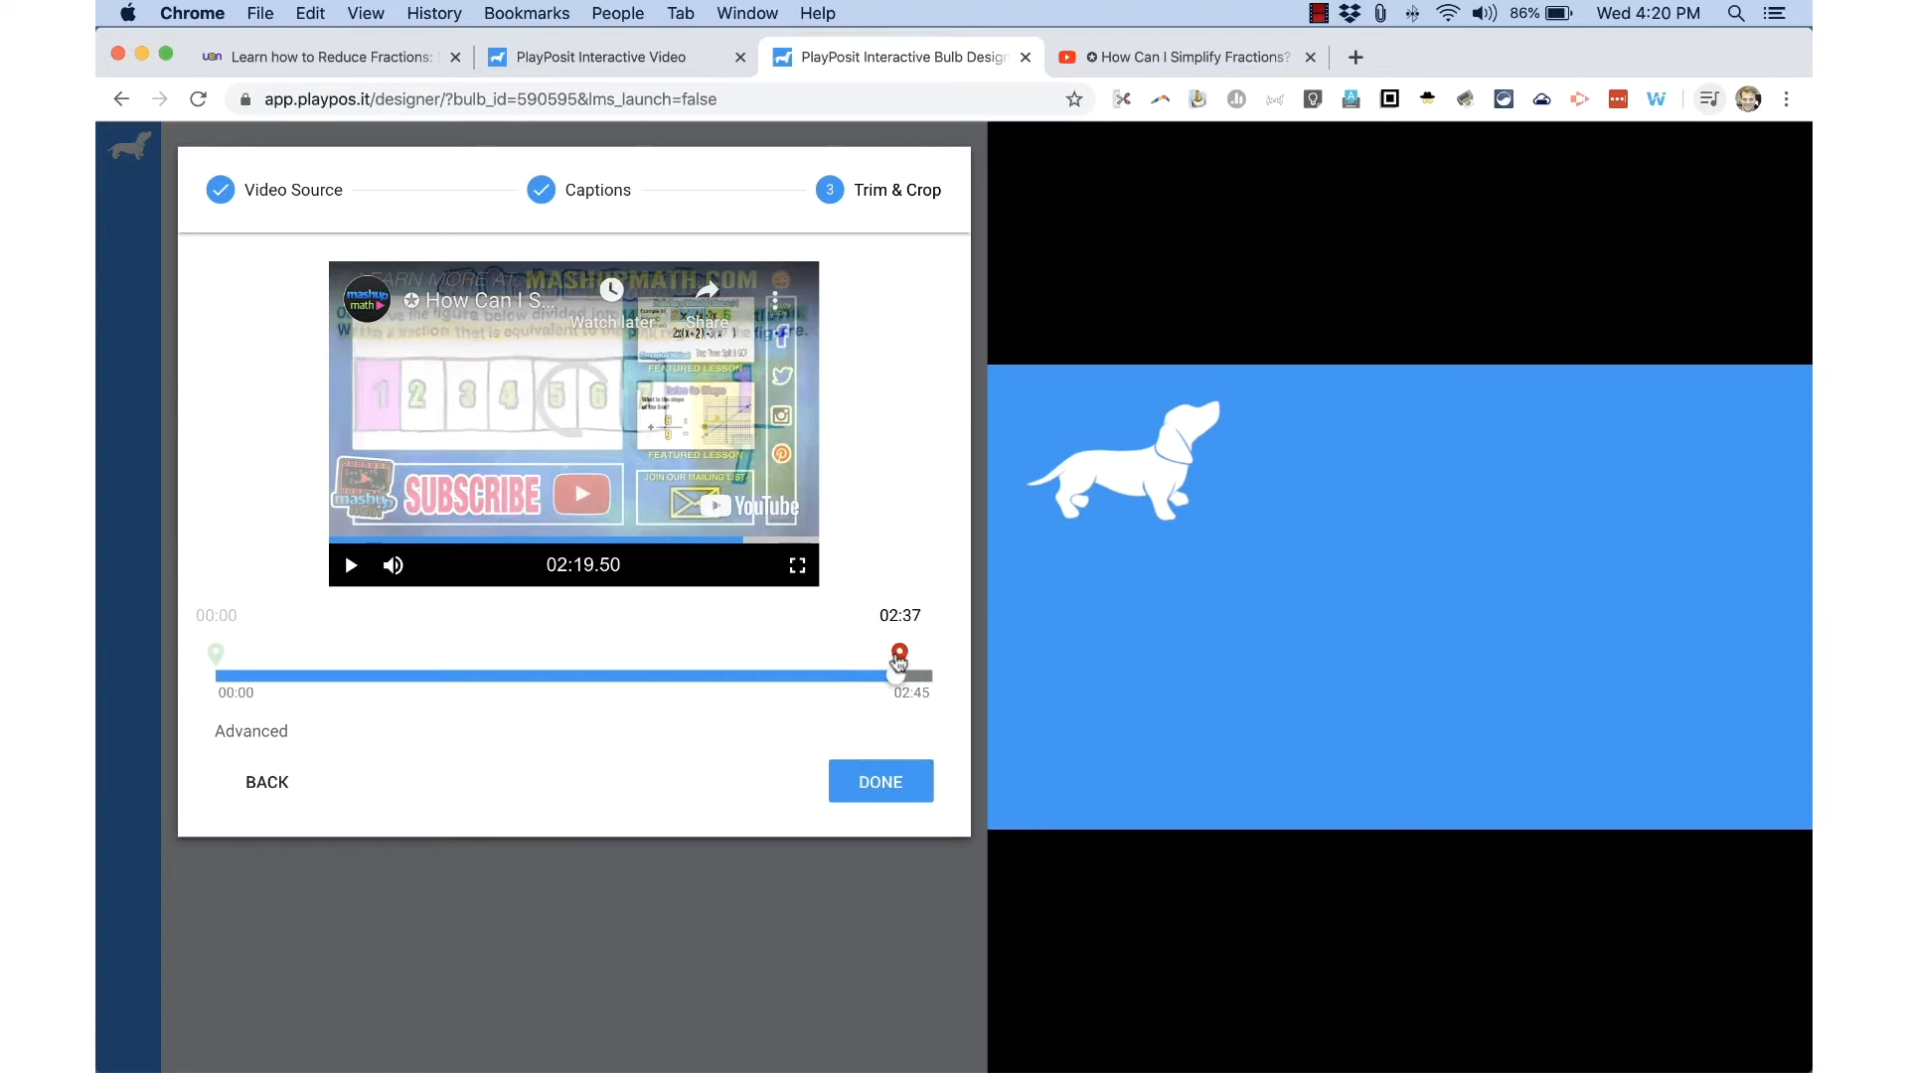
pyautogui.moveTo(898, 655); pyautogui.dragTo(830, 655)
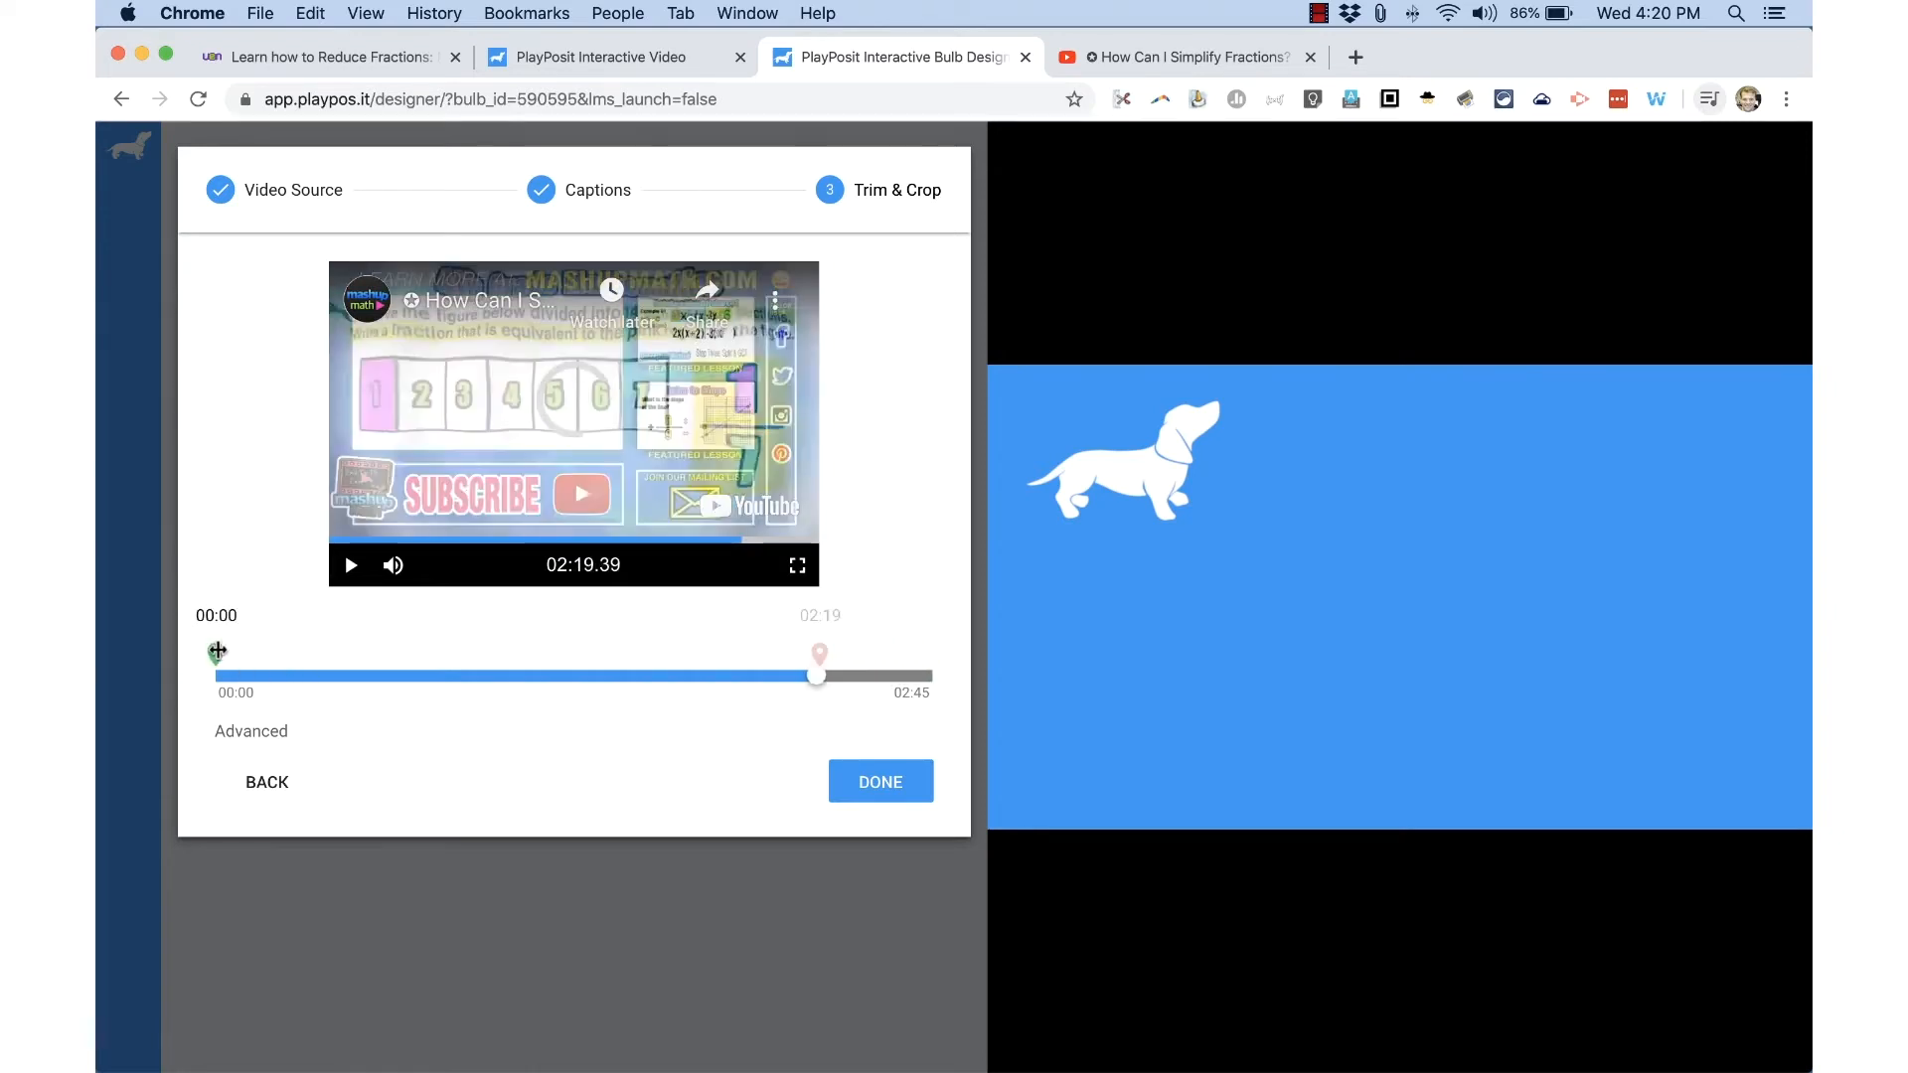
pyautogui.moveTo(217, 654); pyautogui.dragTo(209, 667)
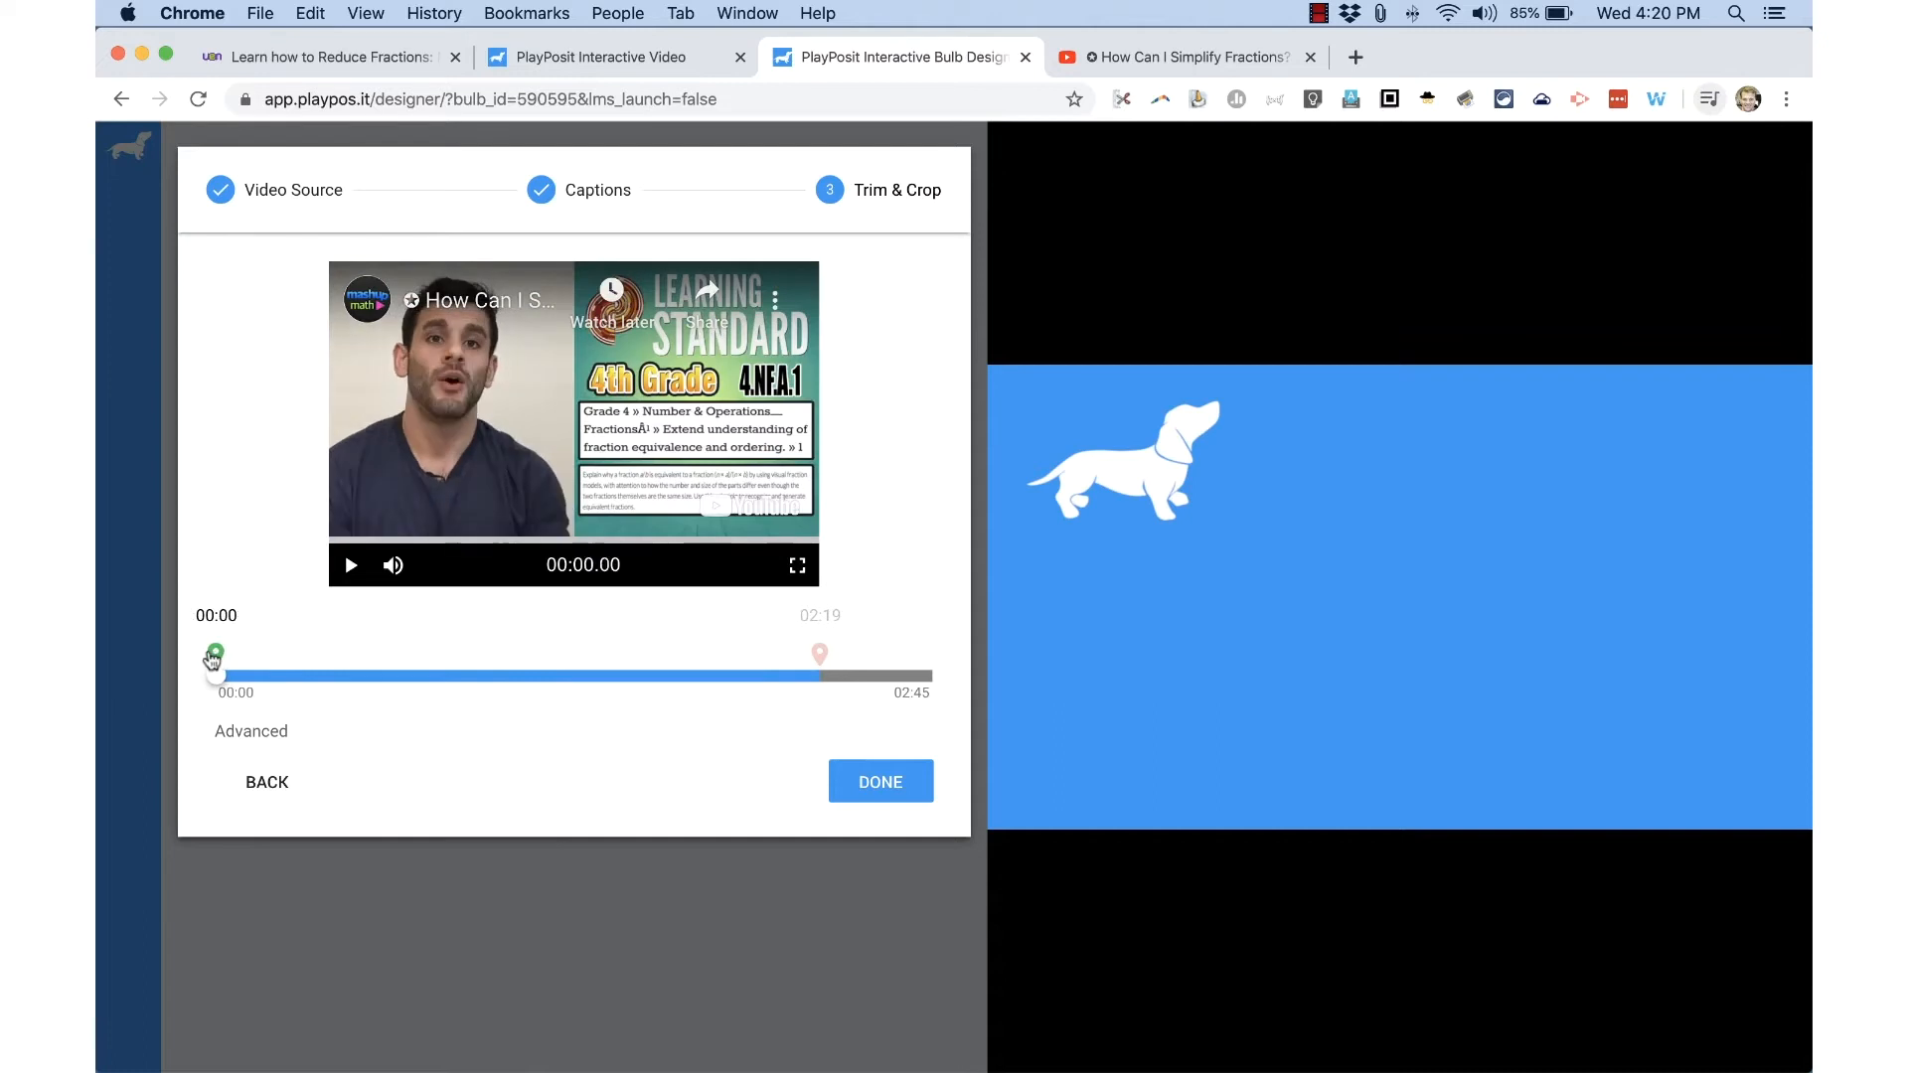
pyautogui.click(879, 781)
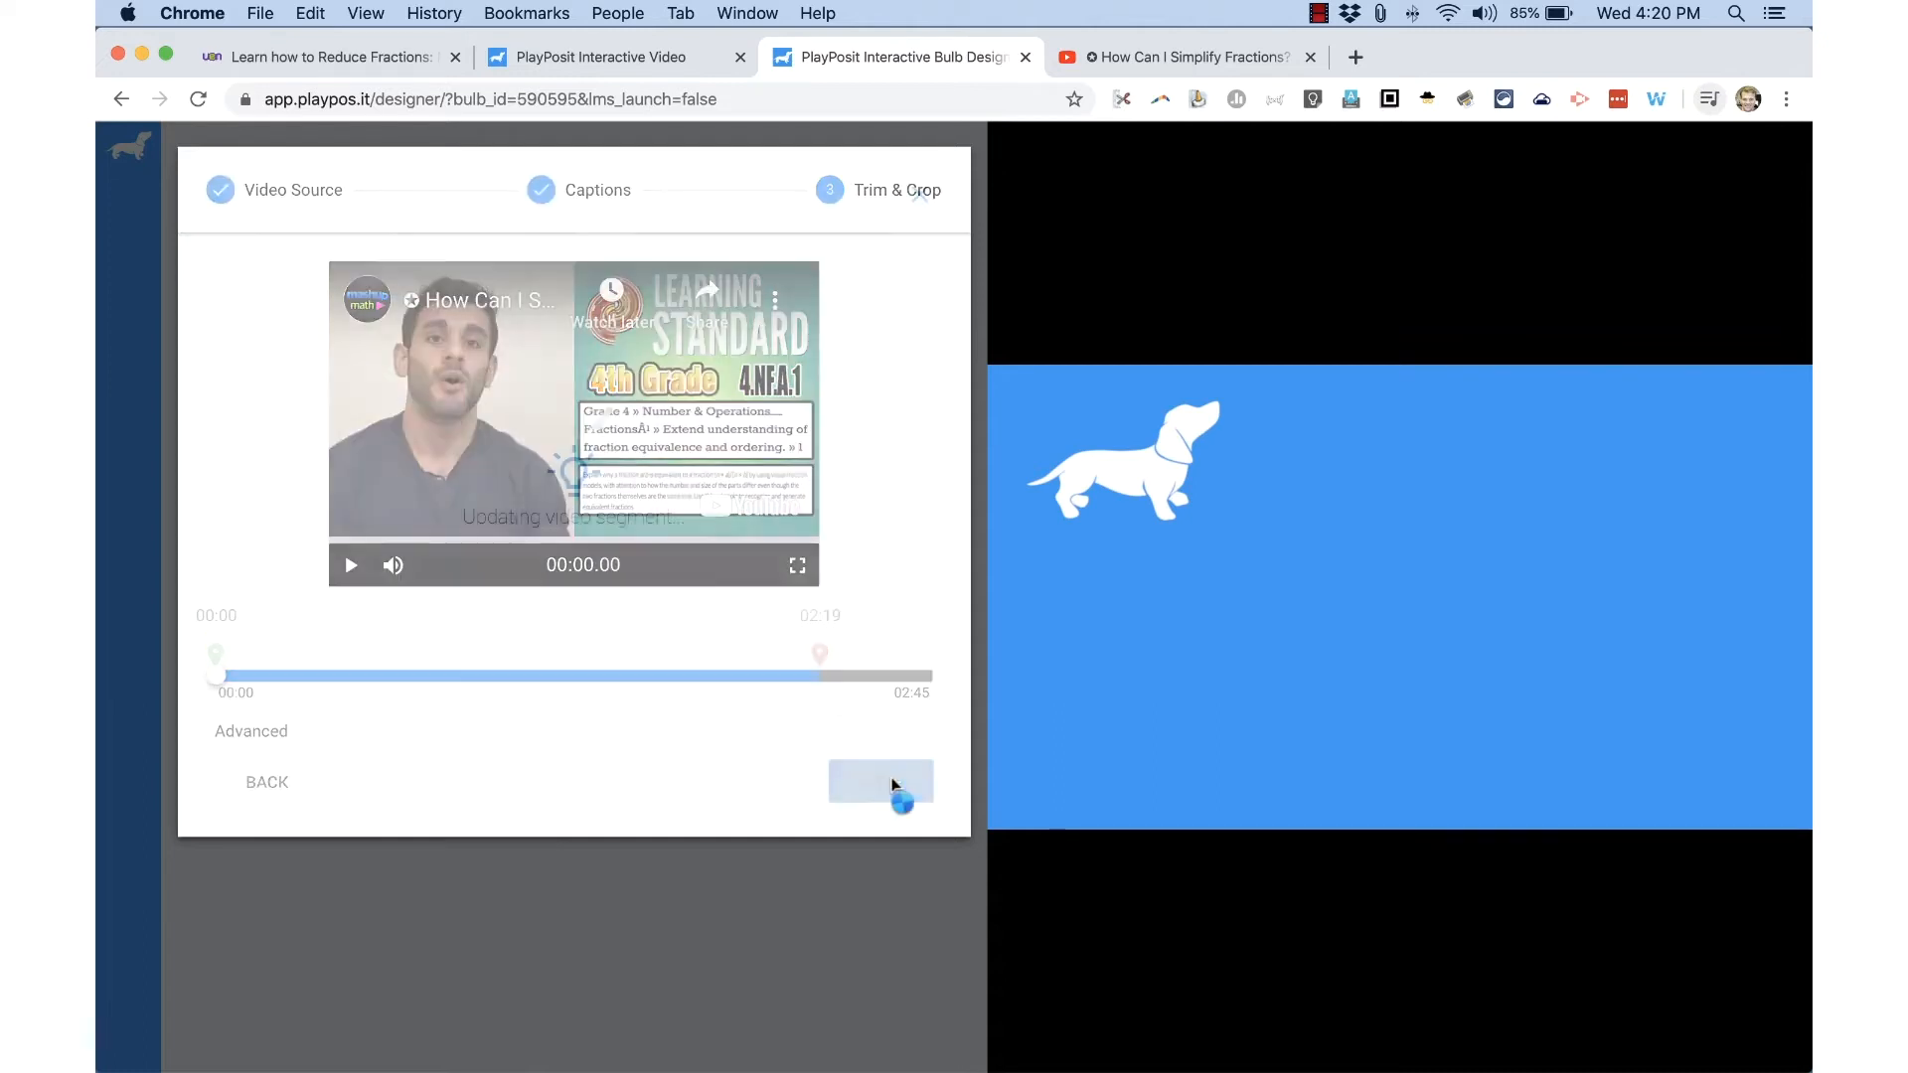
# View the Add Video options, then cancel to keep only the 00:00–02:19 segment.
pyautogui.click(880, 783)
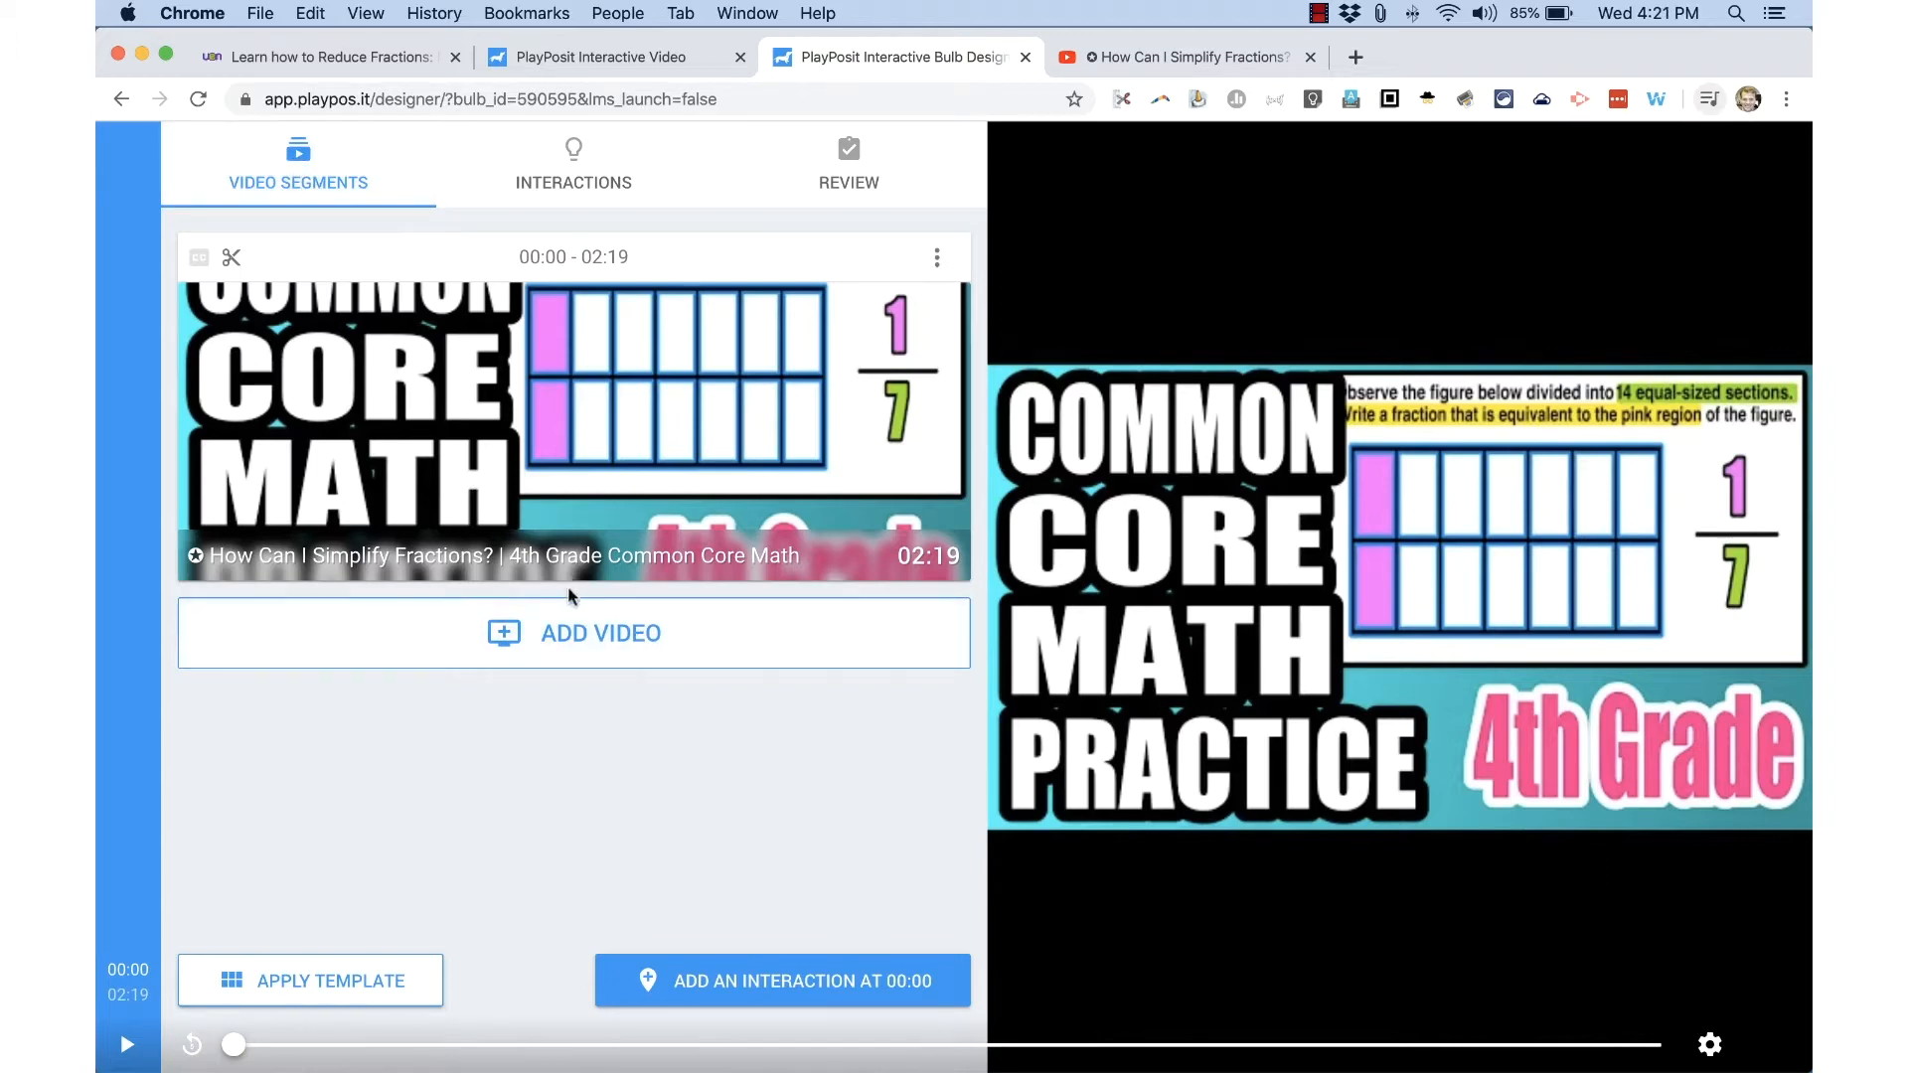
pyautogui.moveTo(600, 633)
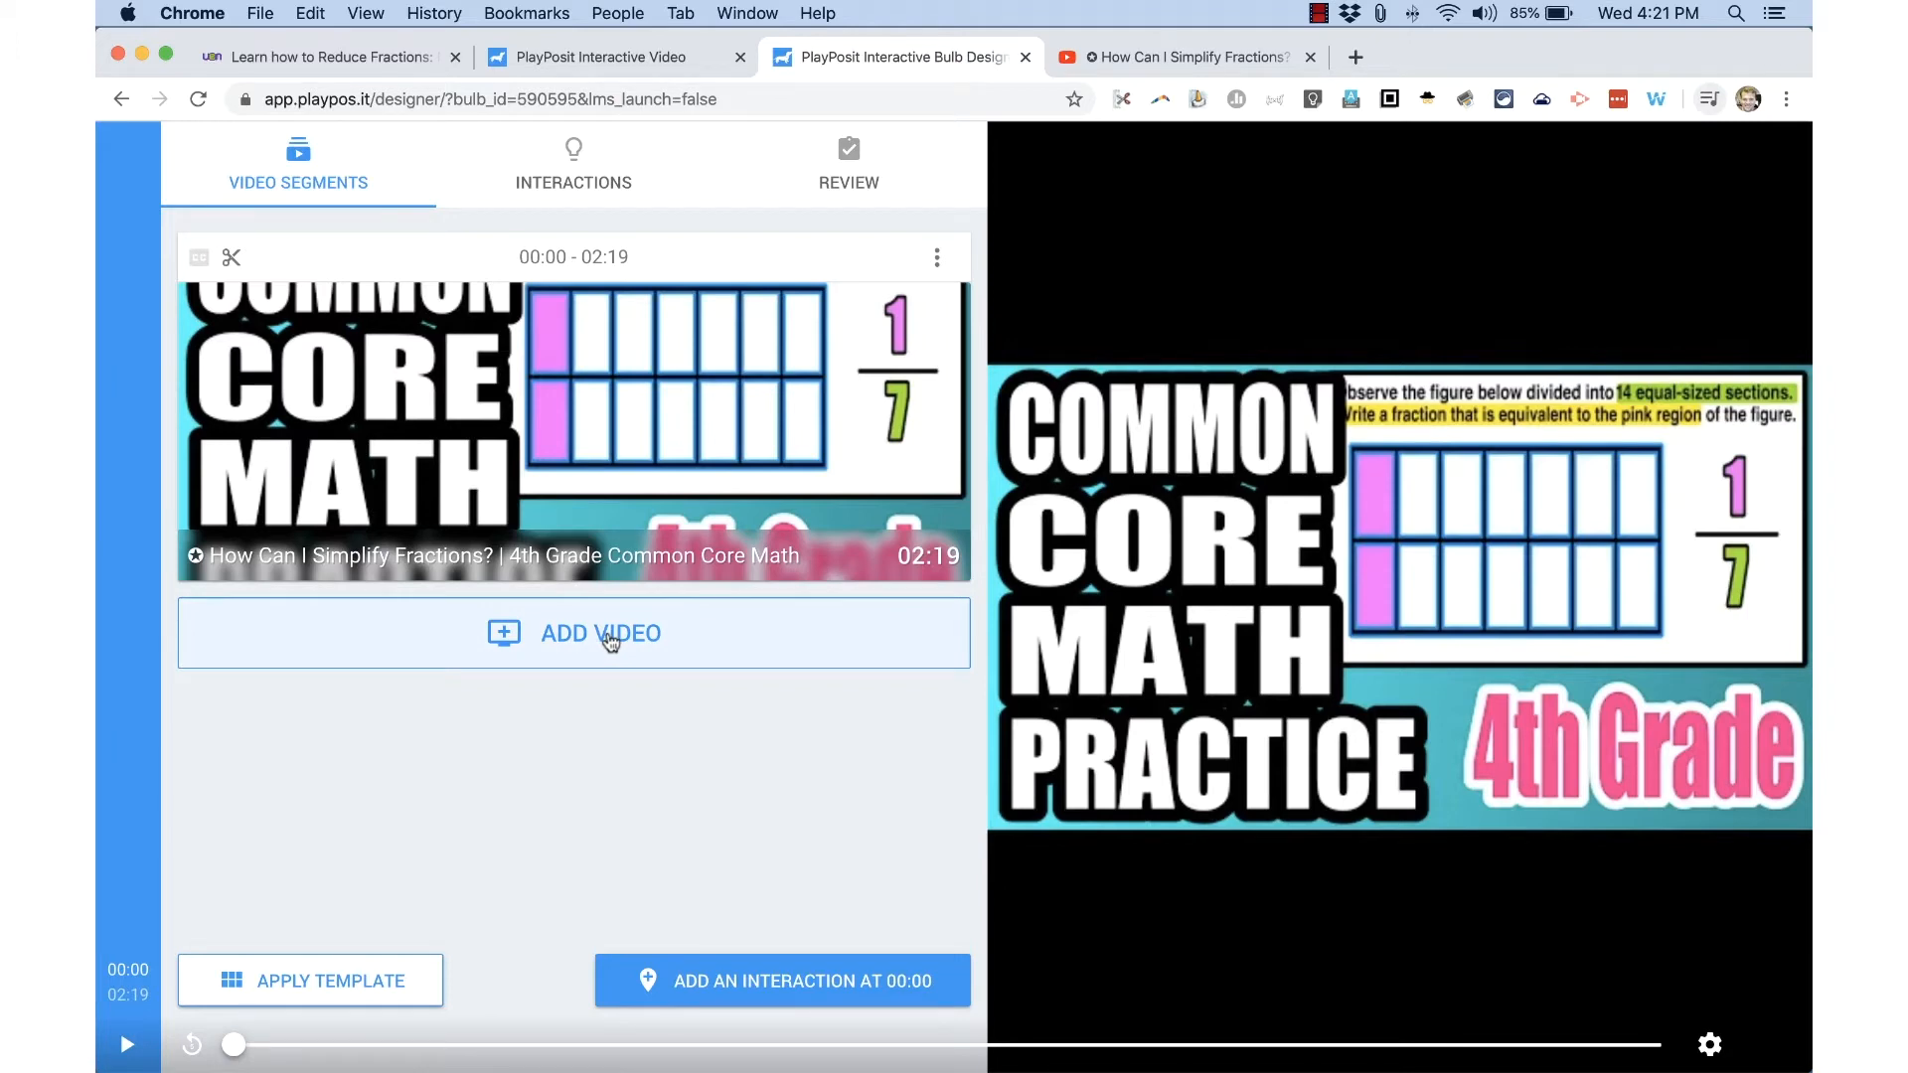
pyautogui.click(598, 633)
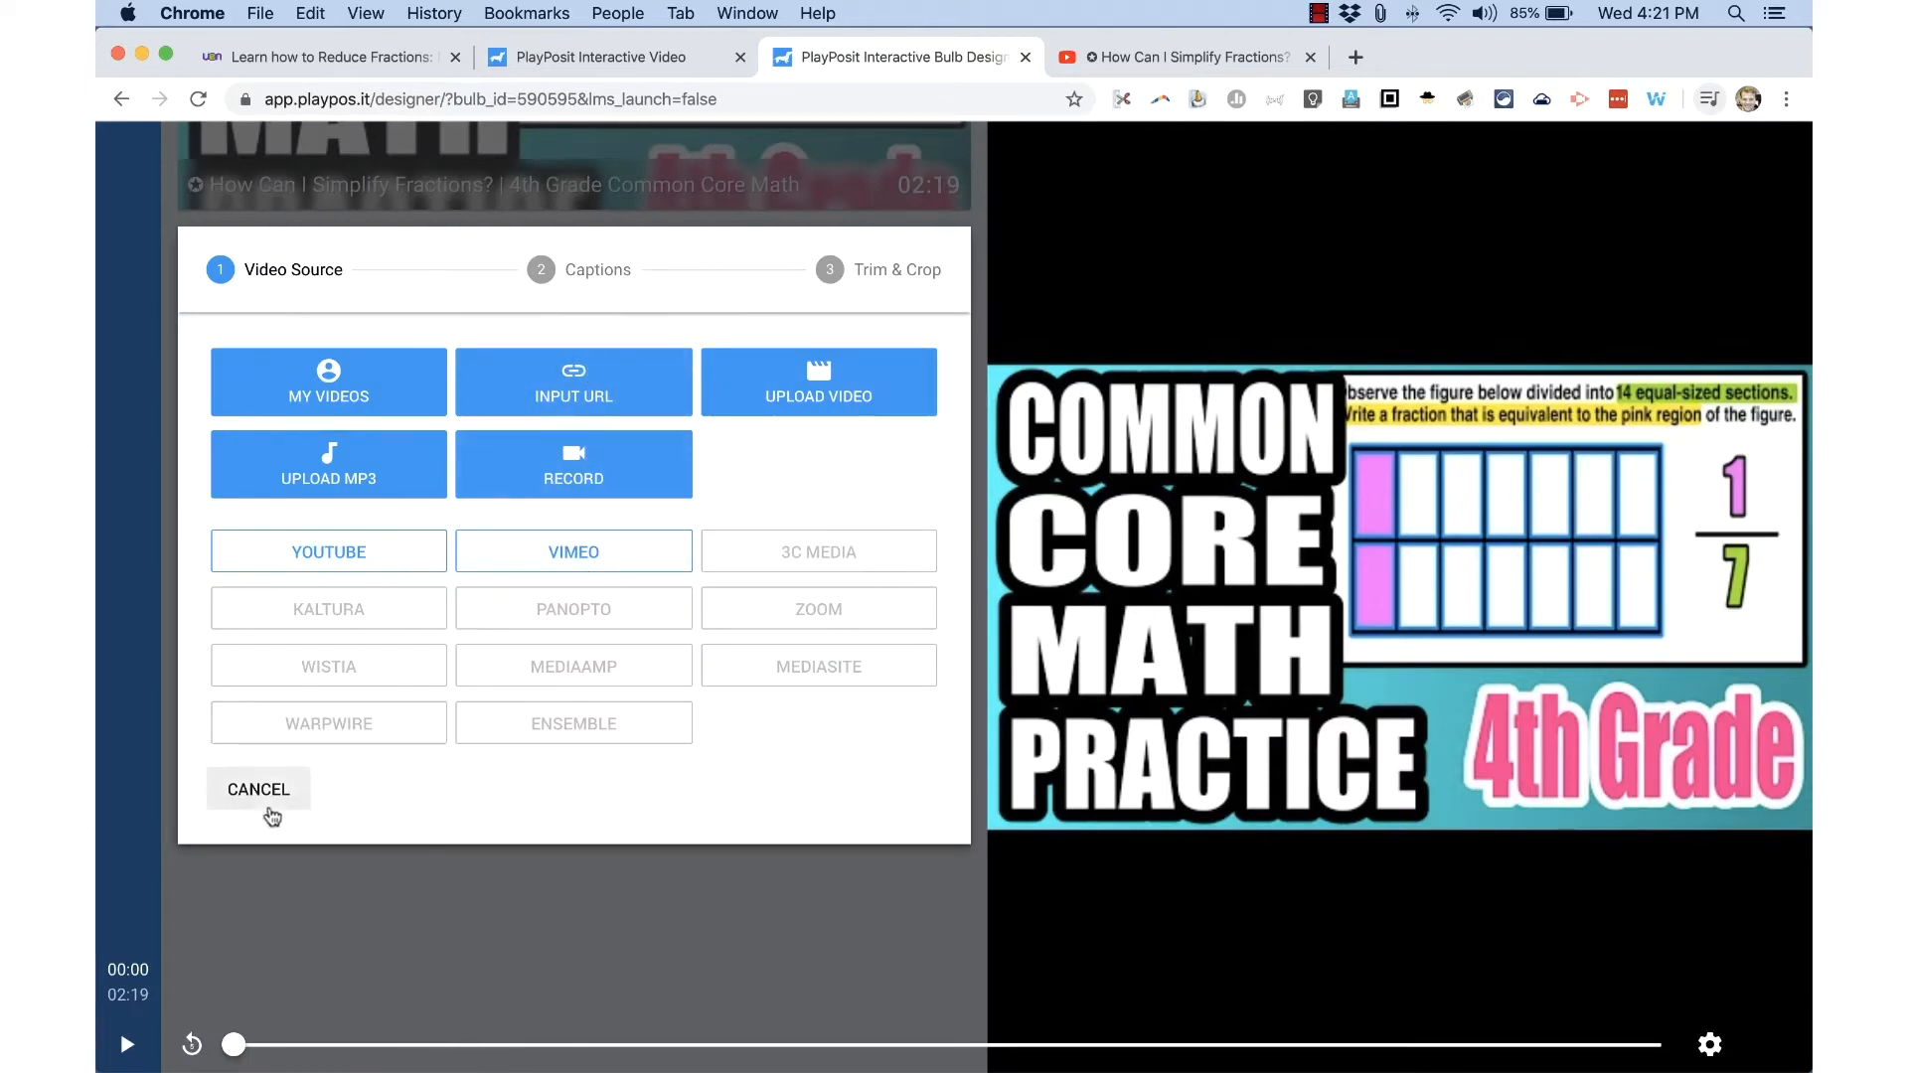
pyautogui.click(258, 788)
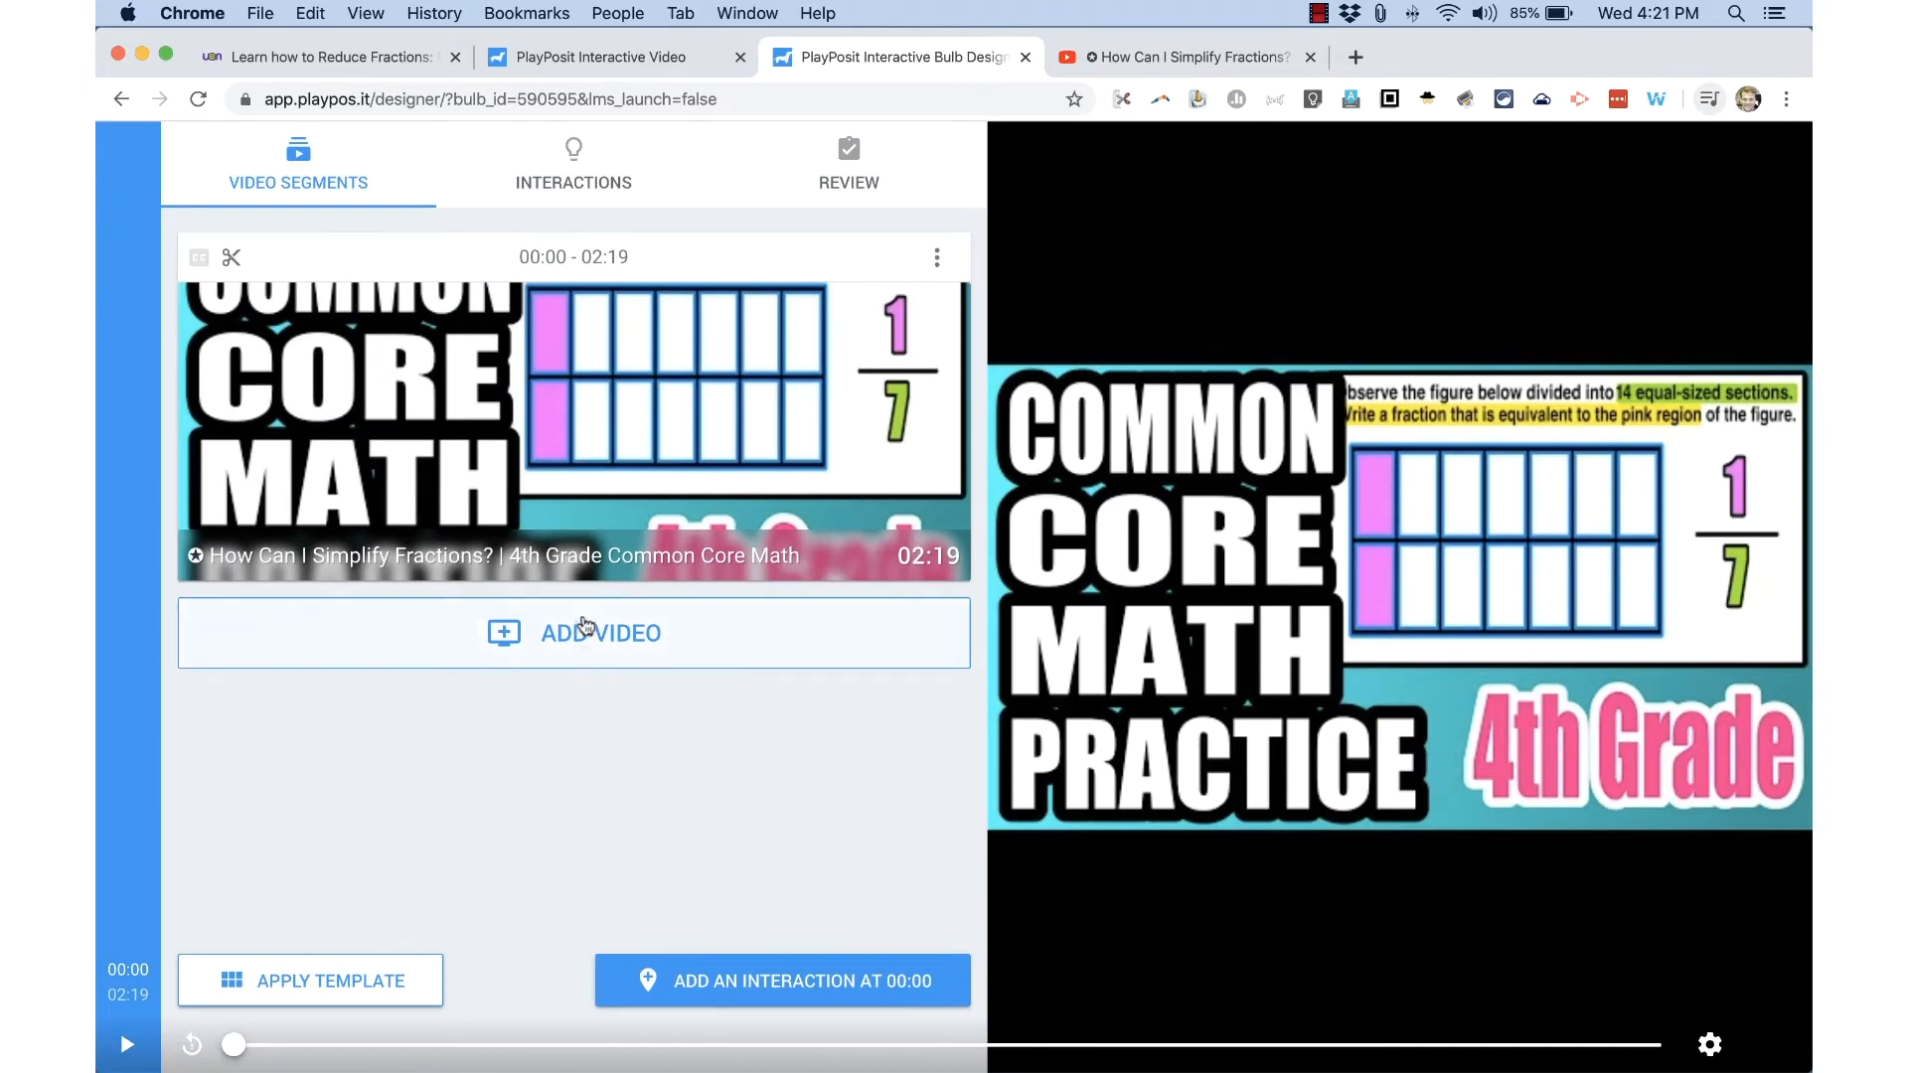
pyautogui.moveTo(643, 607)
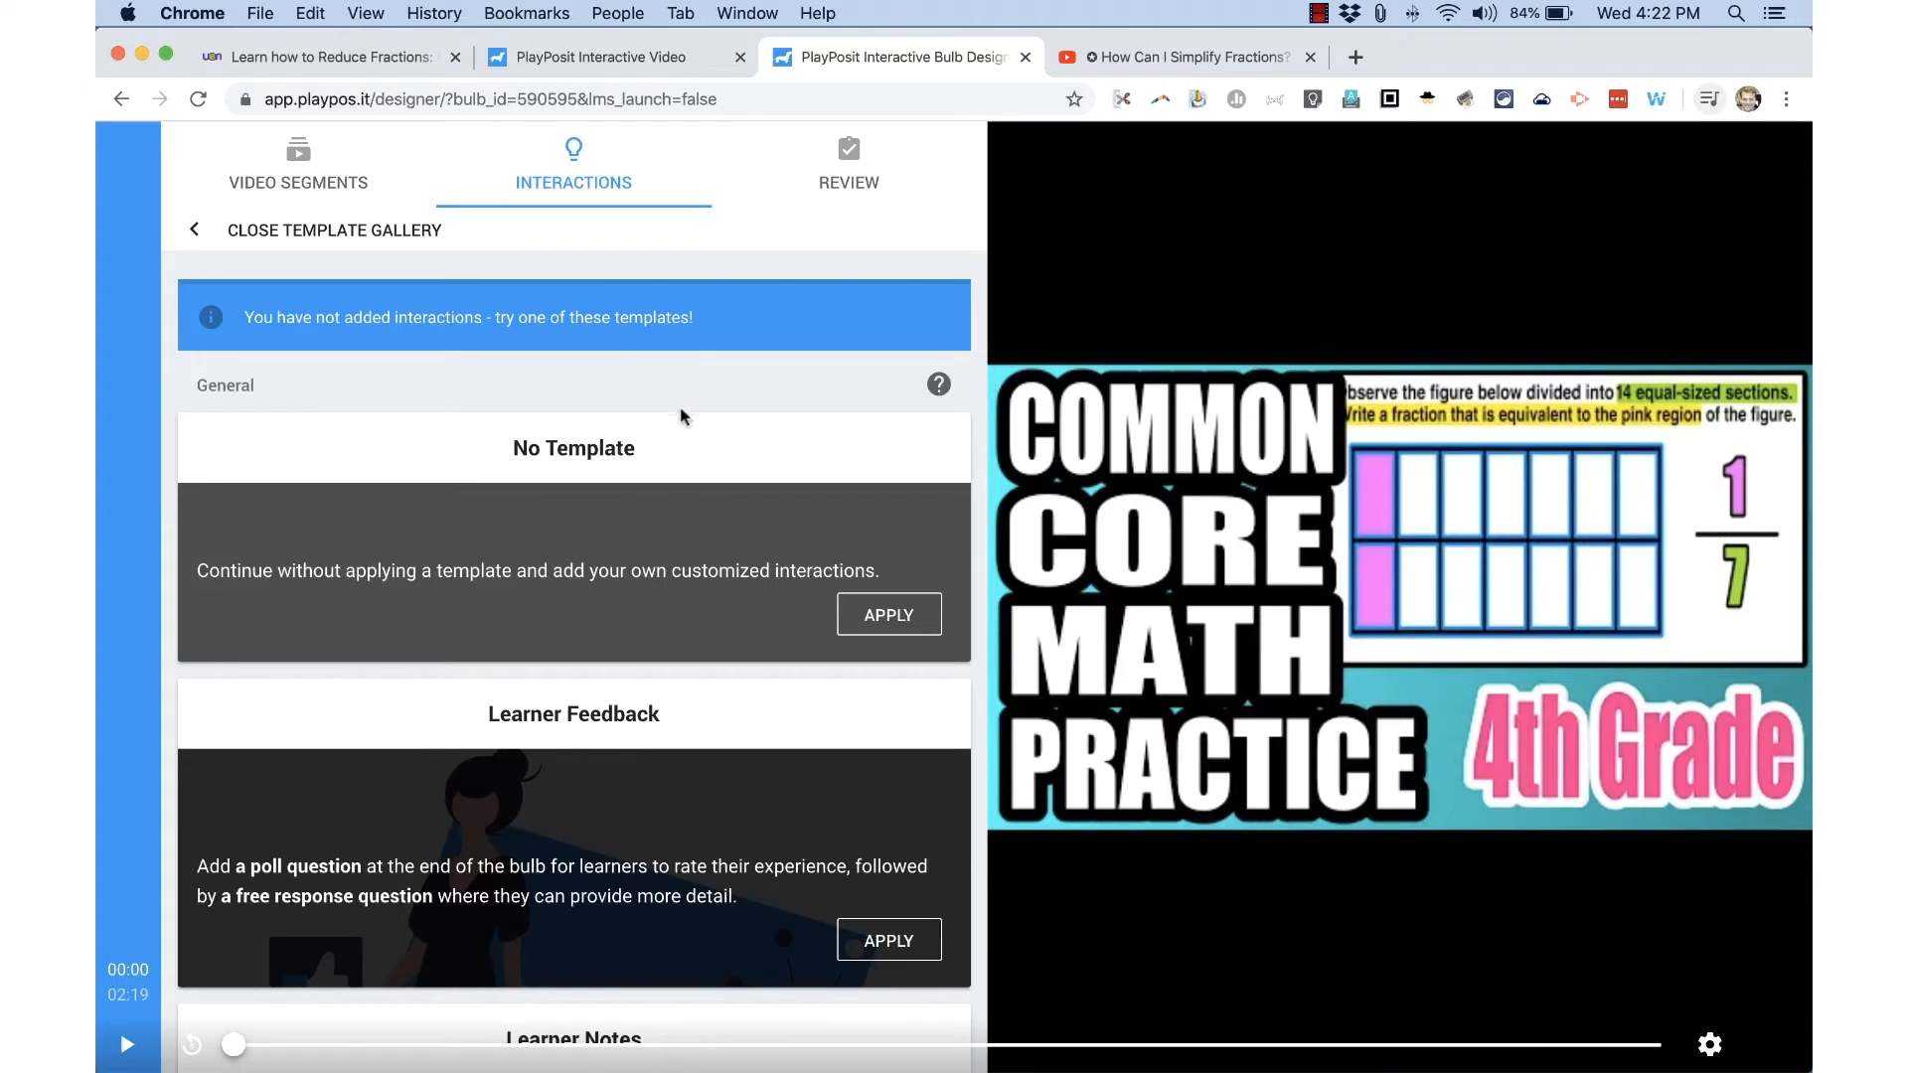
pyautogui.scroll(-3)
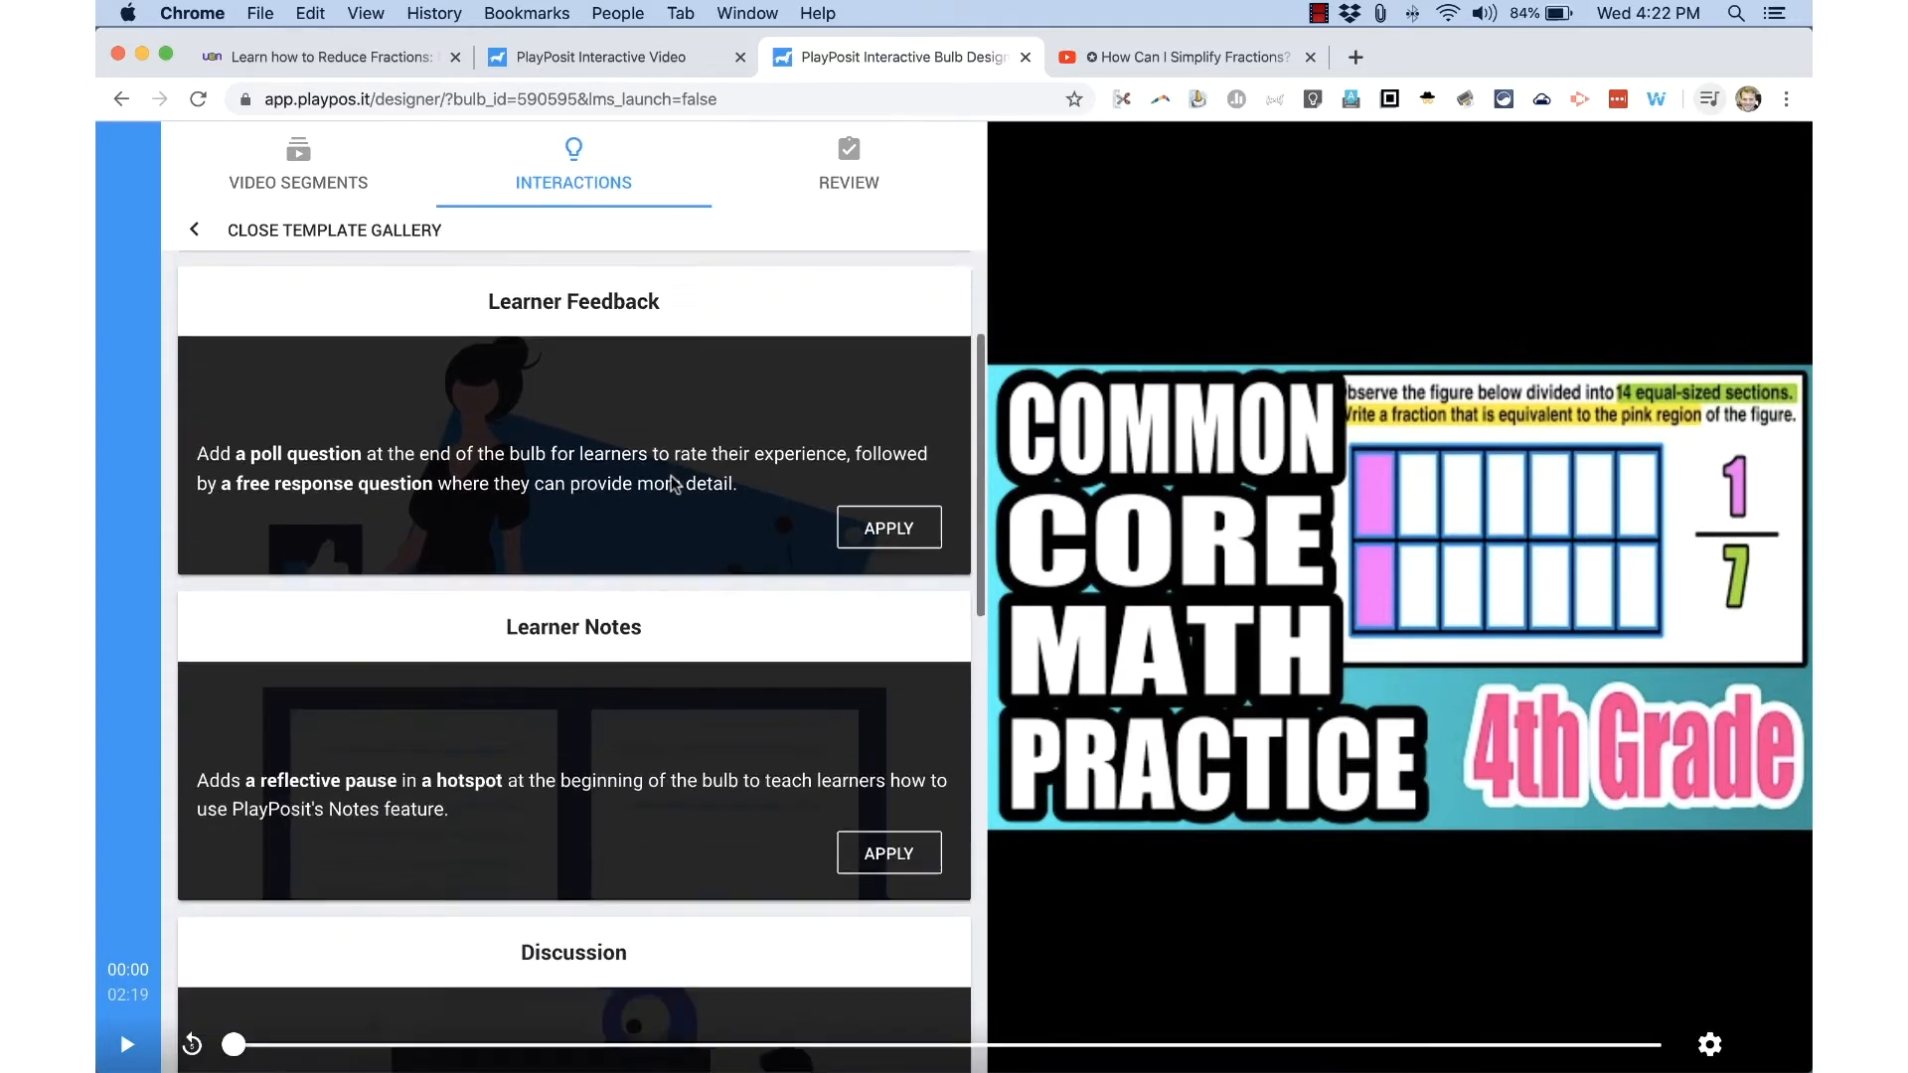
pyautogui.scroll(-3)
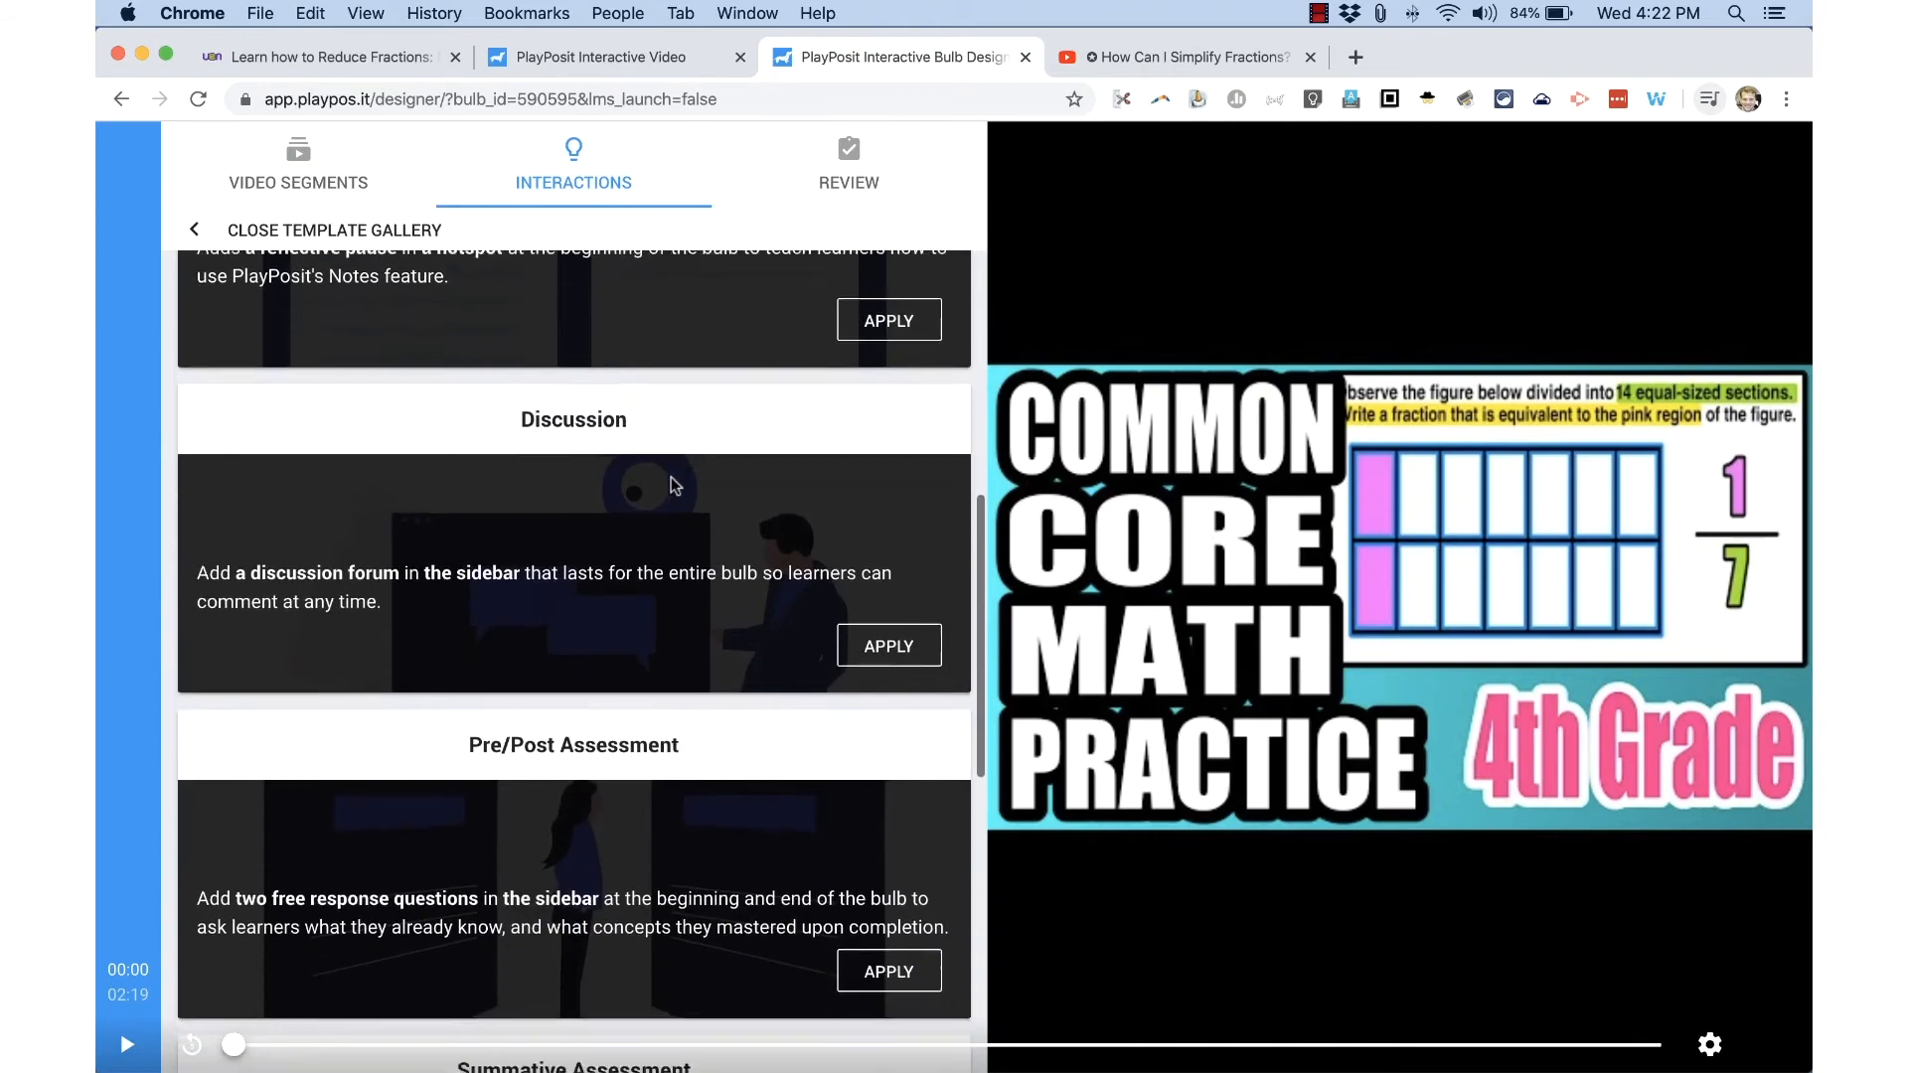
pyautogui.scroll(-3)
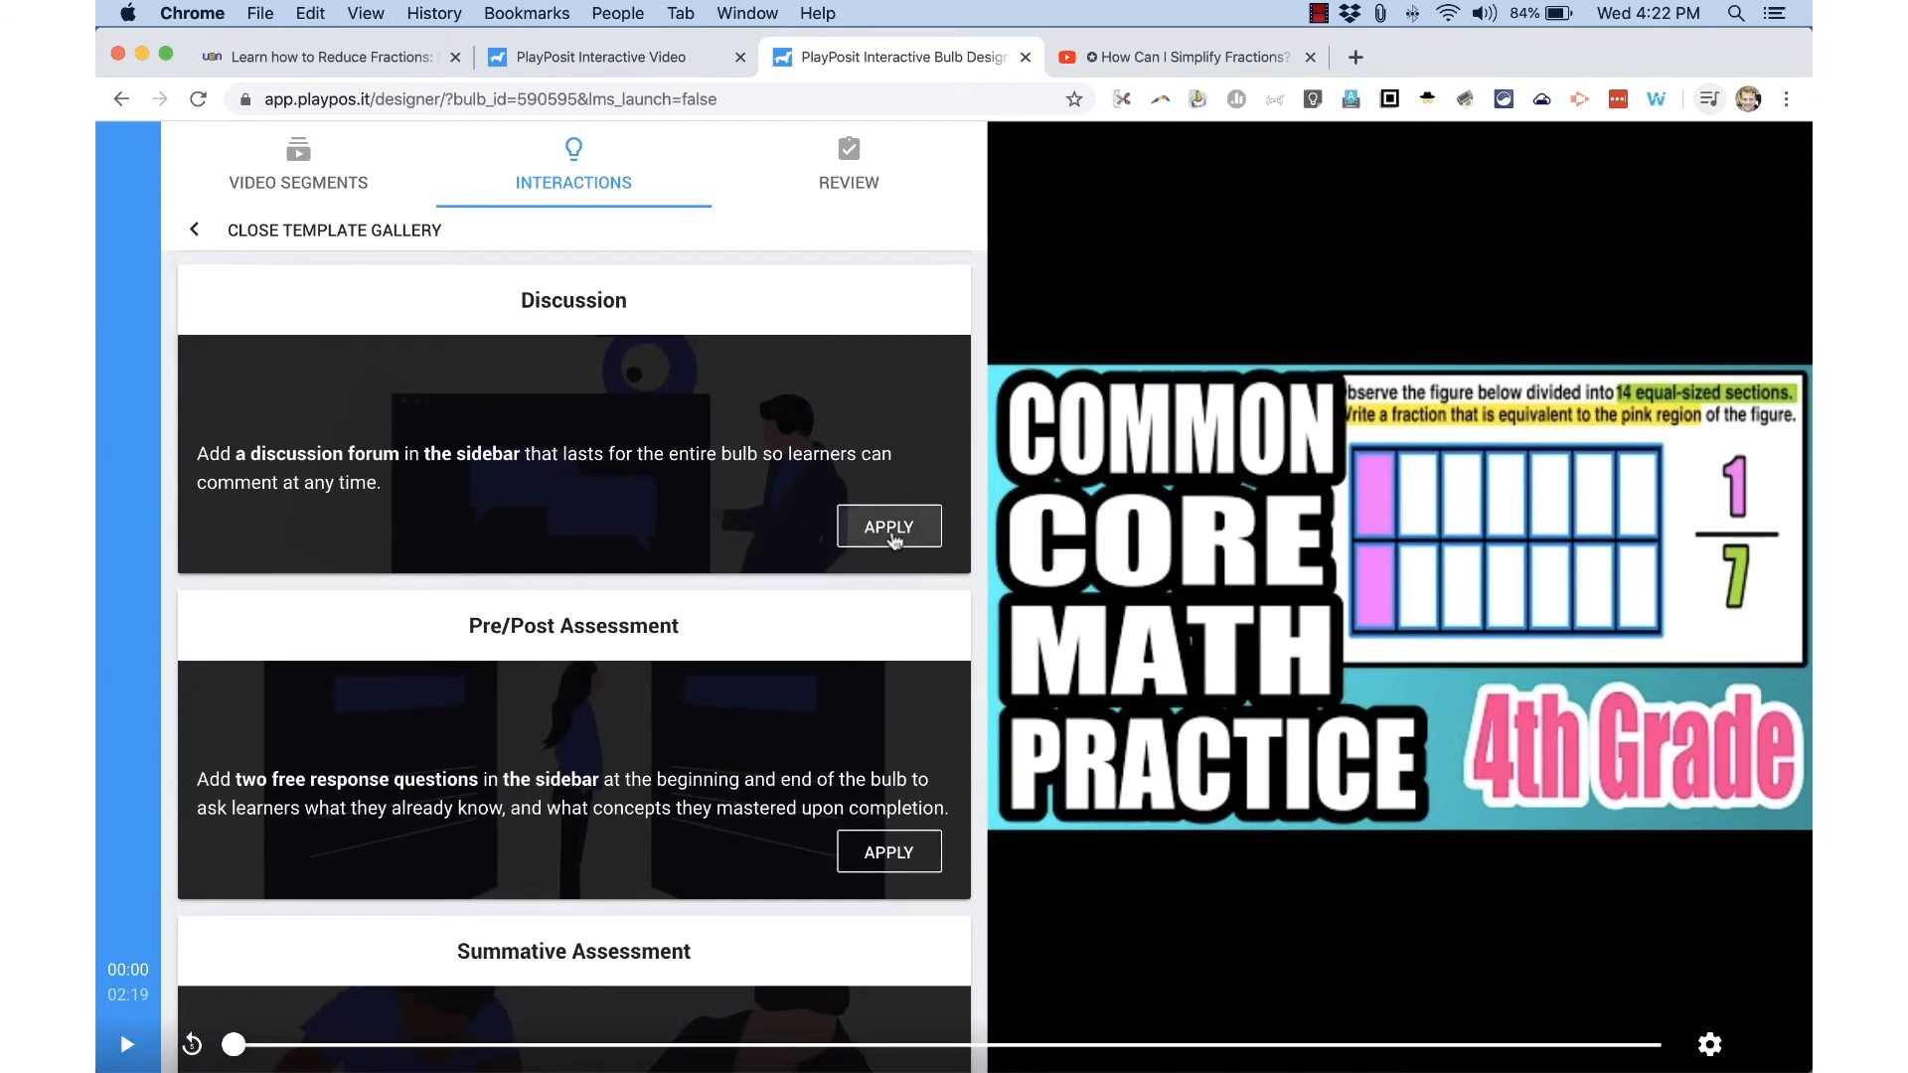
pyautogui.click(889, 526)
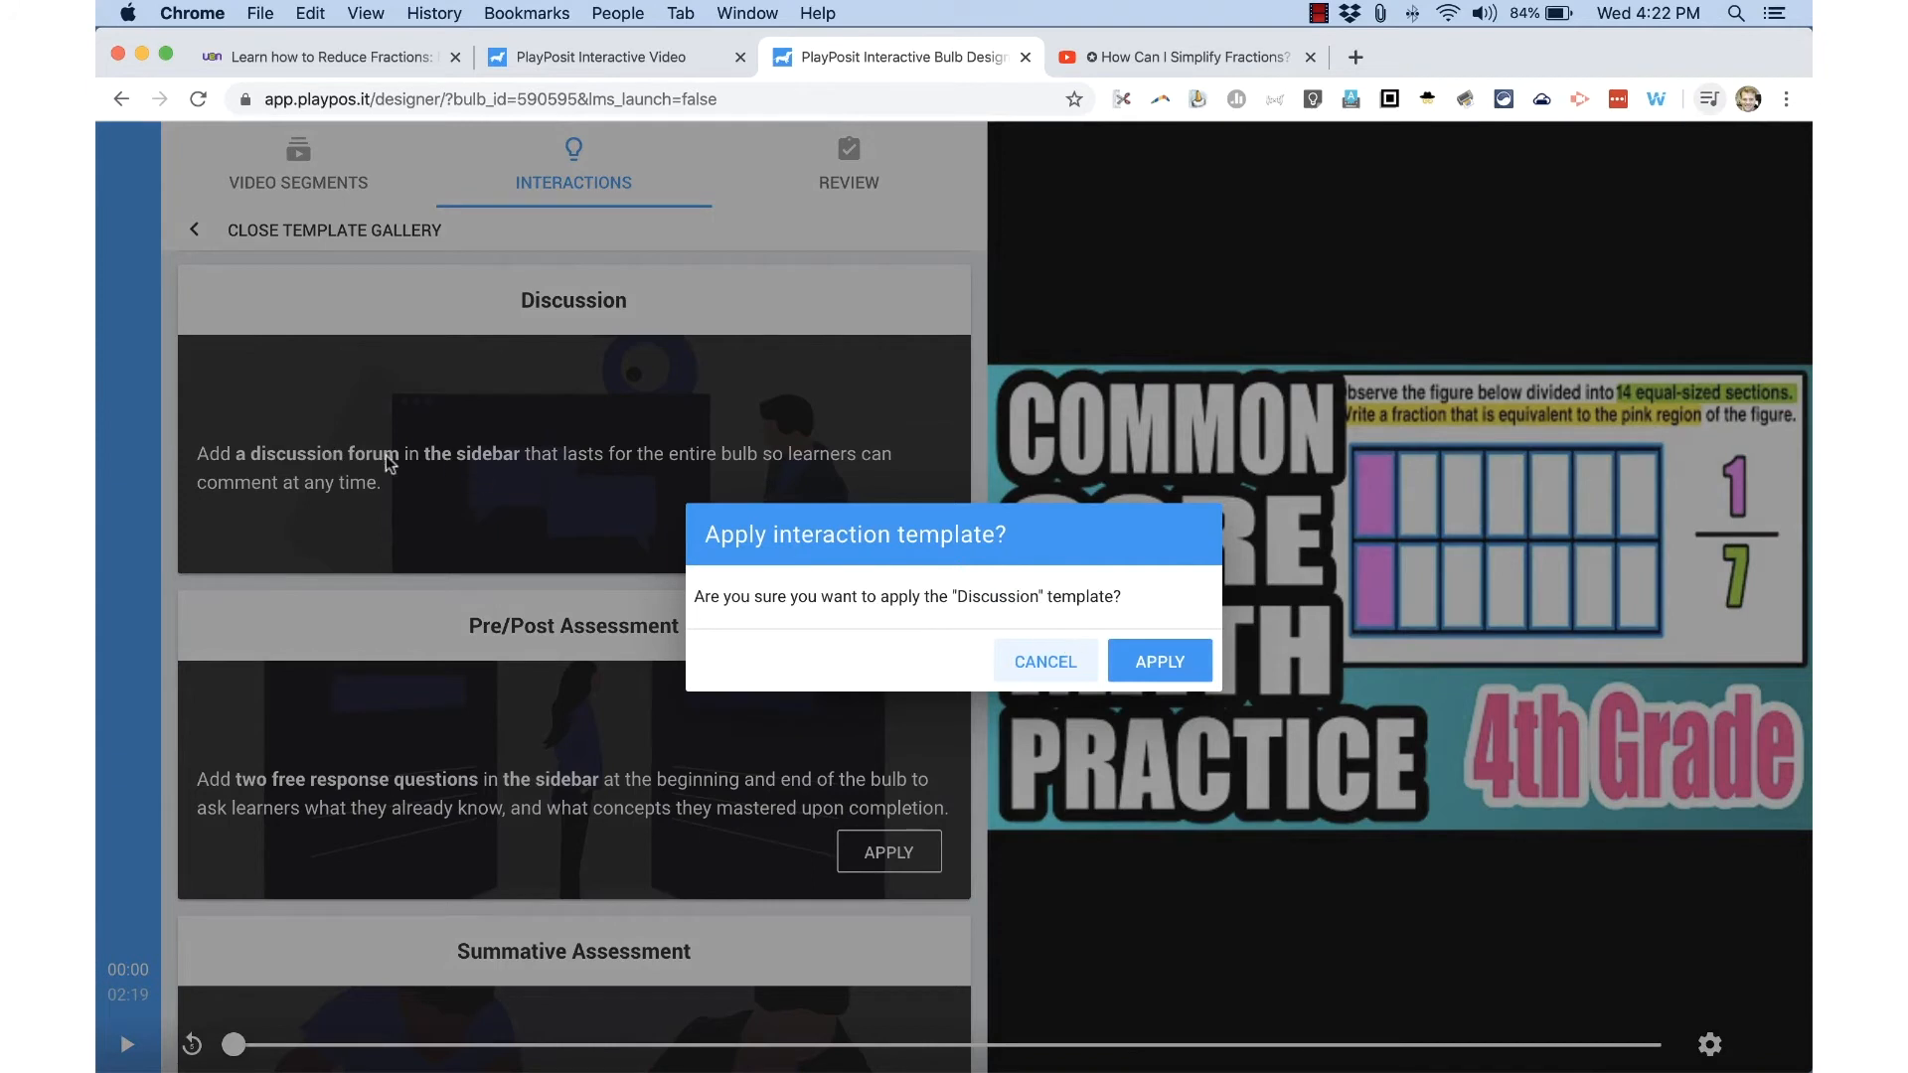
pyautogui.moveTo(554, 484)
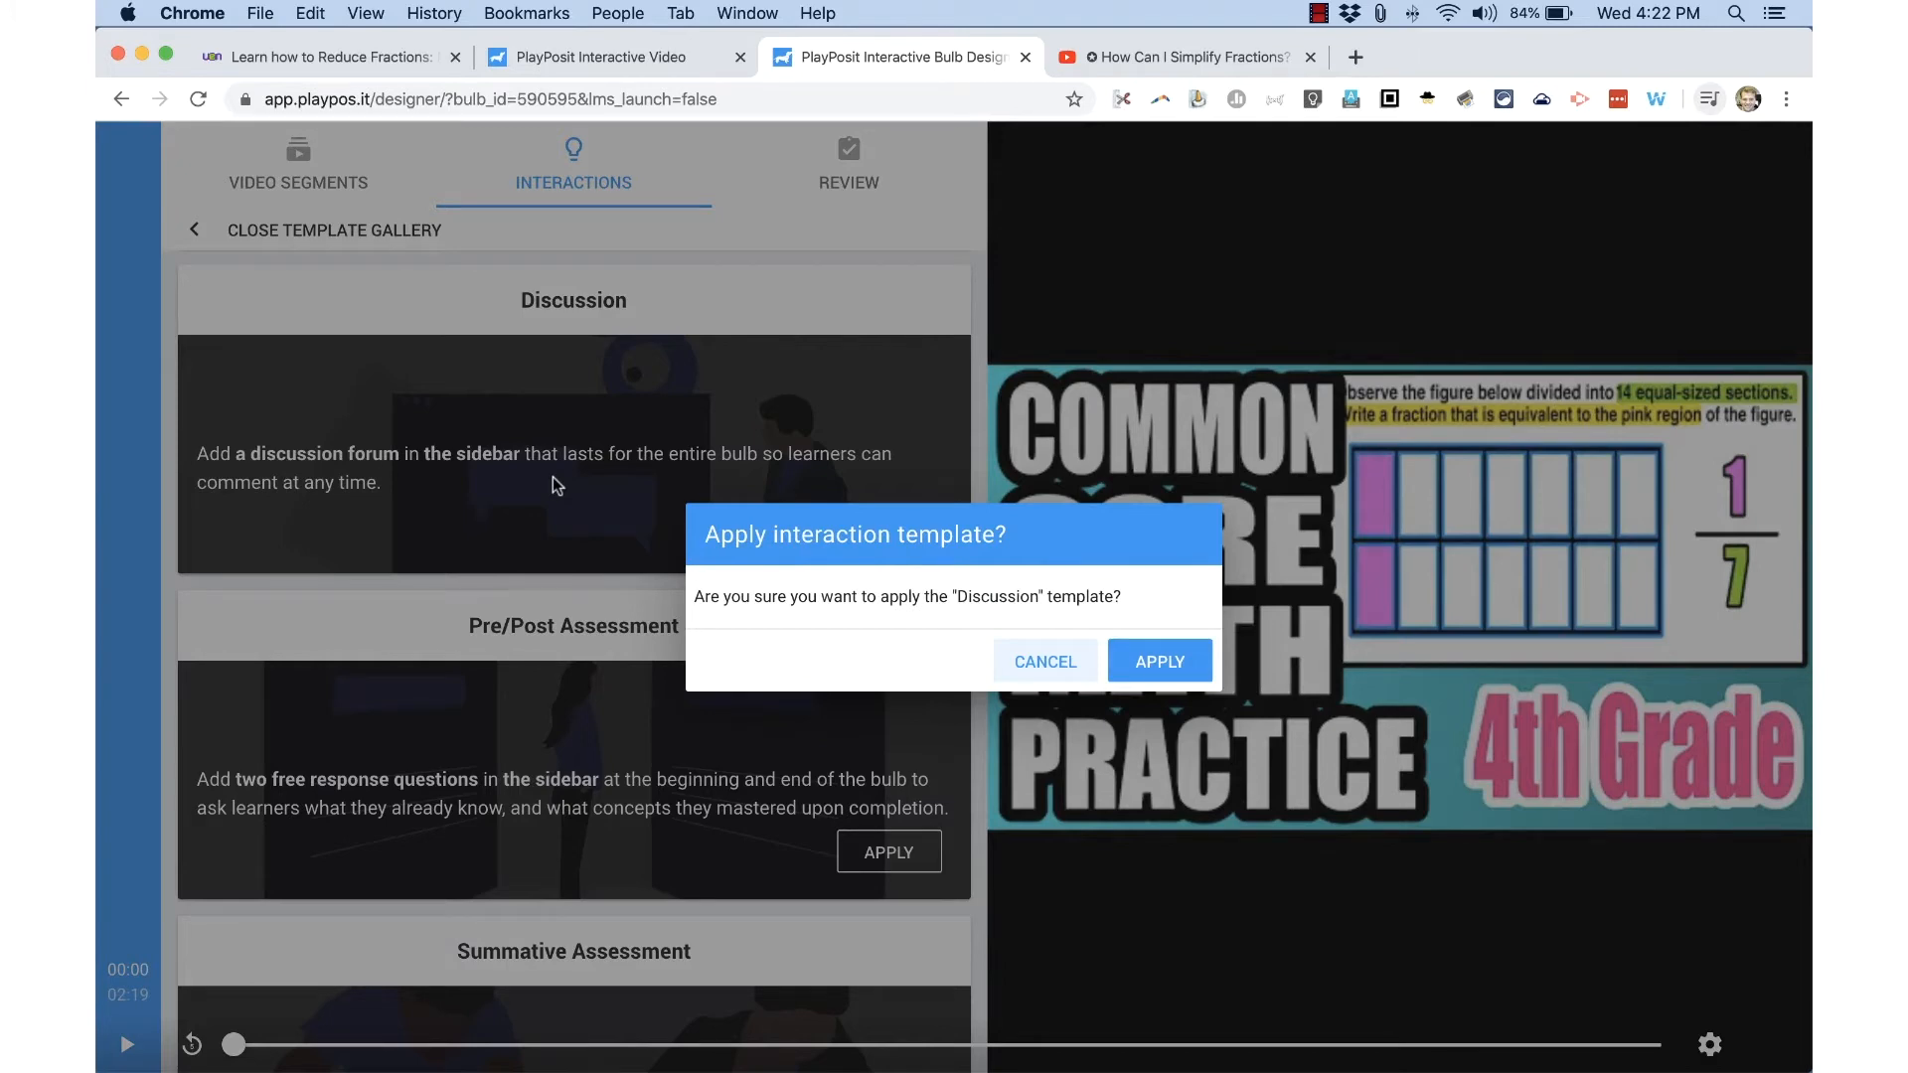
pyautogui.moveTo(1045, 661)
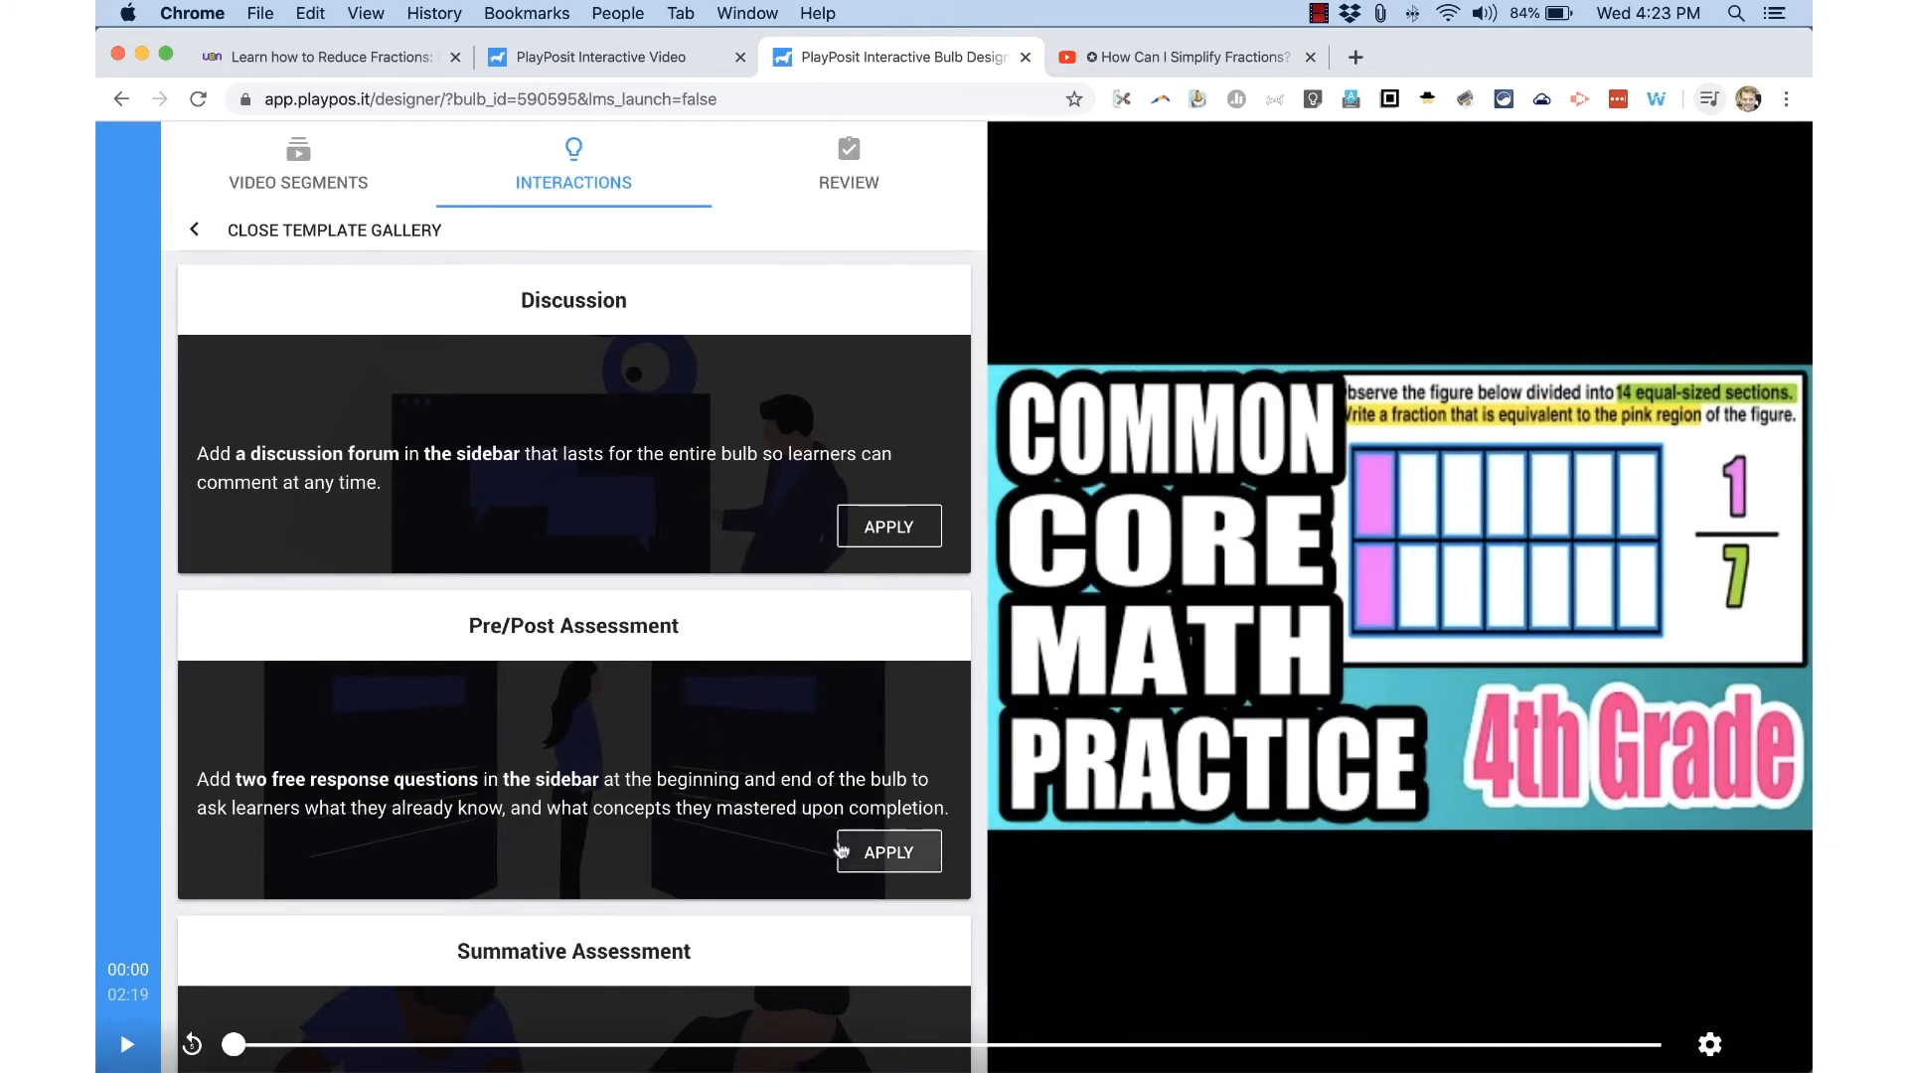
pyautogui.scroll(-3)
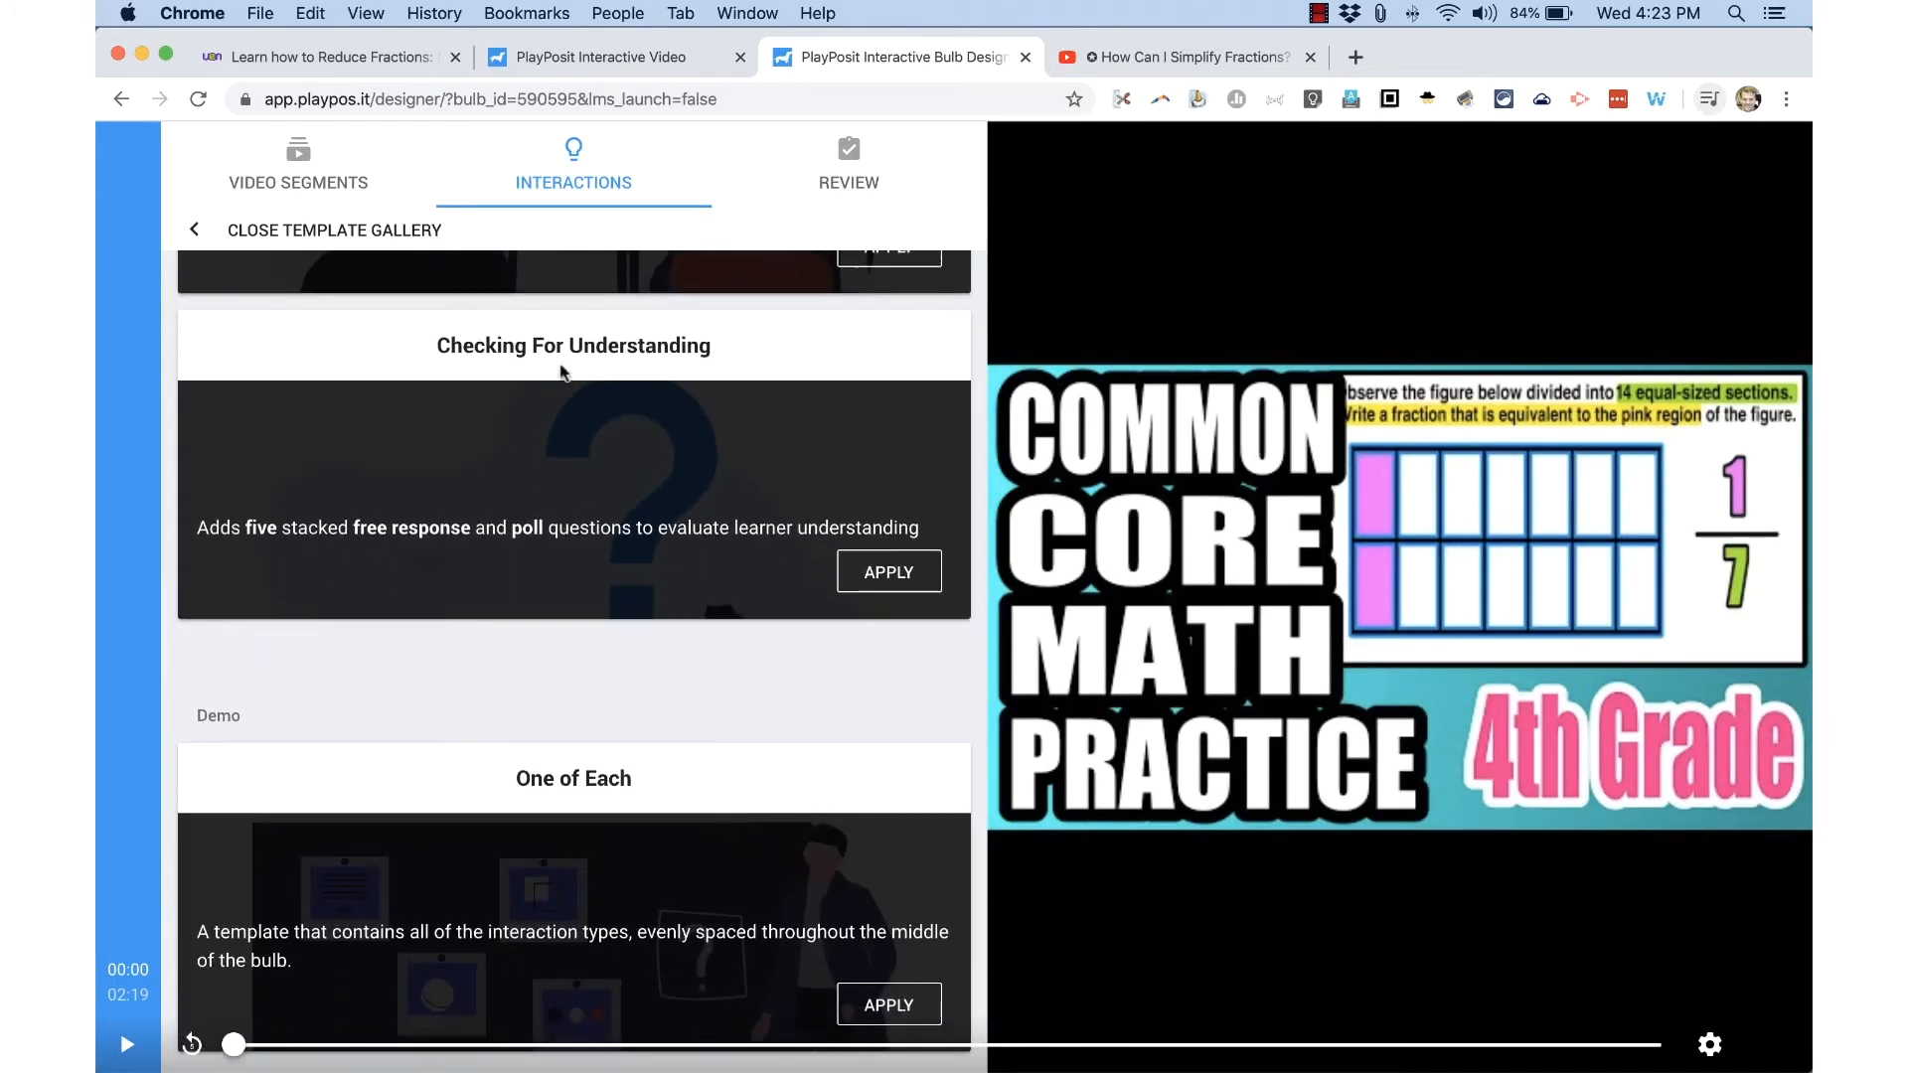
pyautogui.moveTo(736, 618)
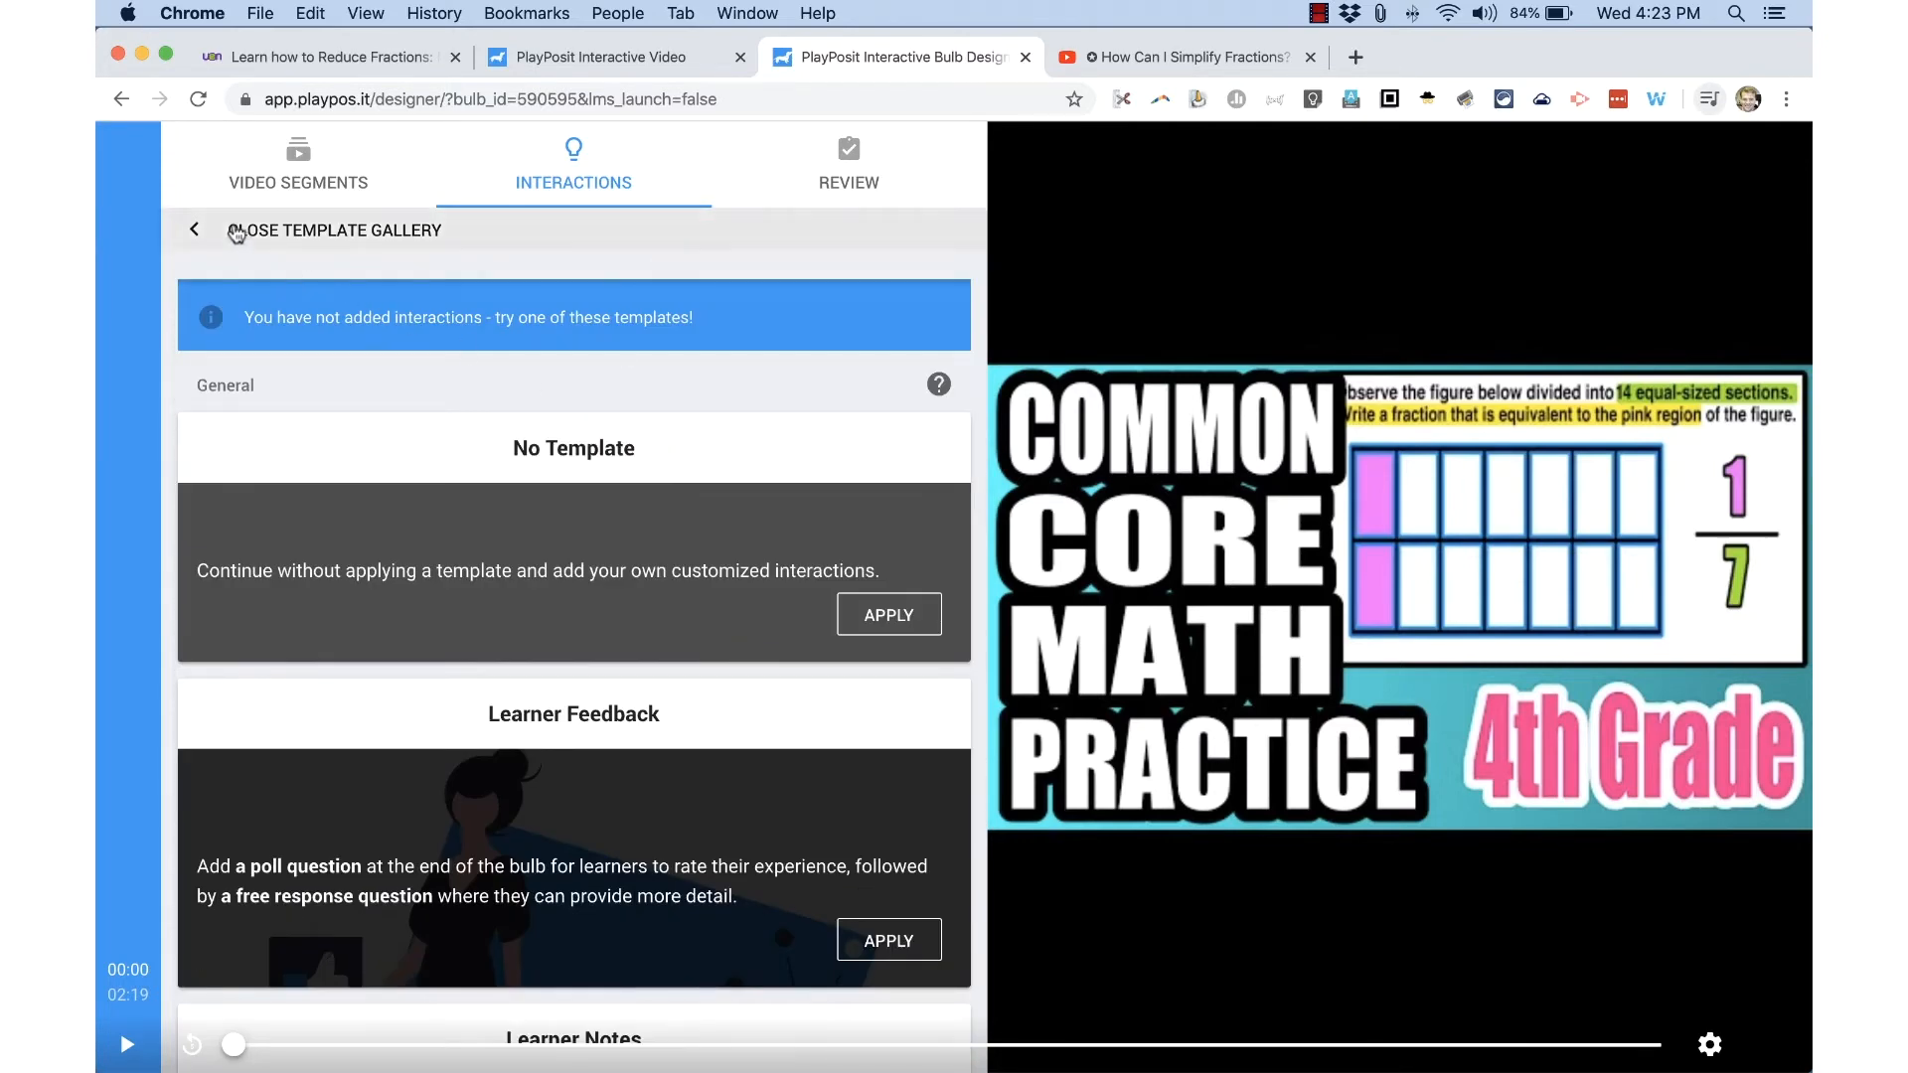
# Close the template gallery without a template and add a new interaction at 00:00.
pyautogui.click(193, 228)
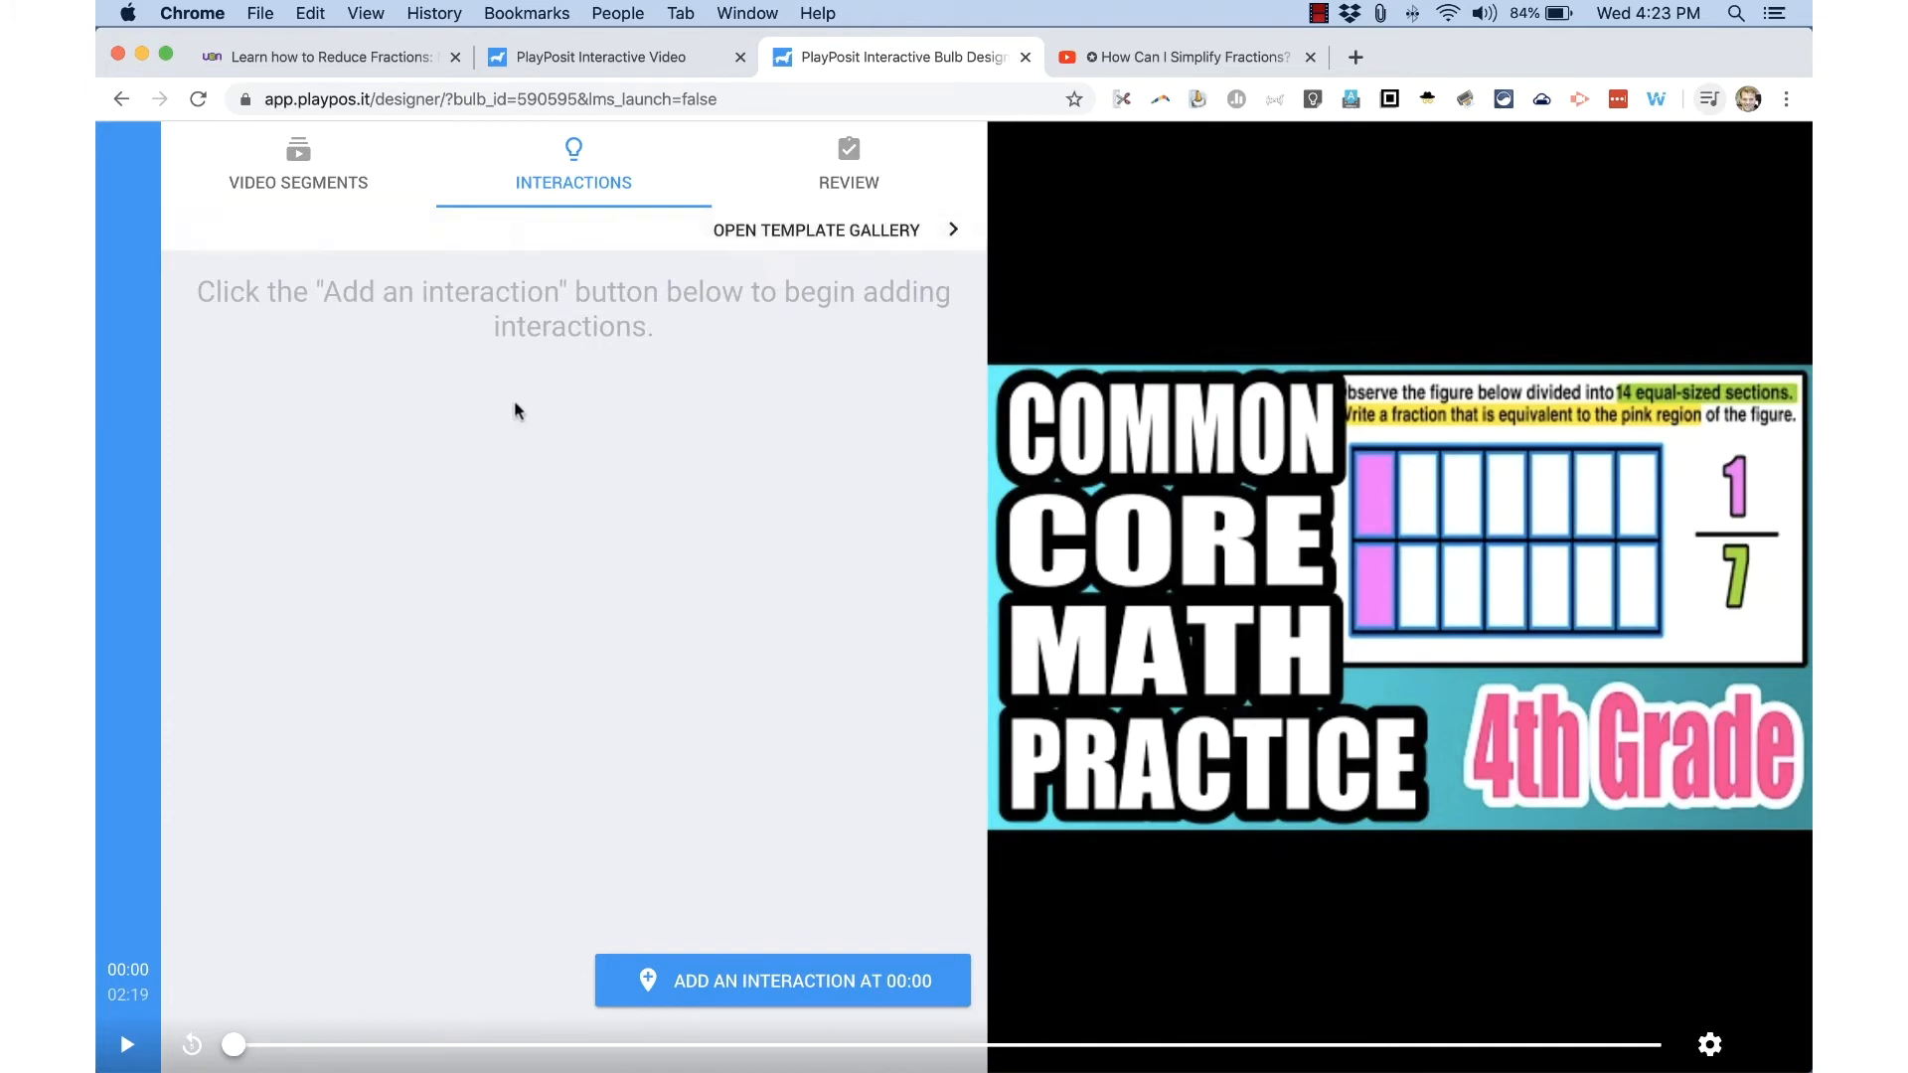
pyautogui.moveTo(754, 997)
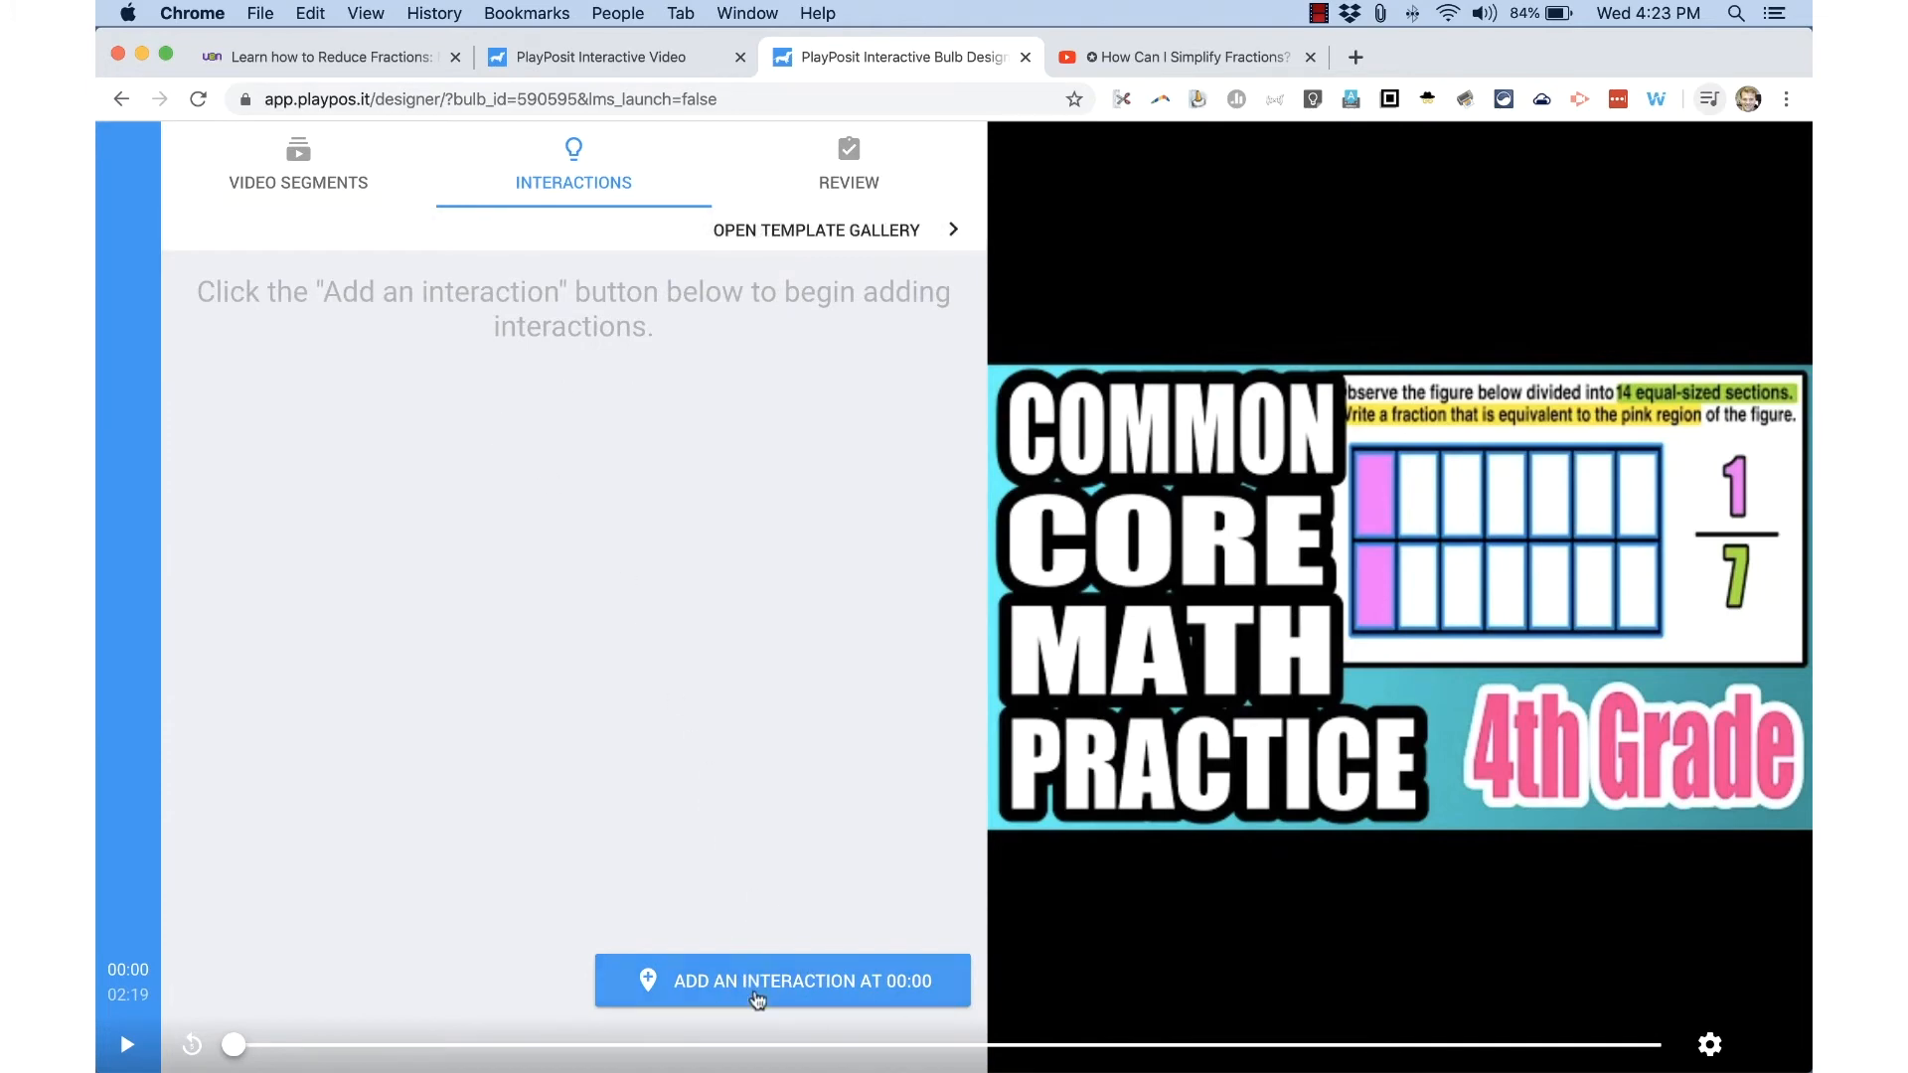
pyautogui.moveTo(782, 782)
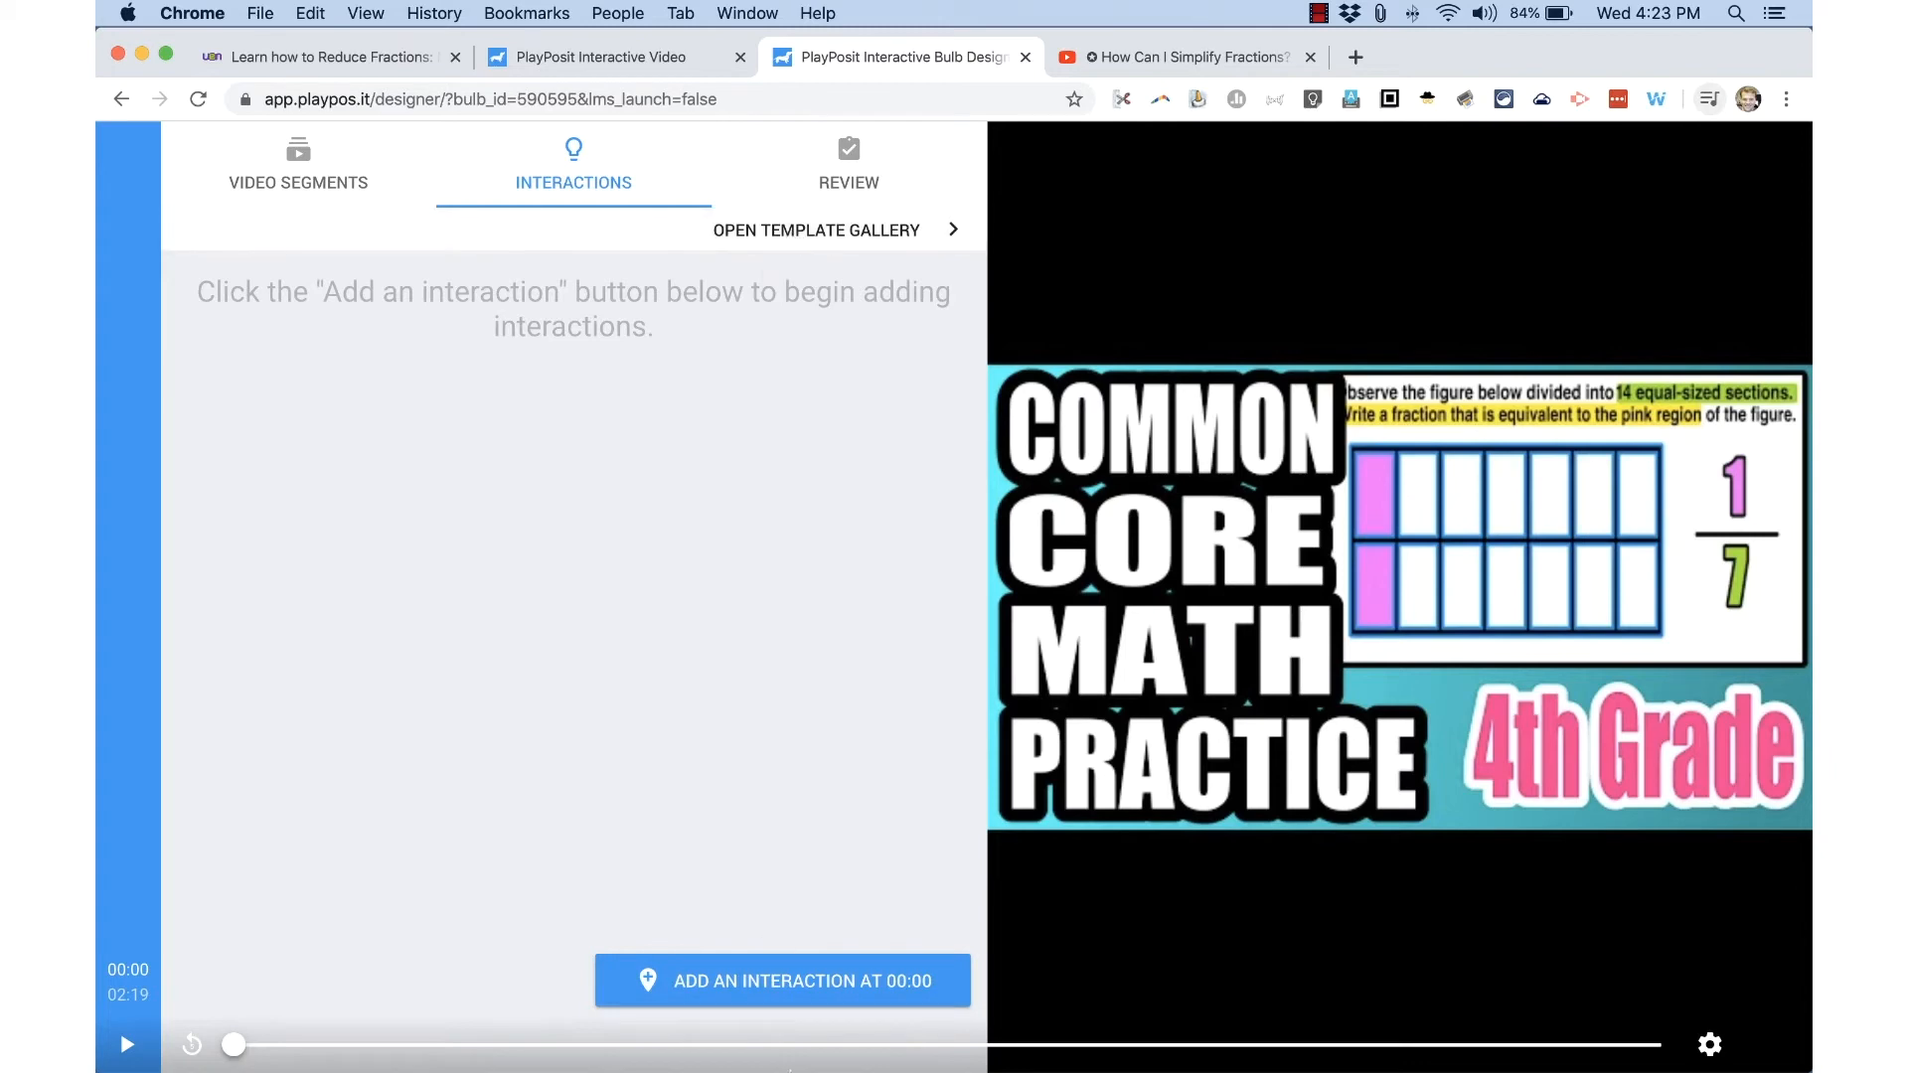
pyautogui.click(782, 981)
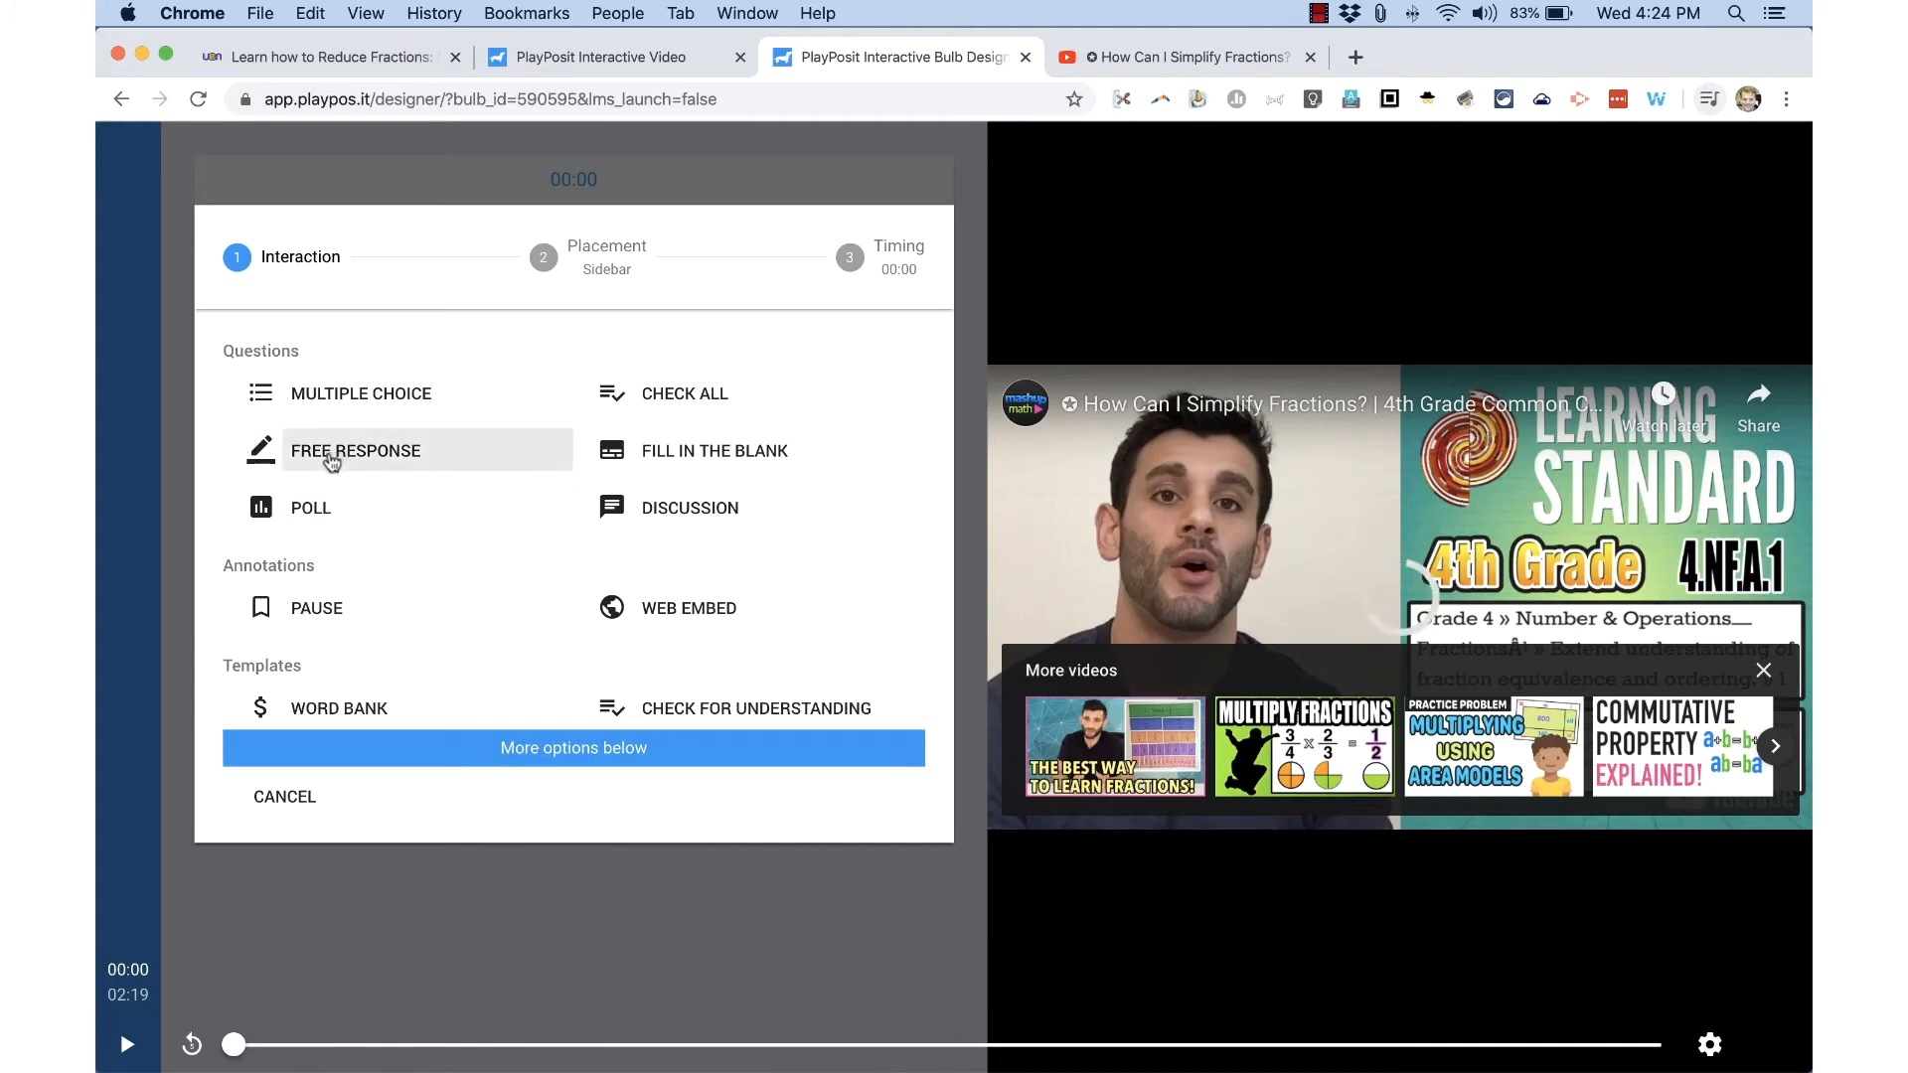
# Add a free-response question: 'Tell me how comfortable you are right now with reducing fractions.'.
pyautogui.click(356, 451)
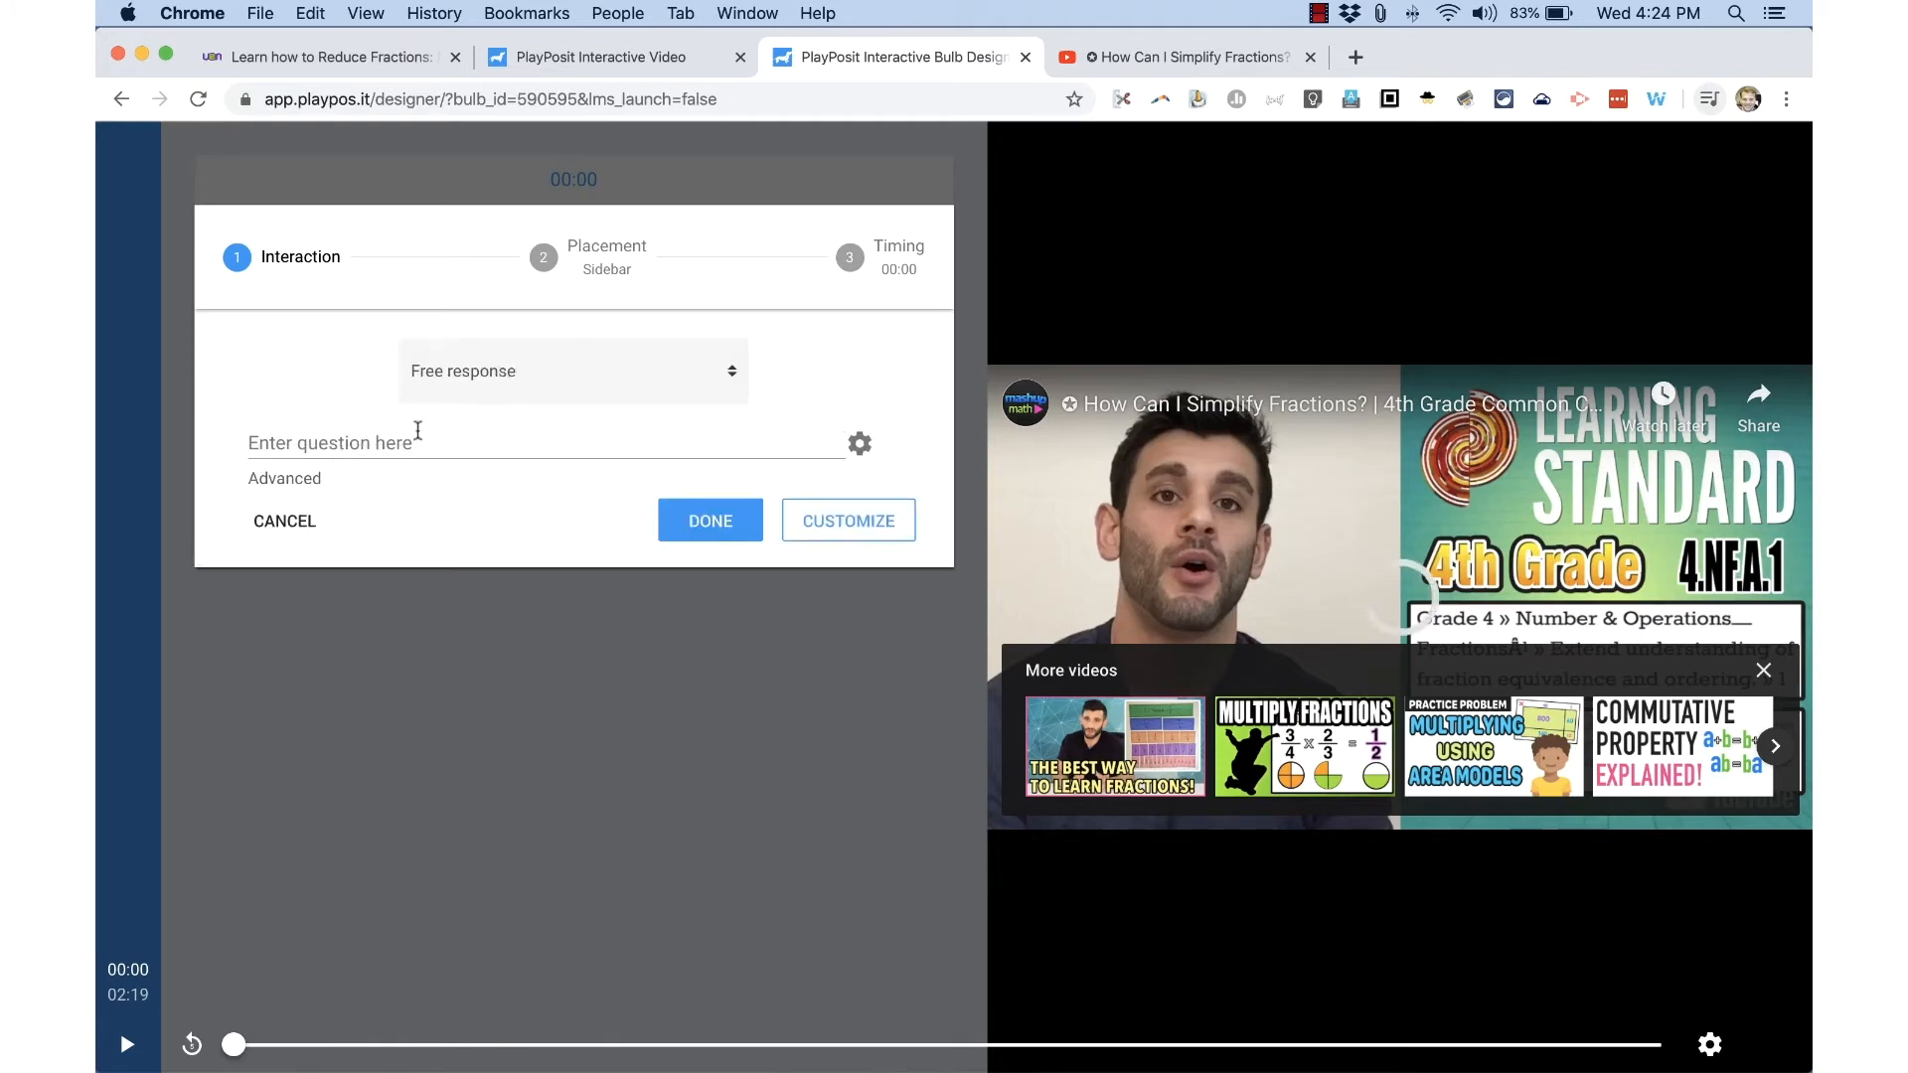
pyautogui.write('Tell me how comfortable you are right now with')
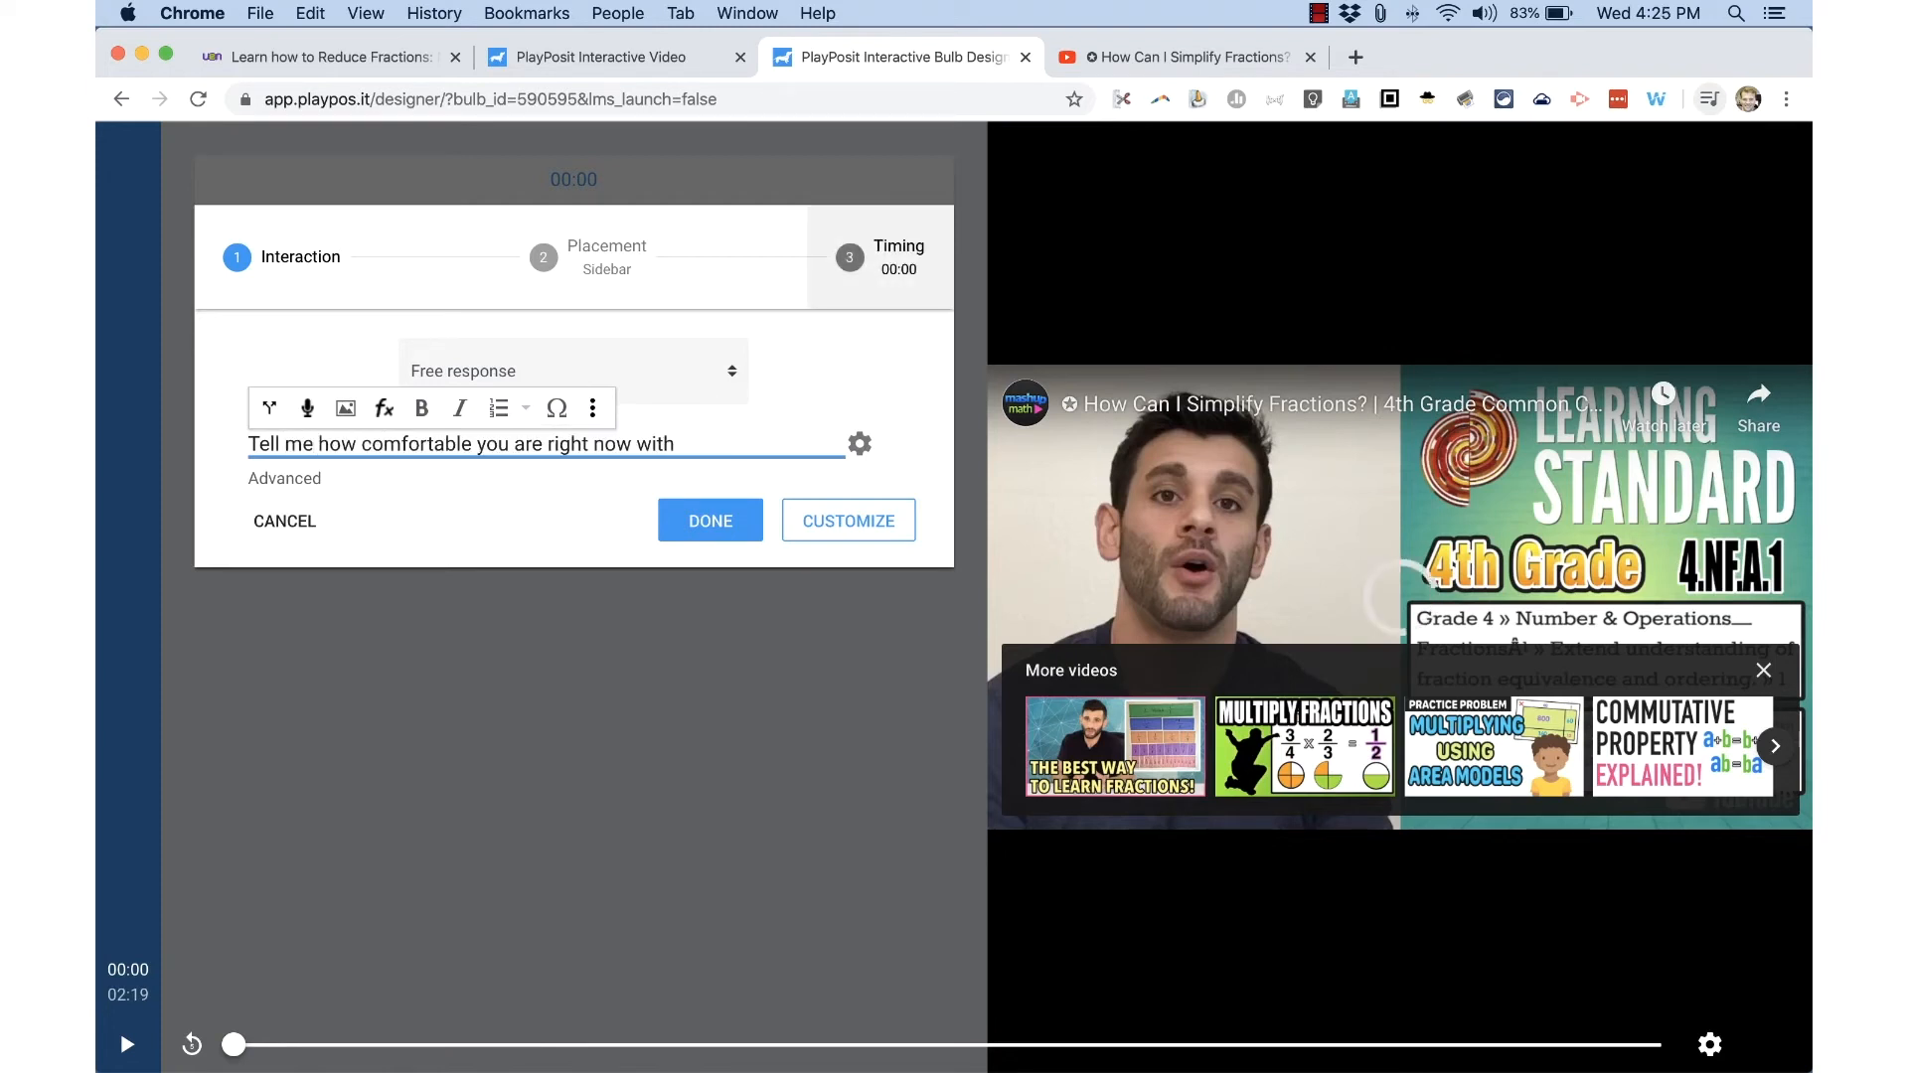
pyautogui.write('reducing fractions.')
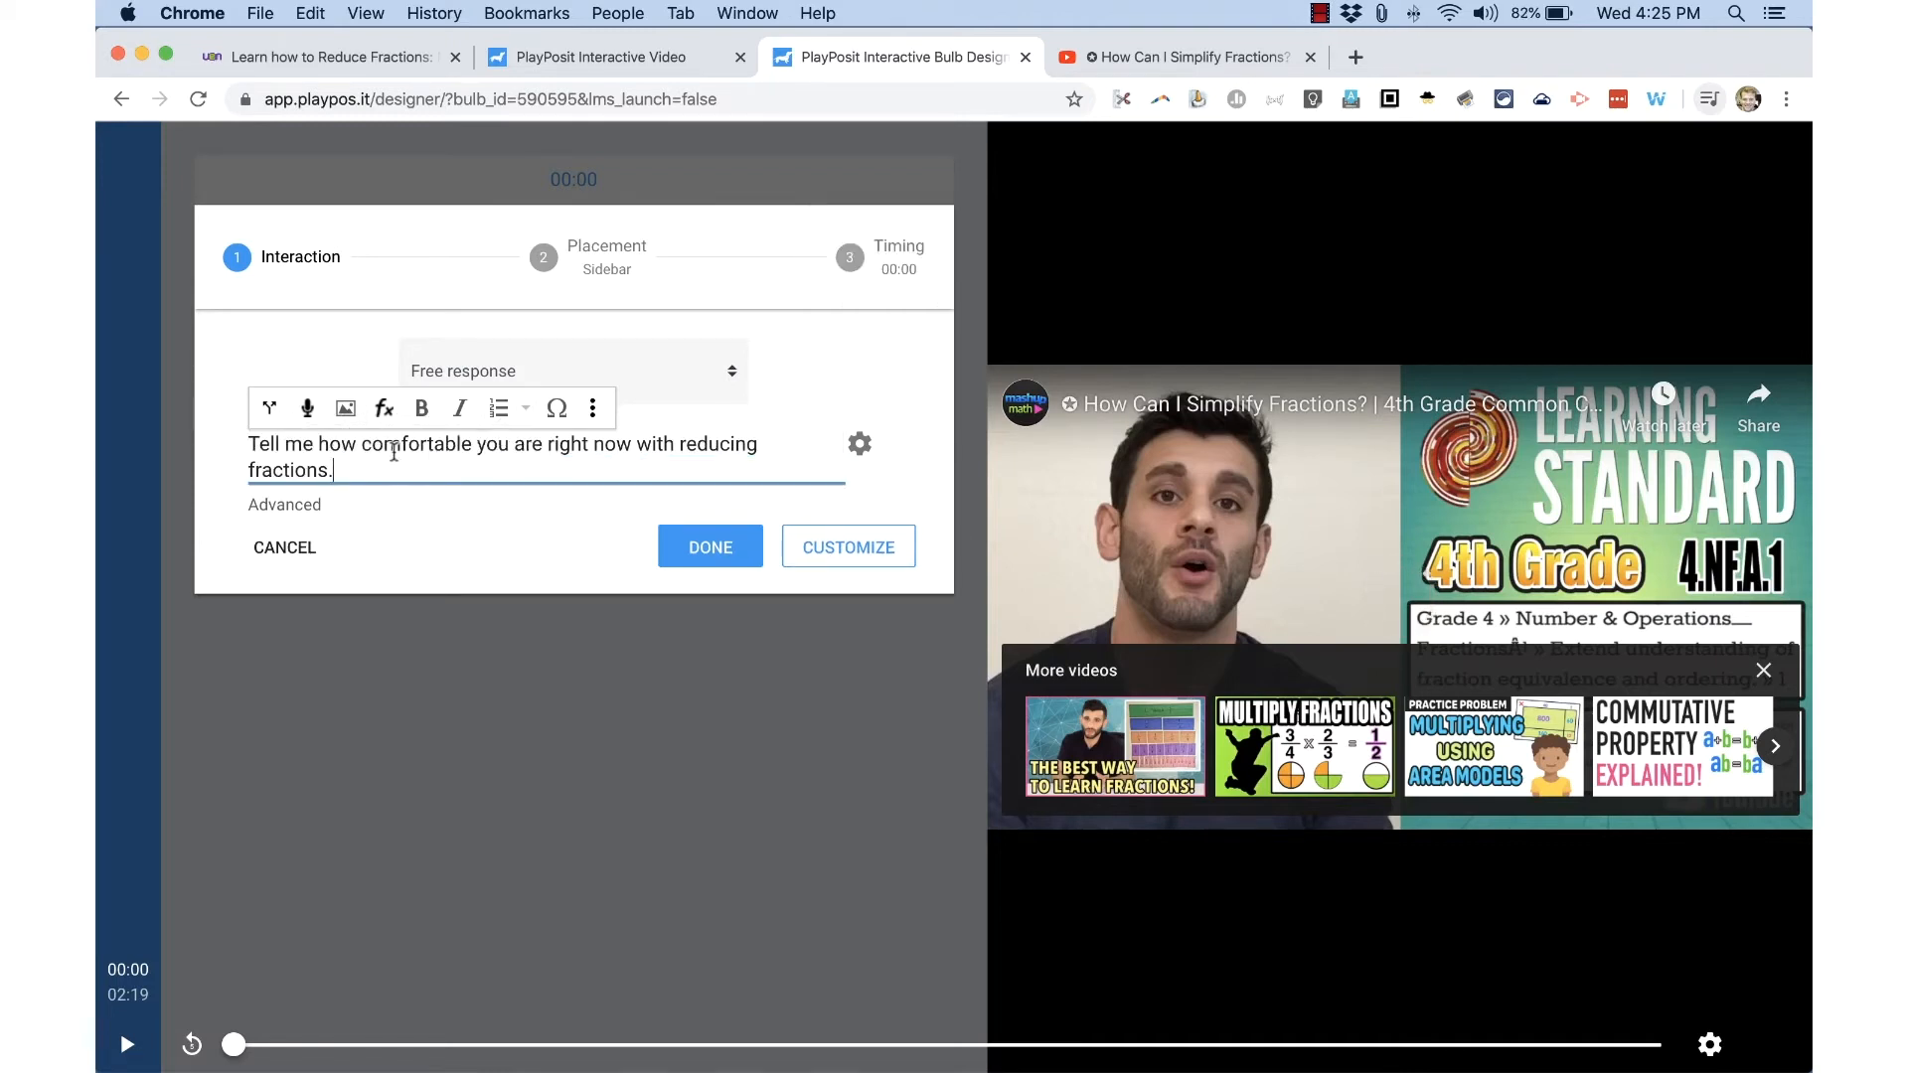
pyautogui.moveTo(307, 407)
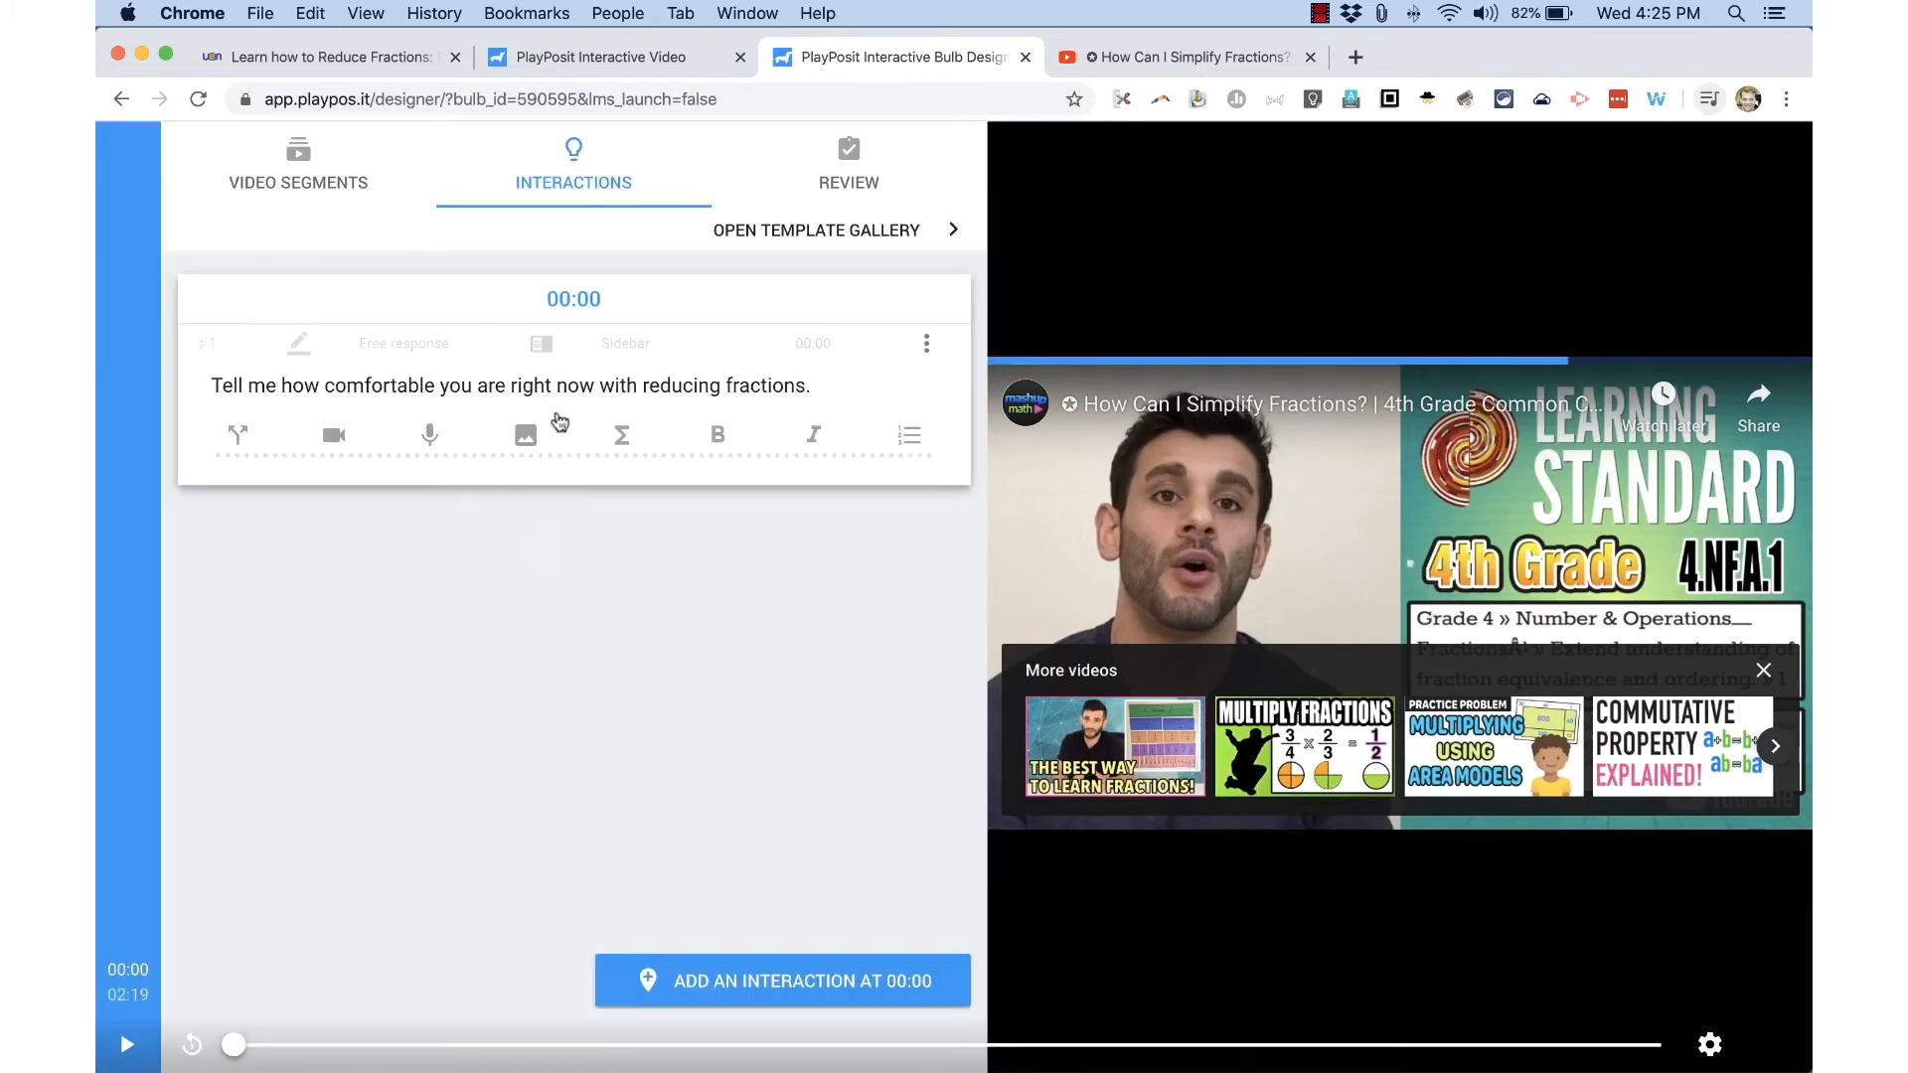
# Scrub the video timeline forward to 00:38.
pyautogui.moveTo(233, 1045); pyautogui.dragTo(274, 1045)
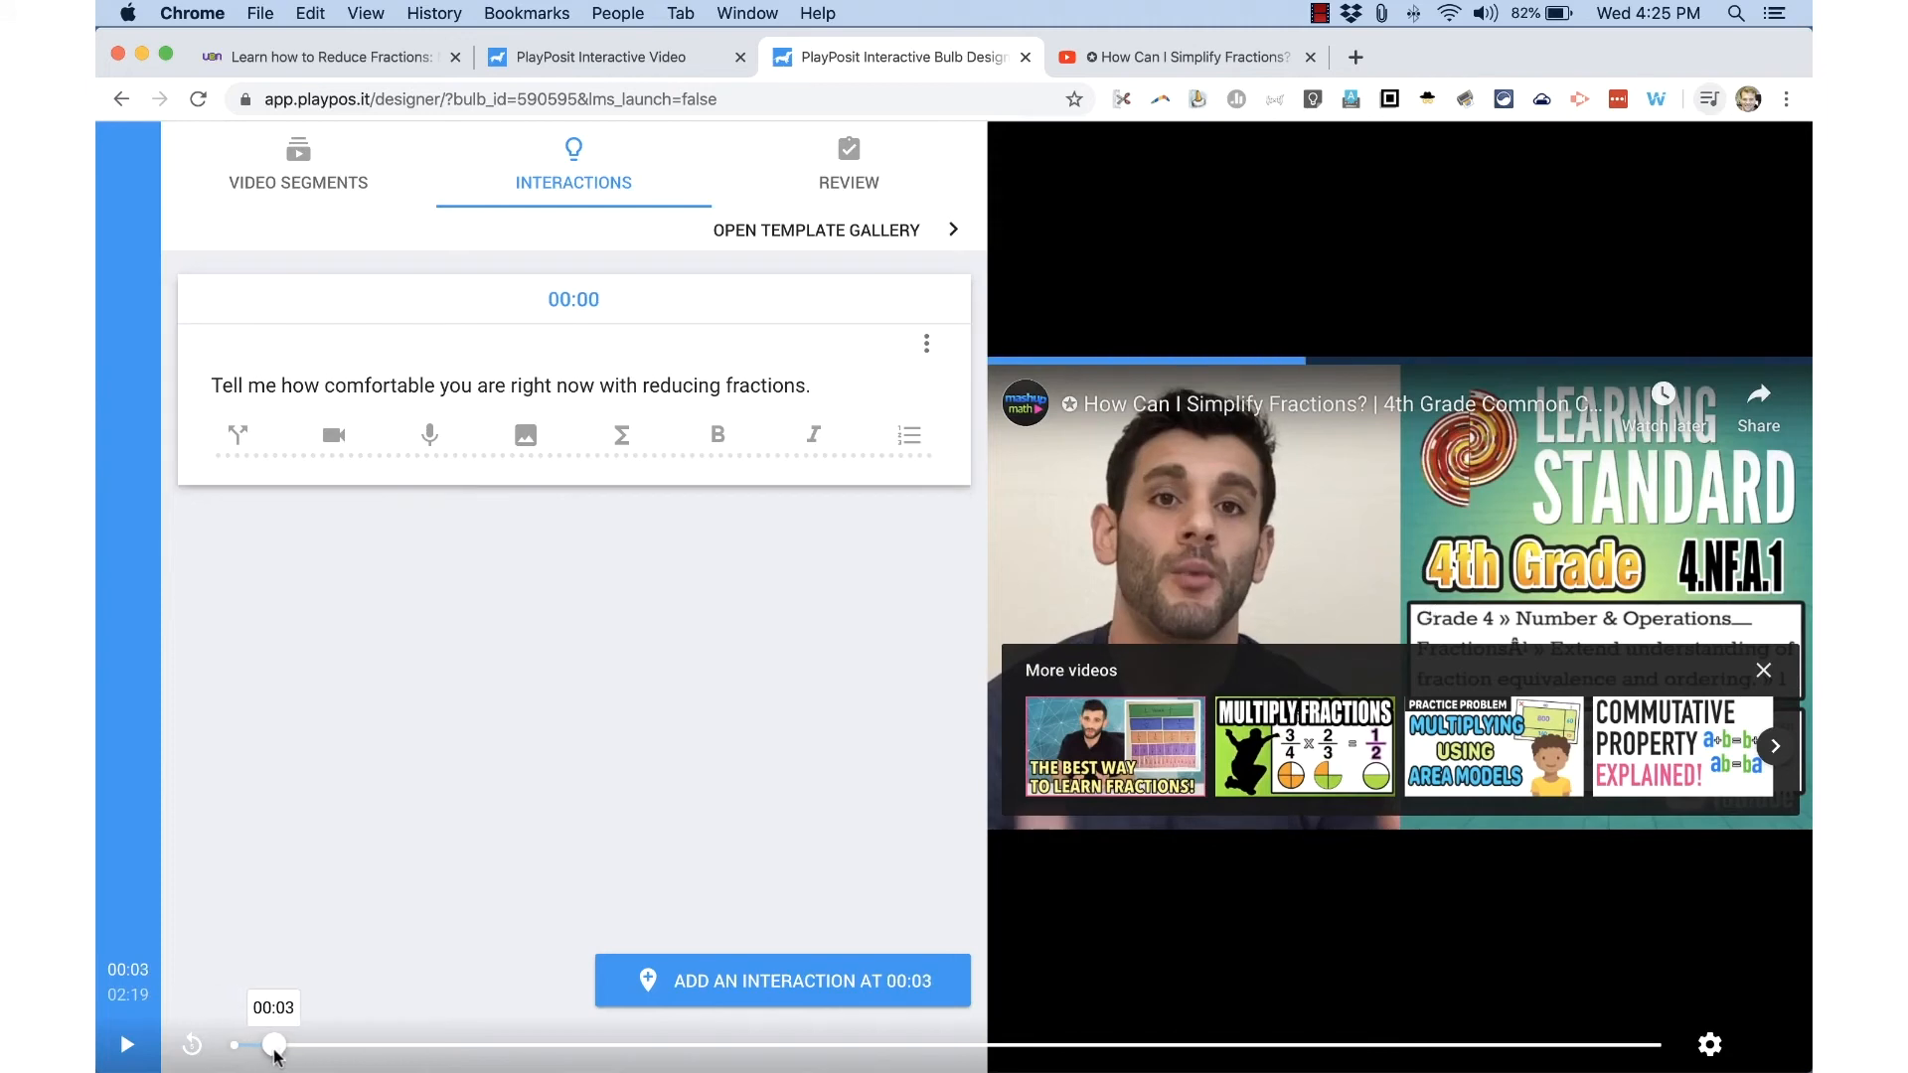
pyautogui.moveTo(274, 1044); pyautogui.dragTo(234, 1045)
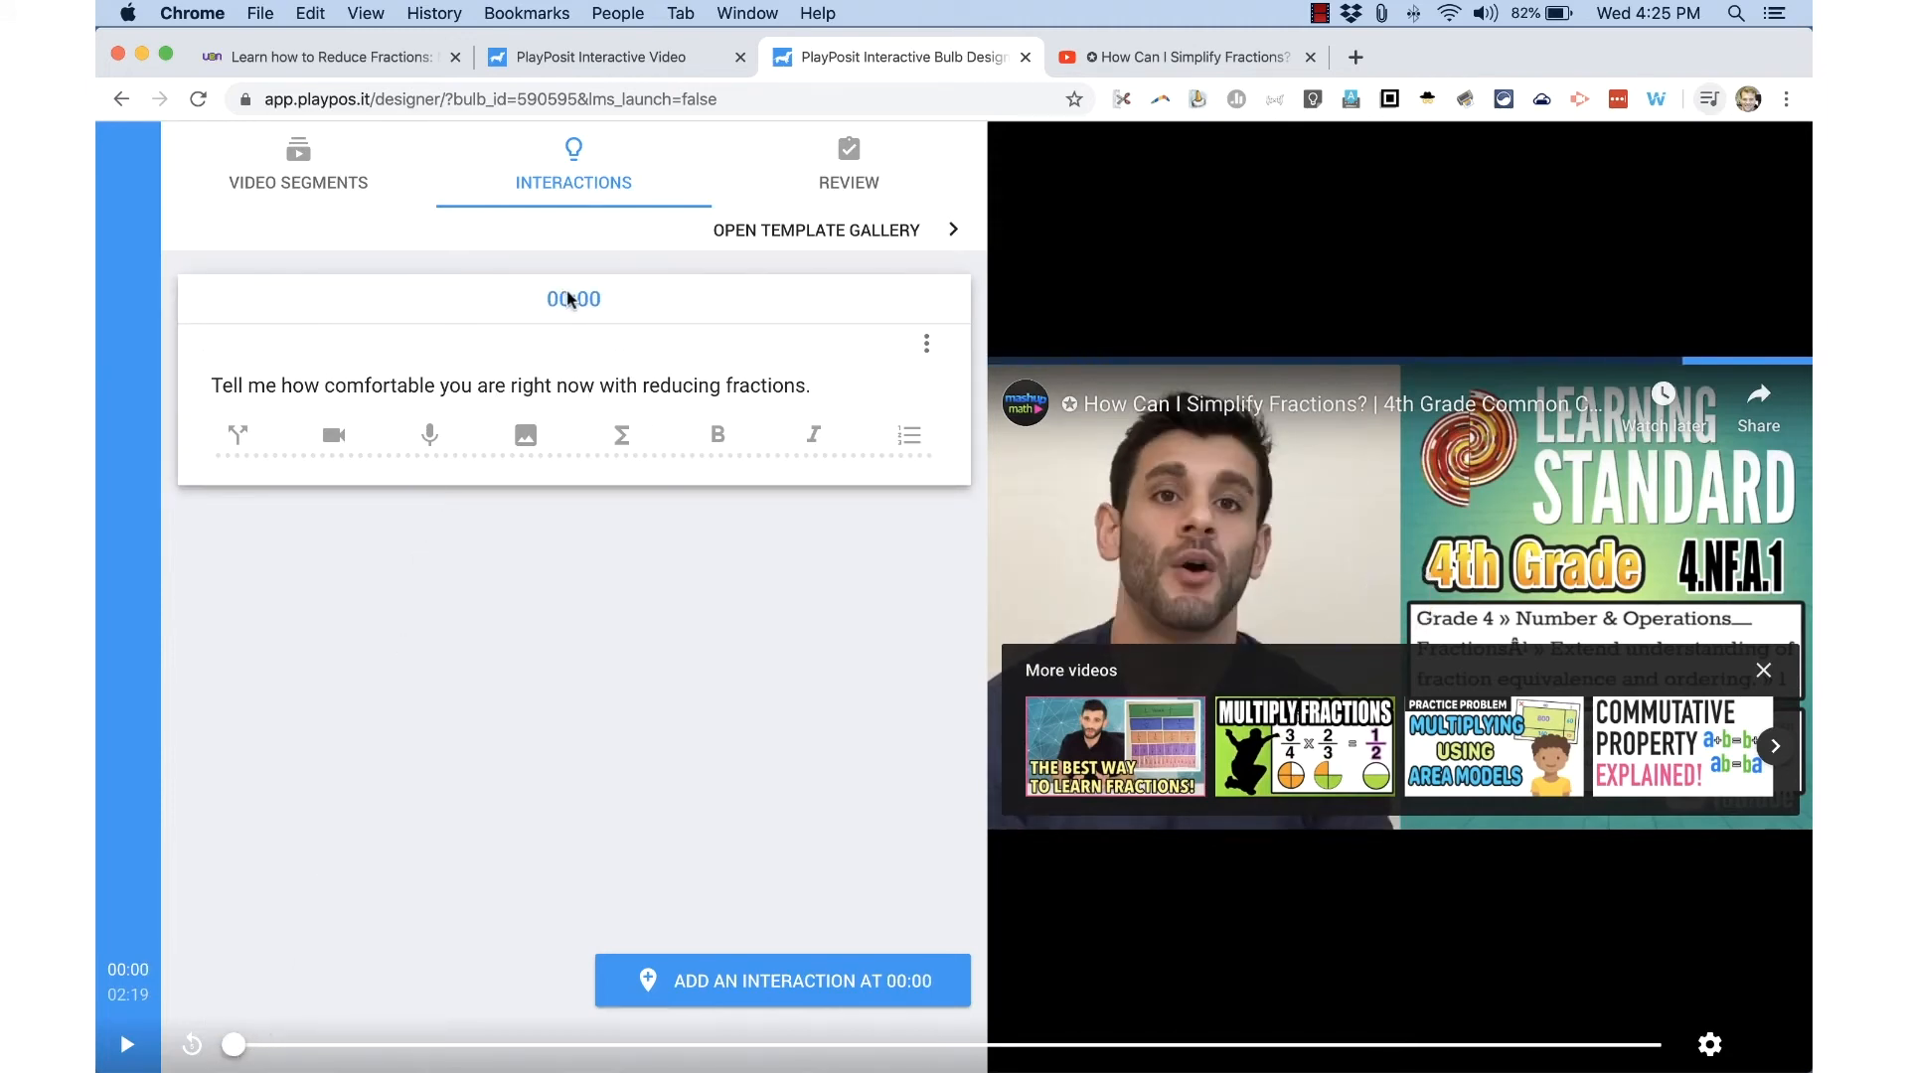
pyautogui.moveTo(234, 1044); pyautogui.dragTo(292, 1044)
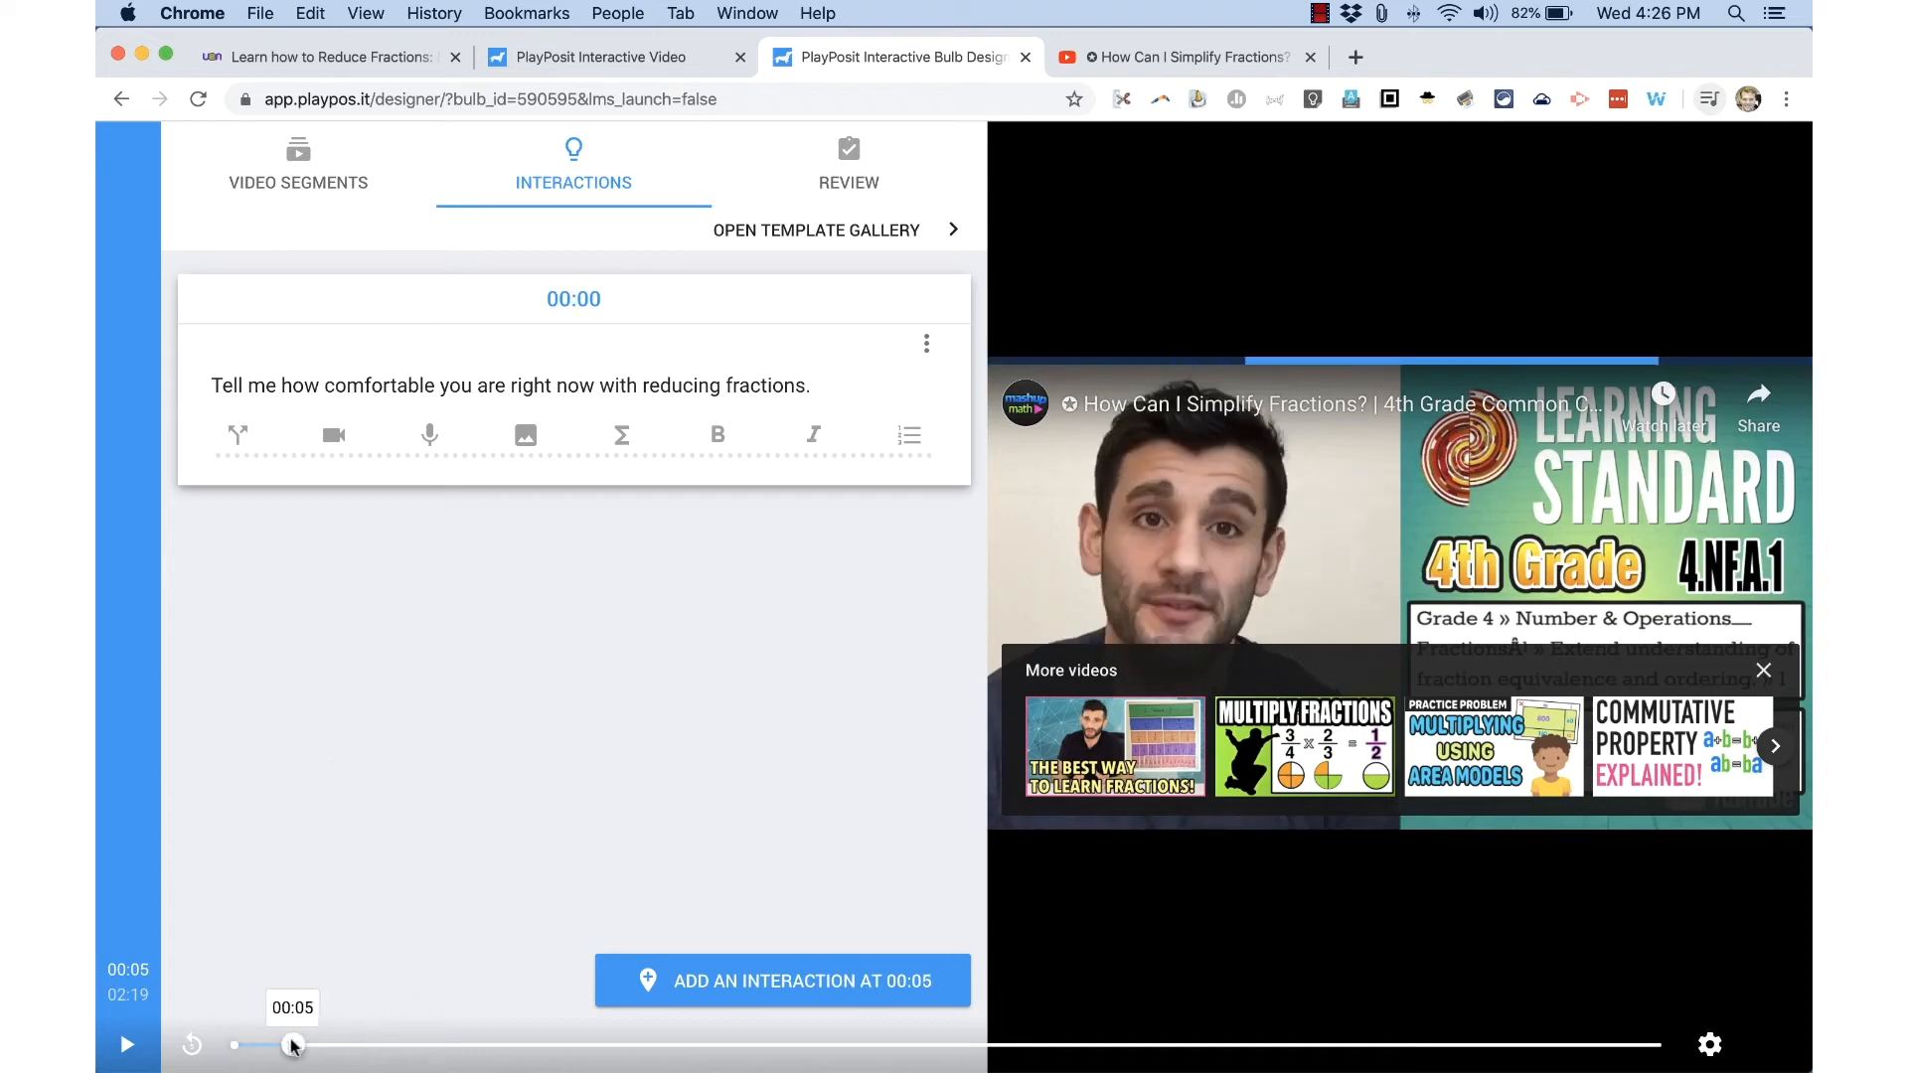
pyautogui.moveTo(293, 1044); pyautogui.dragTo(624, 1044)
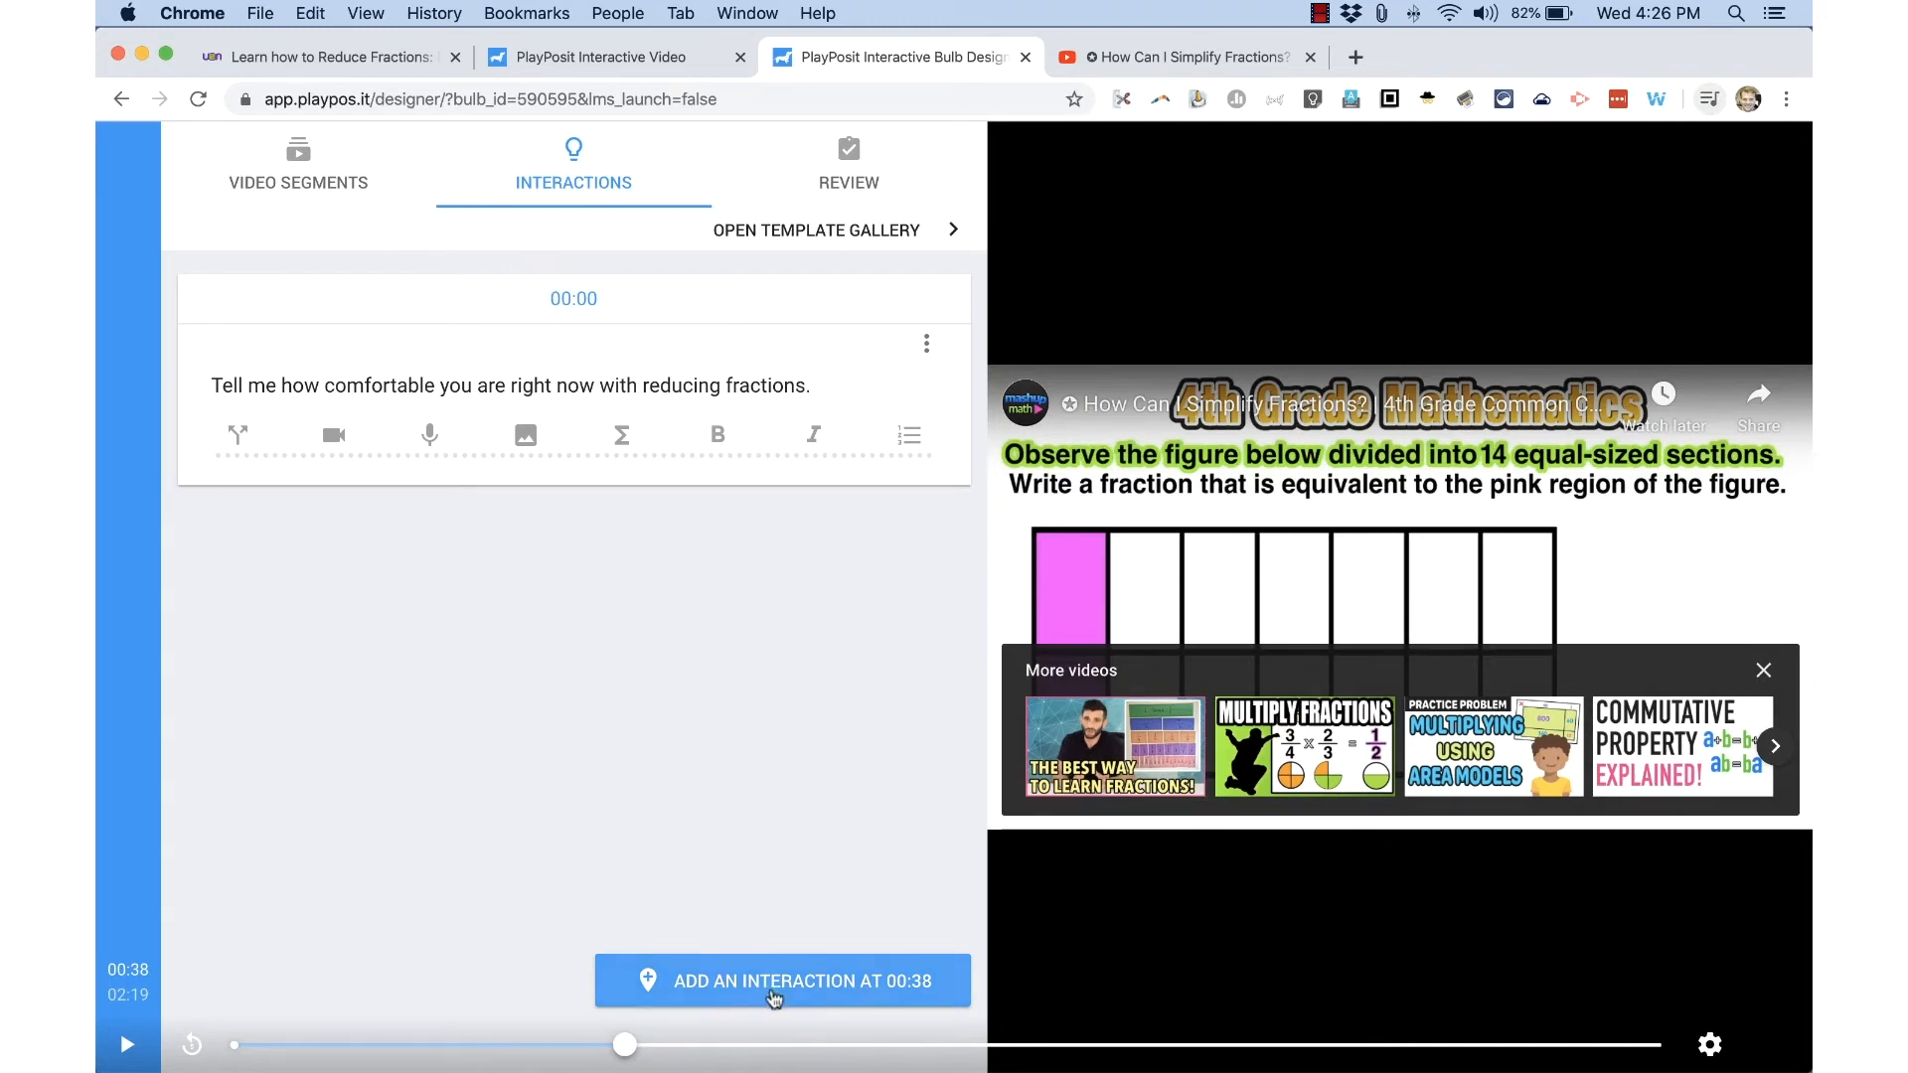
# Create a multiple-choice question 'Reduce the following fraction: 5/15' with answers 1/3 (correct), 2/5, 5/6.
pyautogui.click(782, 981)
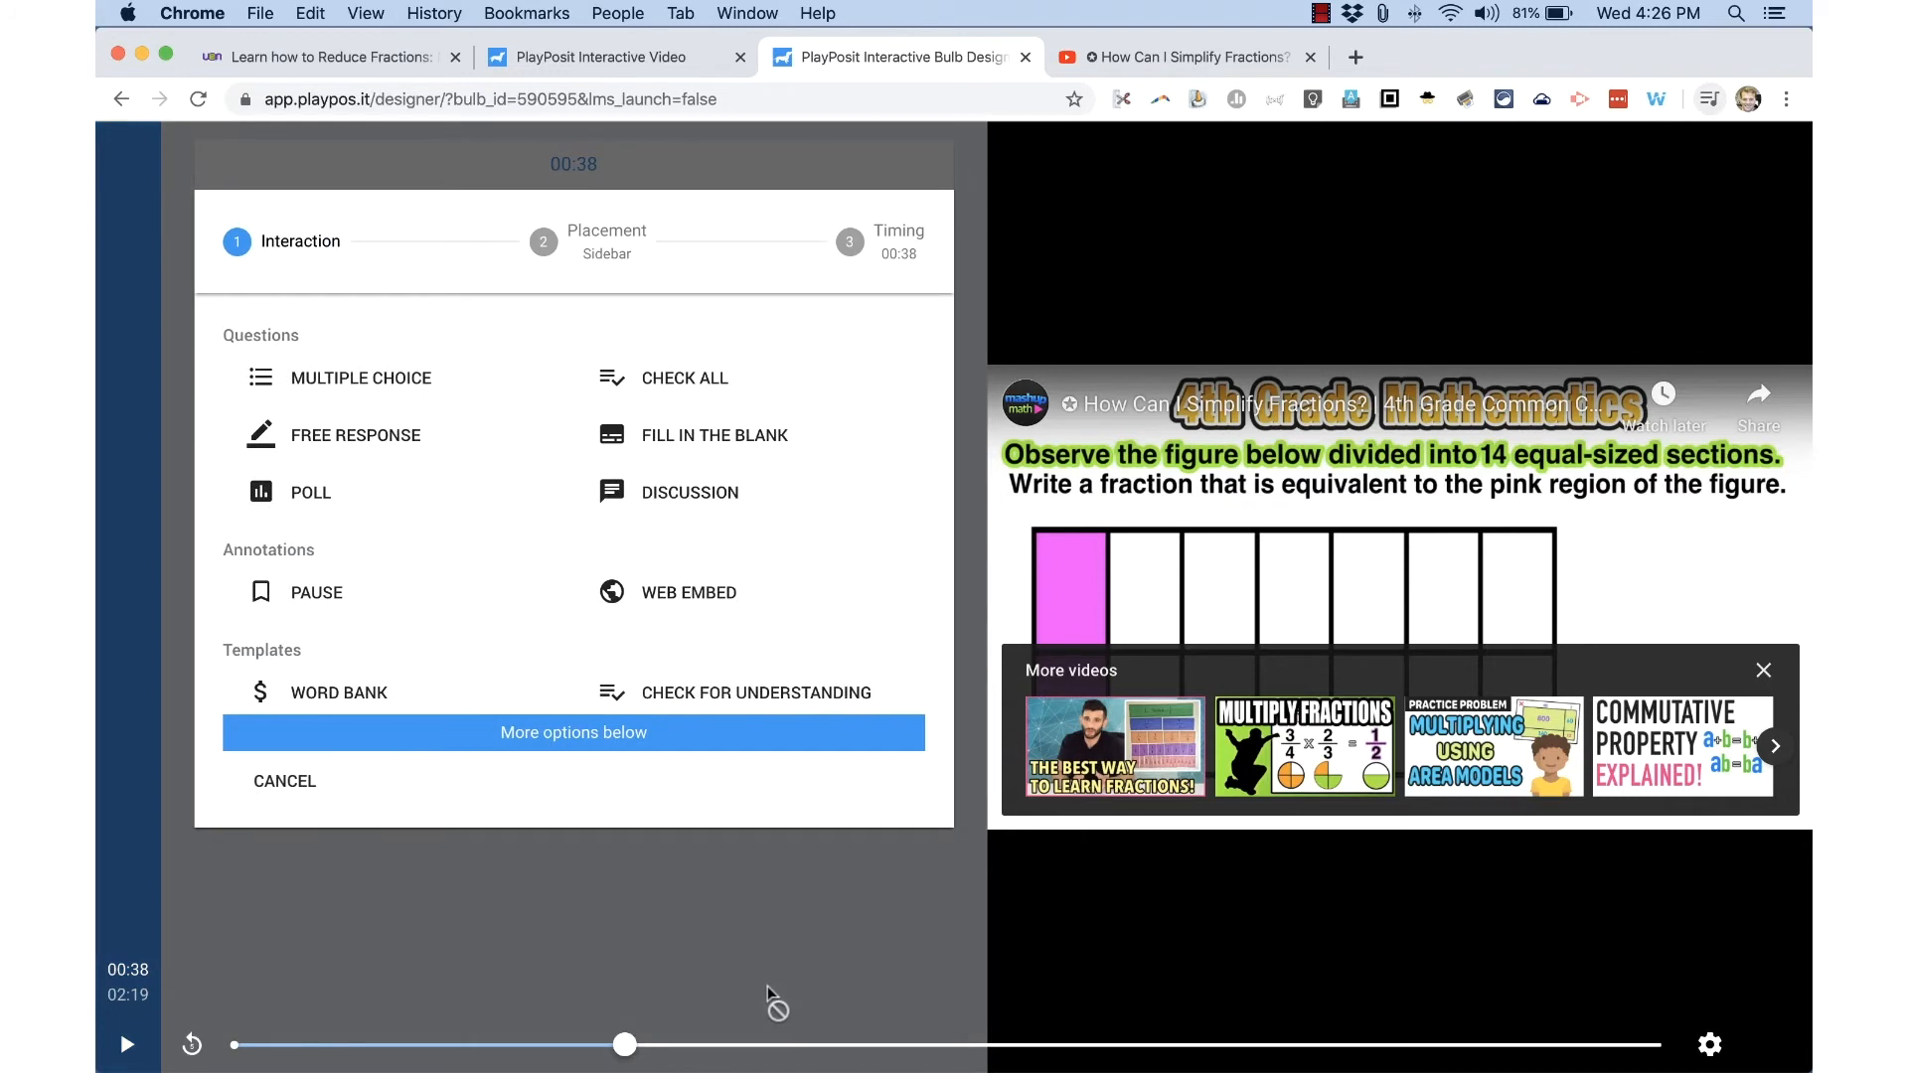
pyautogui.moveTo(624, 1045)
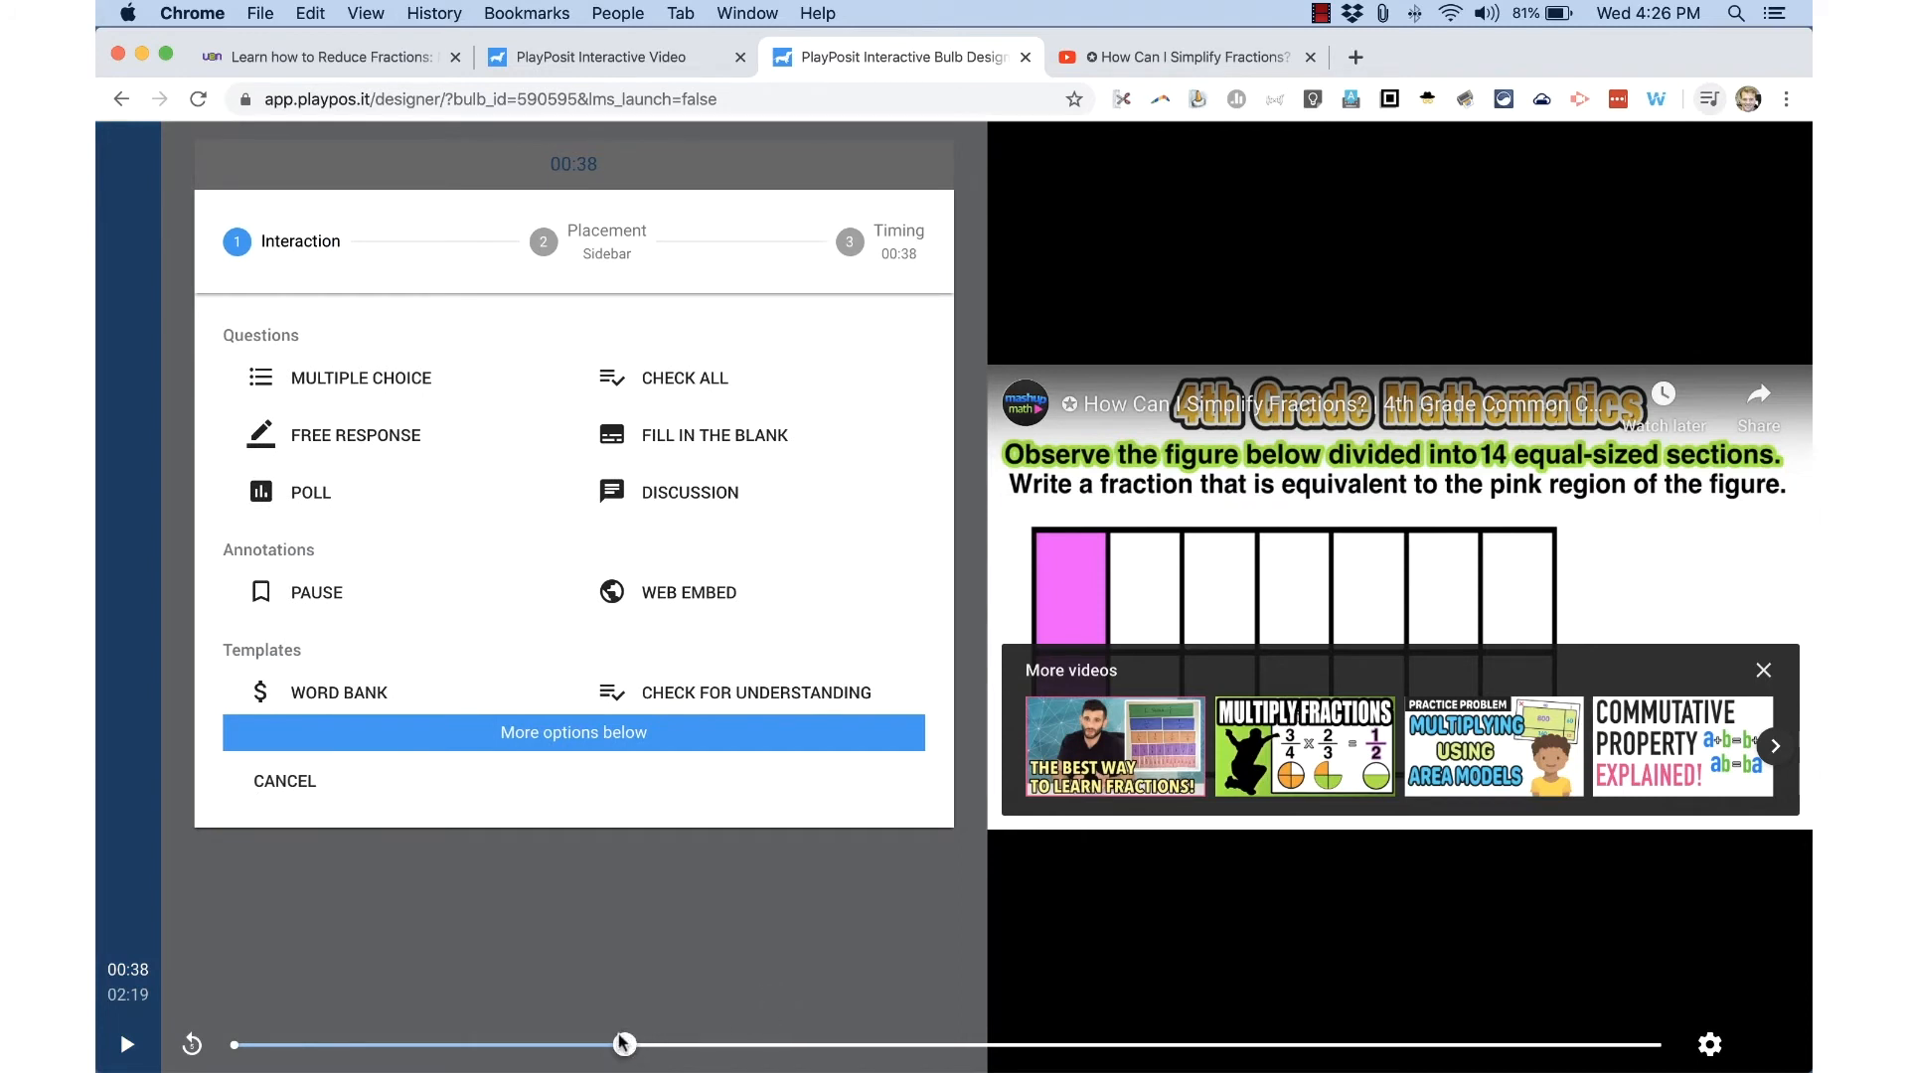
pyautogui.click(573, 732)
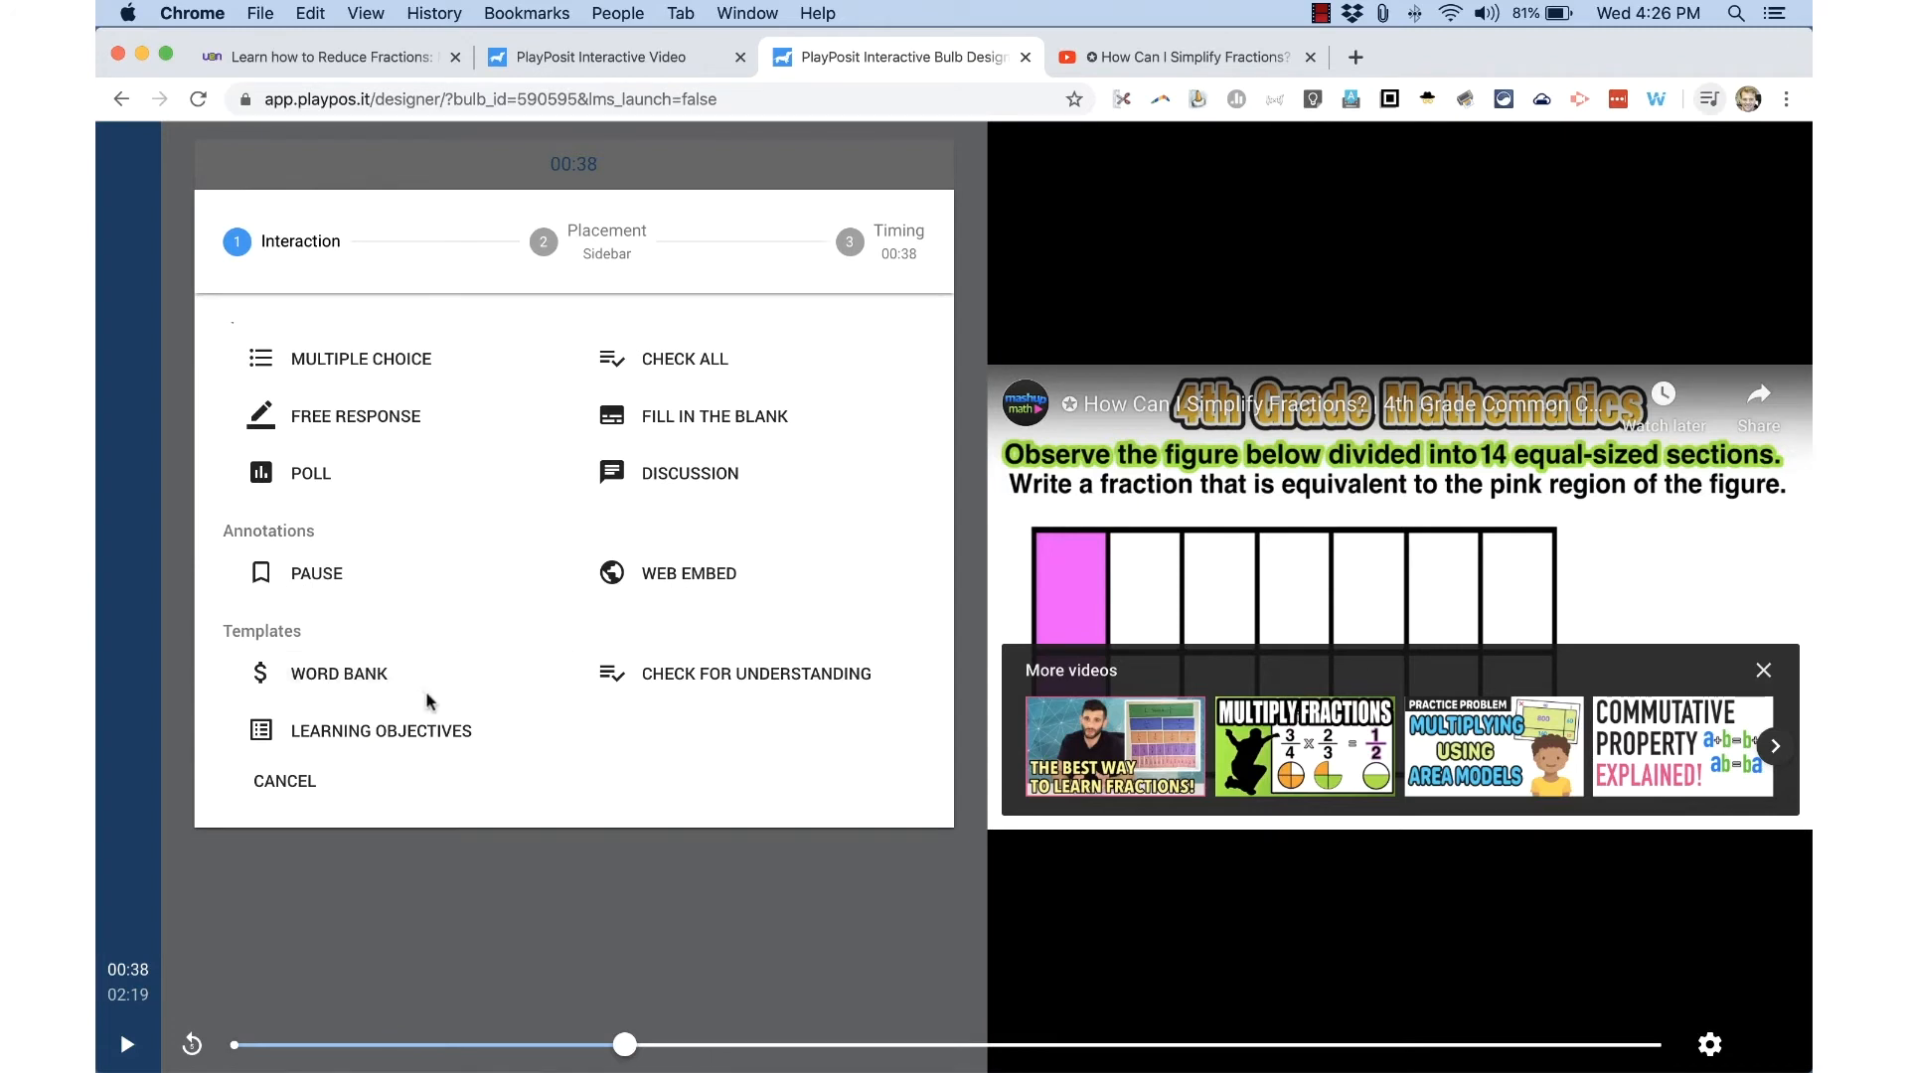
pyautogui.moveTo(796, 682)
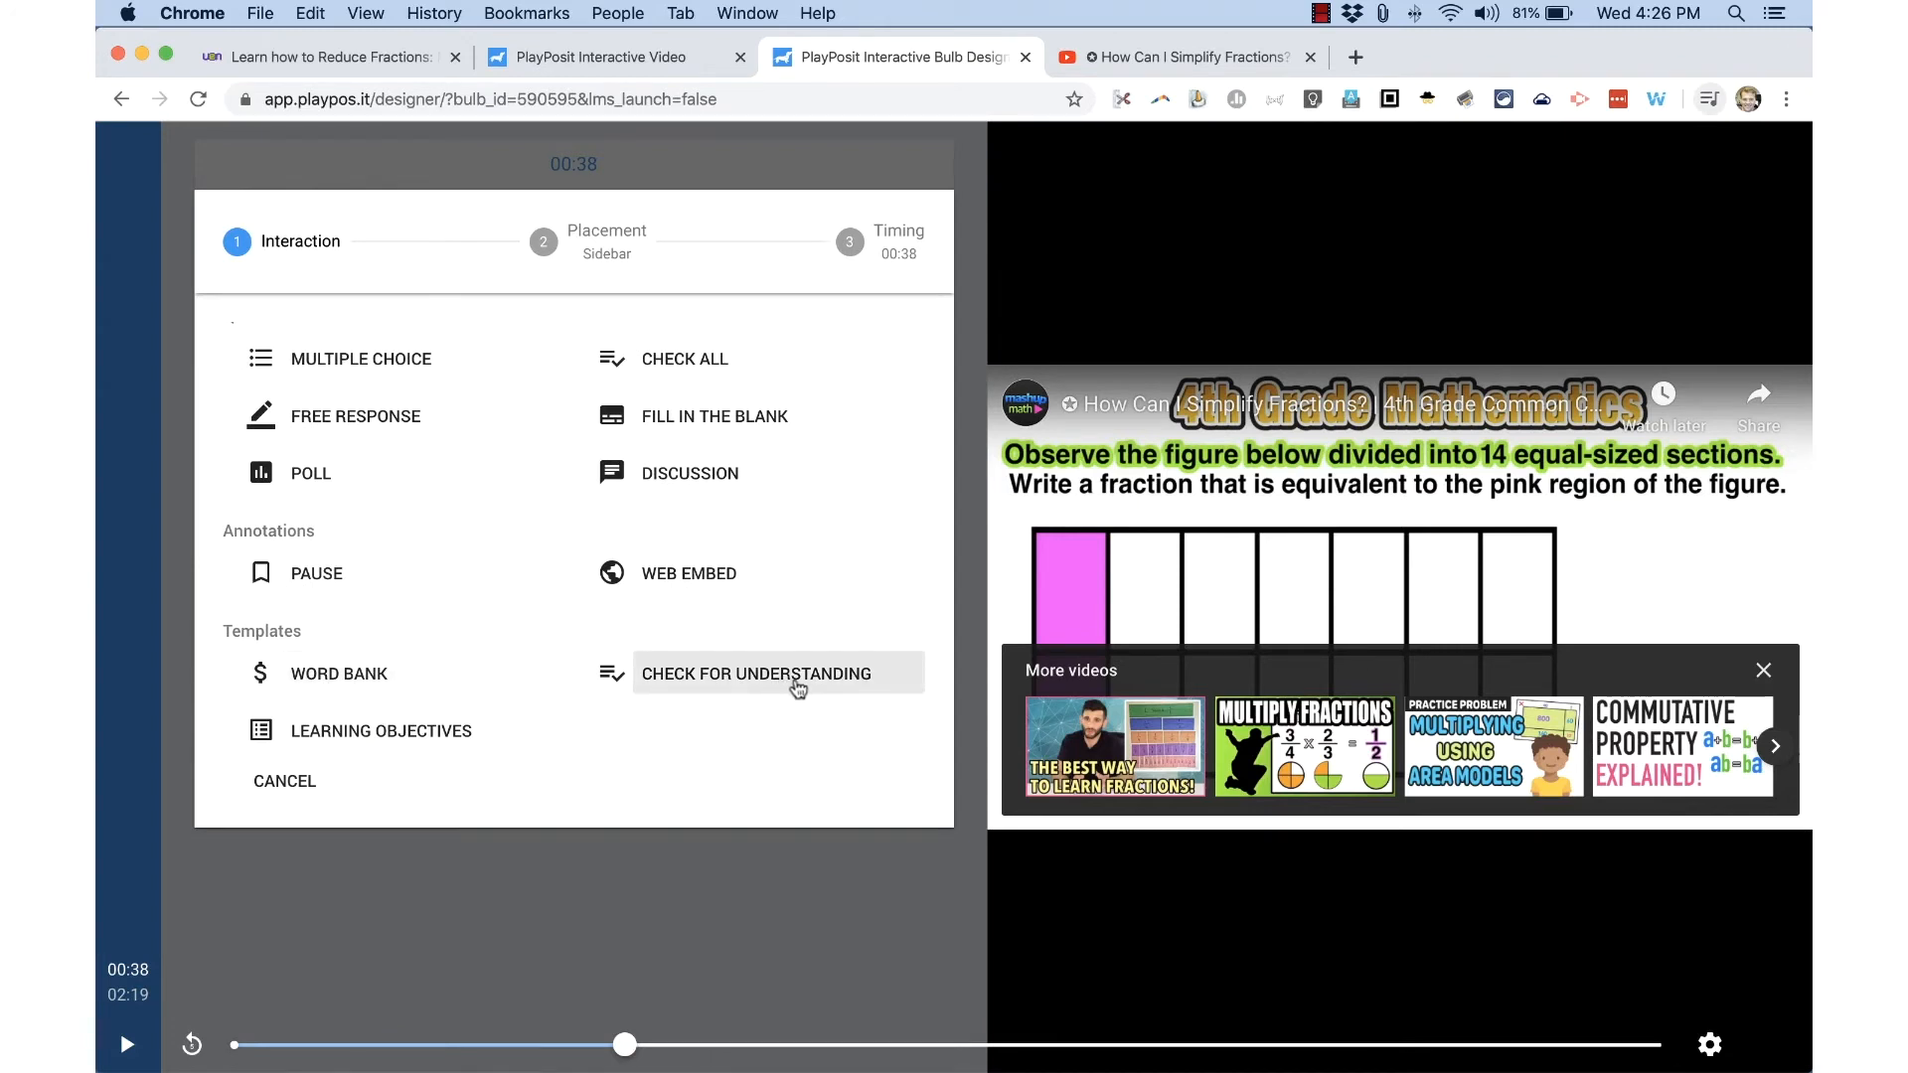
pyautogui.moveTo(359, 358)
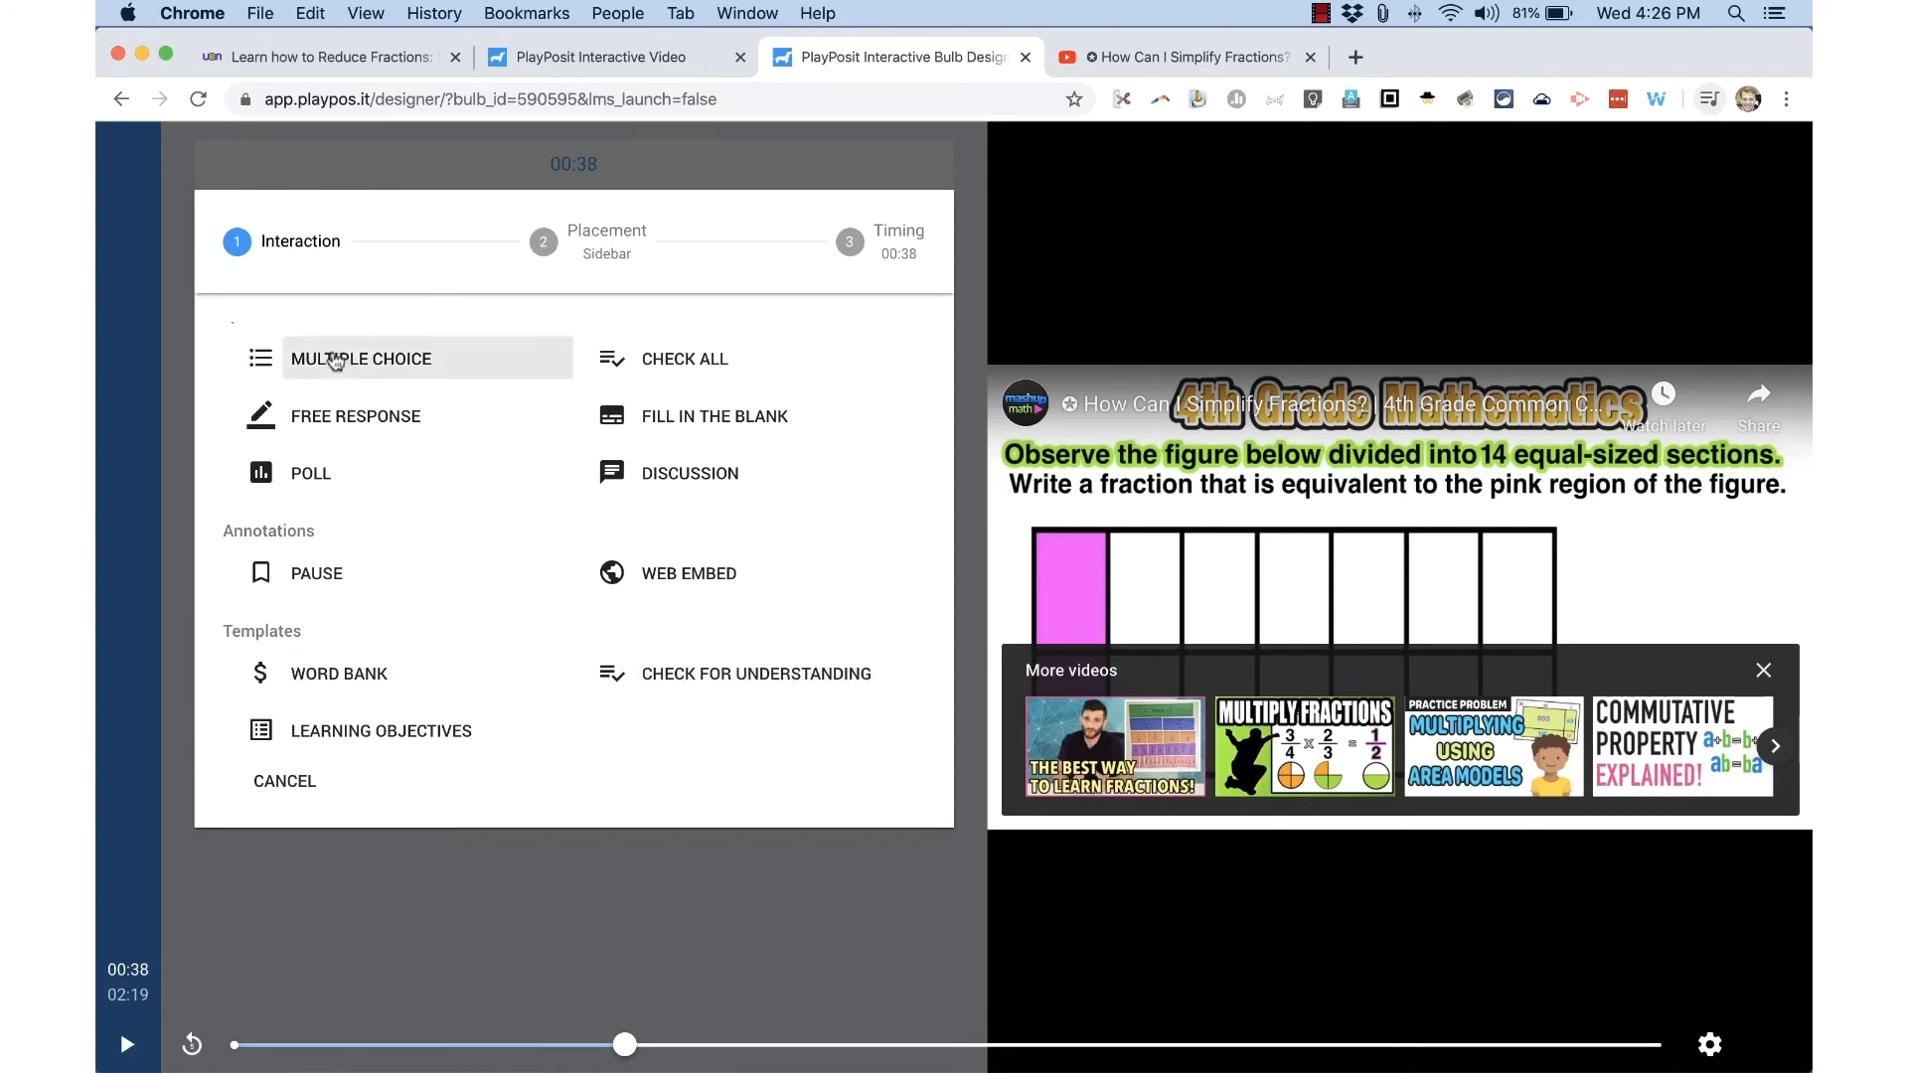
pyautogui.click(360, 358)
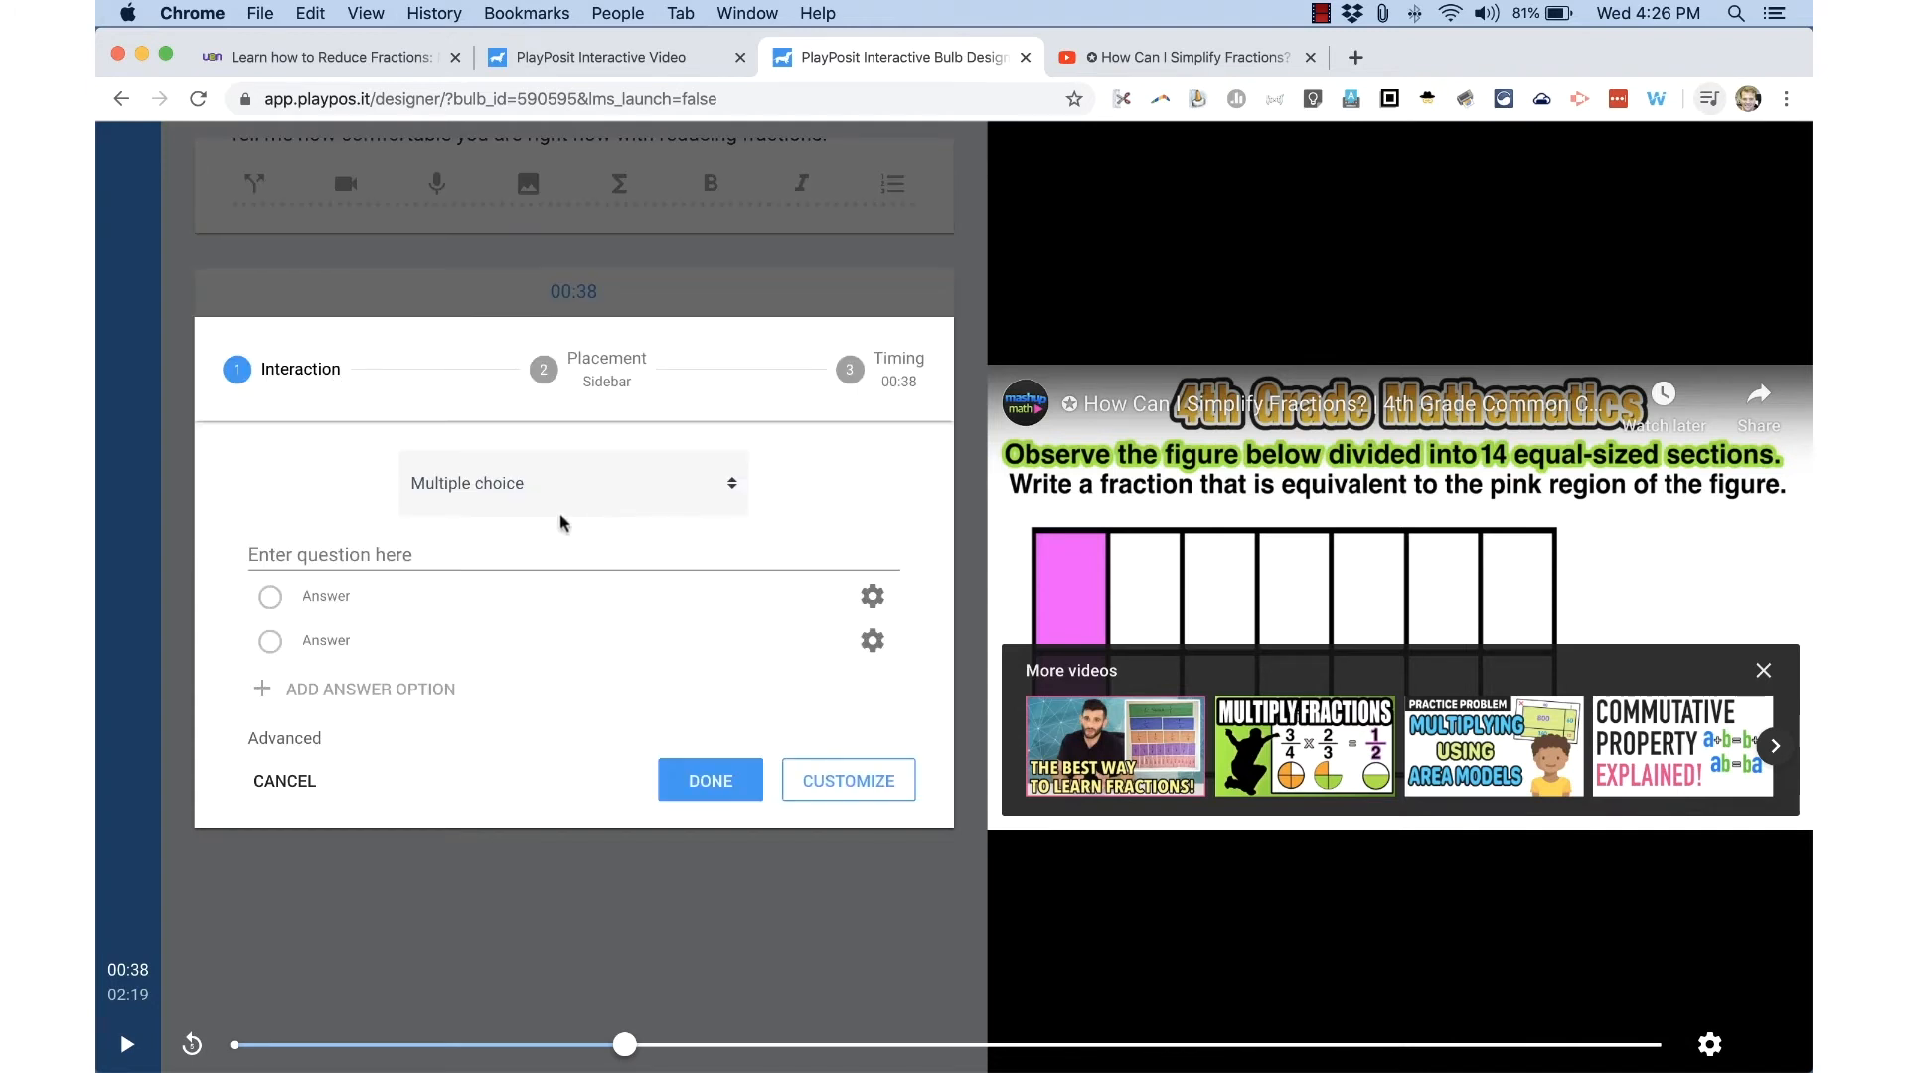
pyautogui.click(573, 483)
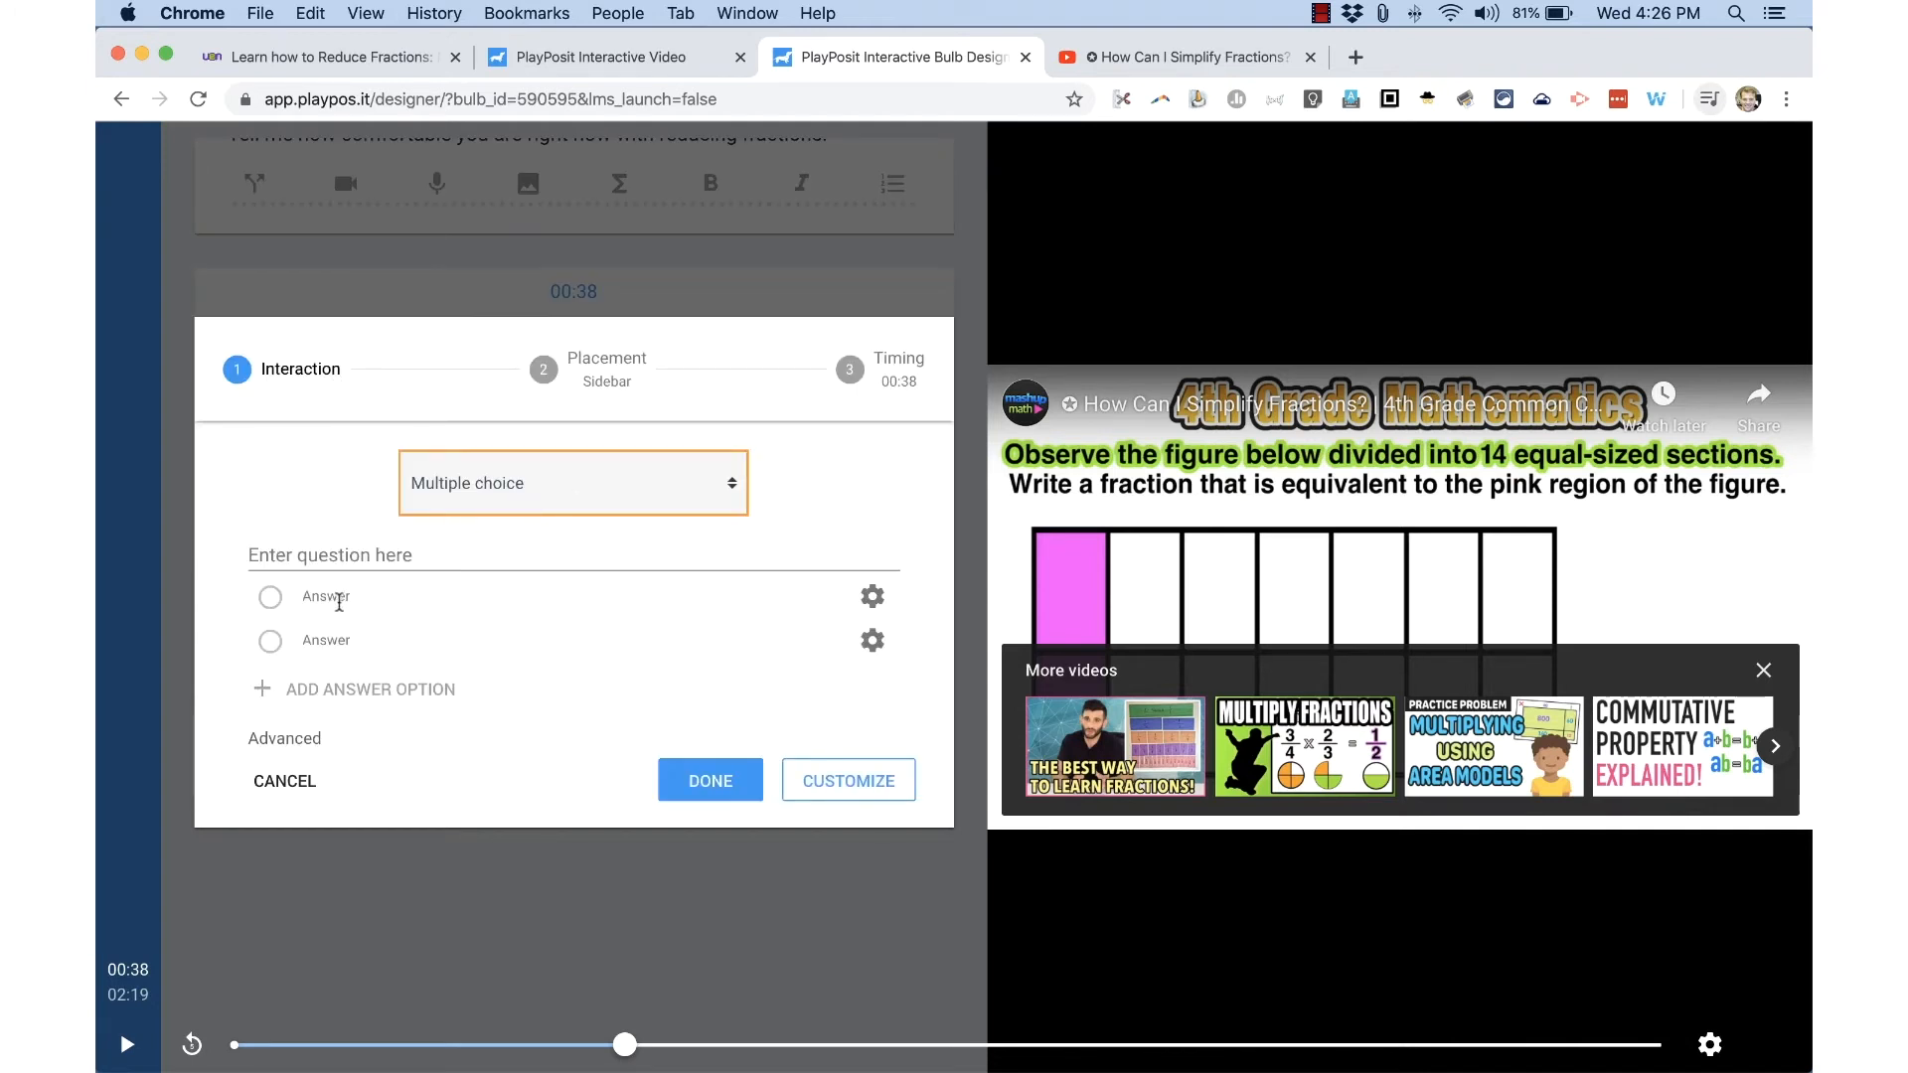
pyautogui.click(573, 555)
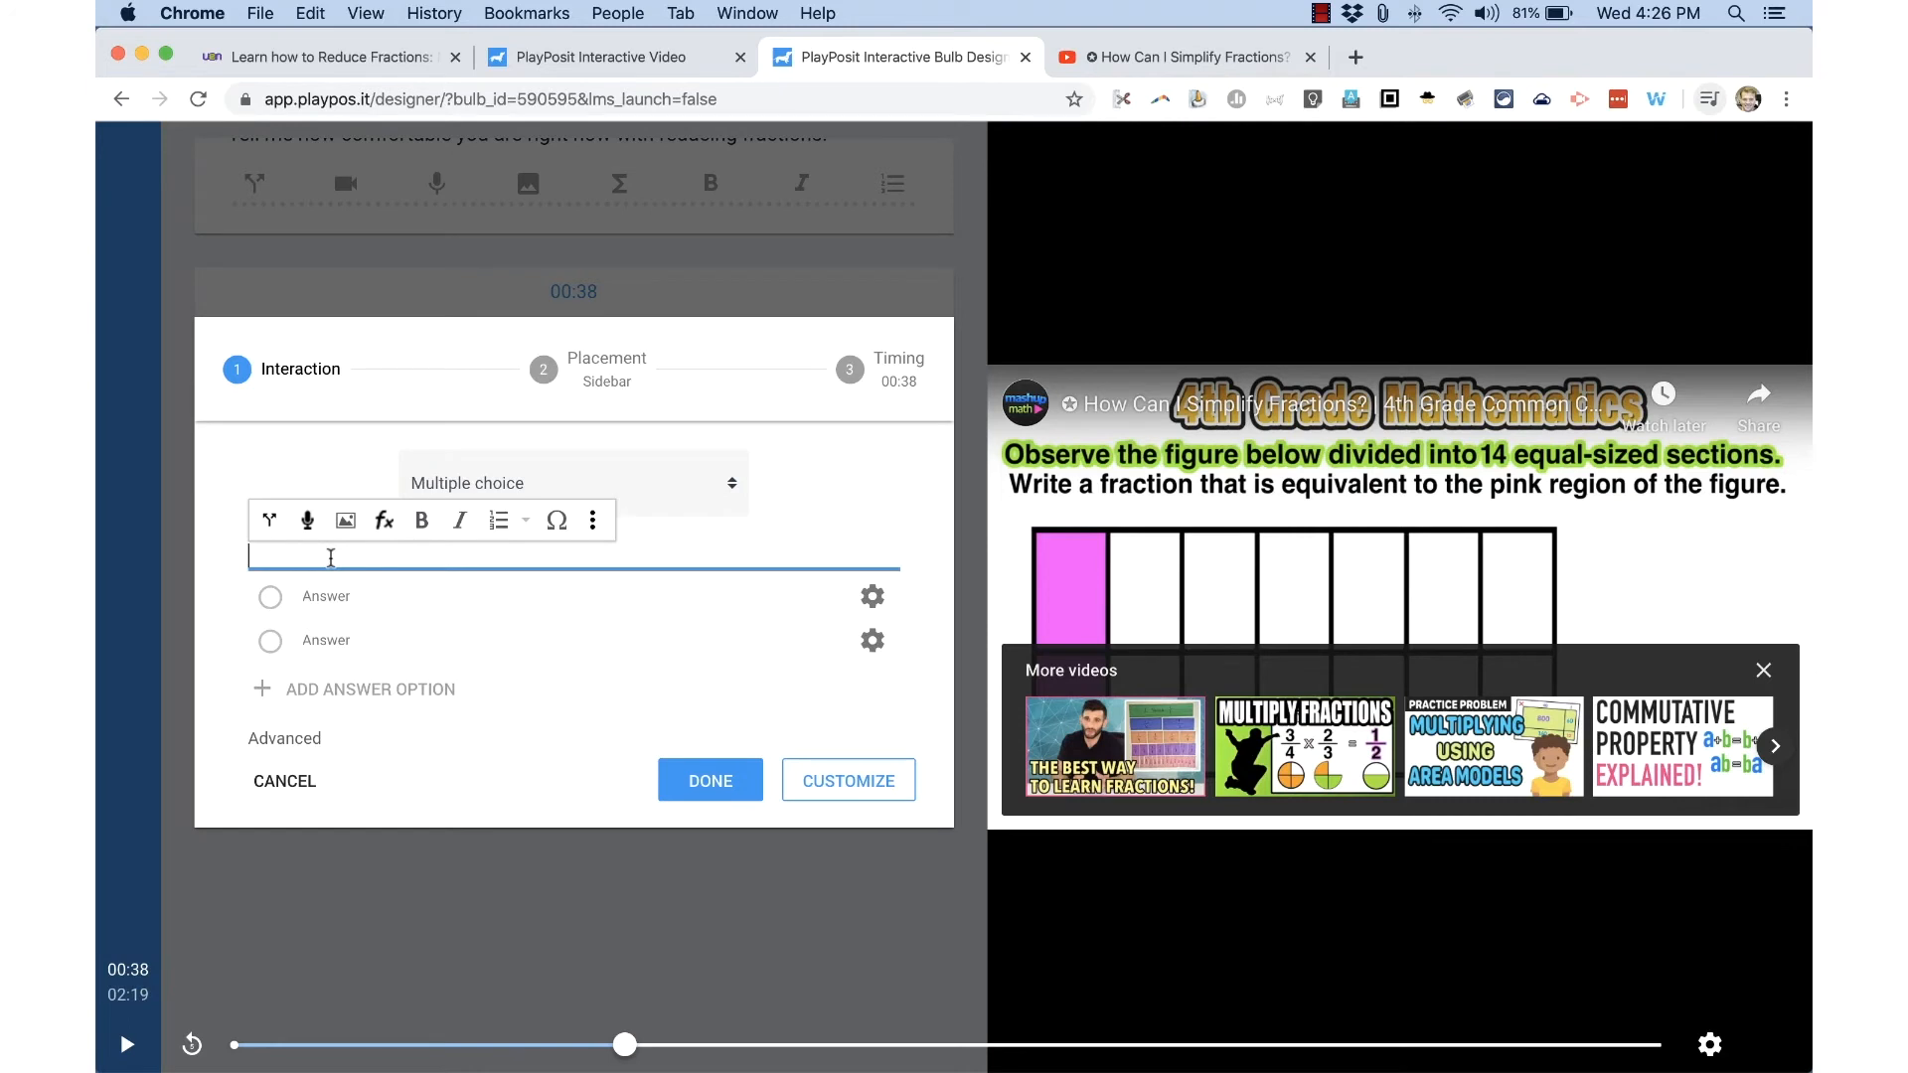
pyautogui.write('Reduce the following fraction: 5/15')
pyautogui.click(569, 597)
pyautogui.write('1/3')
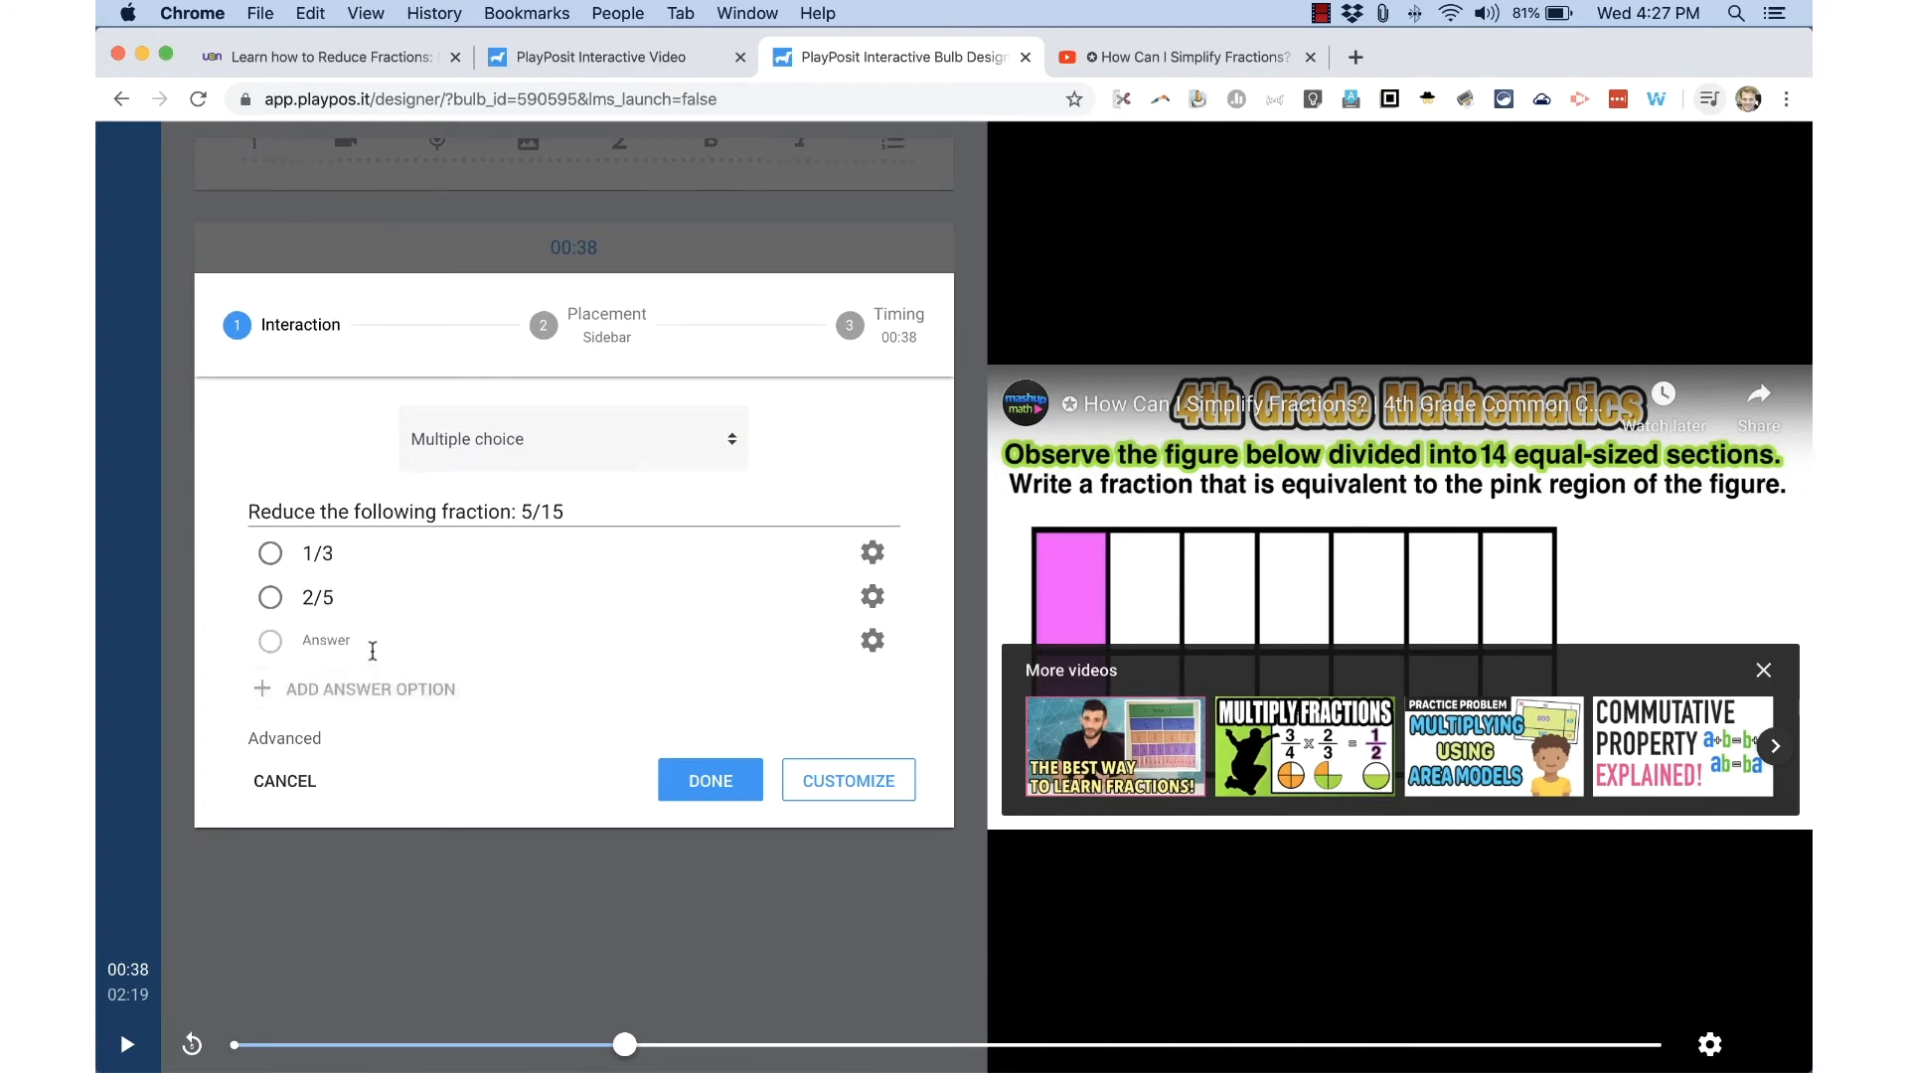
pyautogui.write('5/6')
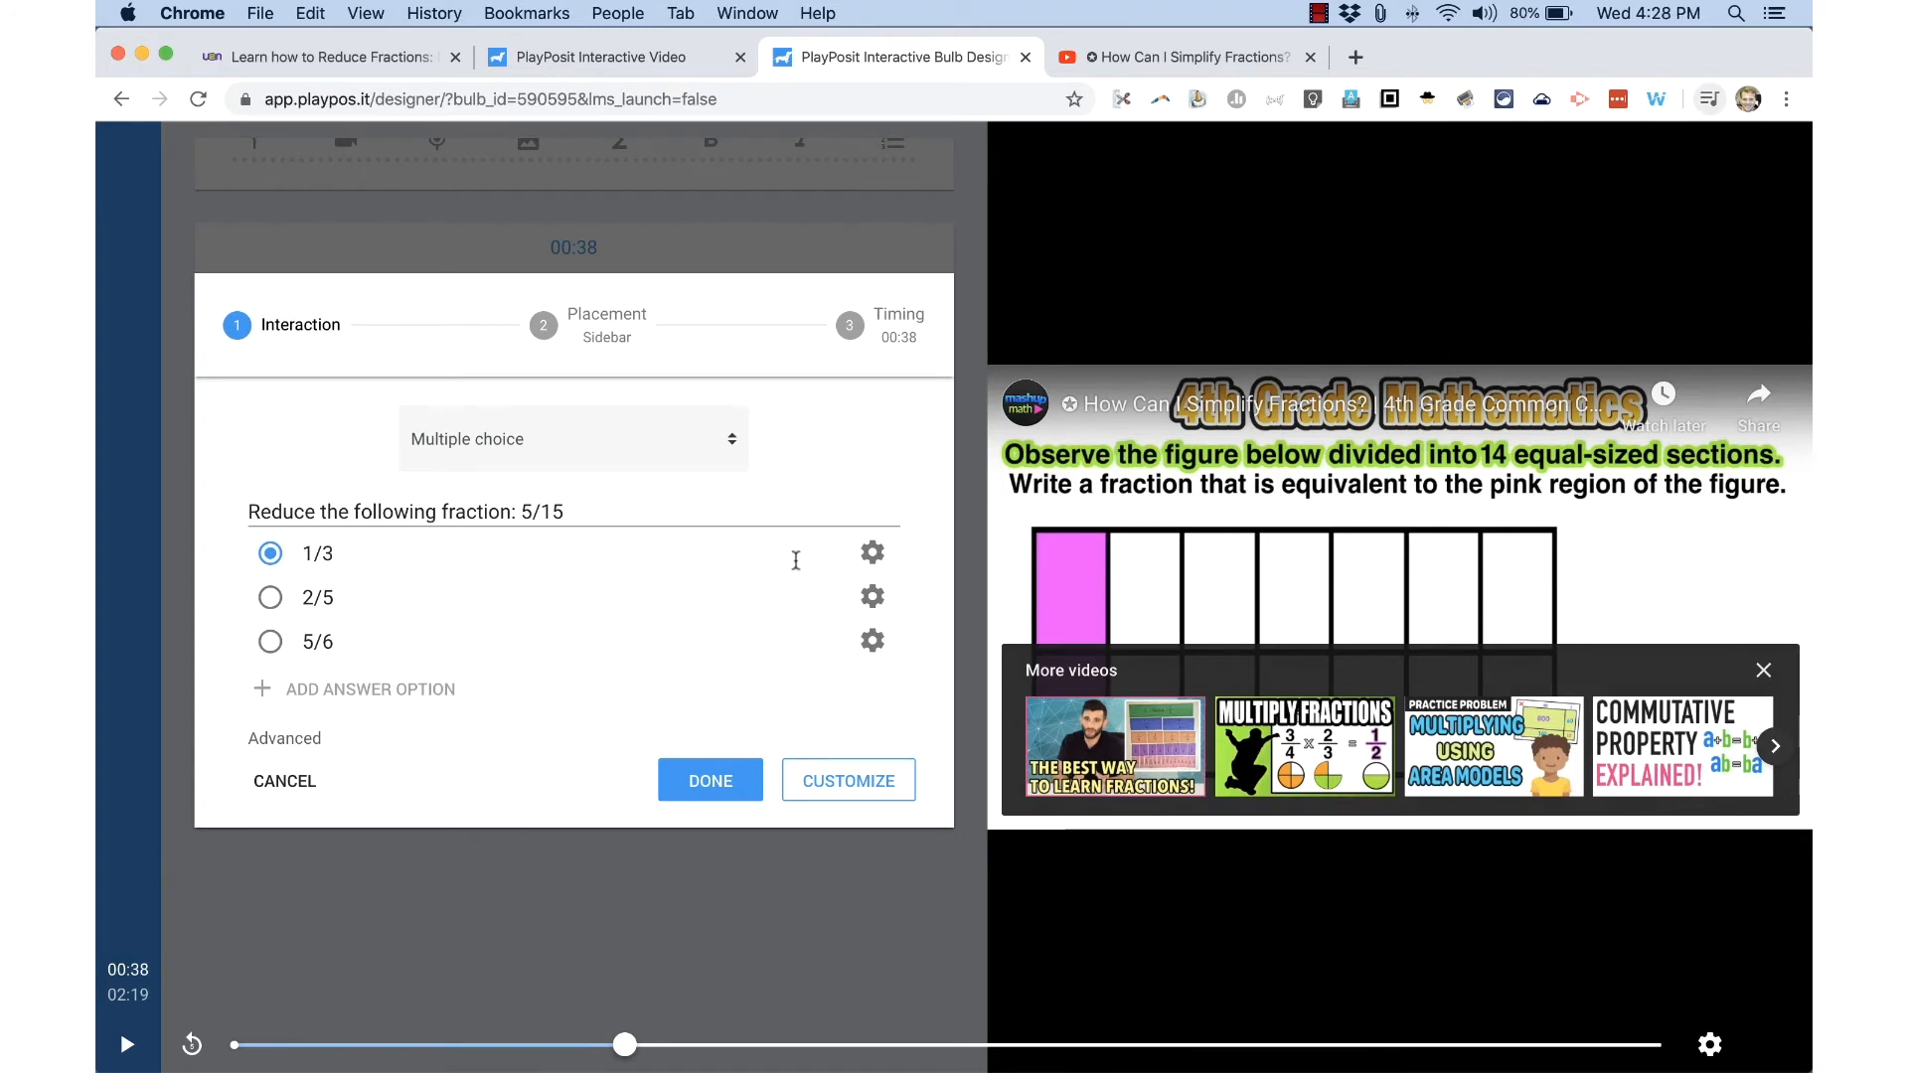
pyautogui.click(871, 554)
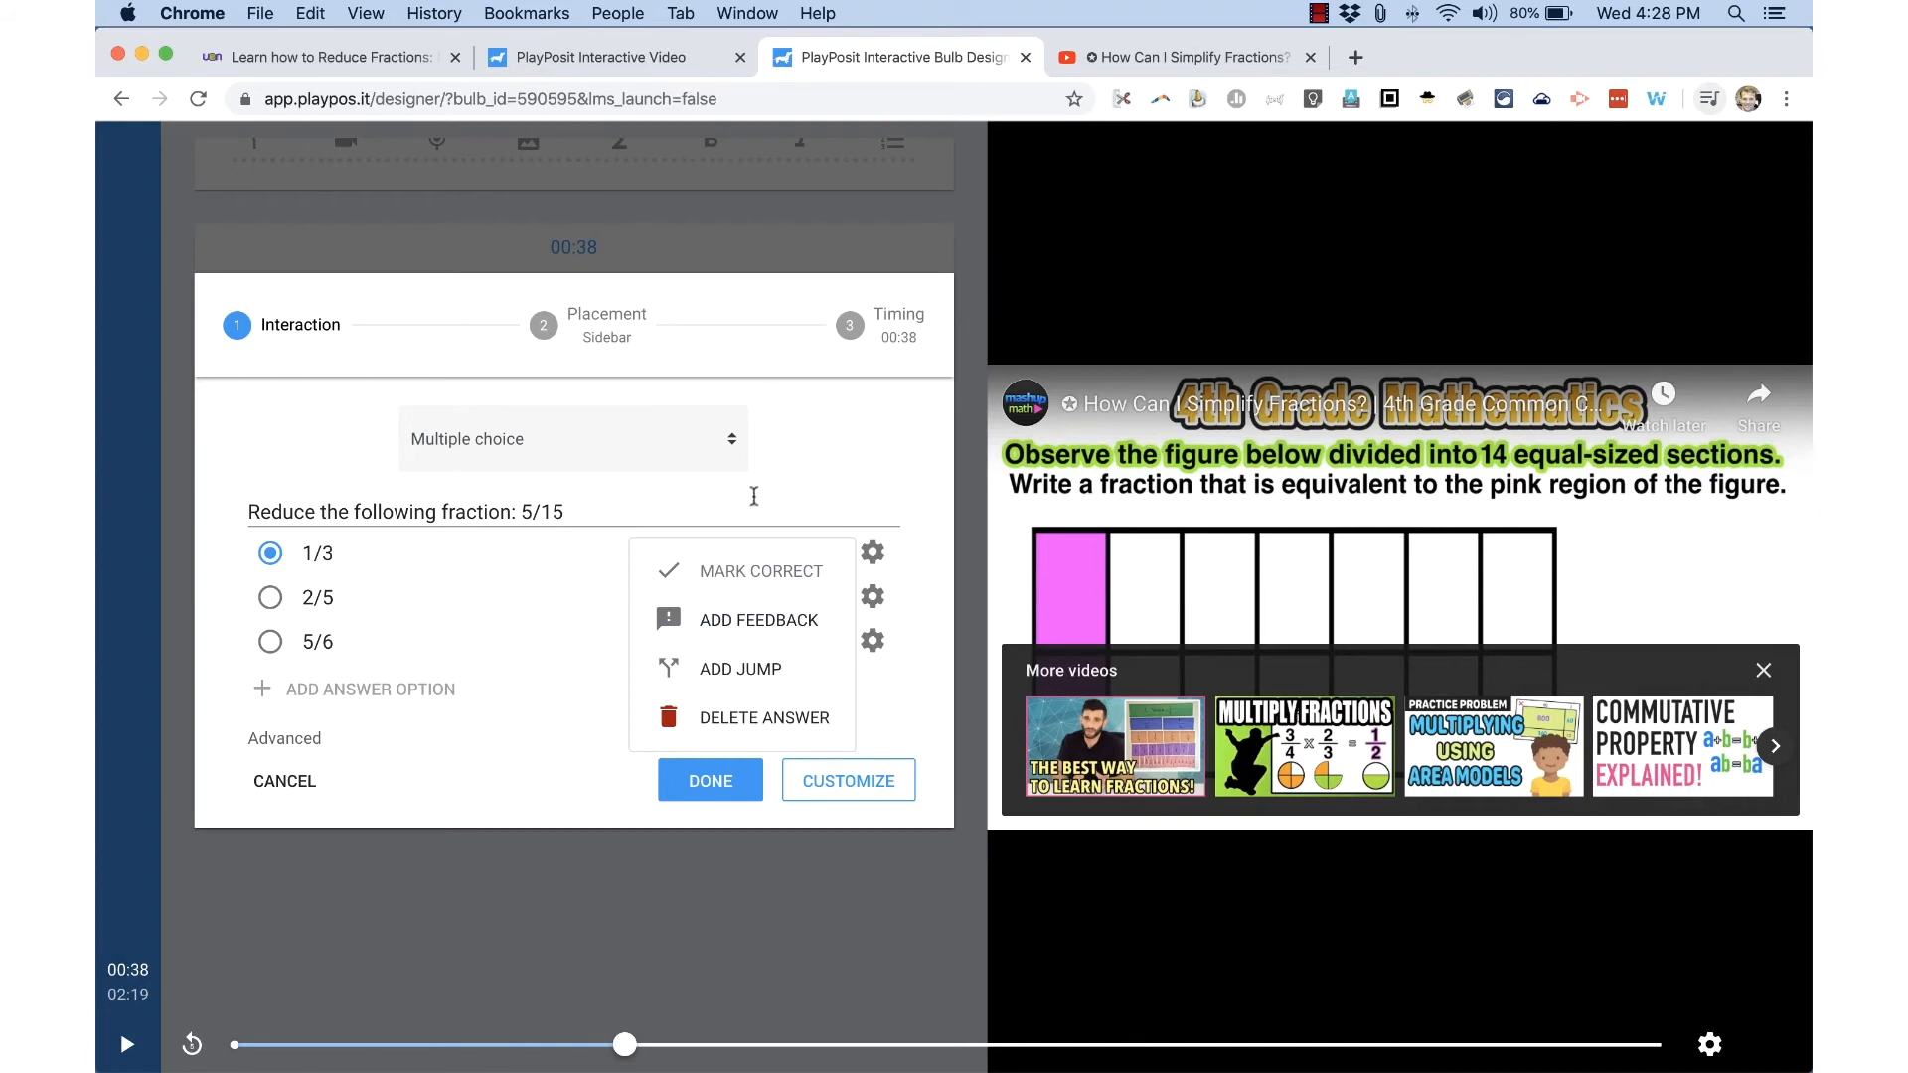
pyautogui.click(710, 781)
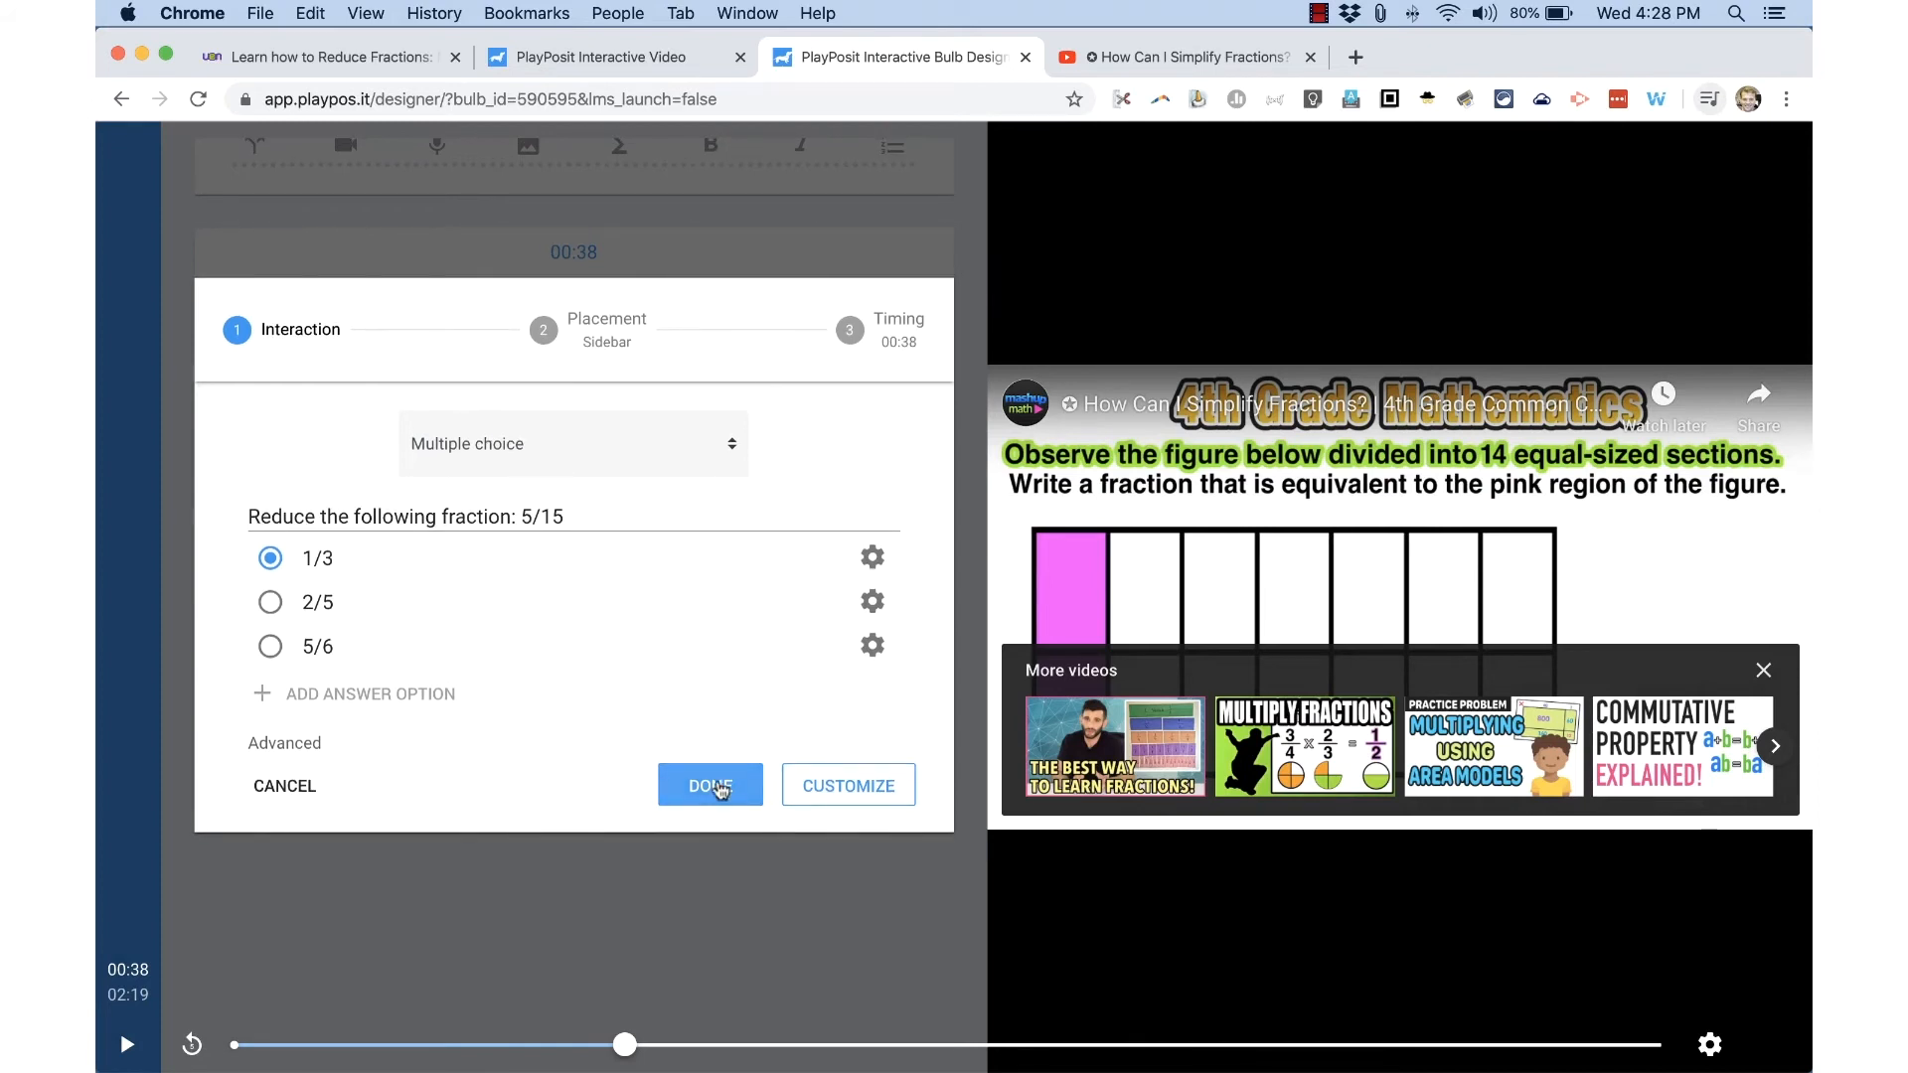
# Save the 5/15 question, move the video to 01:29, and dismiss the interaction chooser.
pyautogui.click(709, 785)
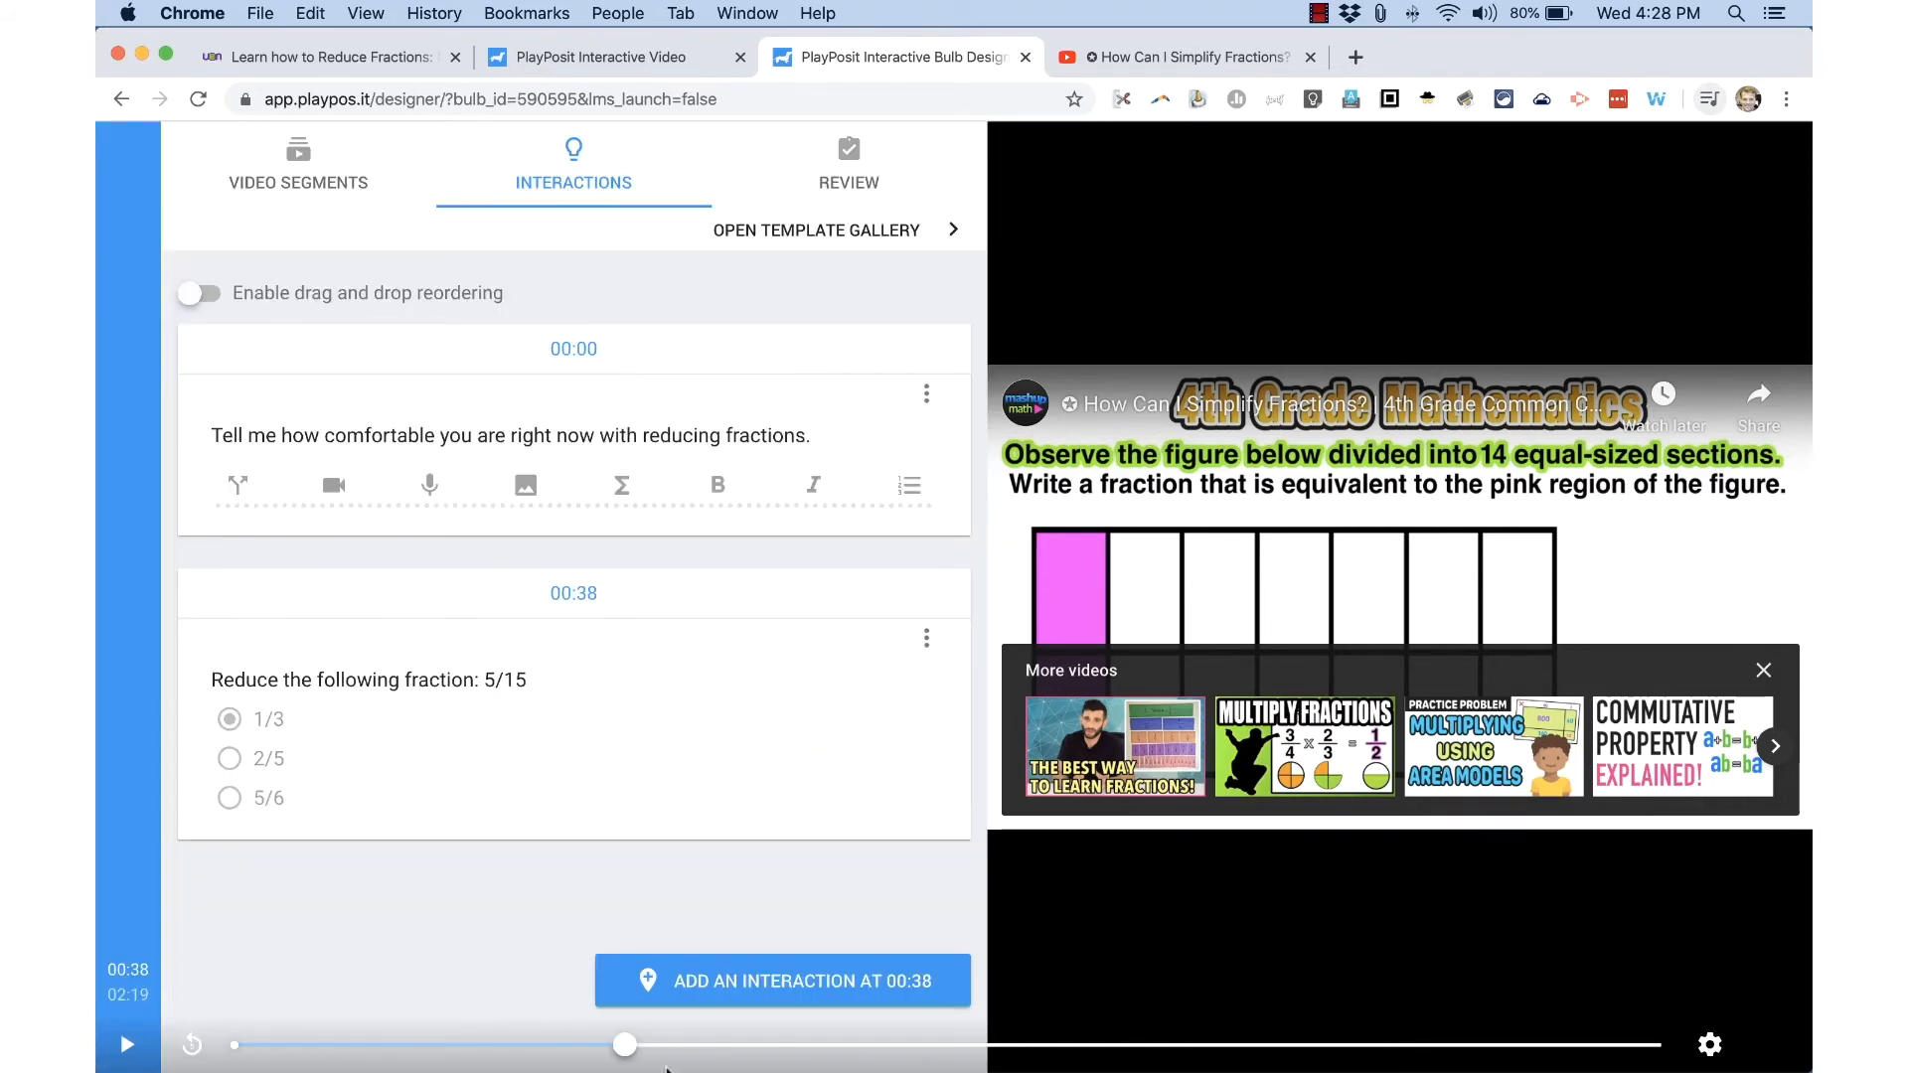
pyautogui.moveTo(624, 1044); pyautogui.dragTo(595, 1044)
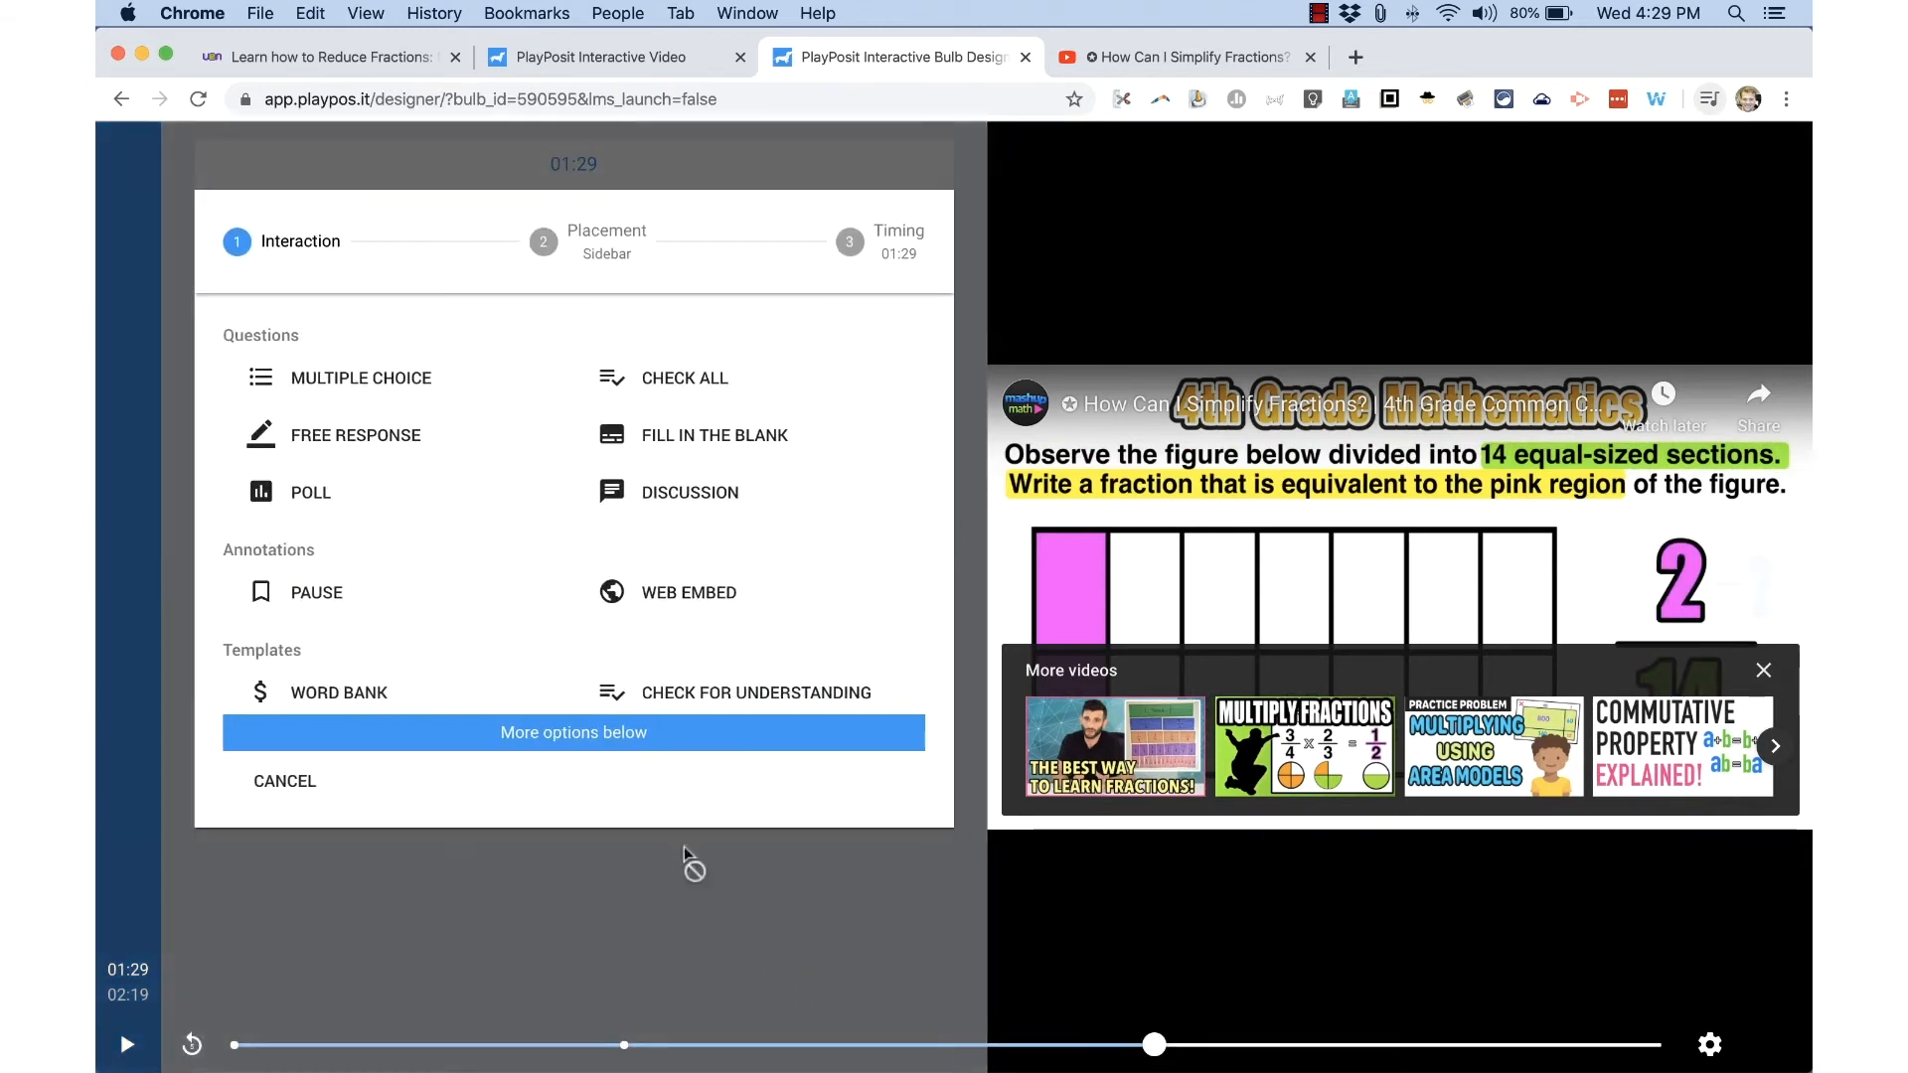
pyautogui.moveTo(688, 592)
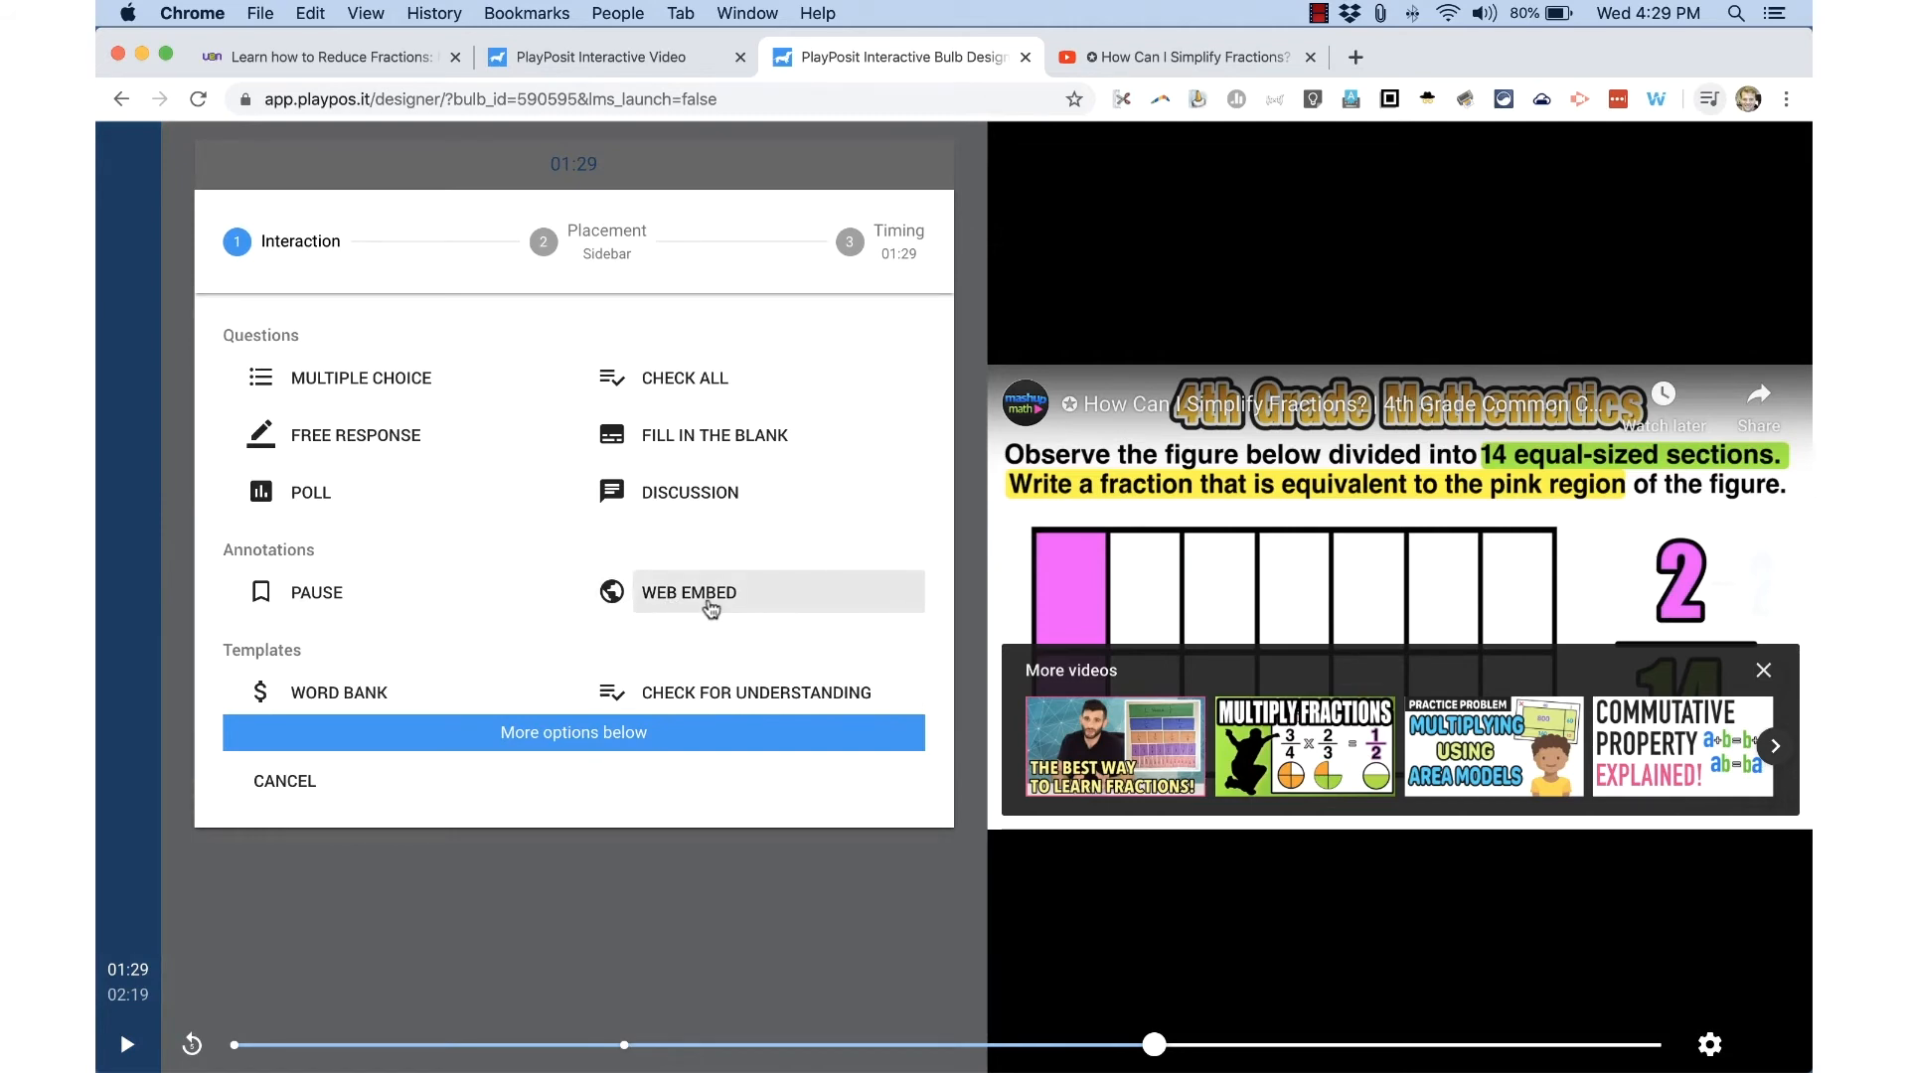
pyautogui.click(284, 782)
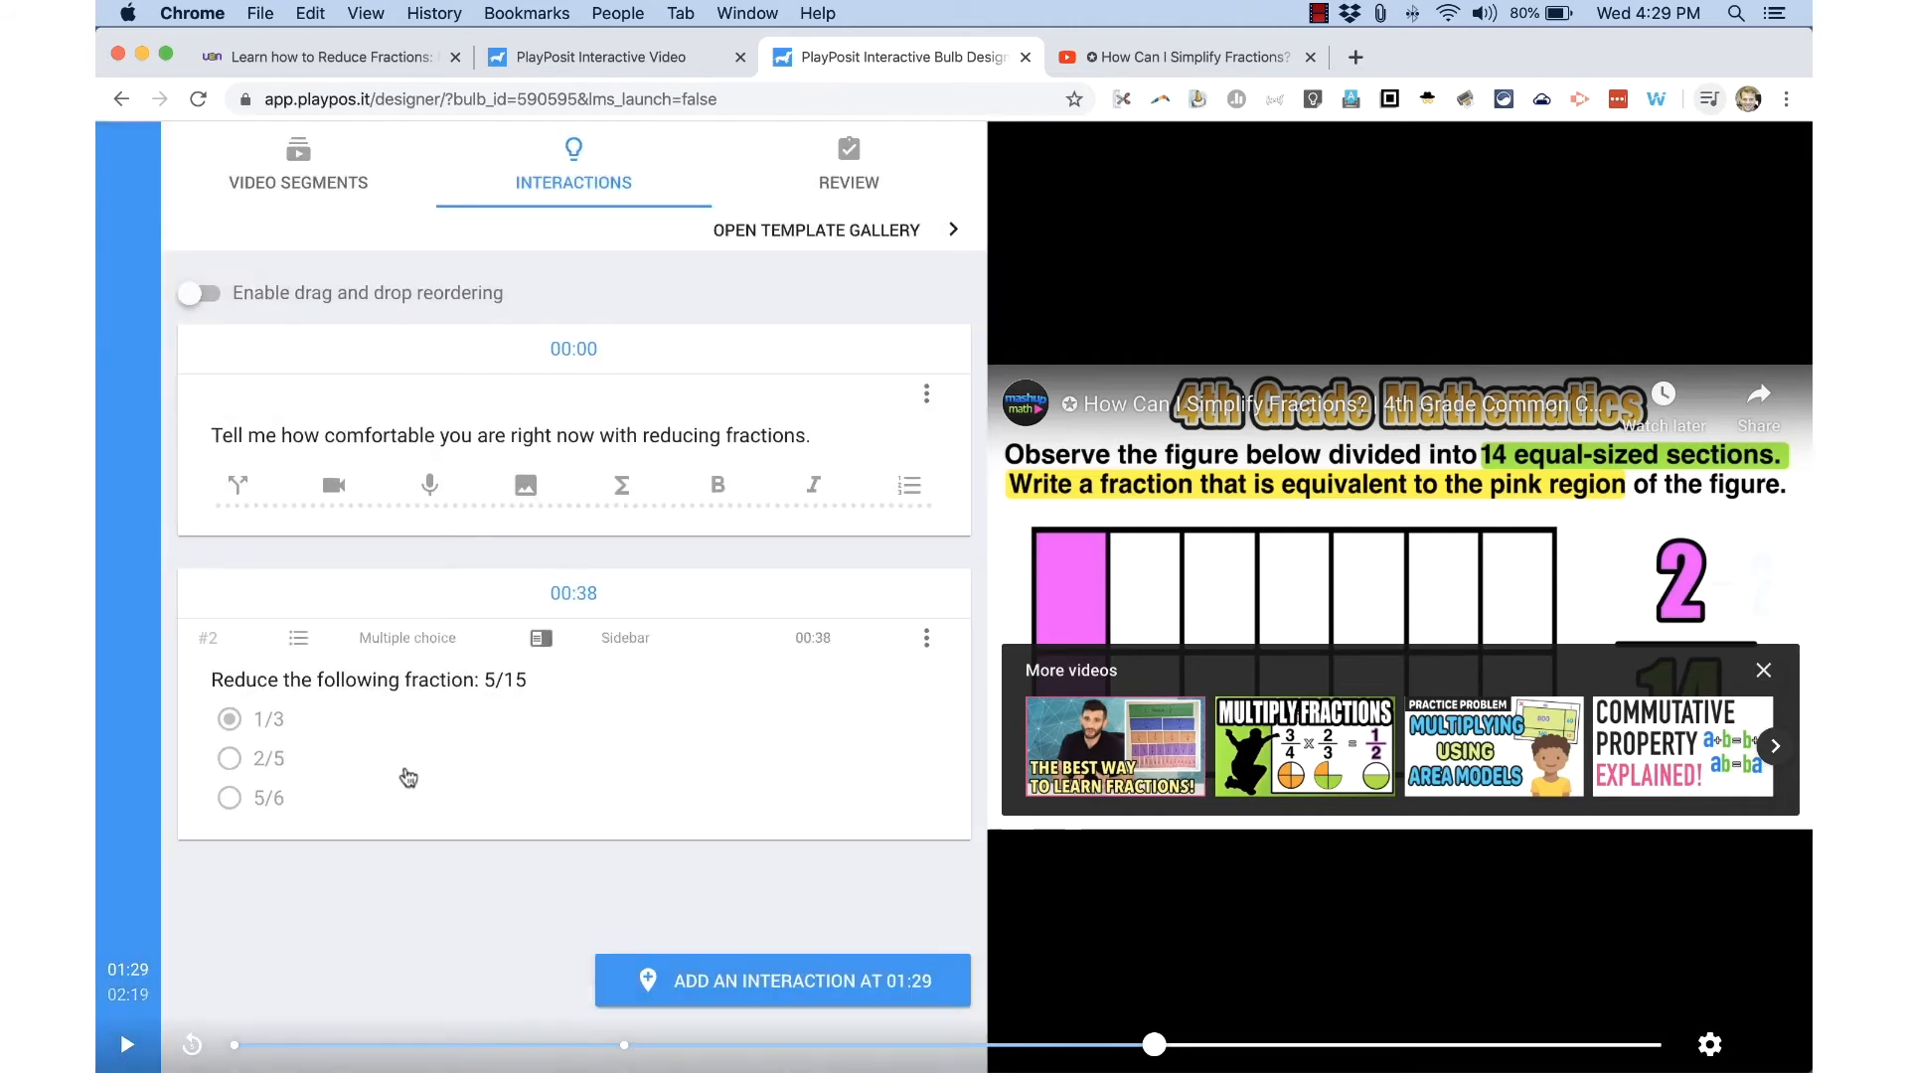
# Review the bulb's Playback options and Privacy settings, then Save and Exit to My Bulbs.
pyautogui.click(848, 163)
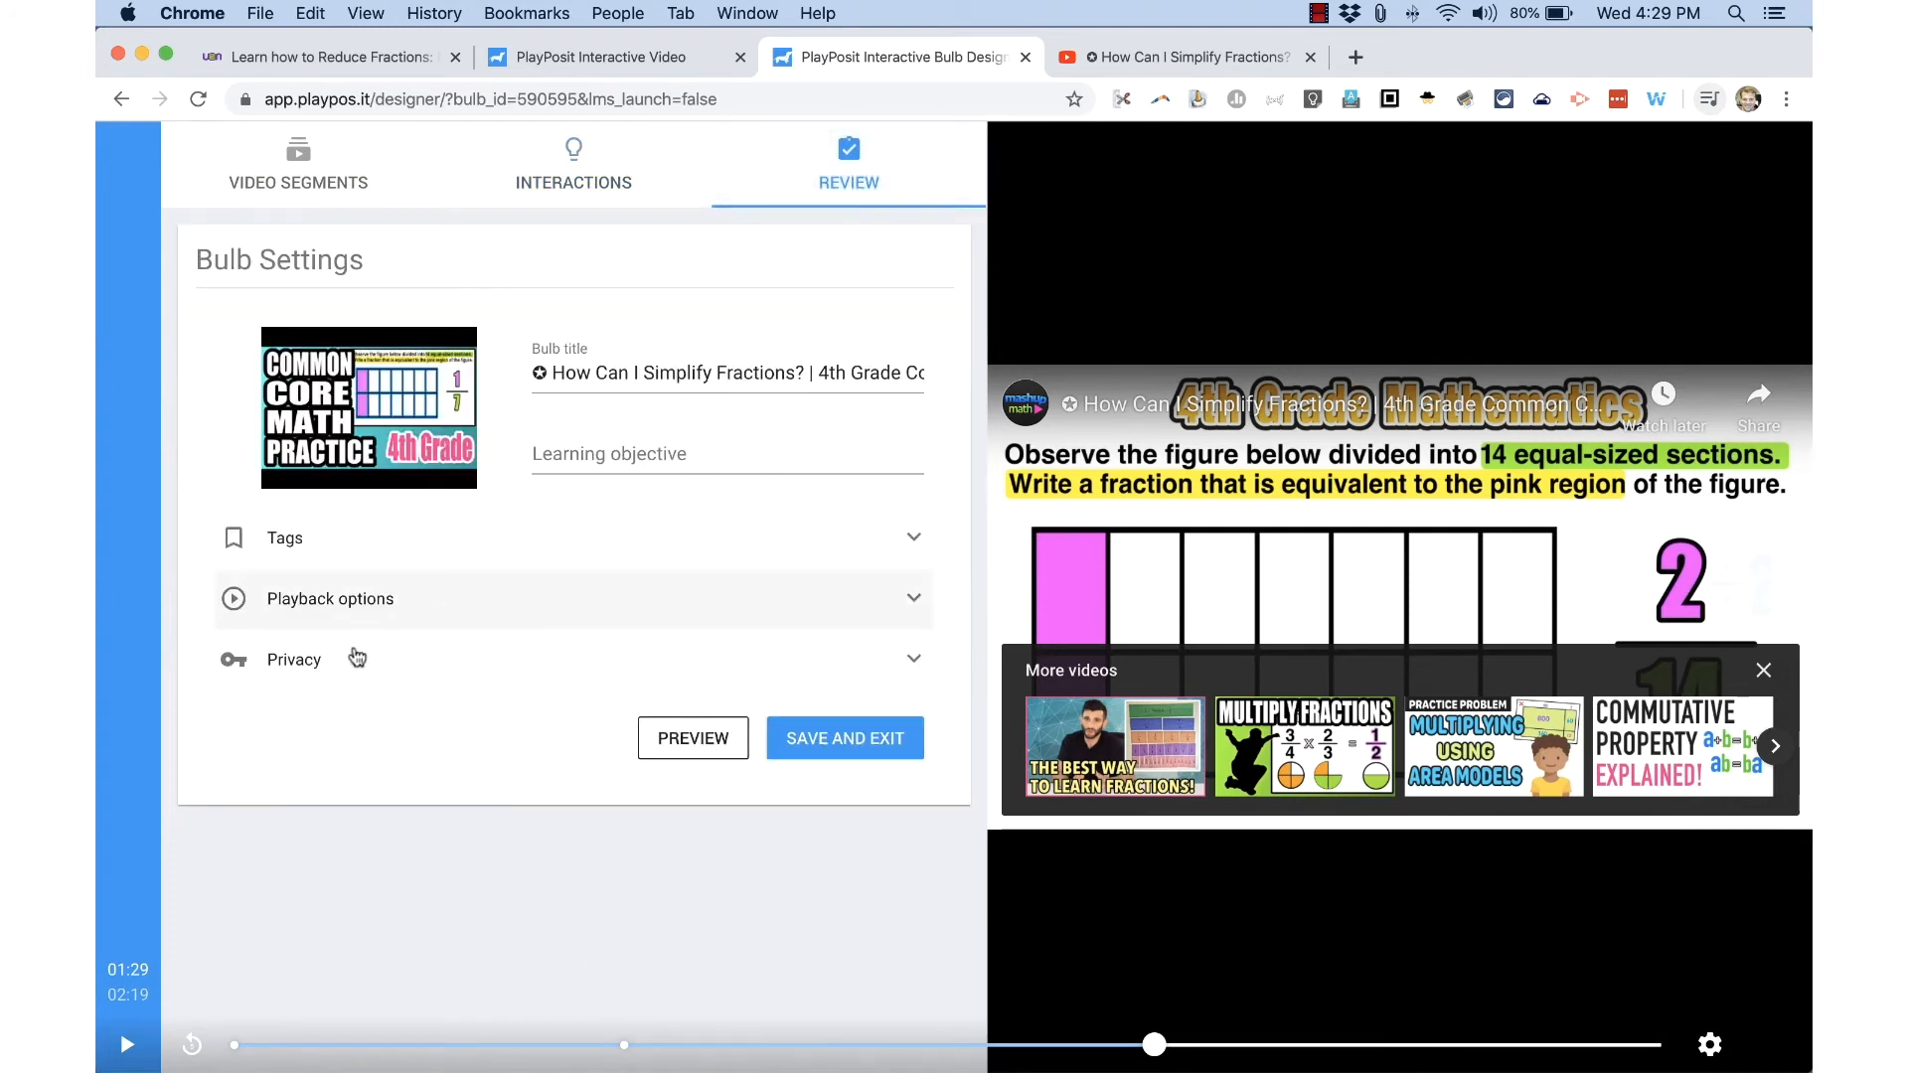
pyautogui.click(329, 597)
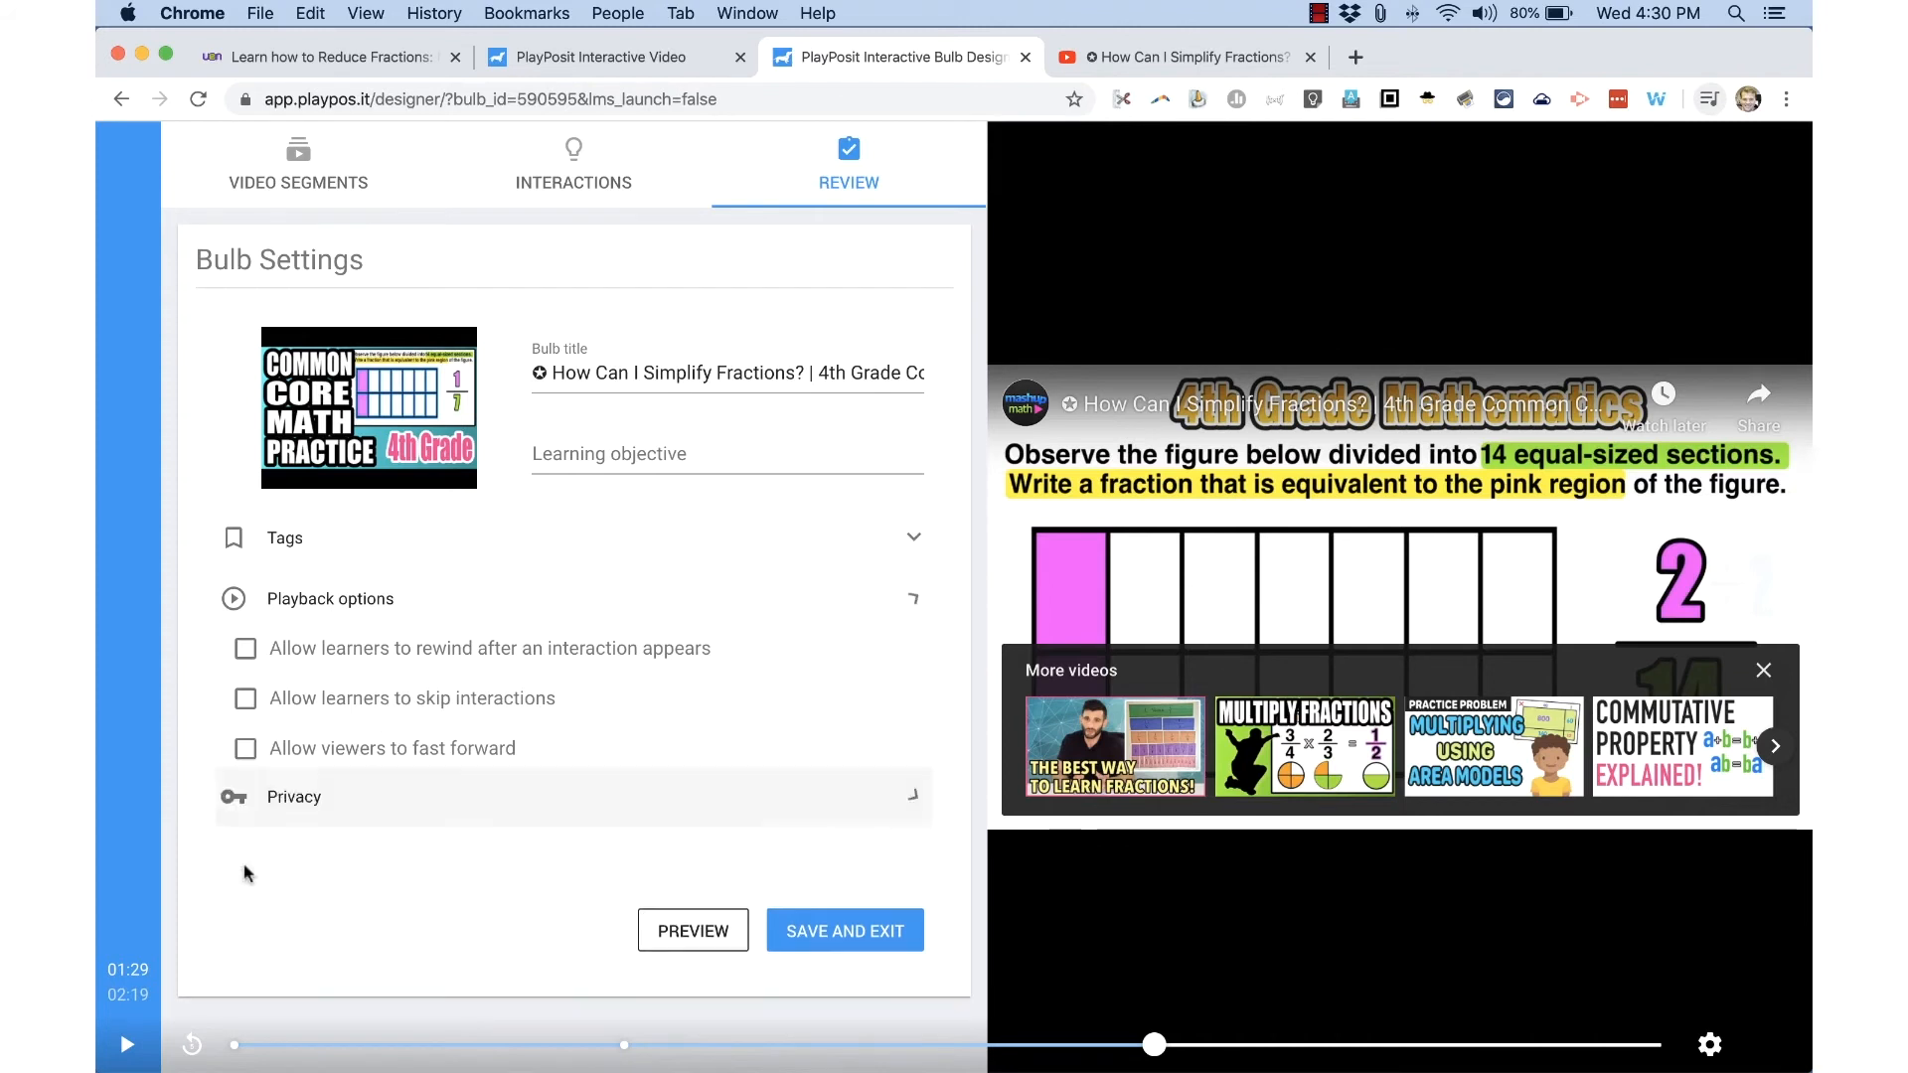
pyautogui.click(292, 796)
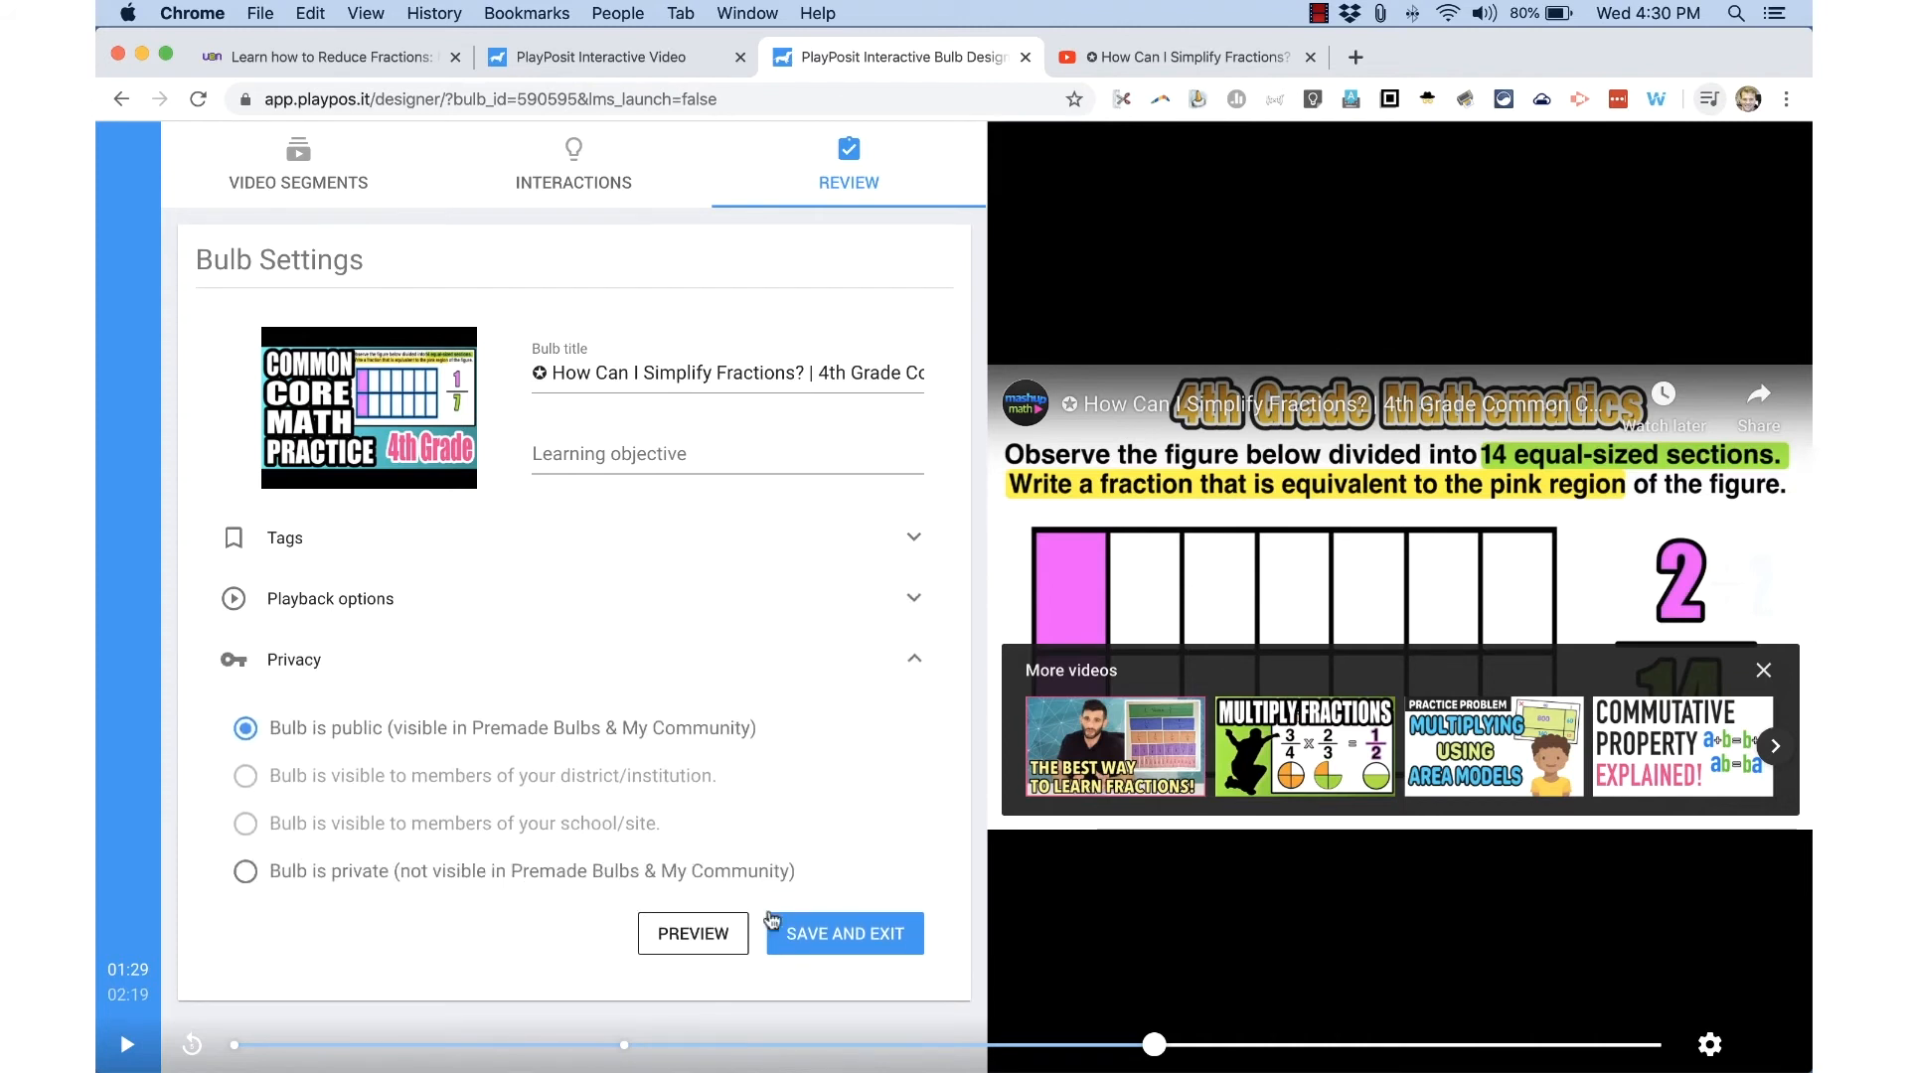
pyautogui.click(844, 933)
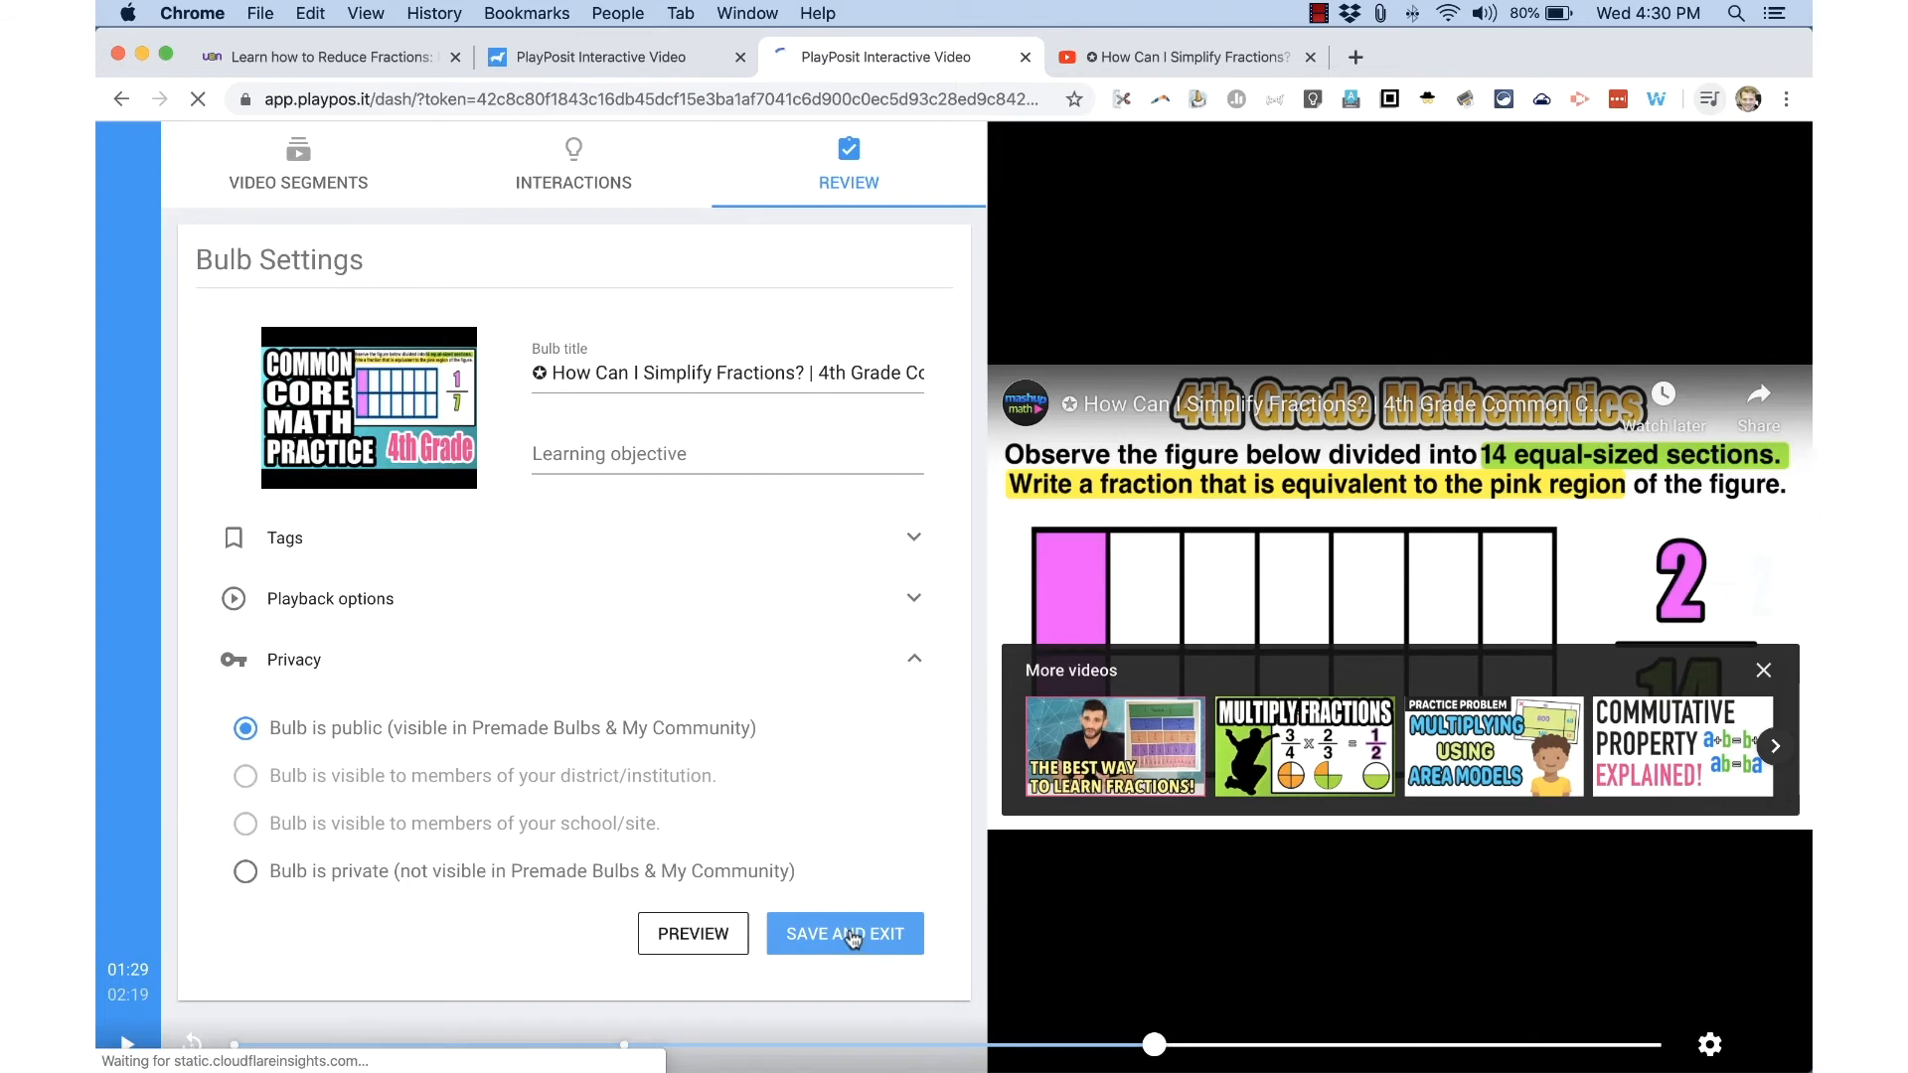
pyautogui.click(844, 933)
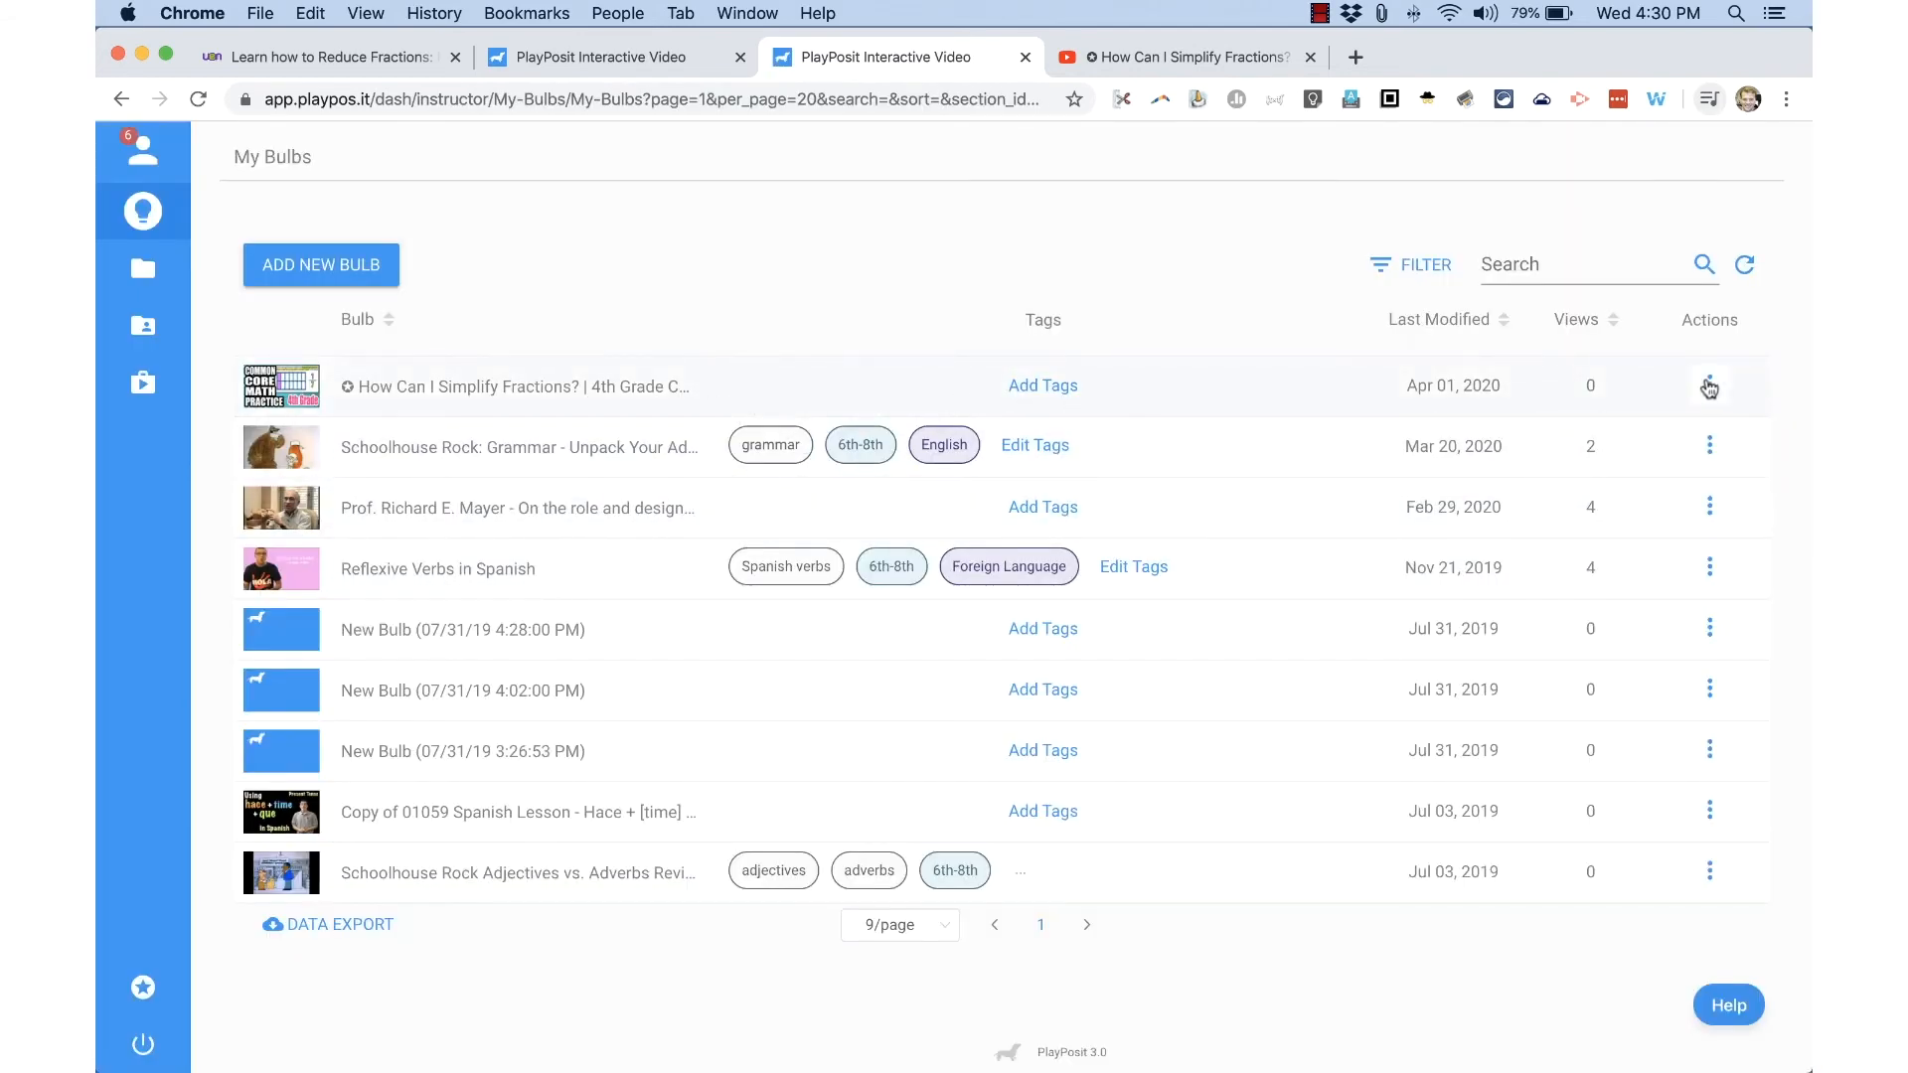
# Share the fractions bulb and turn on Show Embed Code under Advanced settings.
pyautogui.click(1708, 386)
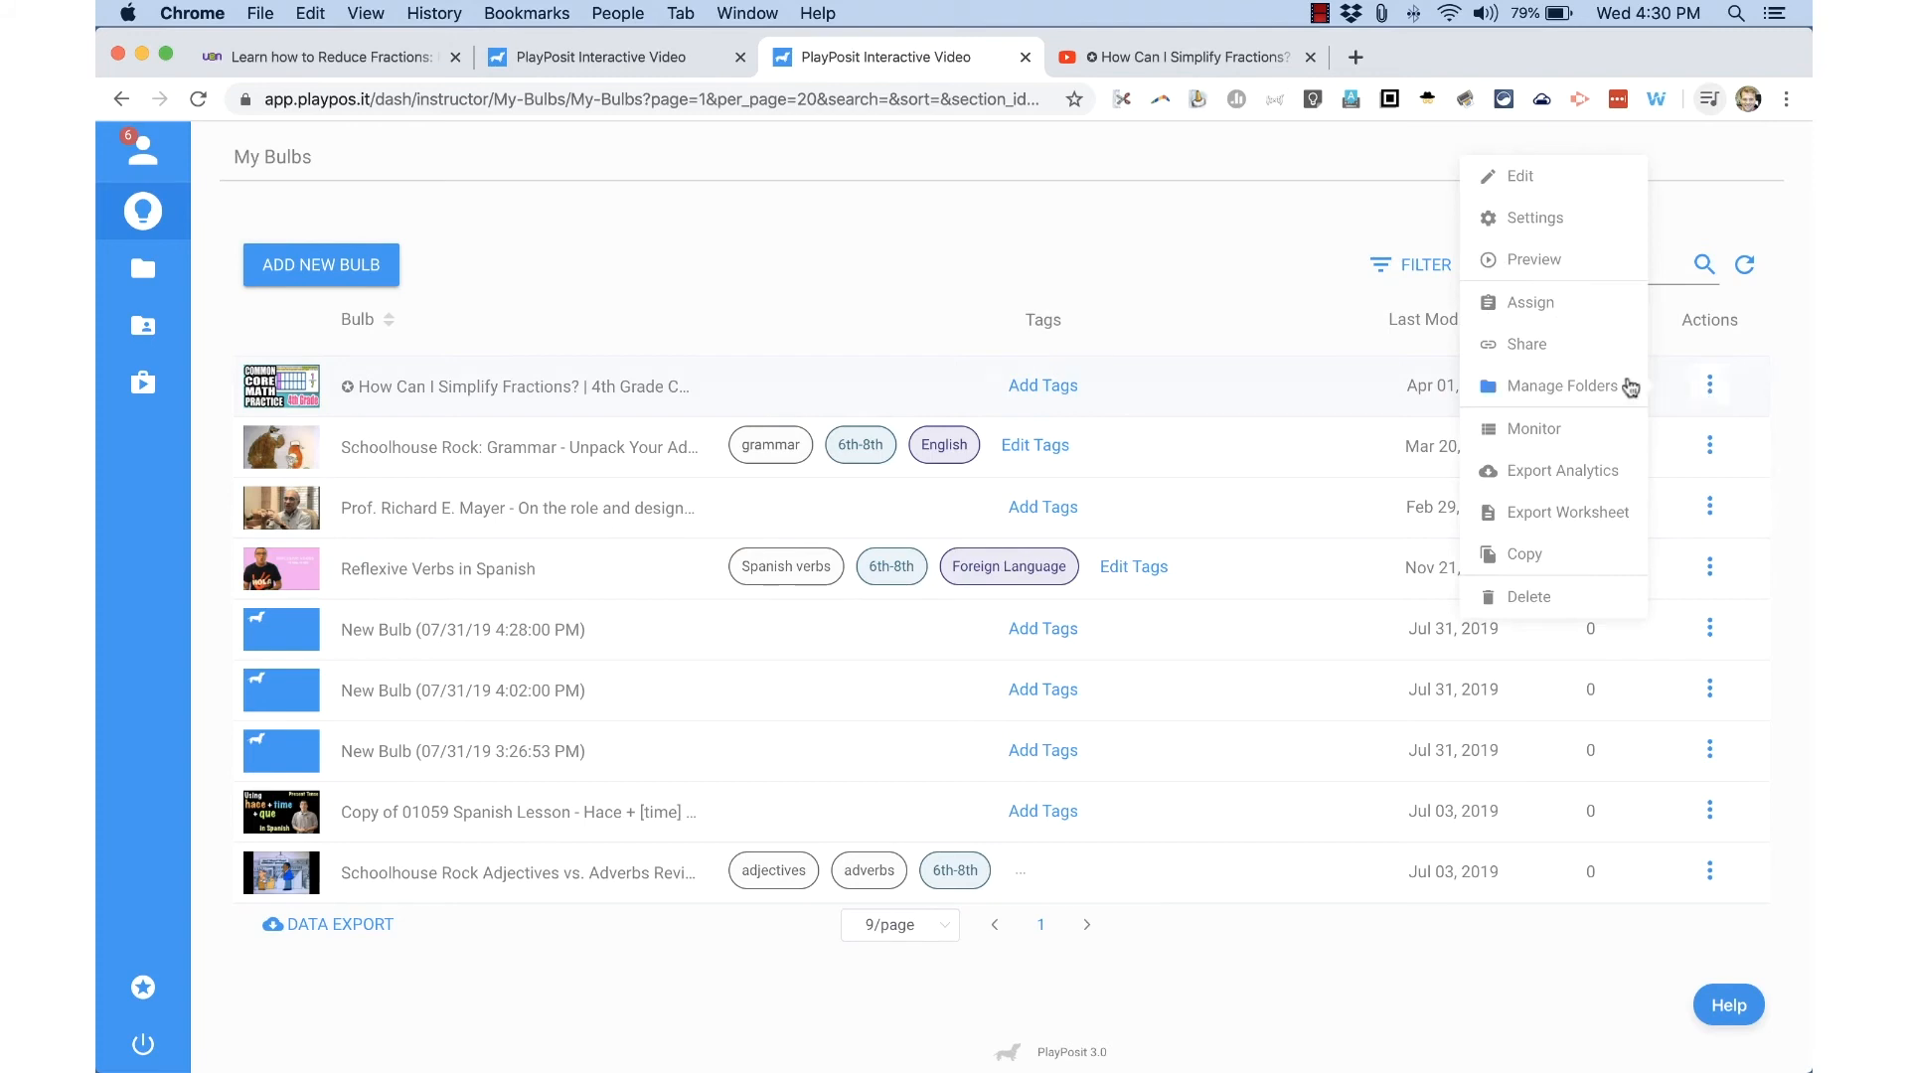
pyautogui.moveTo(1530, 302)
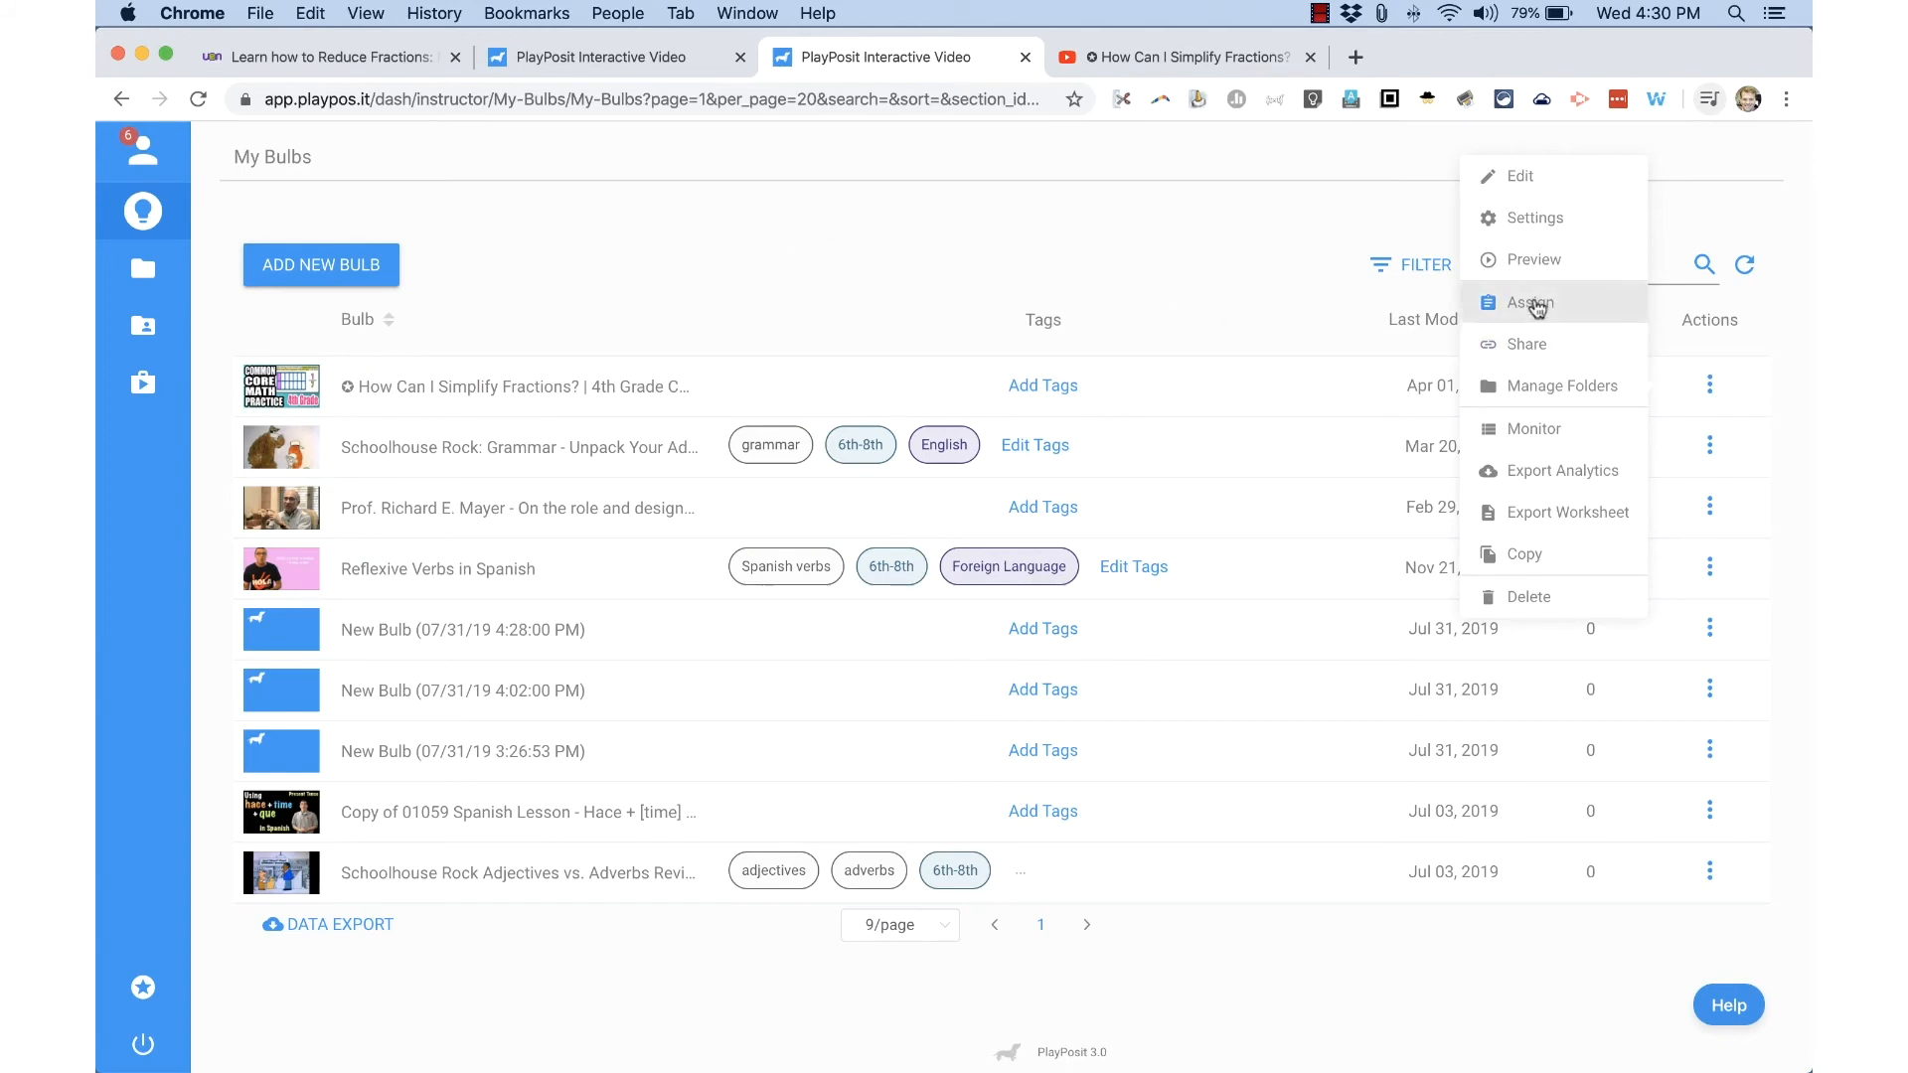
pyautogui.moveTo(1527, 345)
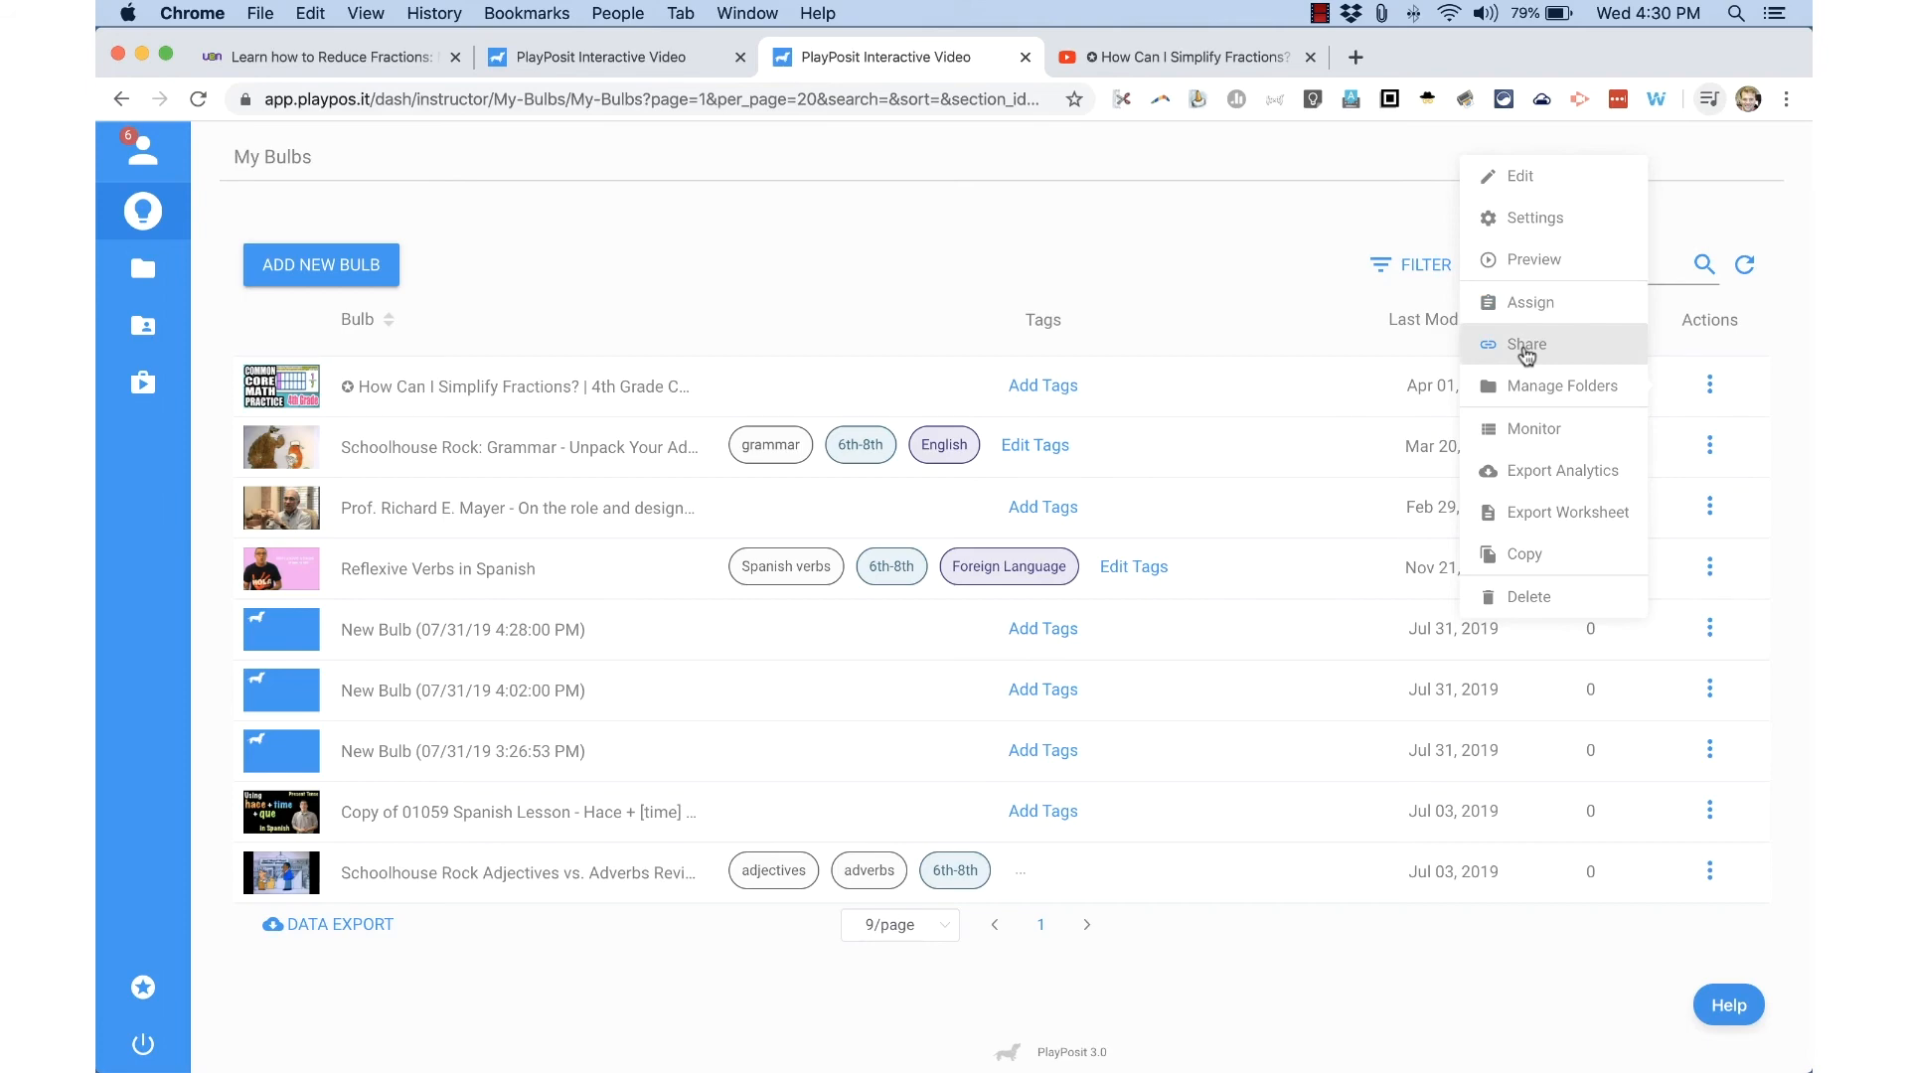
pyautogui.click(1528, 343)
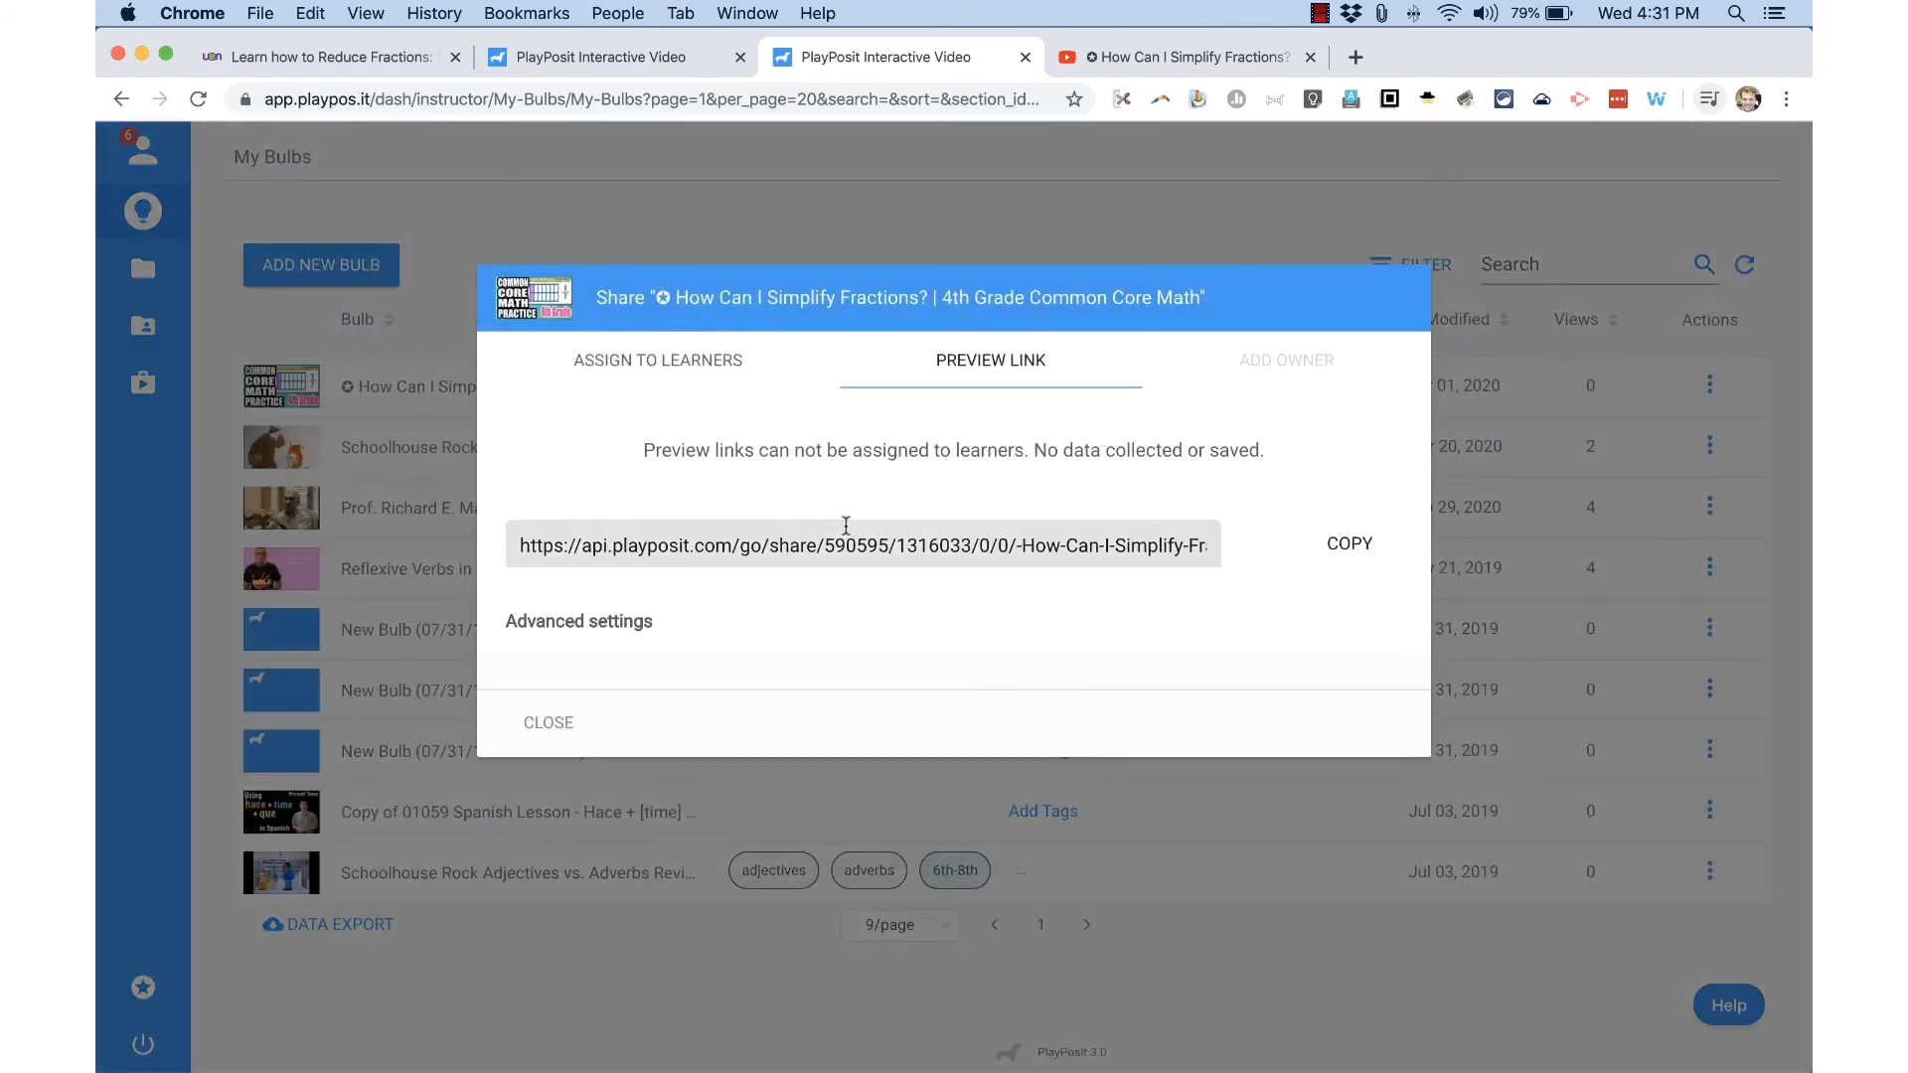
pyautogui.click(580, 620)
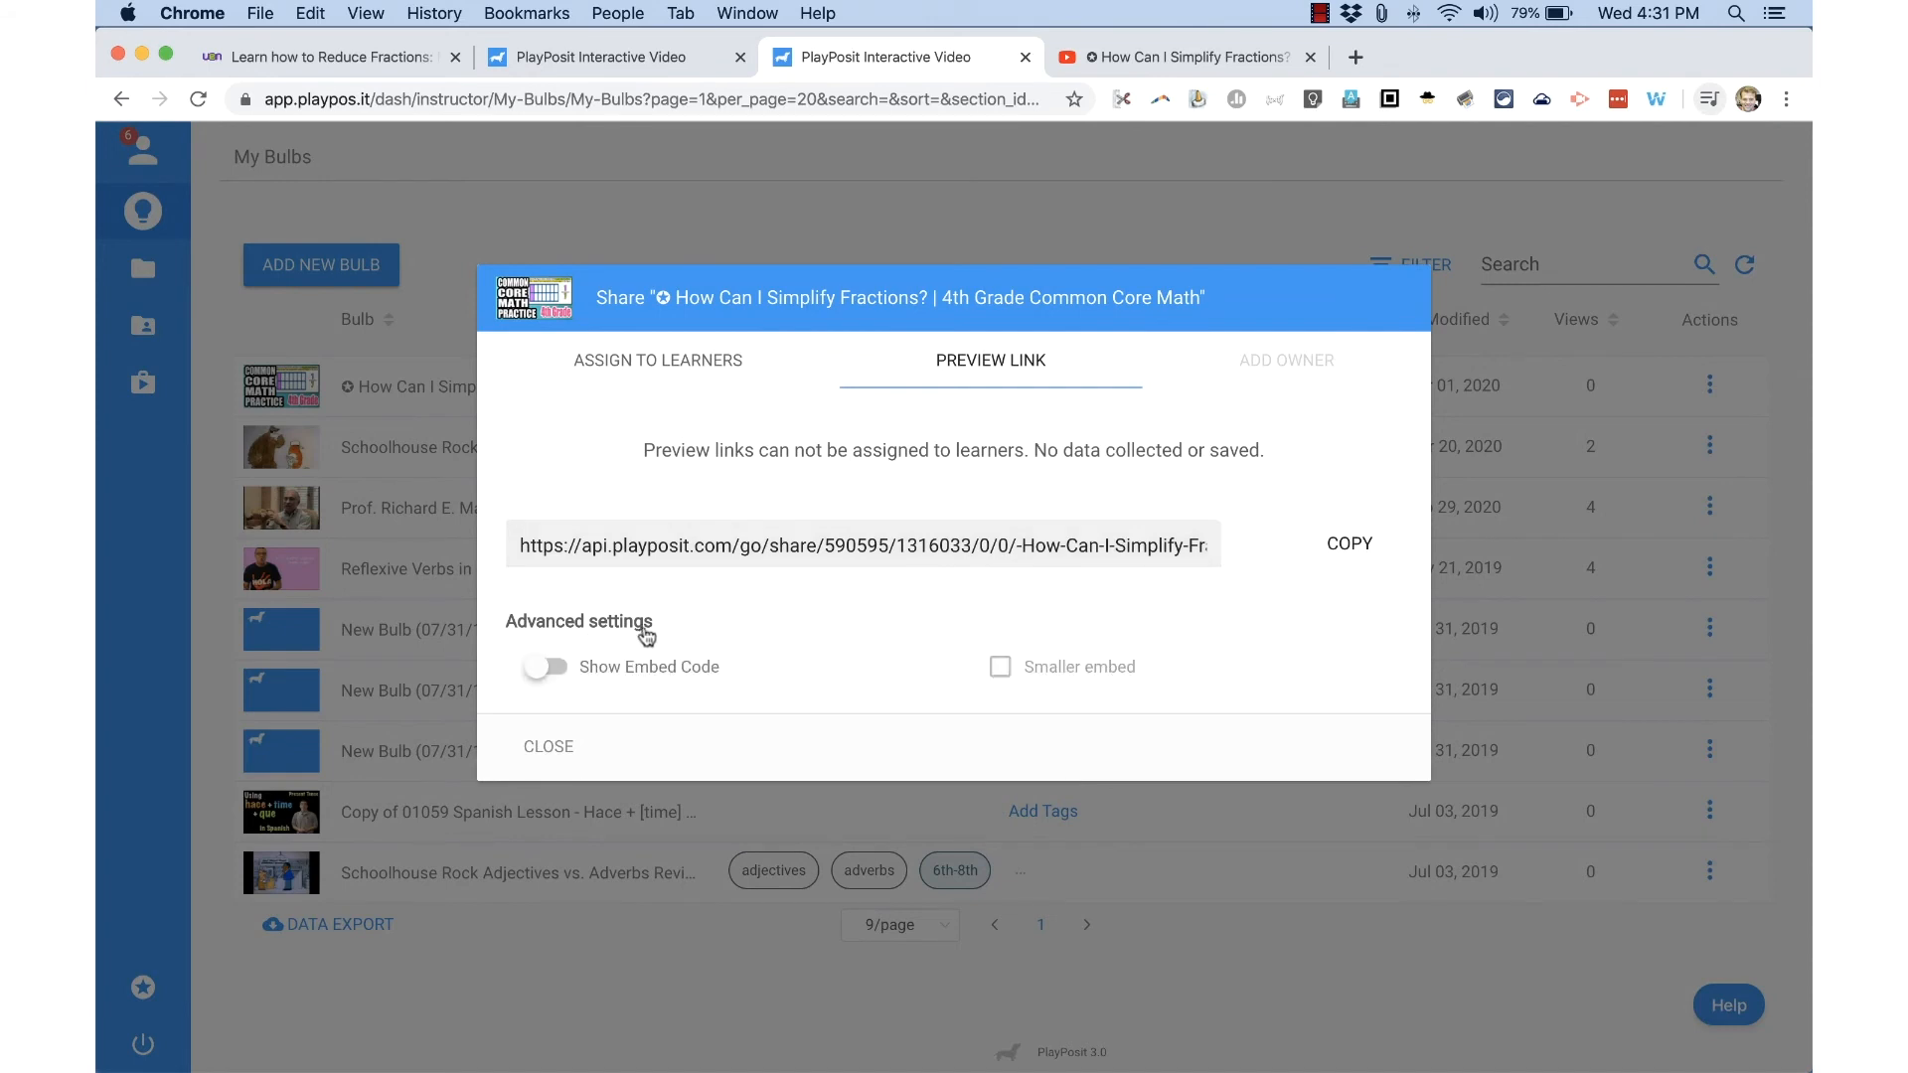
pyautogui.click(544, 667)
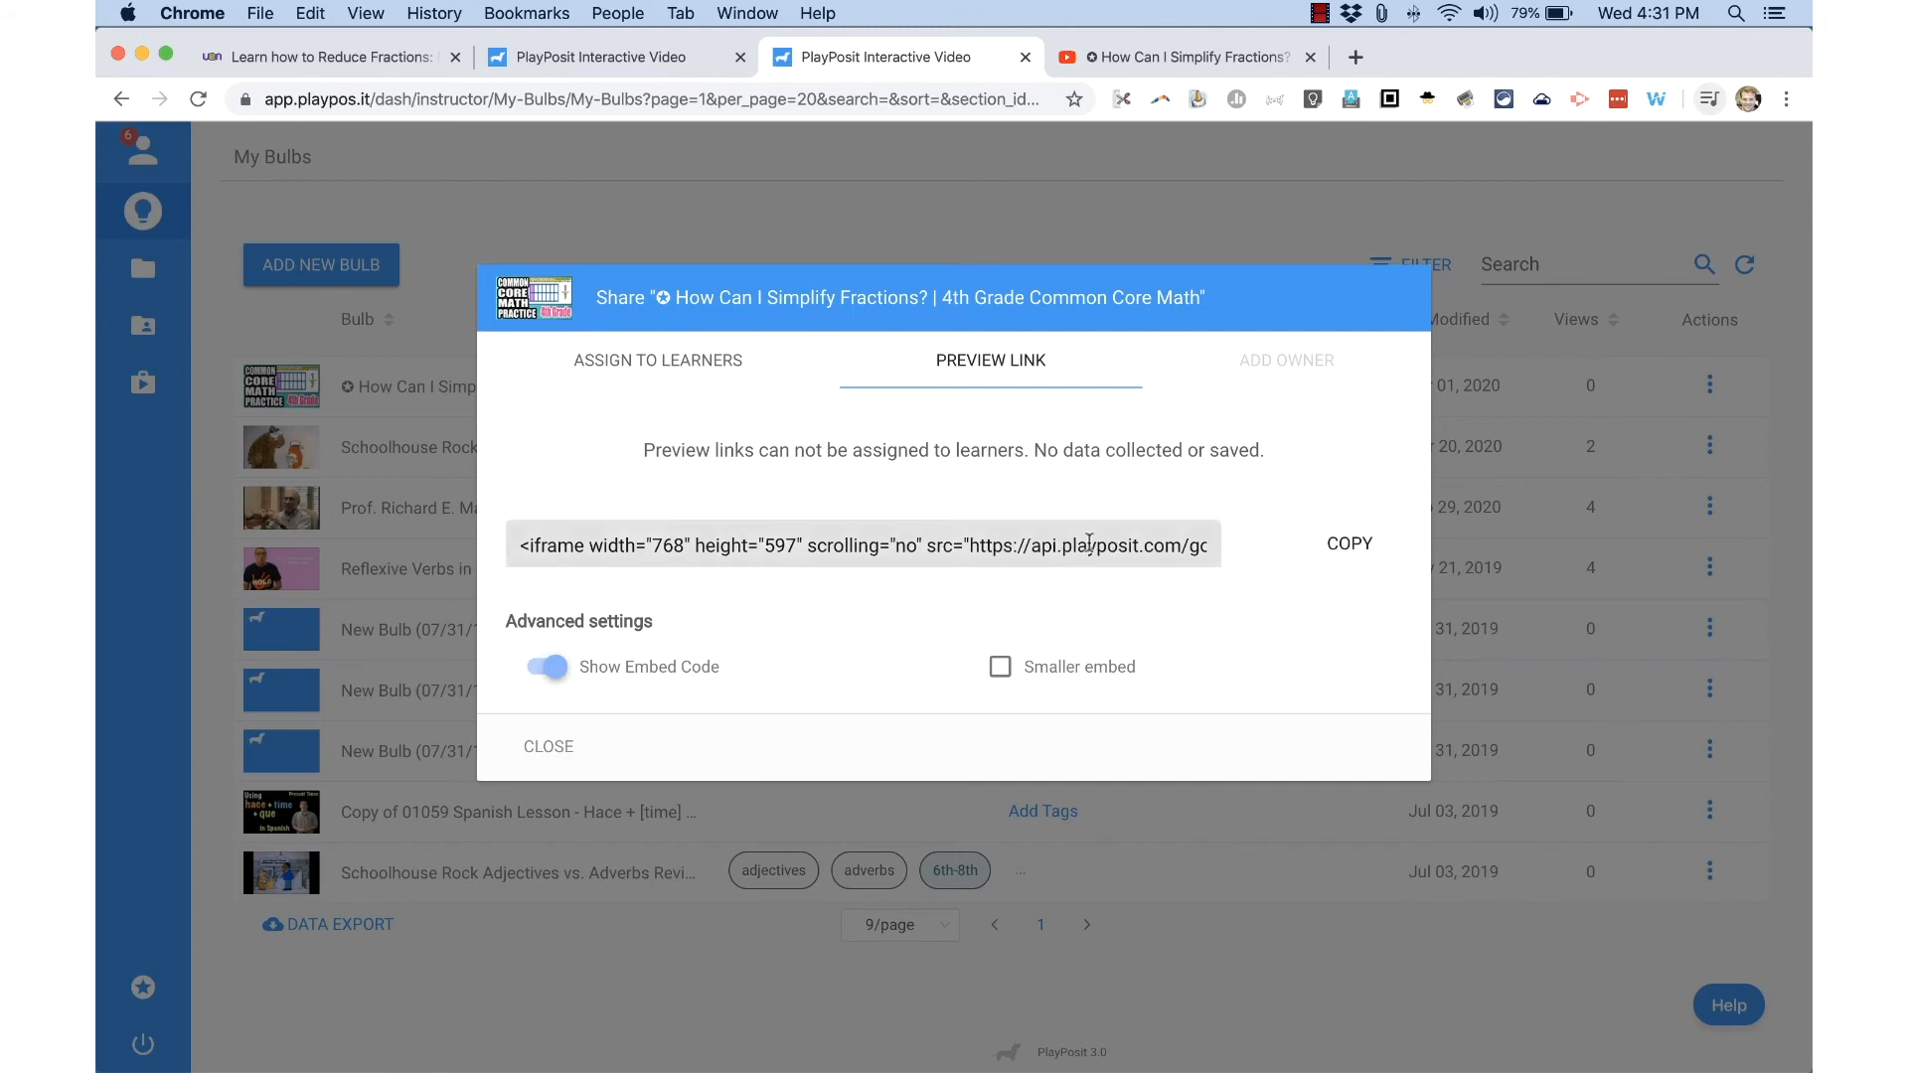
# Paste the bulb's iframe code into the Reduce Fractions page's HTML editor and save.
pyautogui.click(329, 56)
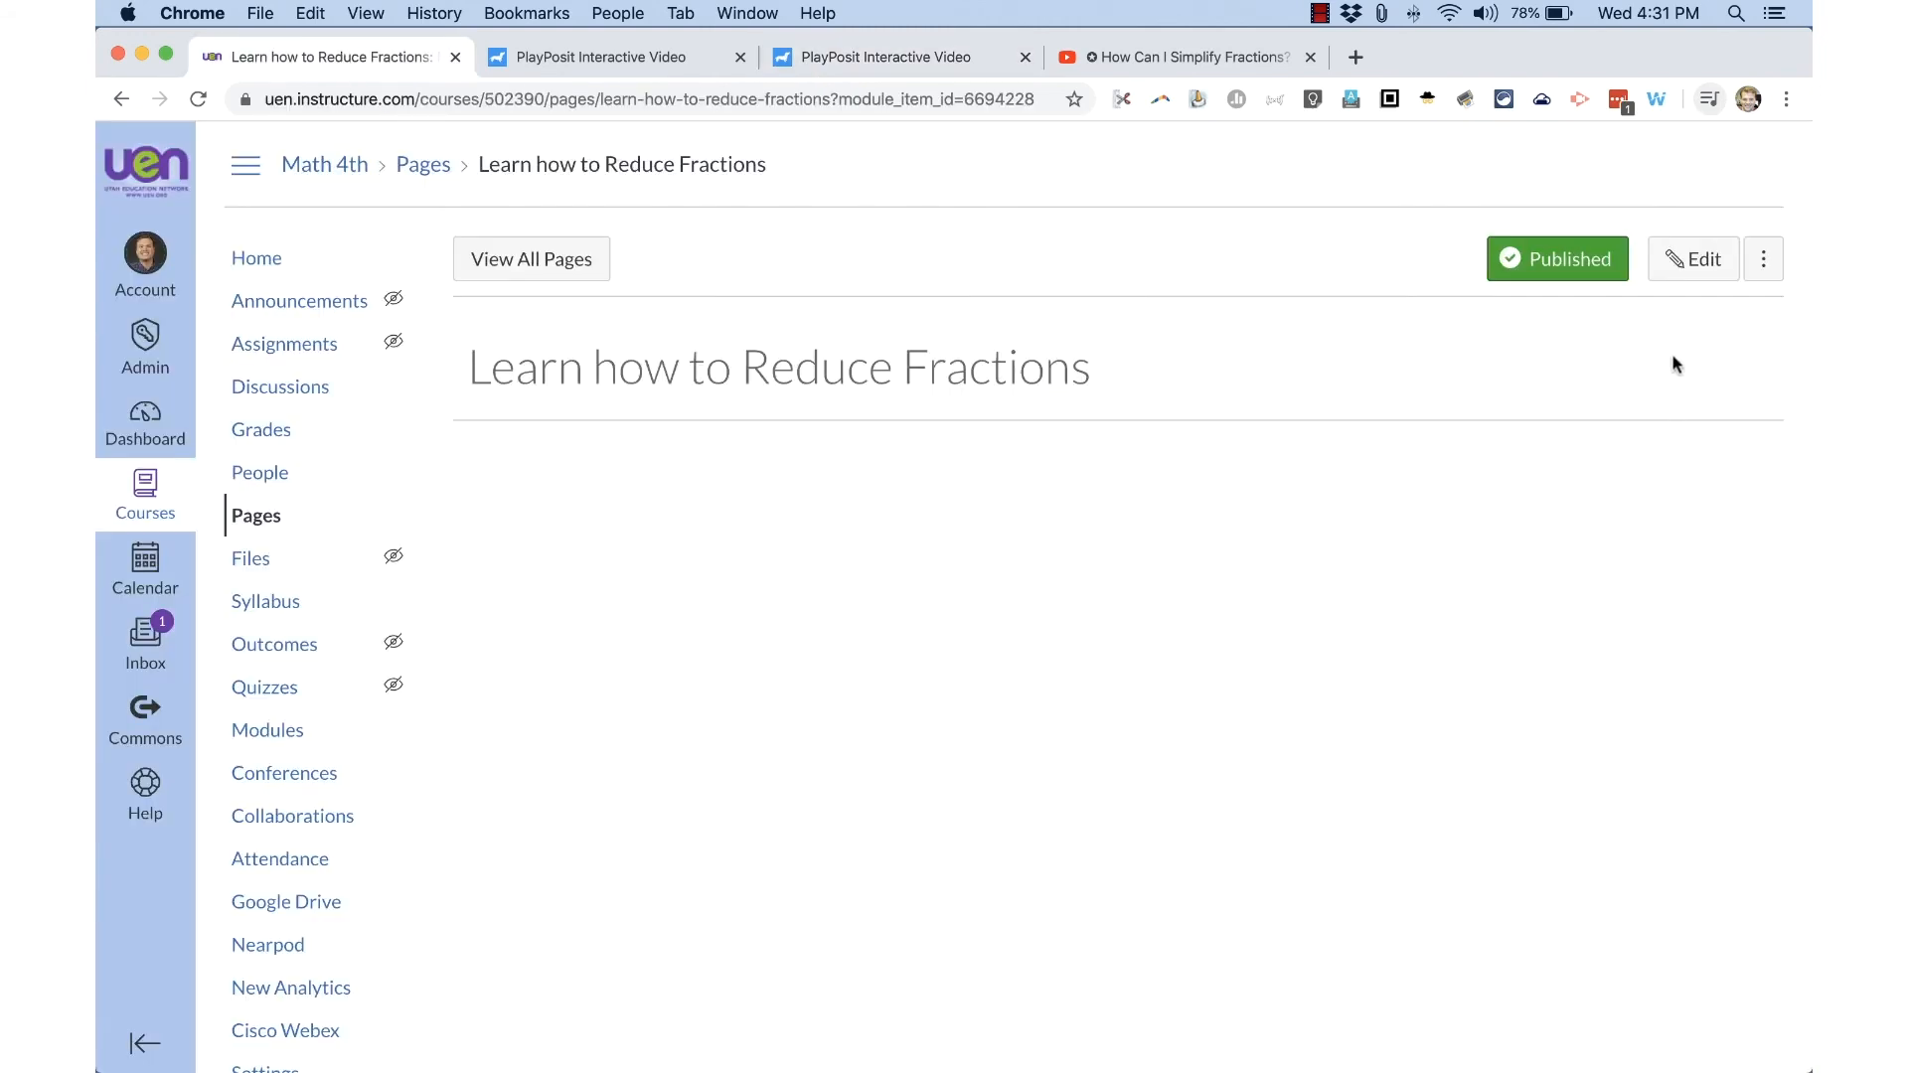
pyautogui.click(1691, 258)
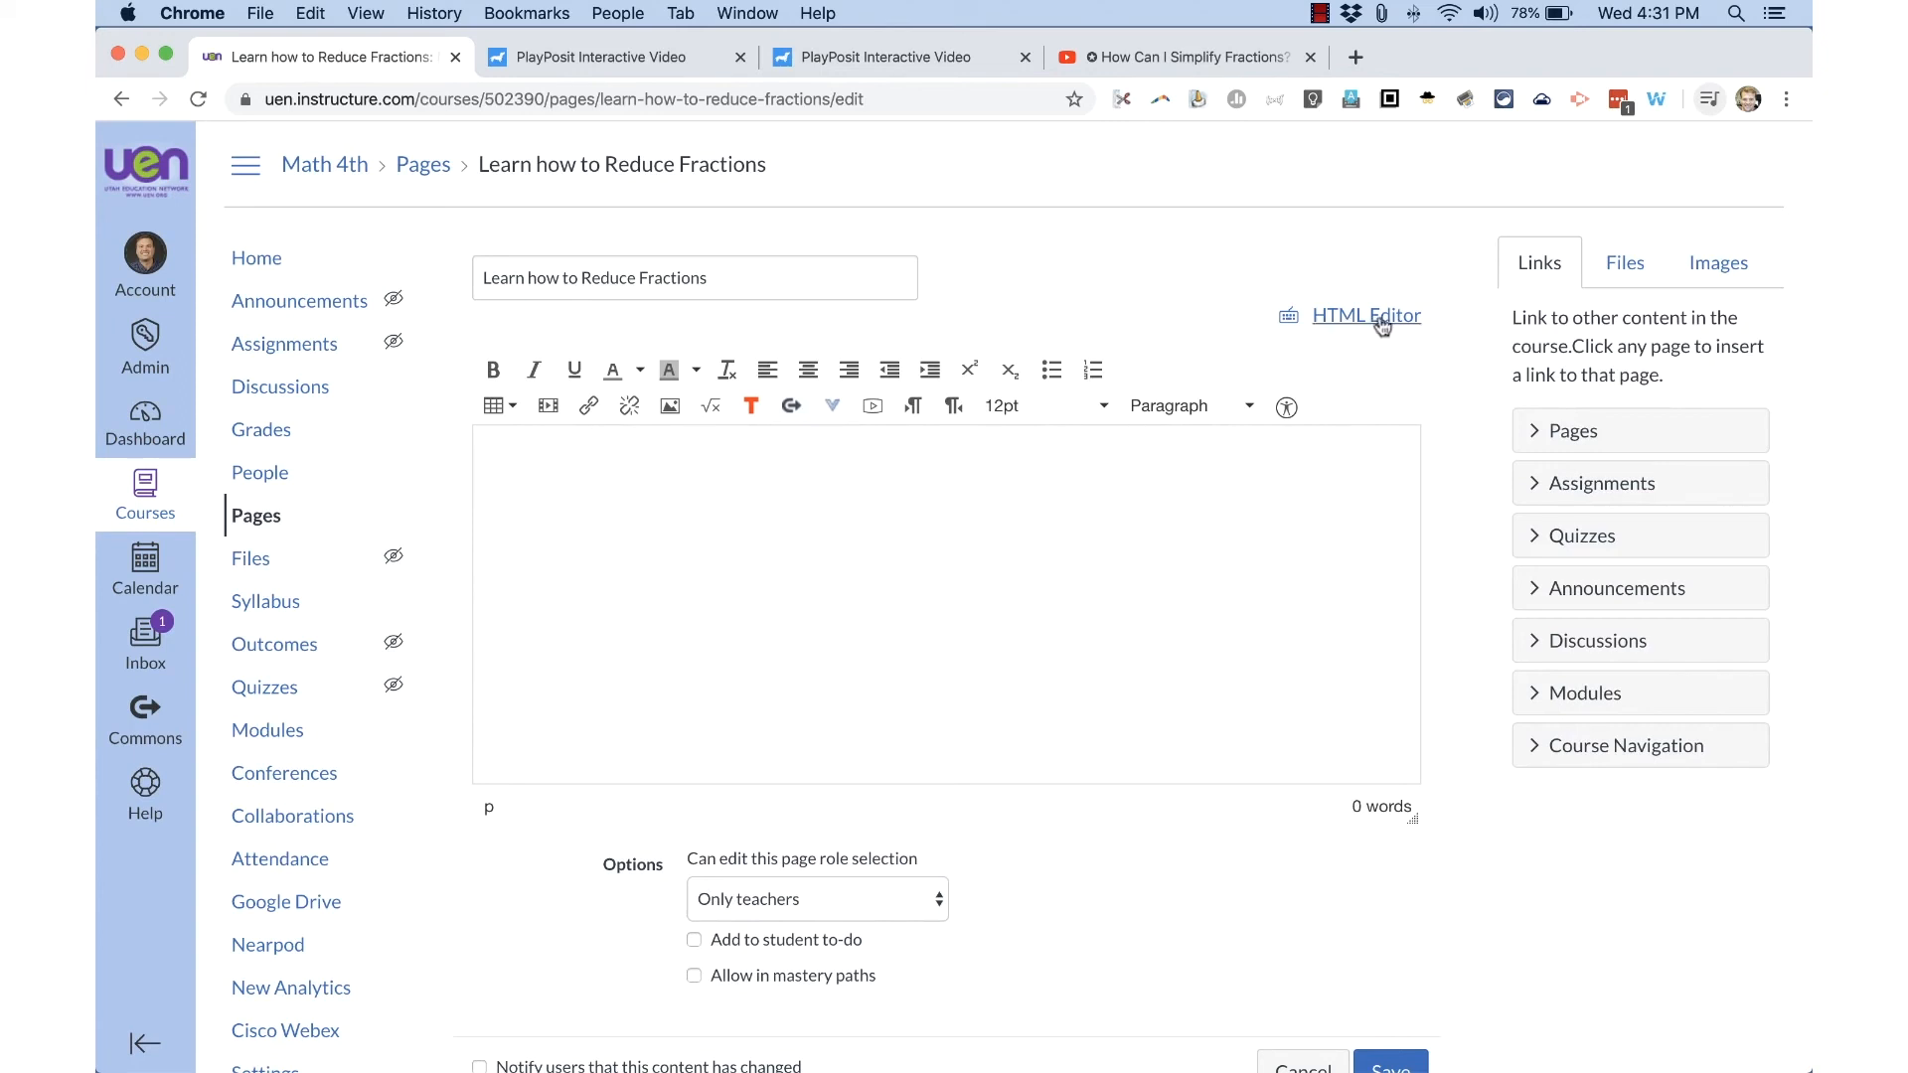
pyautogui.click(1362, 315)
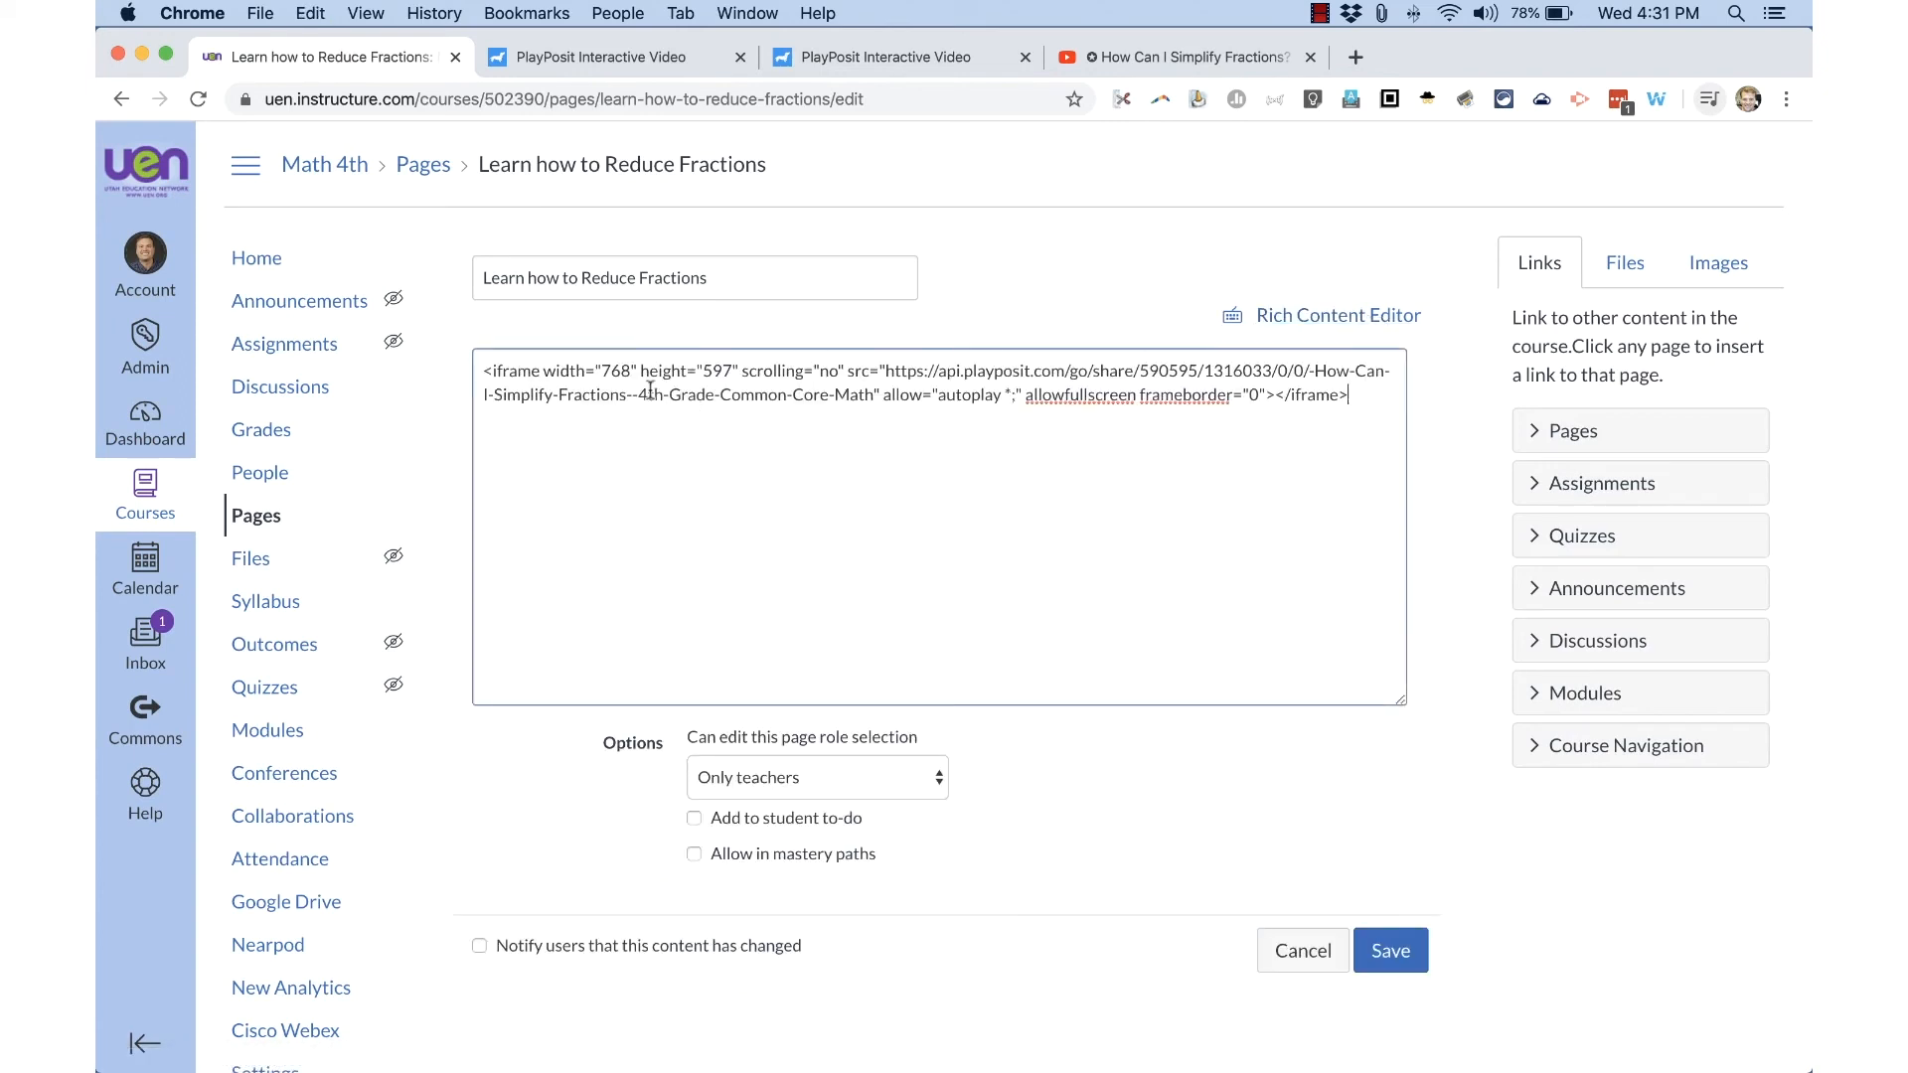
pyautogui.click(1389, 950)
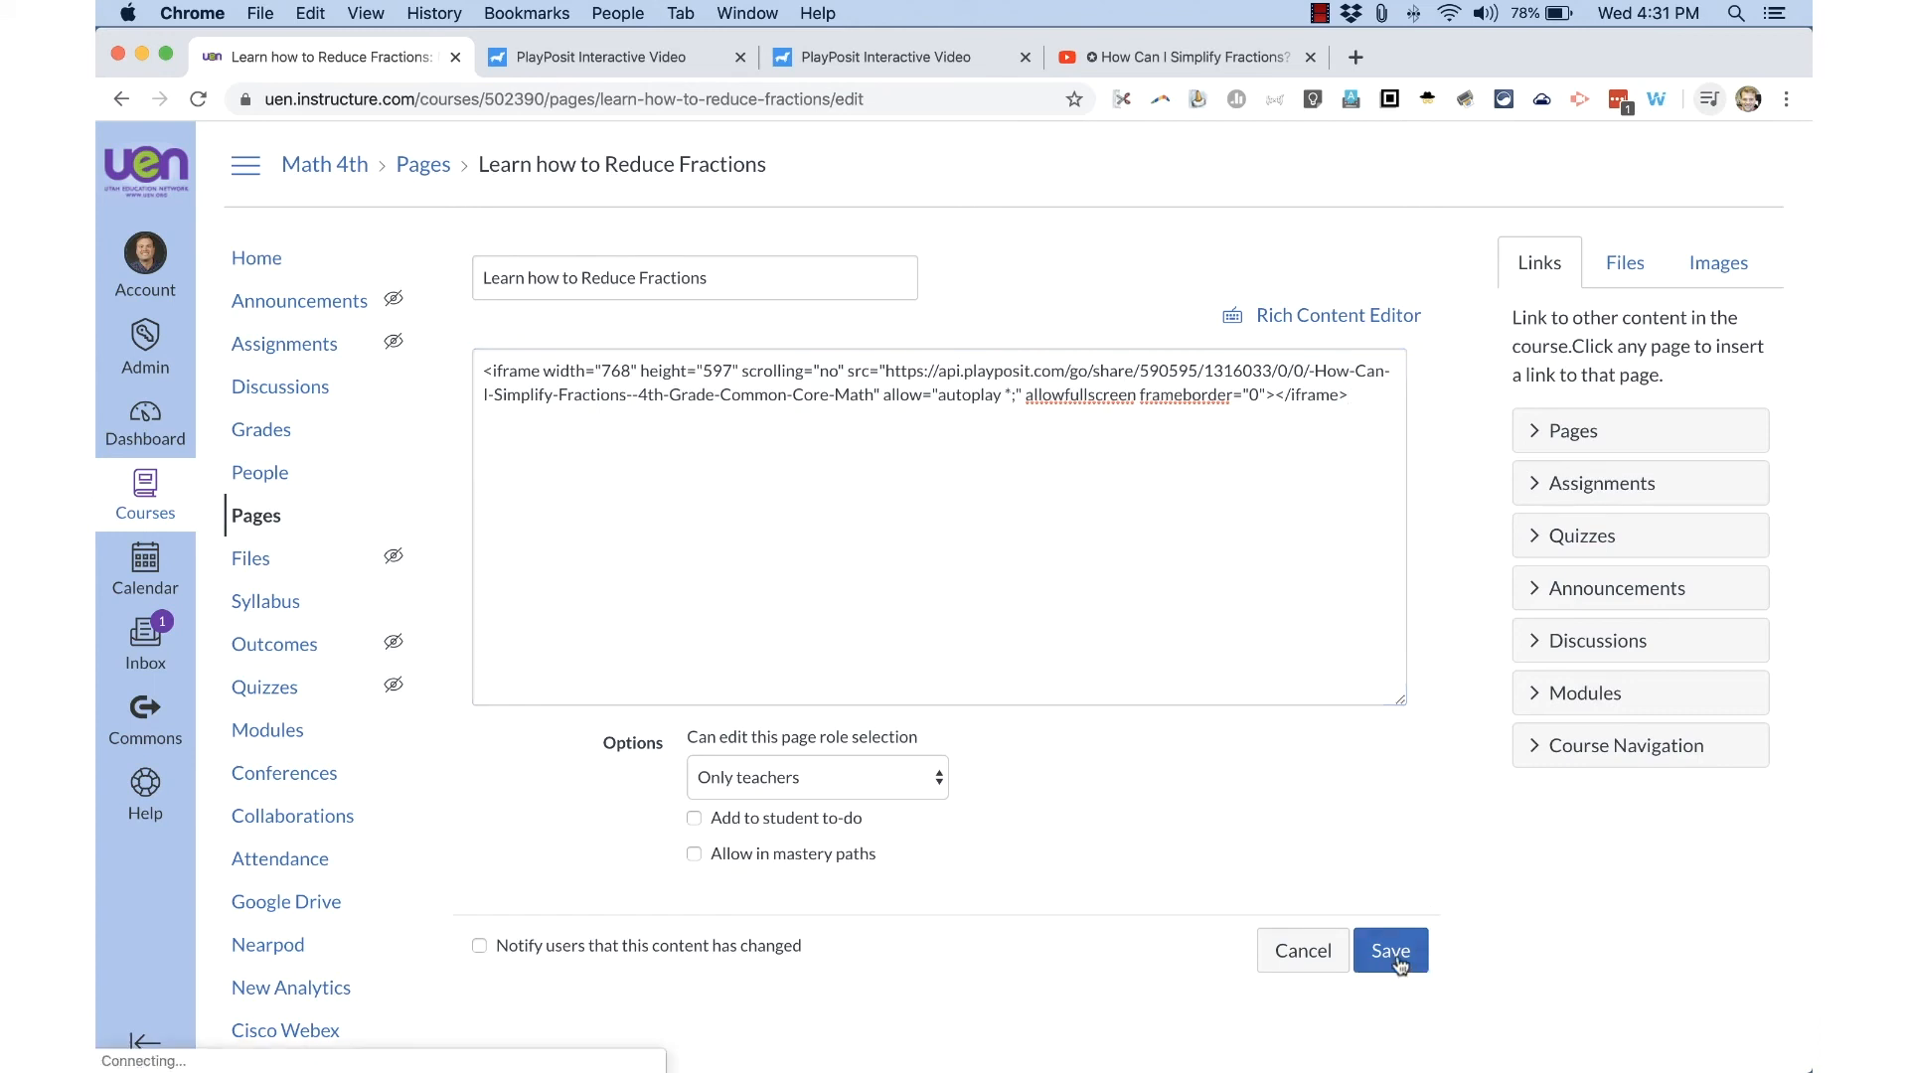
pyautogui.click(1388, 950)
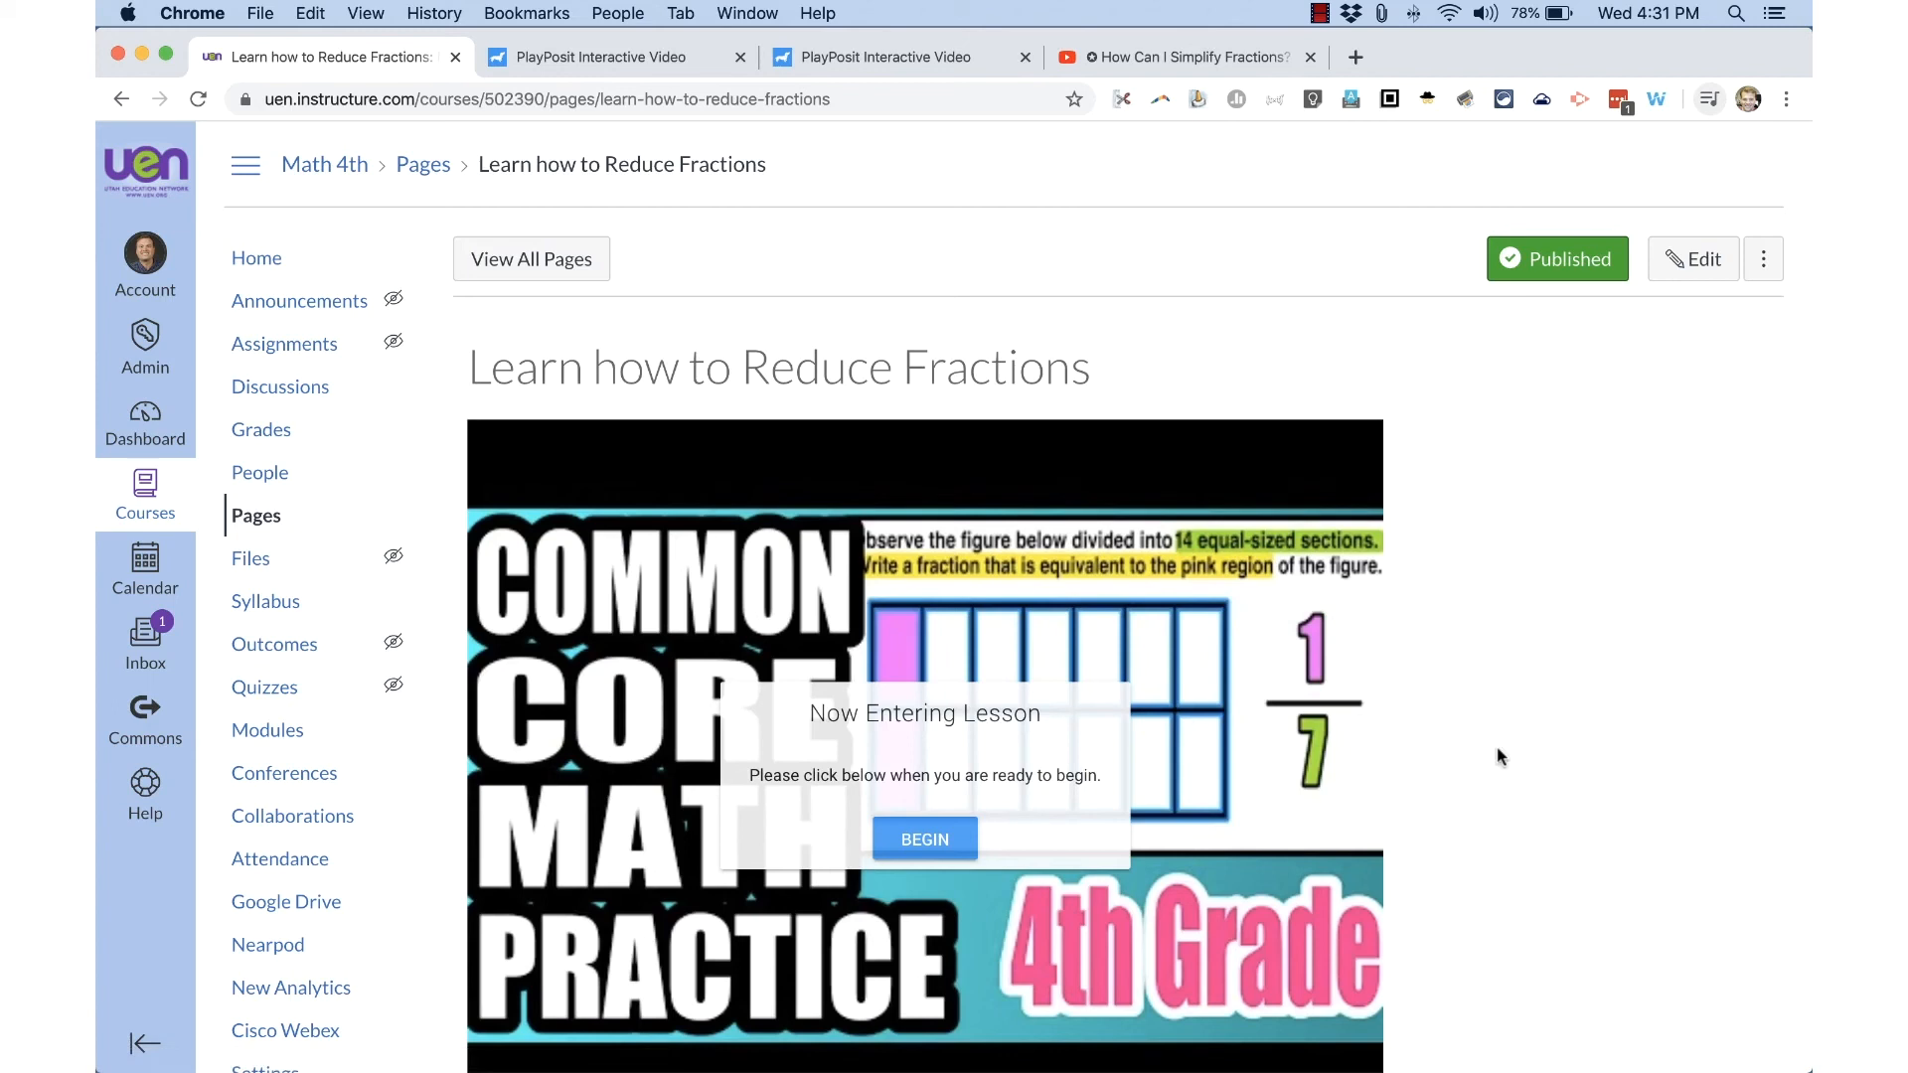
pyautogui.moveTo(1405, 735)
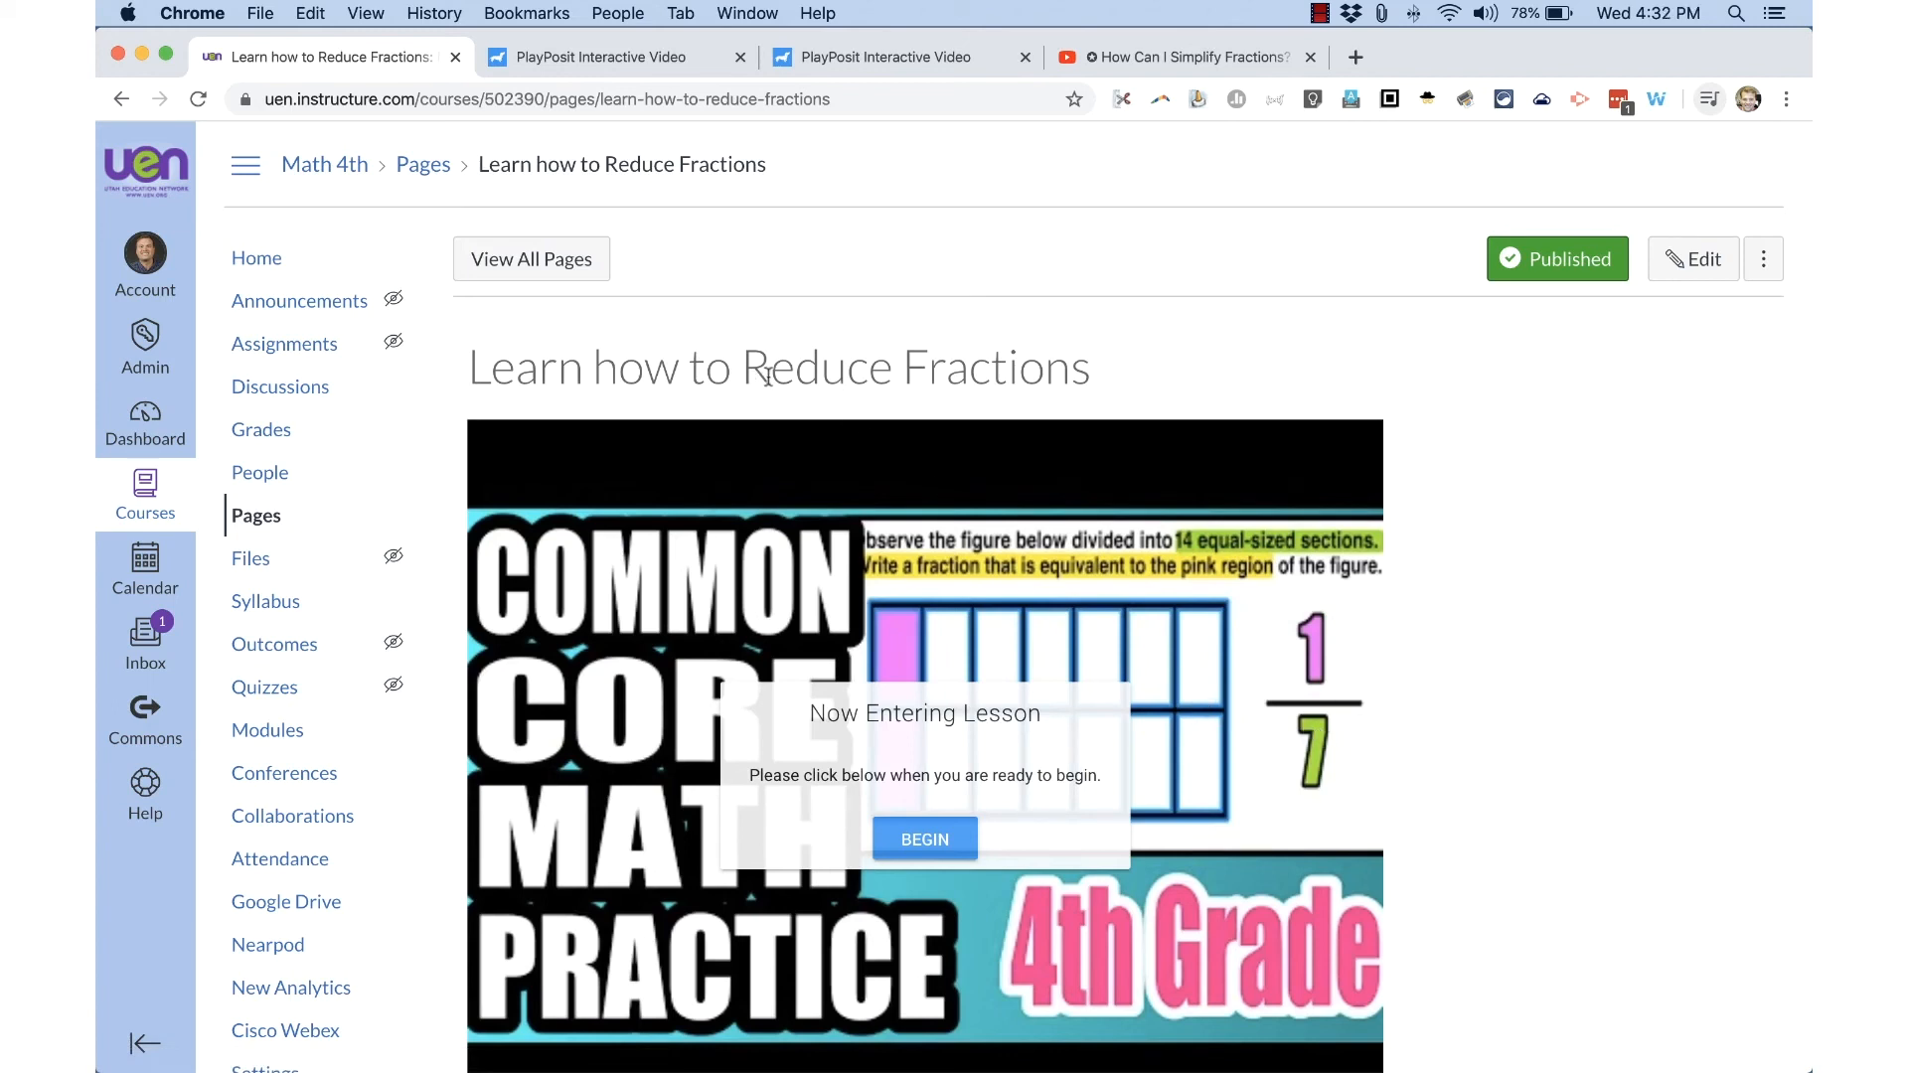
pyautogui.moveTo(1177, 666)
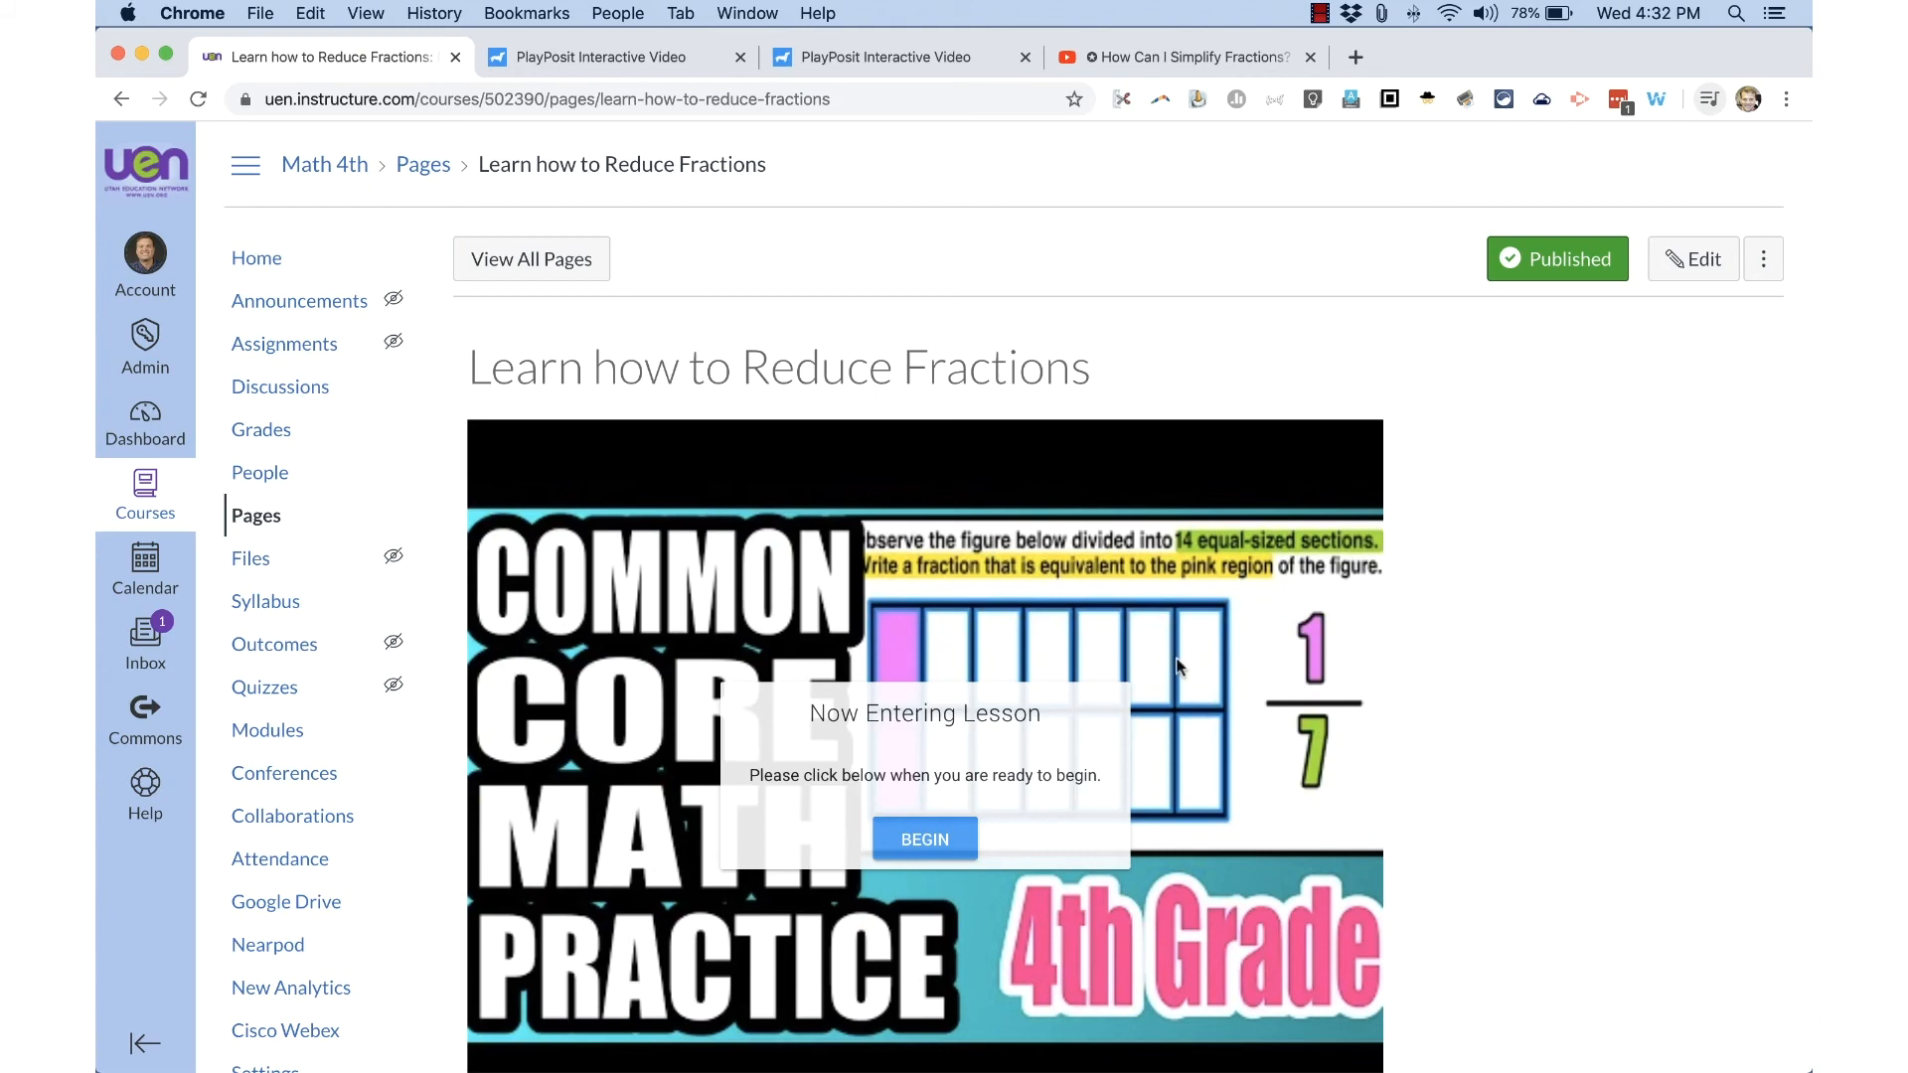
# Begin the embedded lesson and submit a placeholder answer to the comfort question.
pyautogui.click(923, 836)
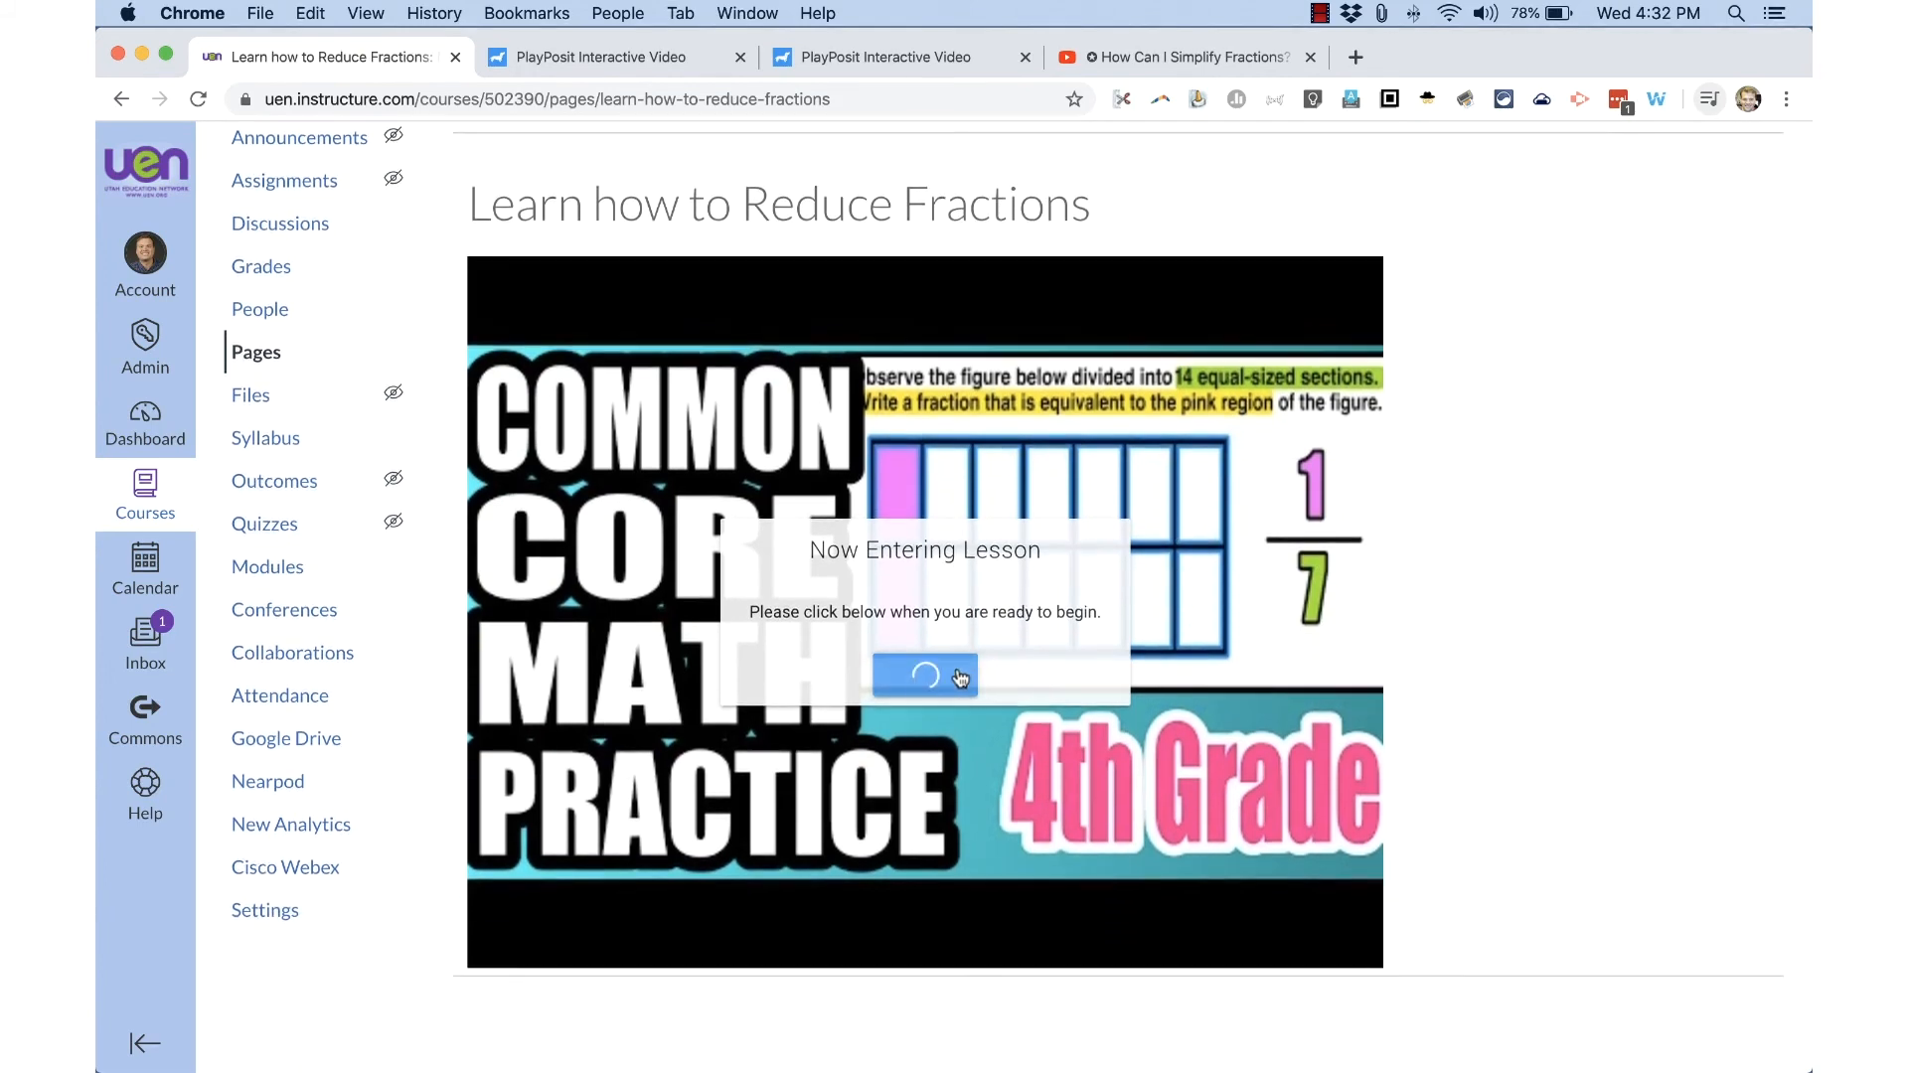
pyautogui.click(924, 676)
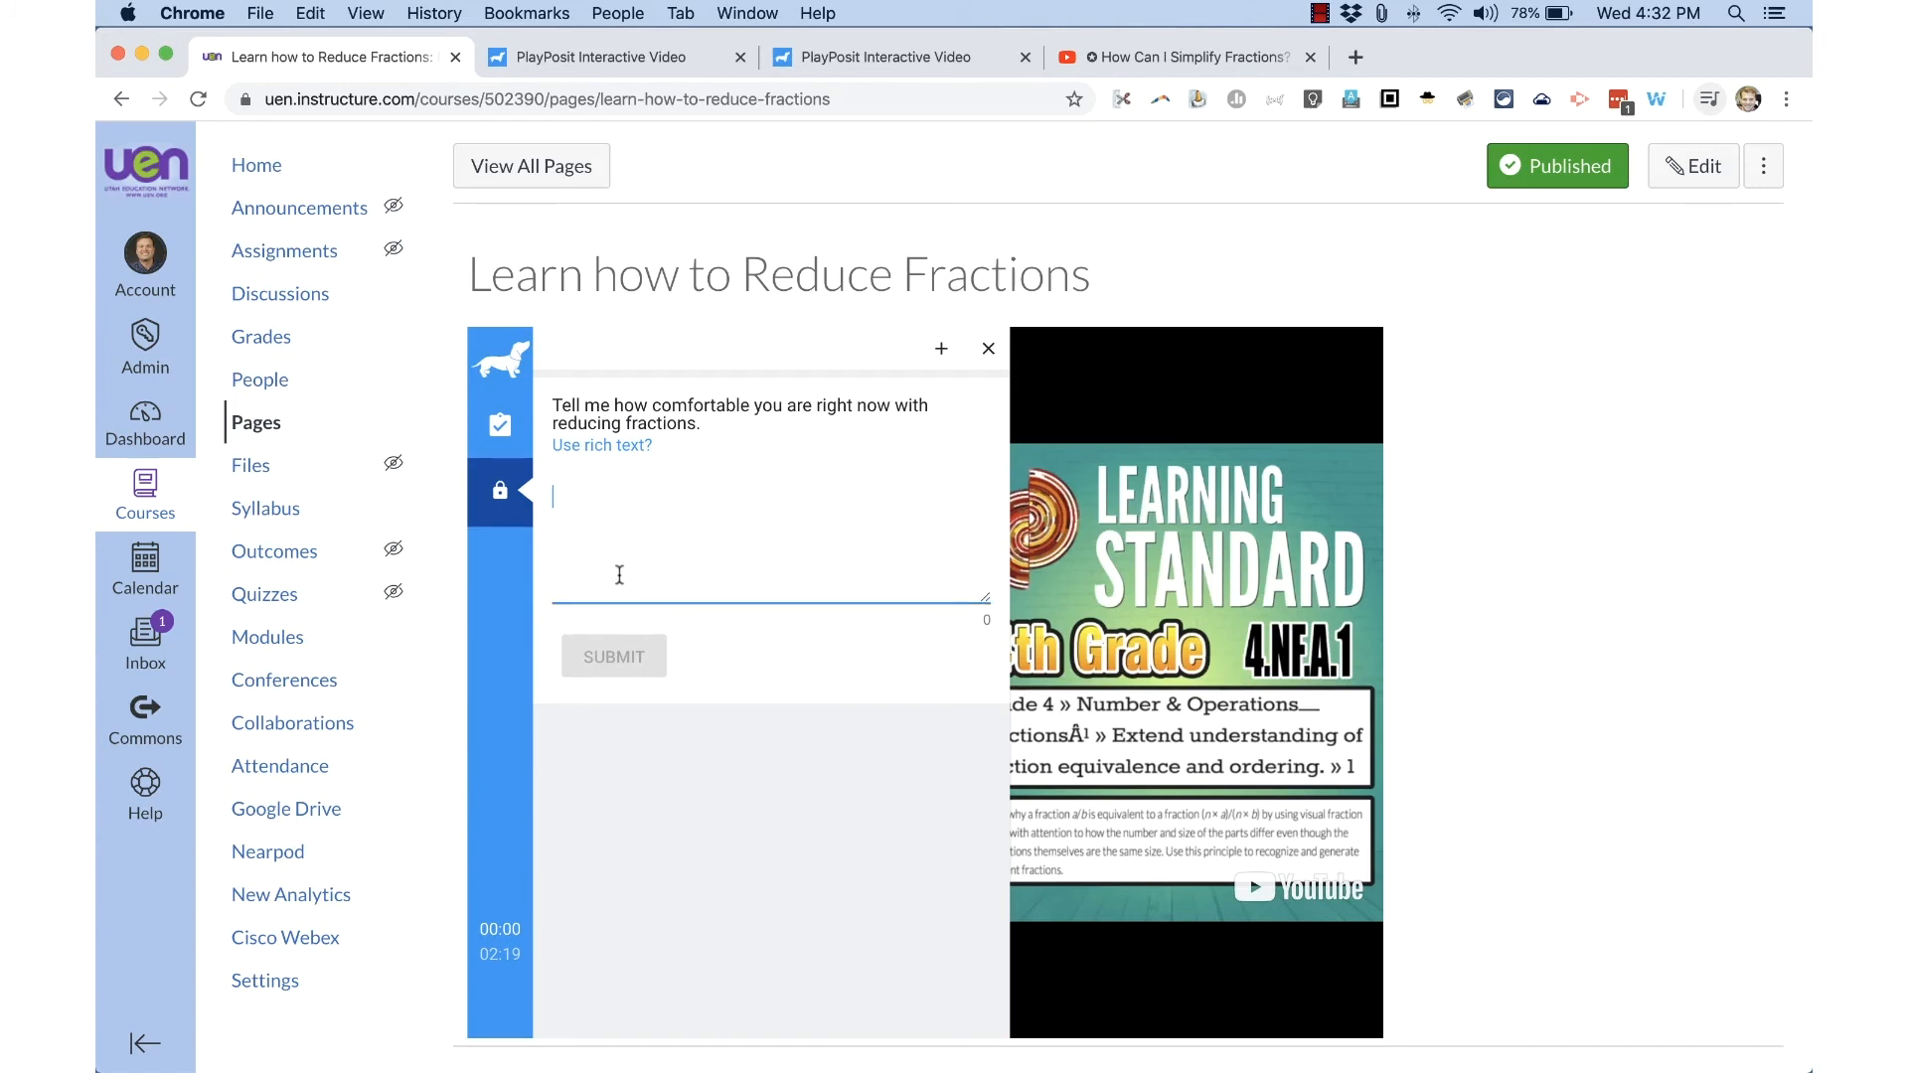
pyautogui.write("asdf;lkasl;d fk'laskdlfk")
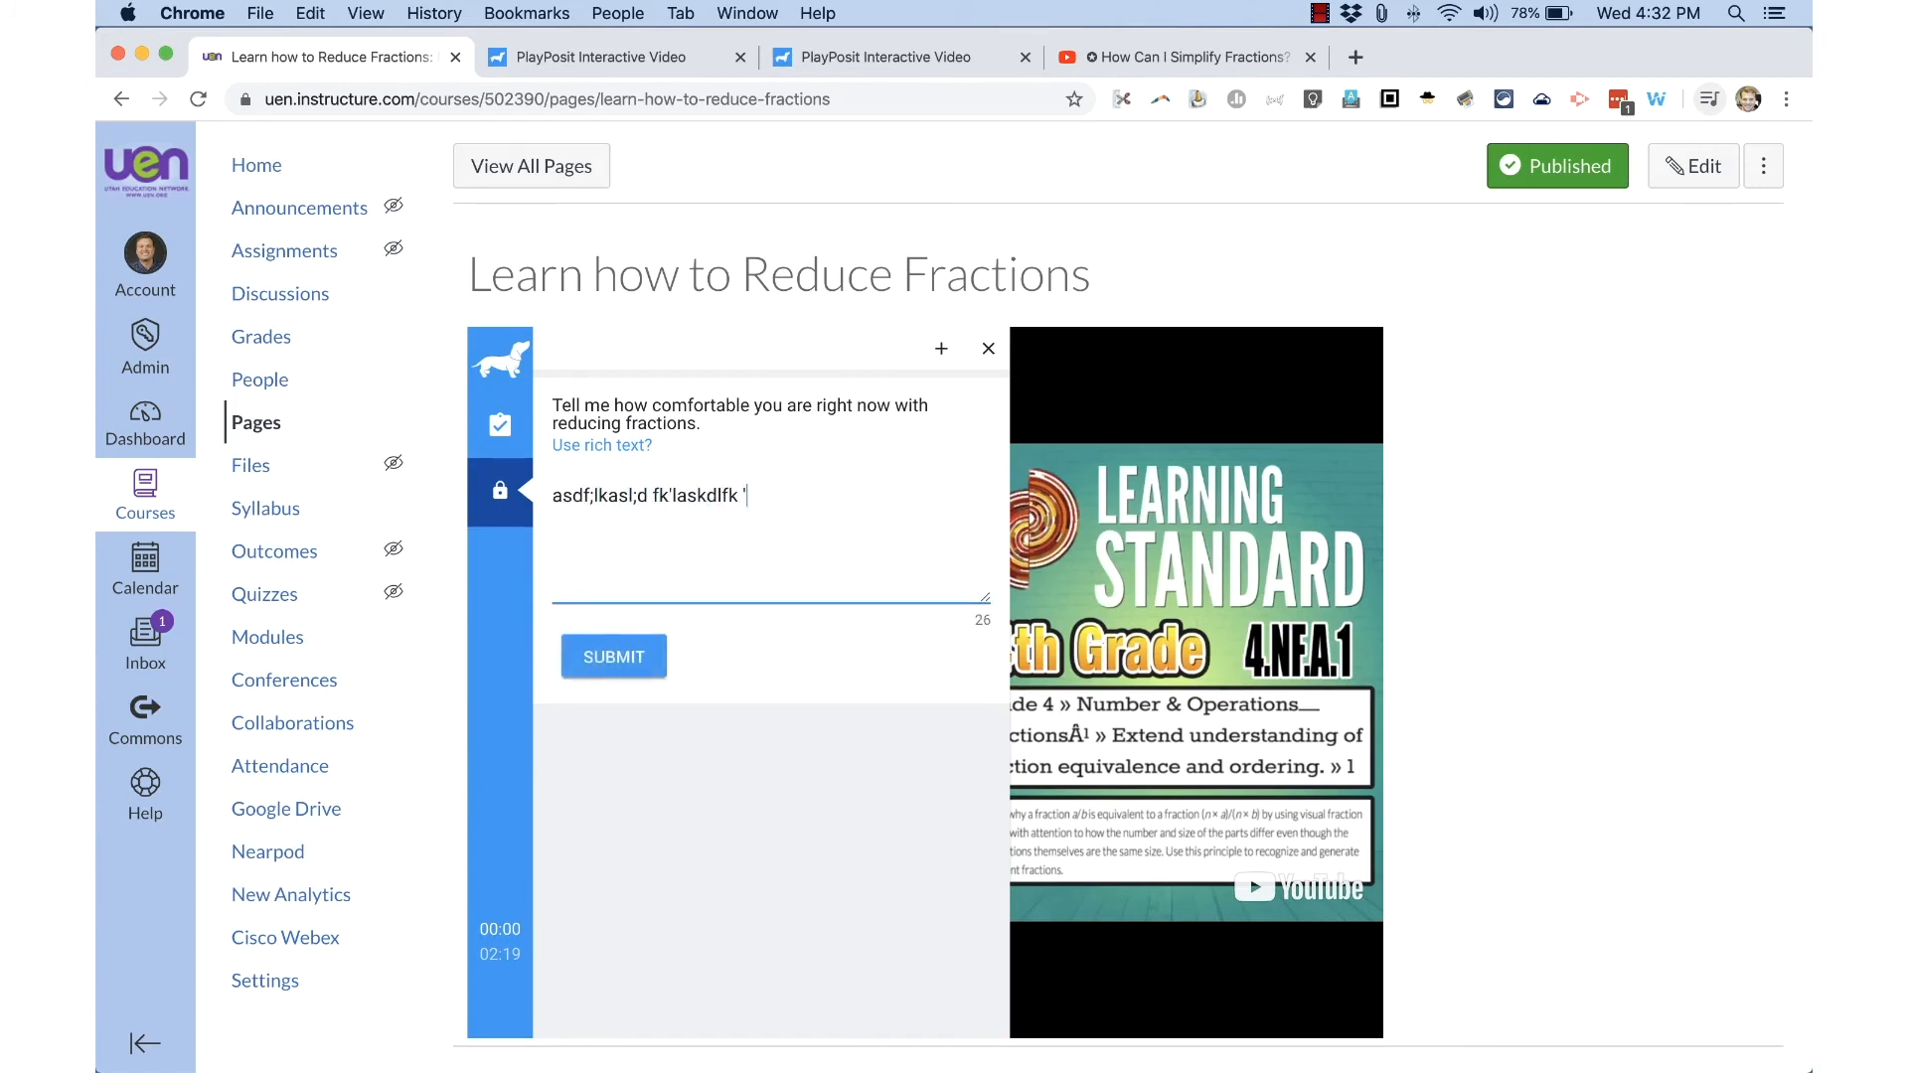
pyautogui.write('\'alsdkfasldflasdf"laskdlfas\'ldfk lkasdf')
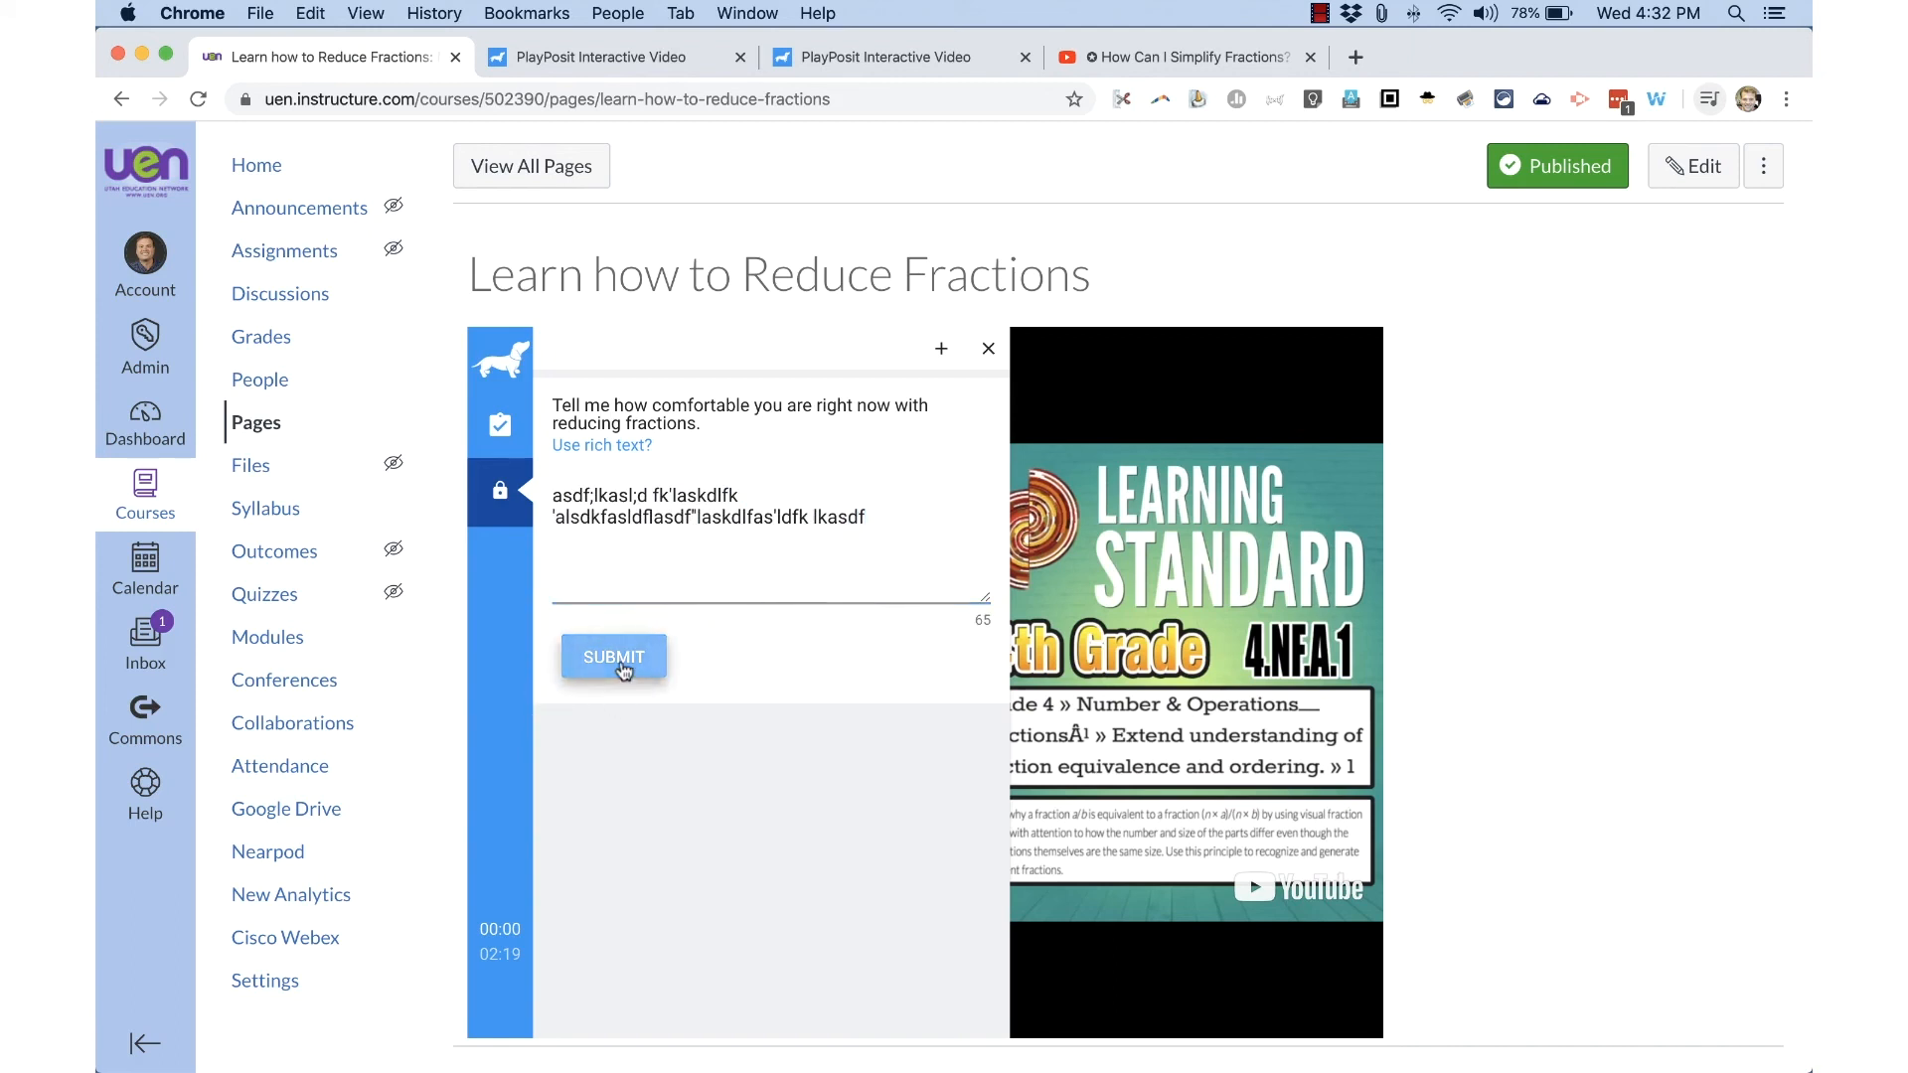
pyautogui.click(613, 656)
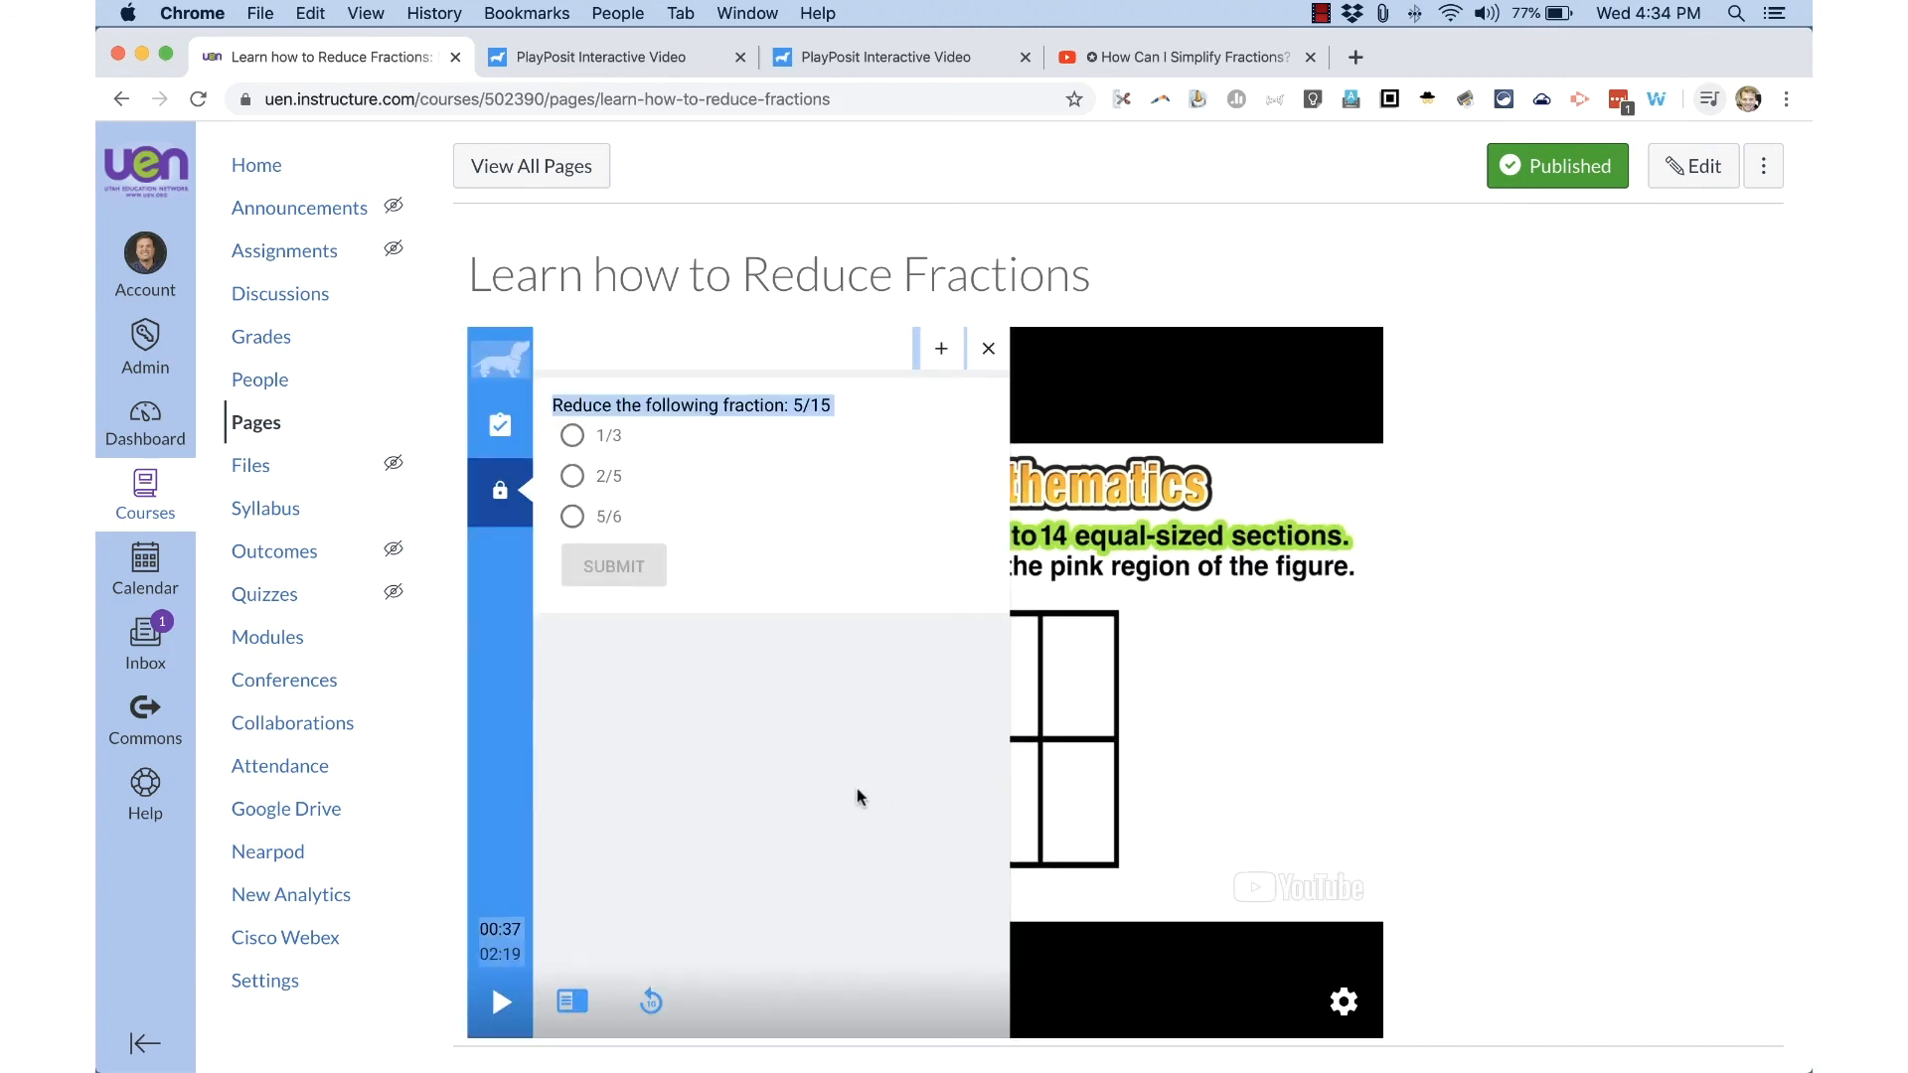
pyautogui.moveTo(704, 422)
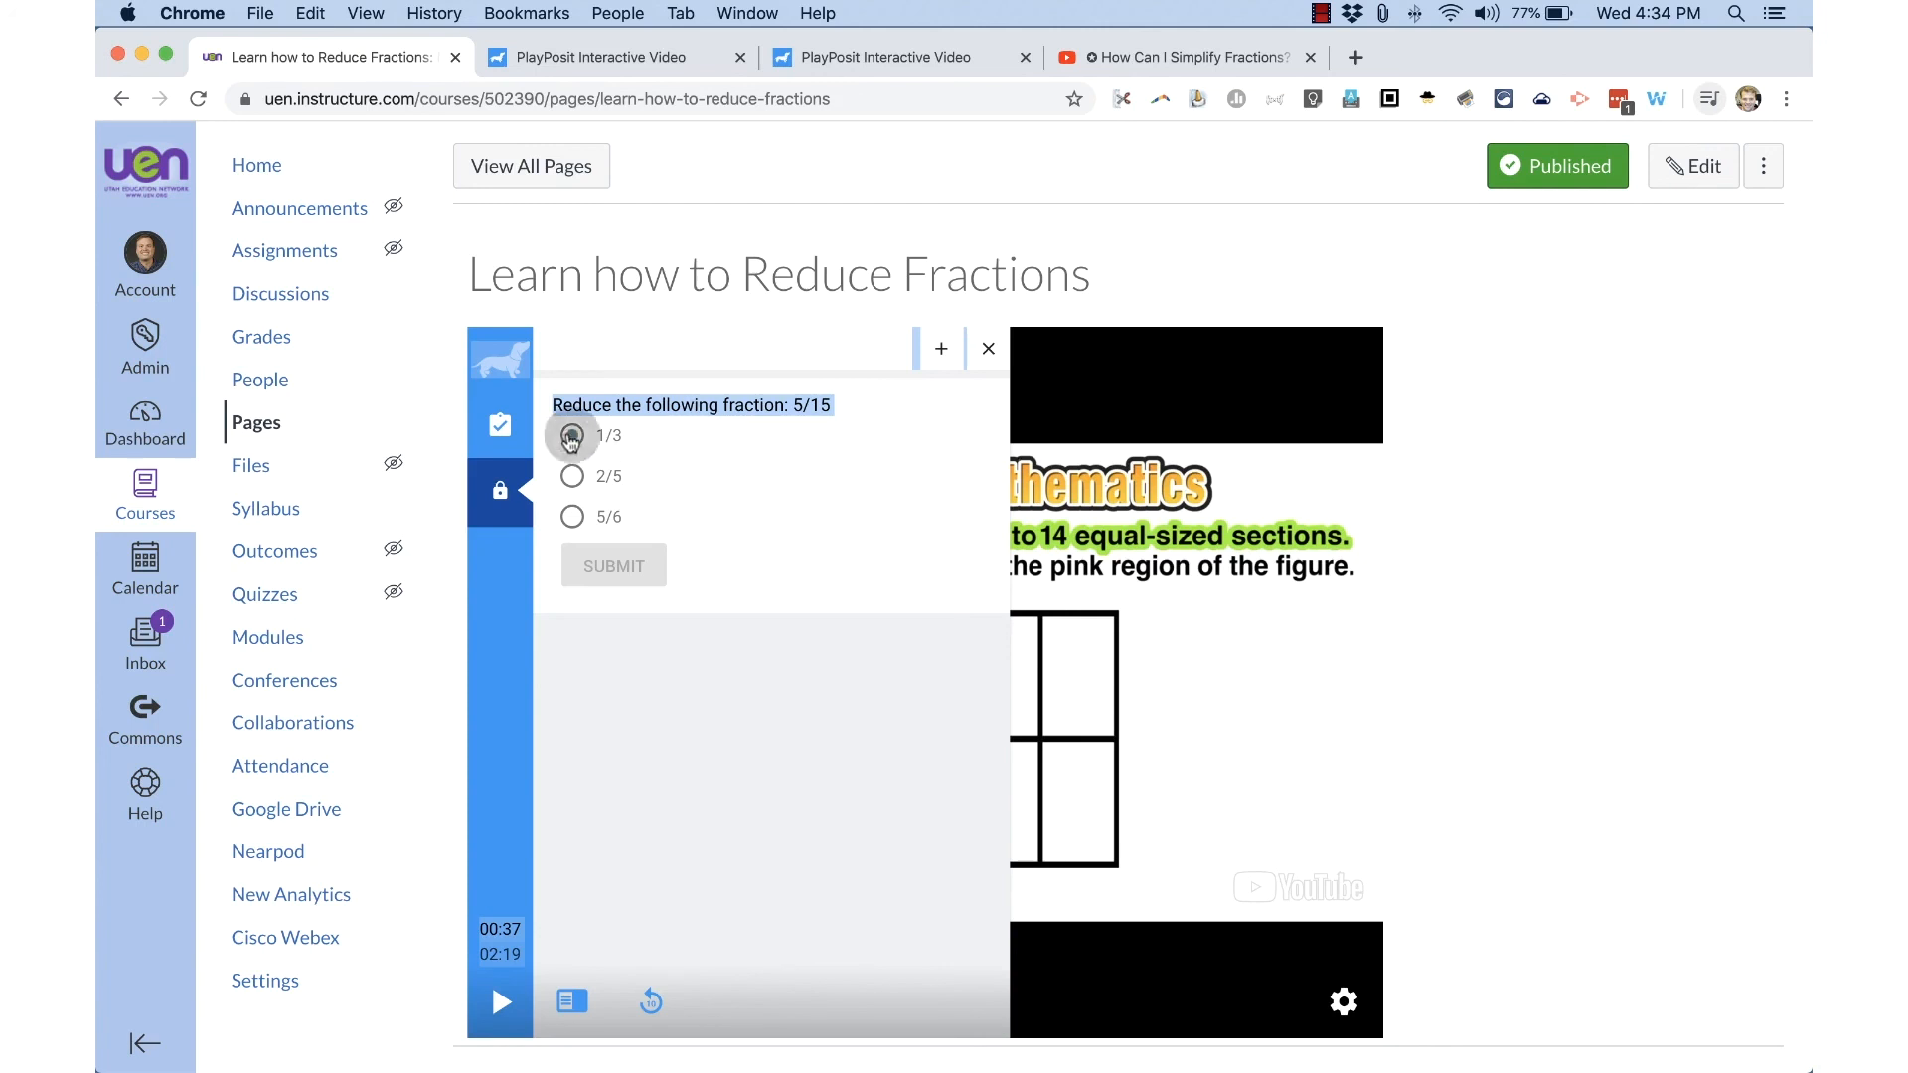
# Submit 1/3 for the 5/15 question and continue the lesson video.
pyautogui.click(613, 565)
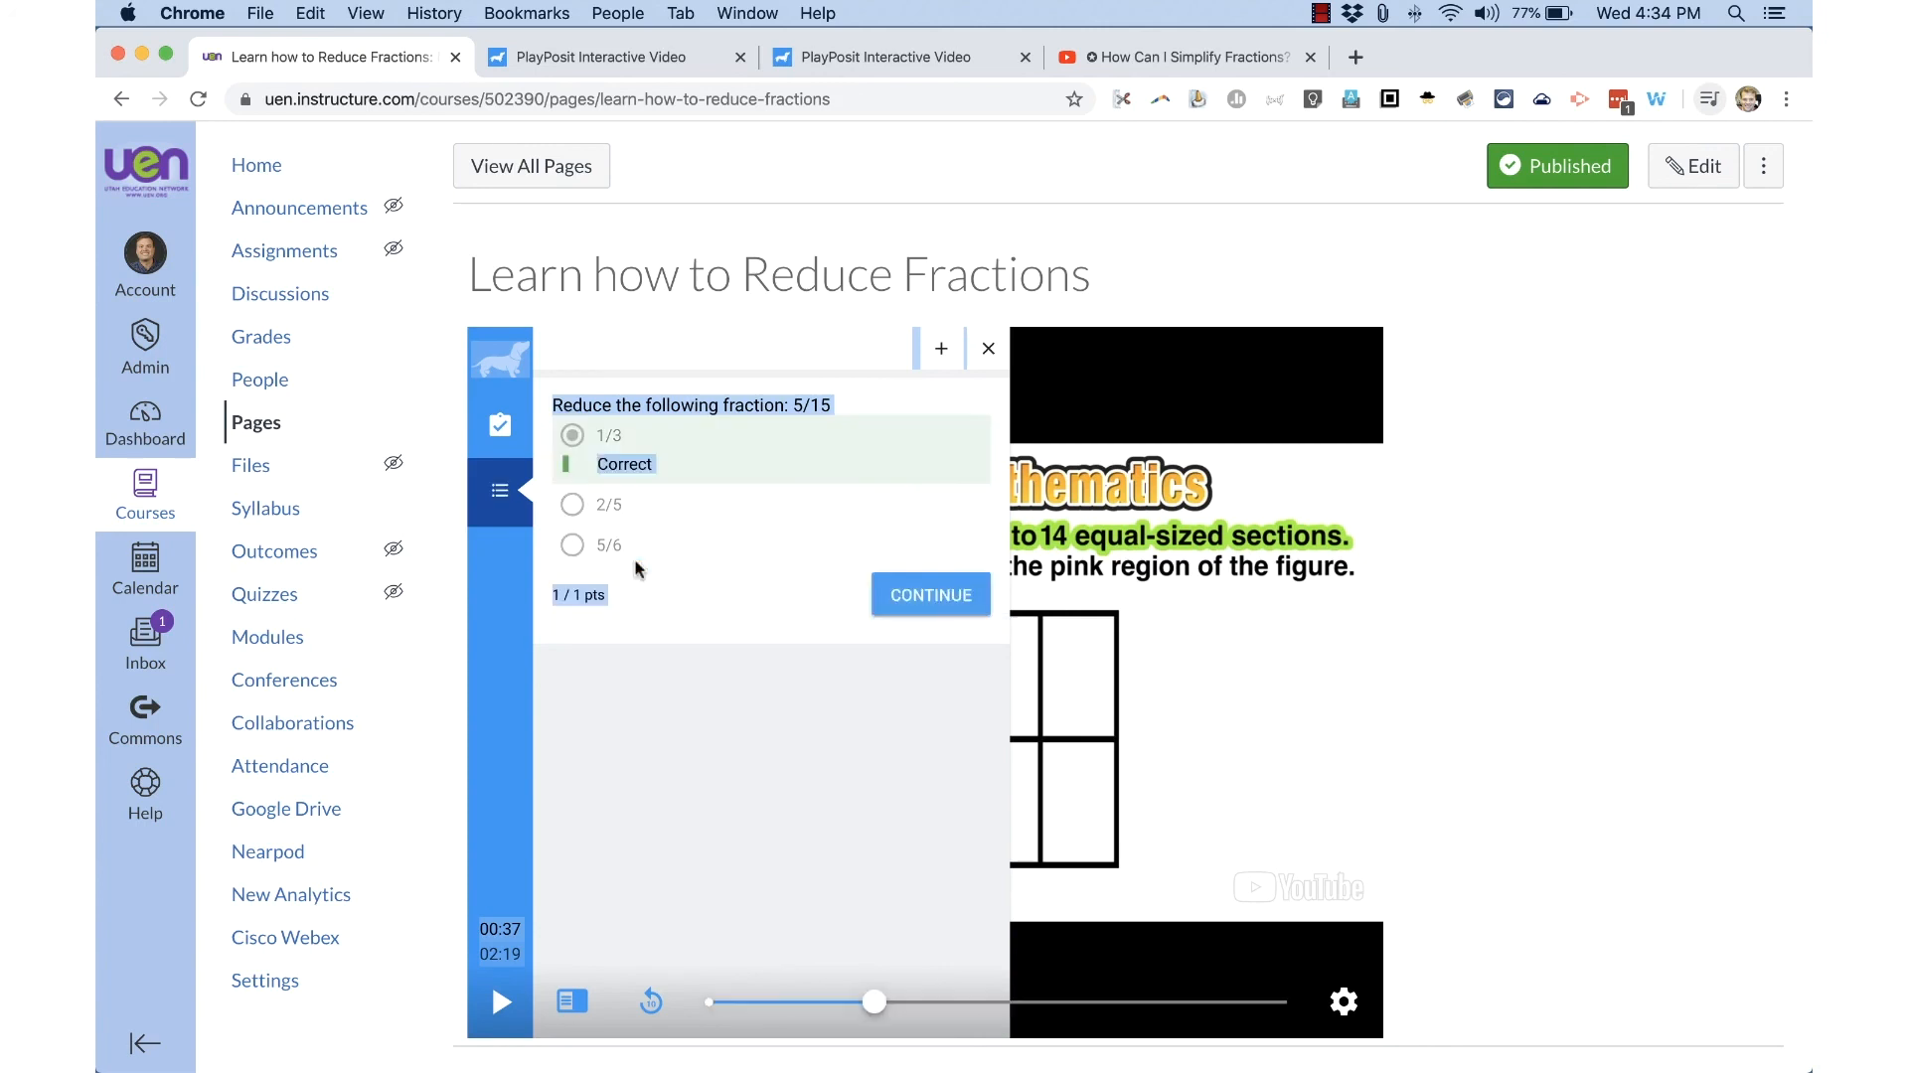
pyautogui.click(928, 595)
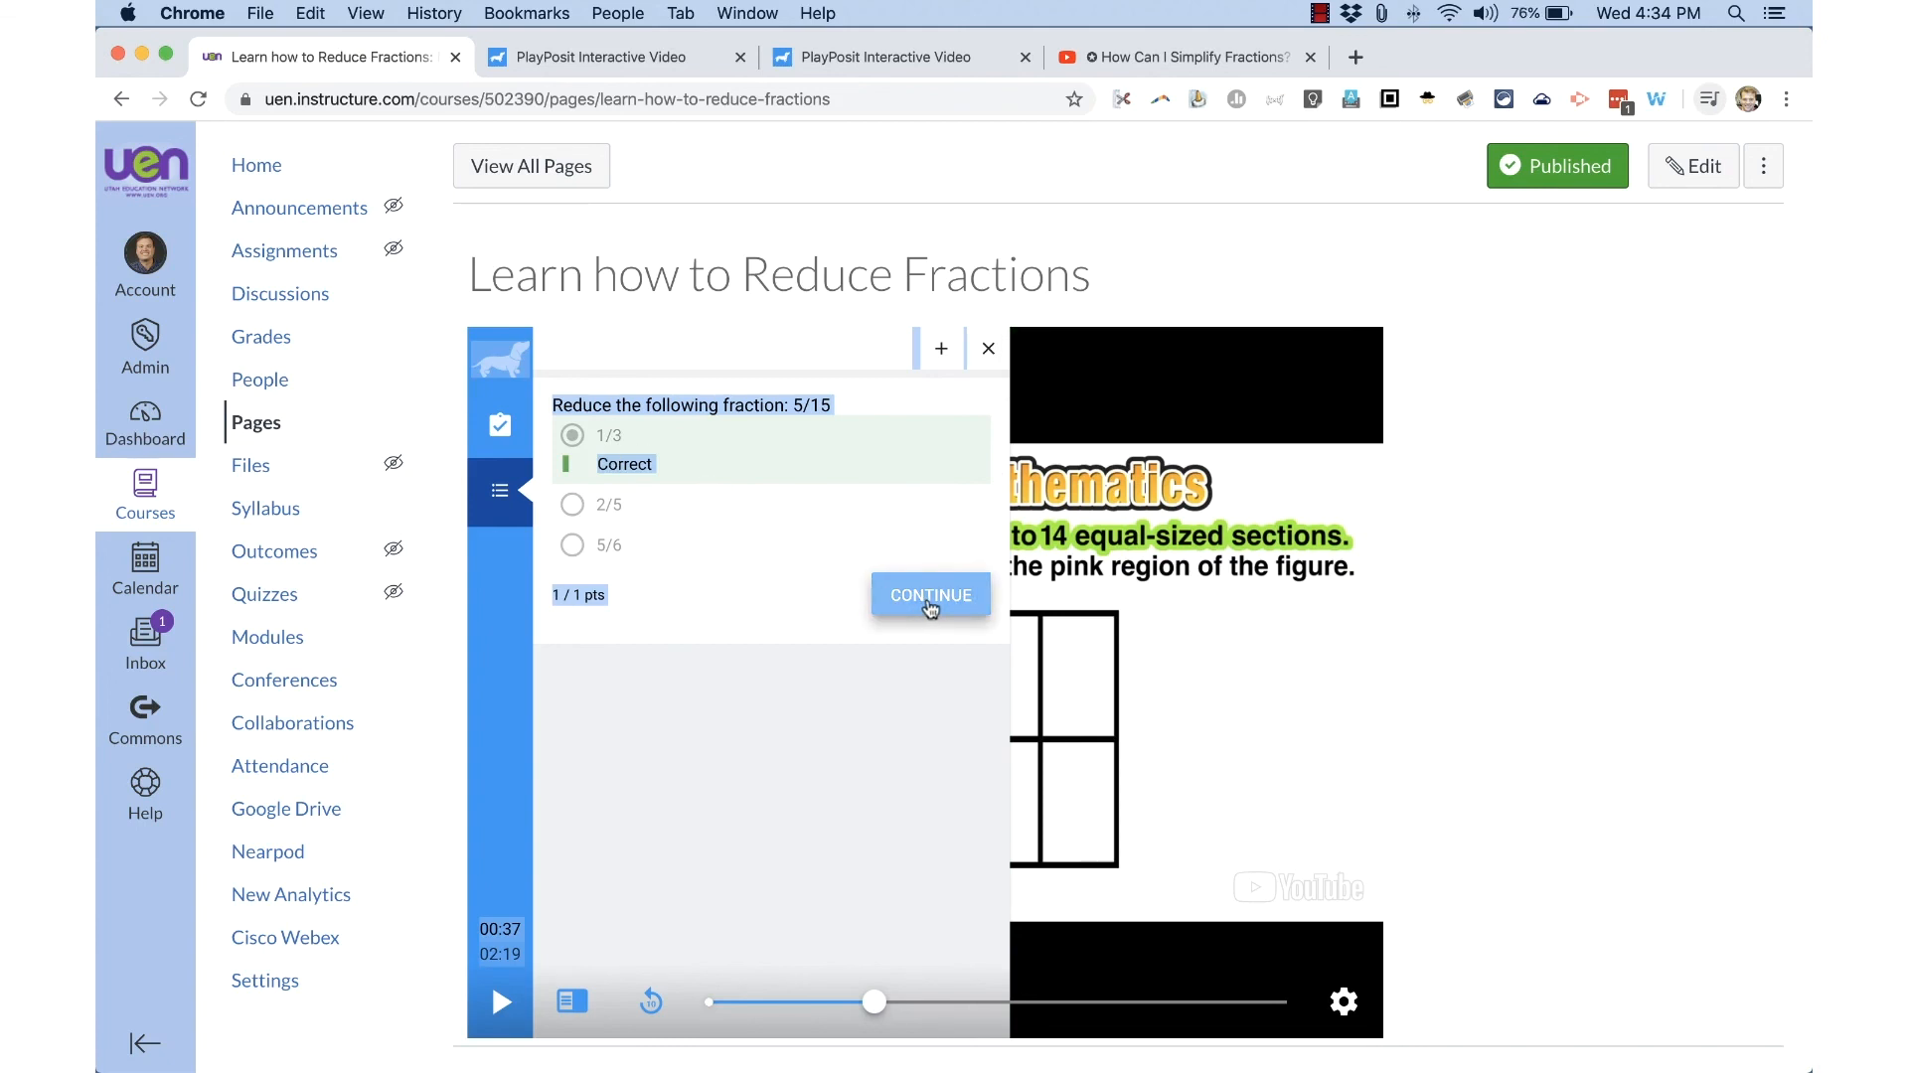
pyautogui.click(930, 596)
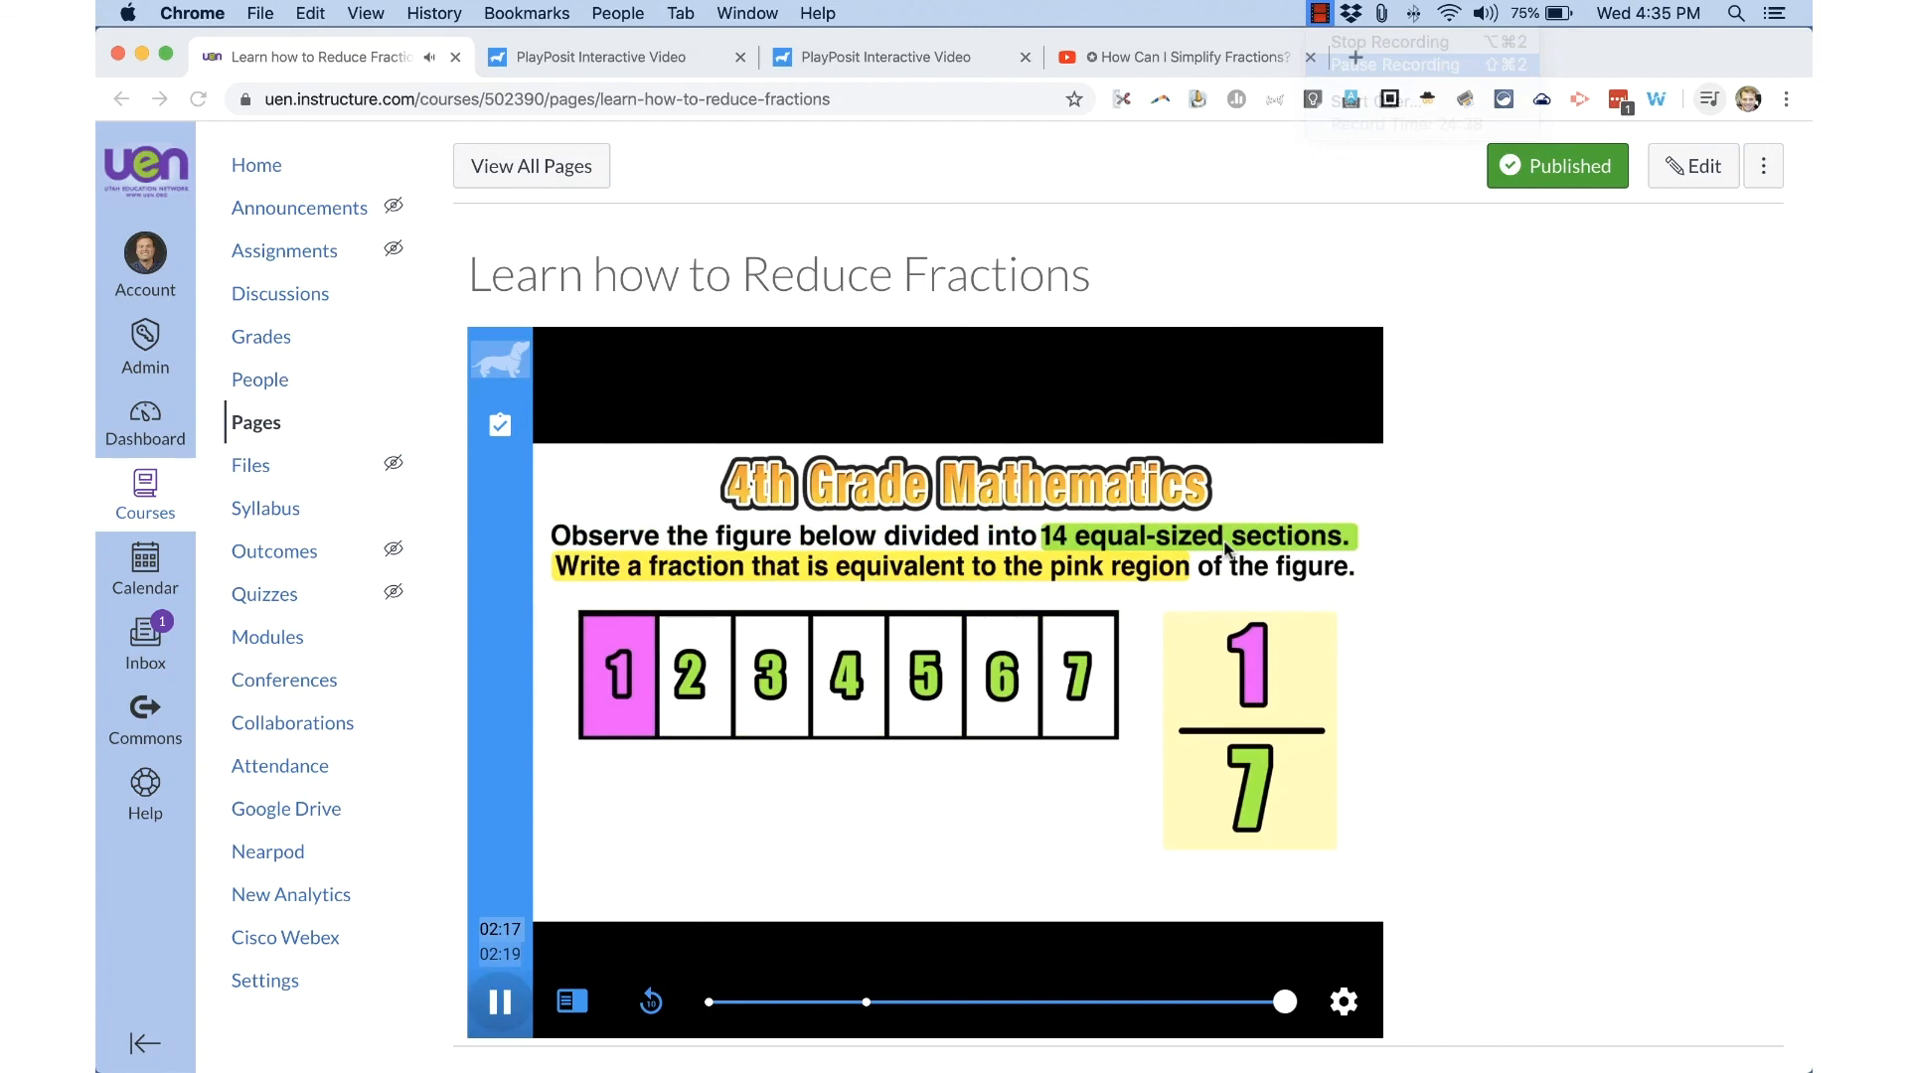